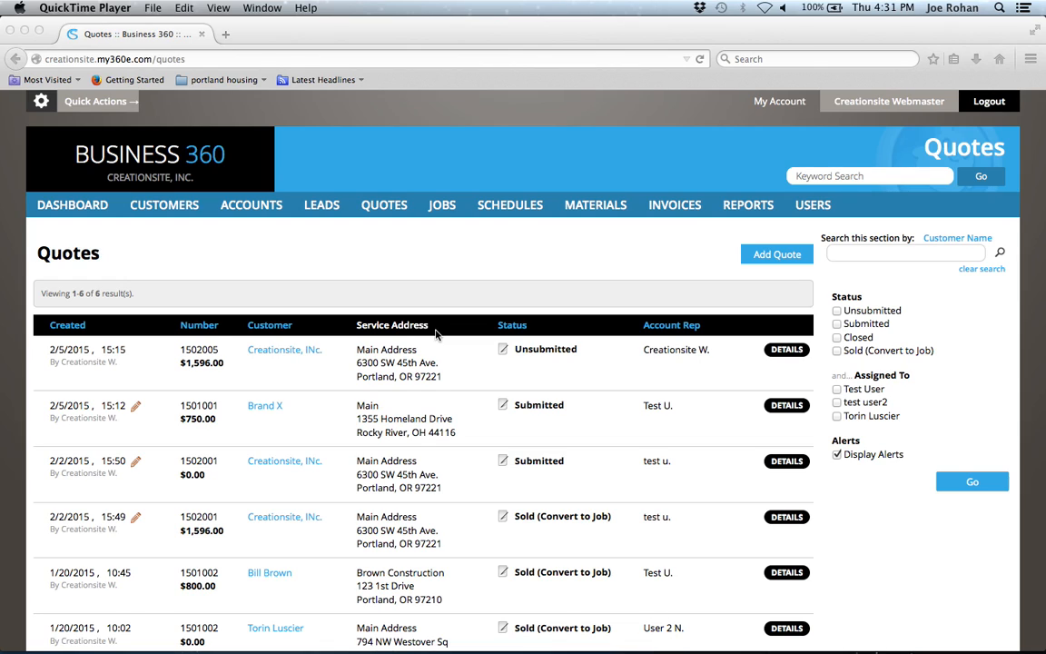
{"action": "mouse_move", "coordinate": [458, 289]}
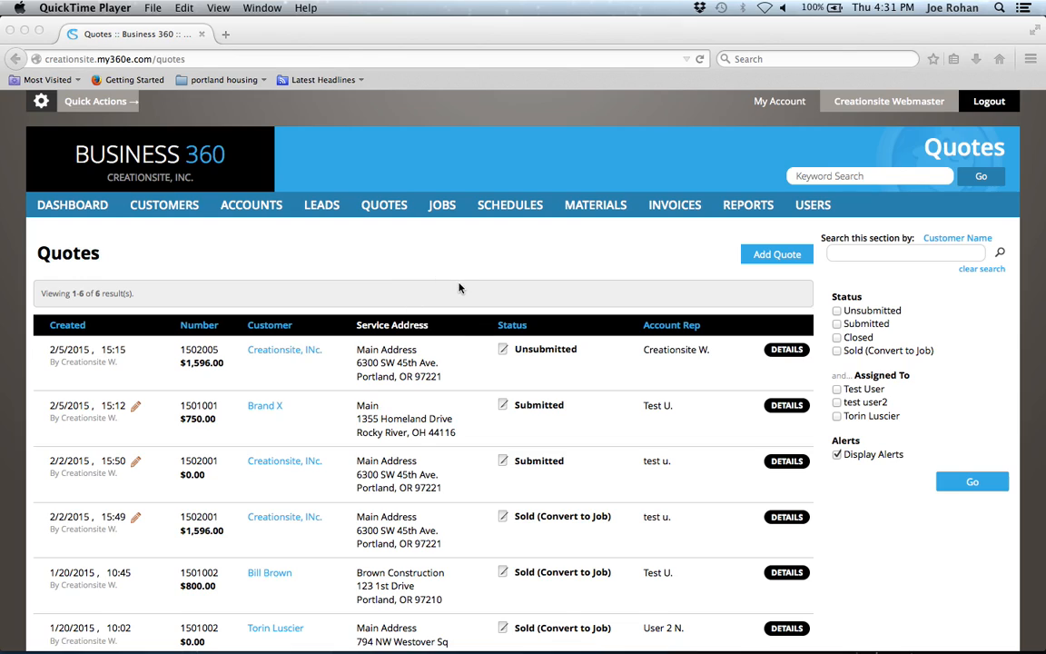
{"action": "mouse_move", "coordinate": [607, 265]}
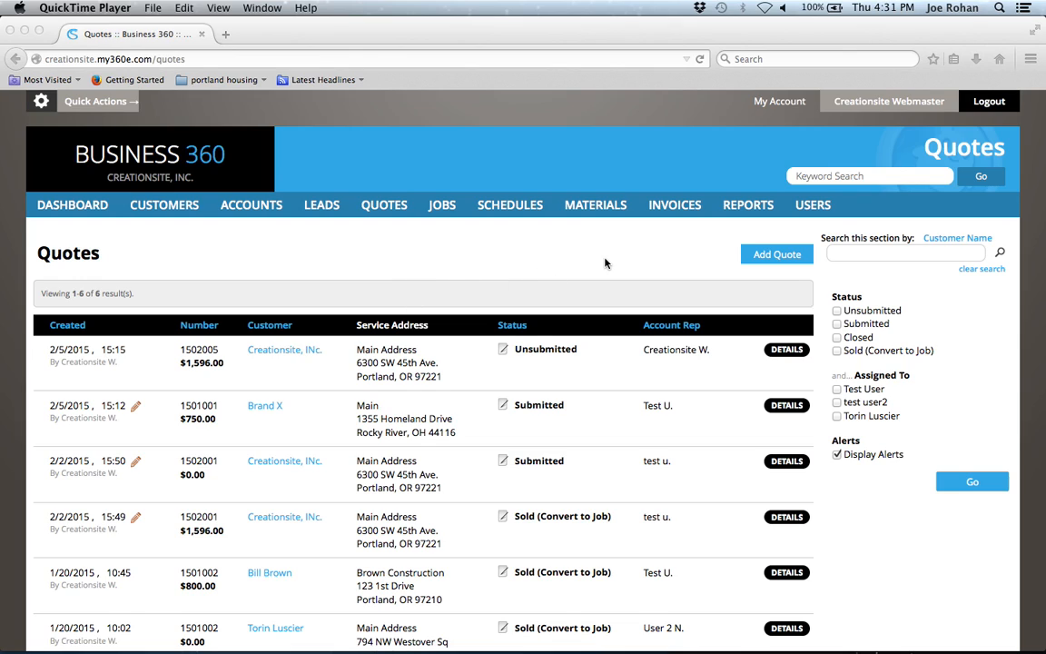
{"action": "mouse_move", "coordinate": [465, 272]}
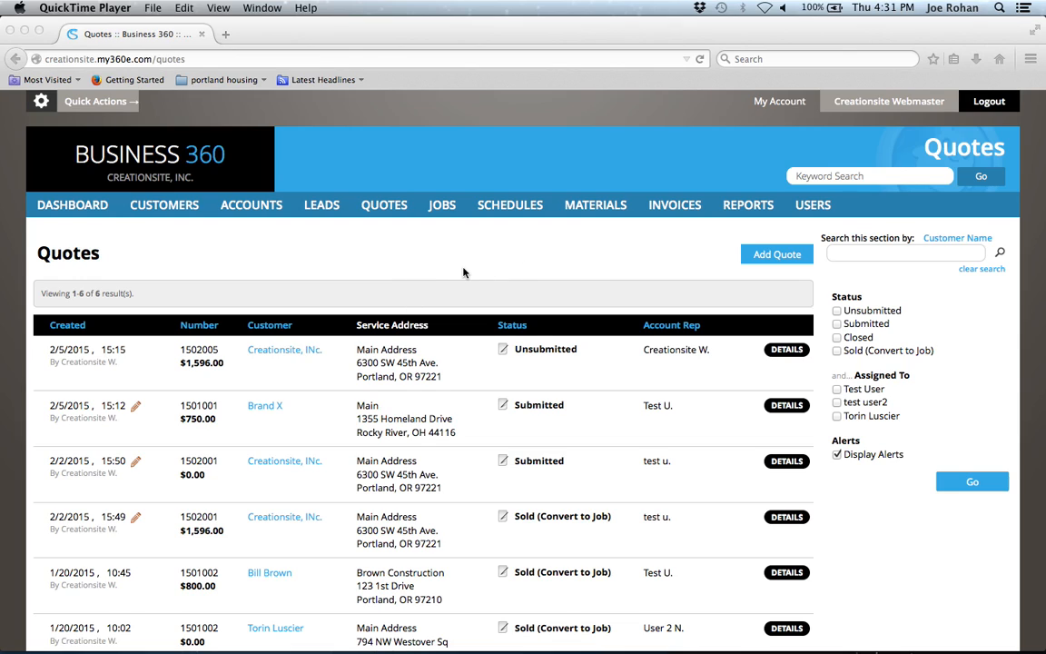
{"action": "mouse_move", "coordinate": [610, 243]}
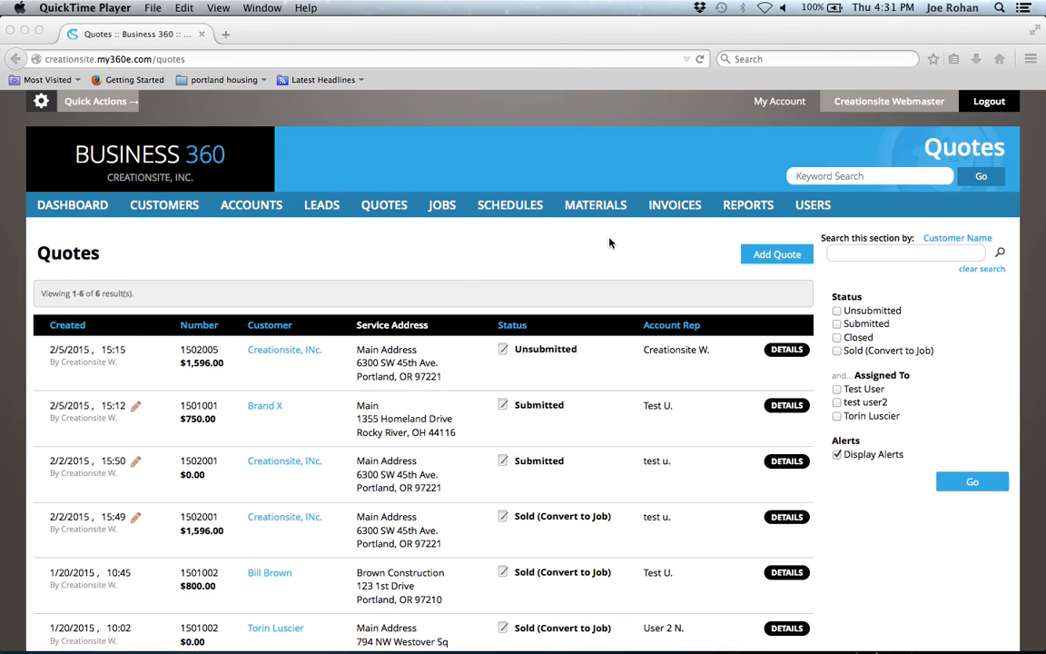
{"action": "mouse_move", "coordinate": [186, 232]}
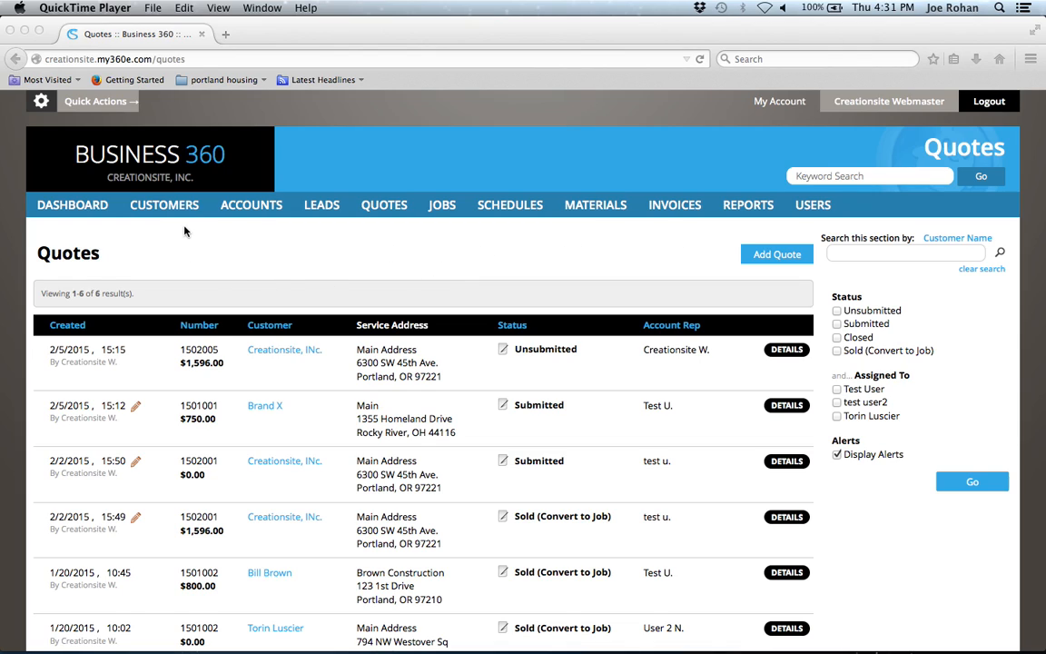
{"action": "mouse_move", "coordinate": [361, 267]}
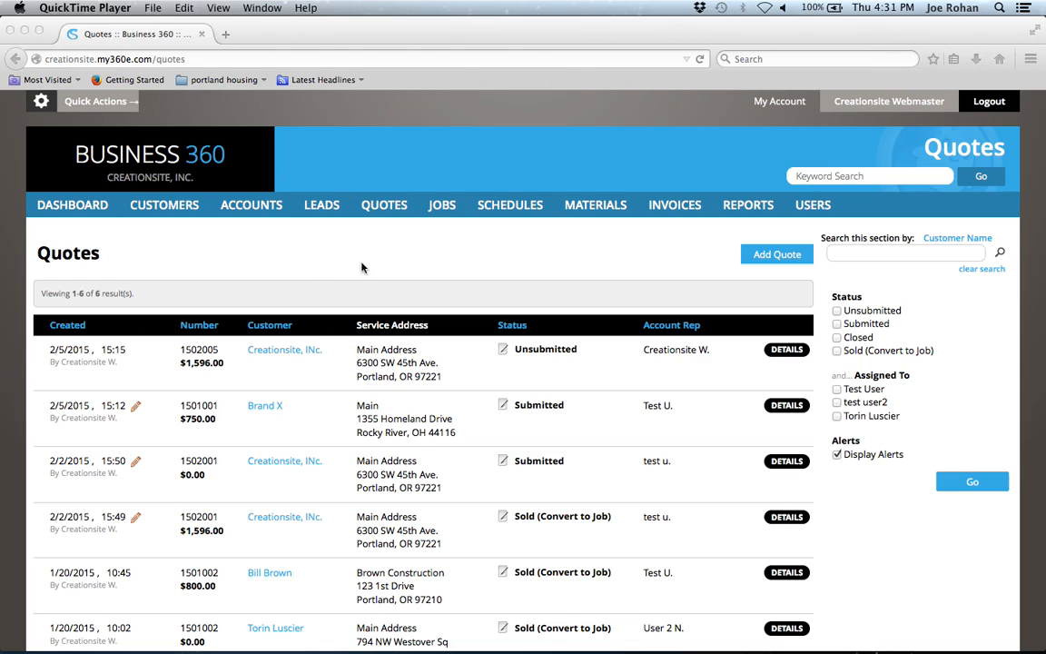
{"action": "mouse_move", "coordinate": [509, 255]}
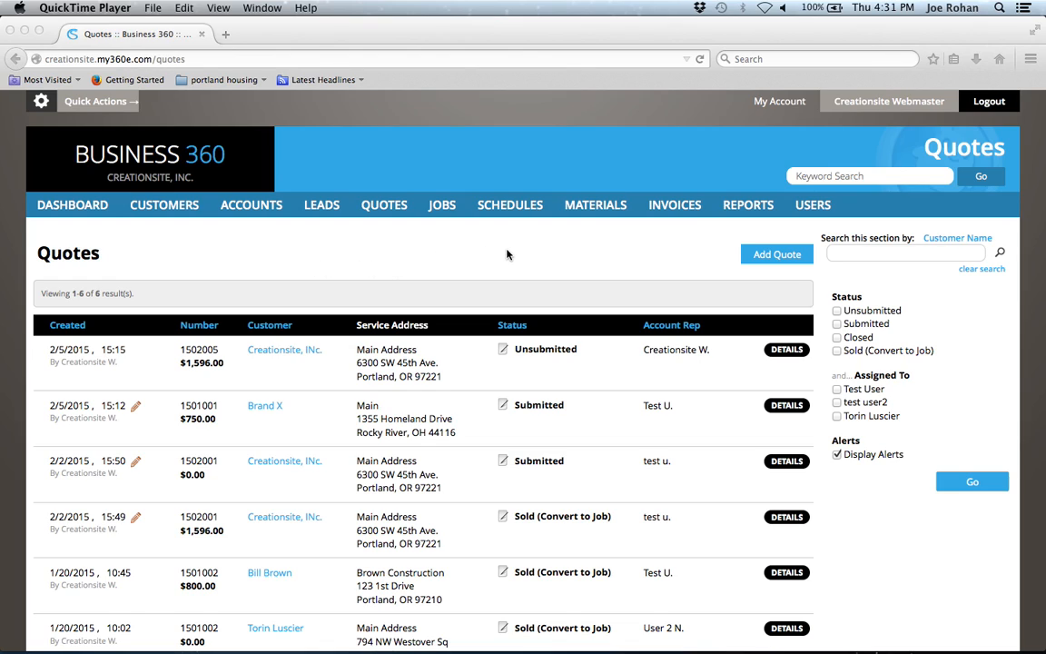
{"action": "mouse_move", "coordinate": [379, 234]}
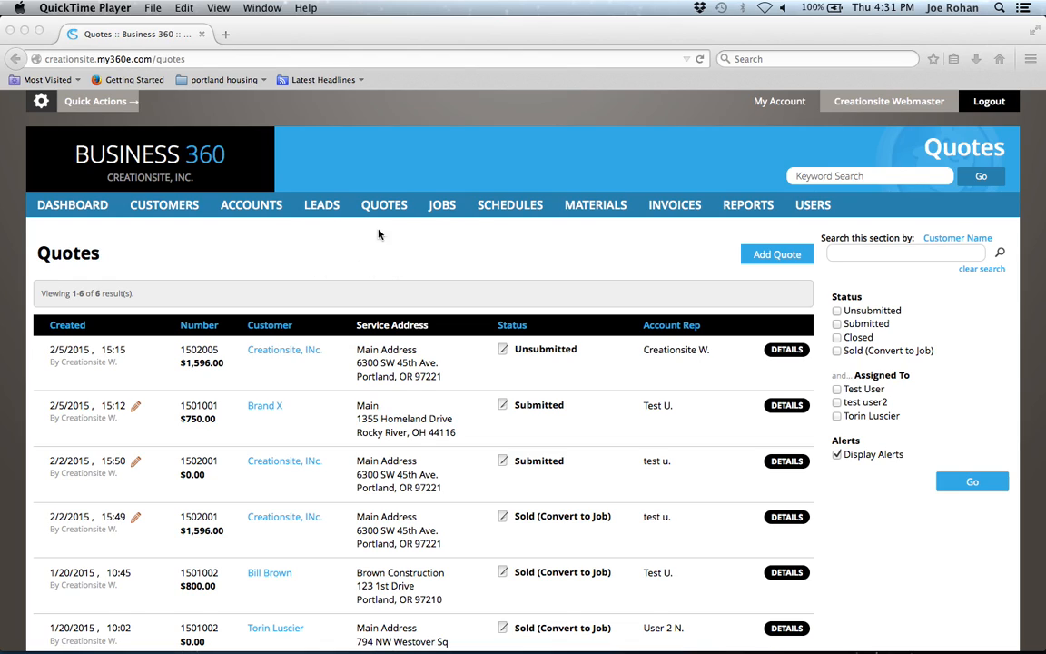
{"action": "mouse_move", "coordinate": [385, 230]}
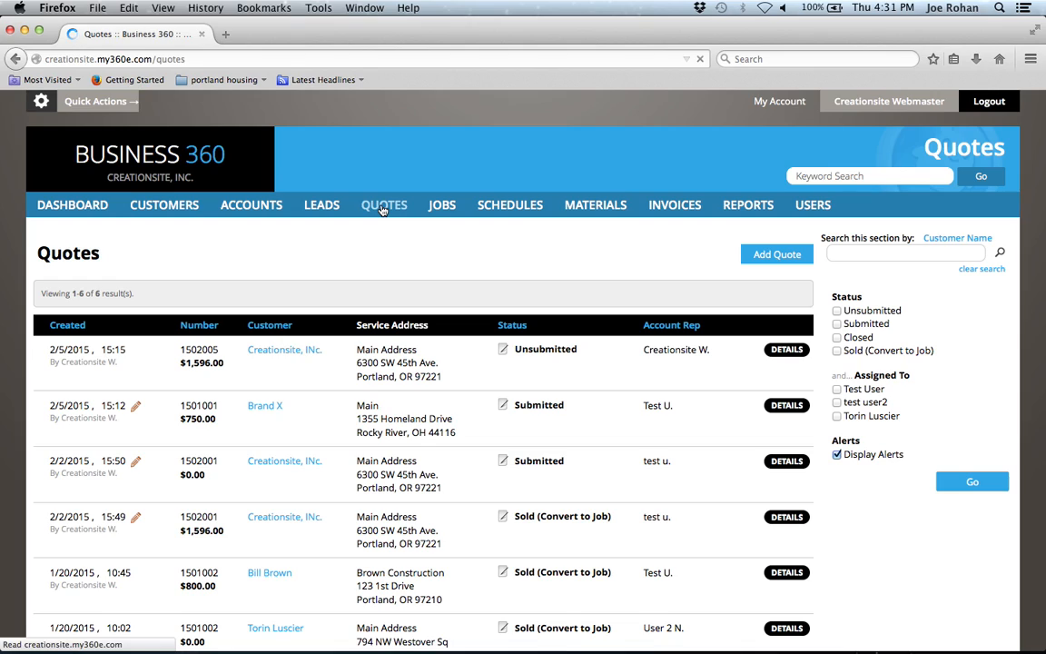
{"action": "mouse_move", "coordinate": [363, 229]}
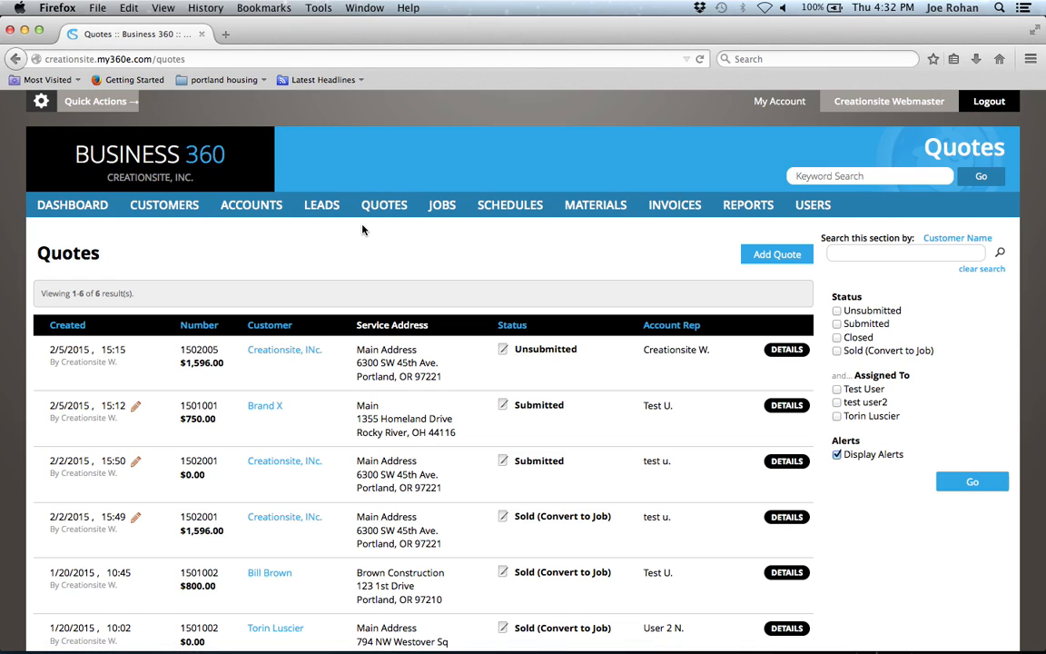
{"action": "mouse_move", "coordinate": [566, 257]}
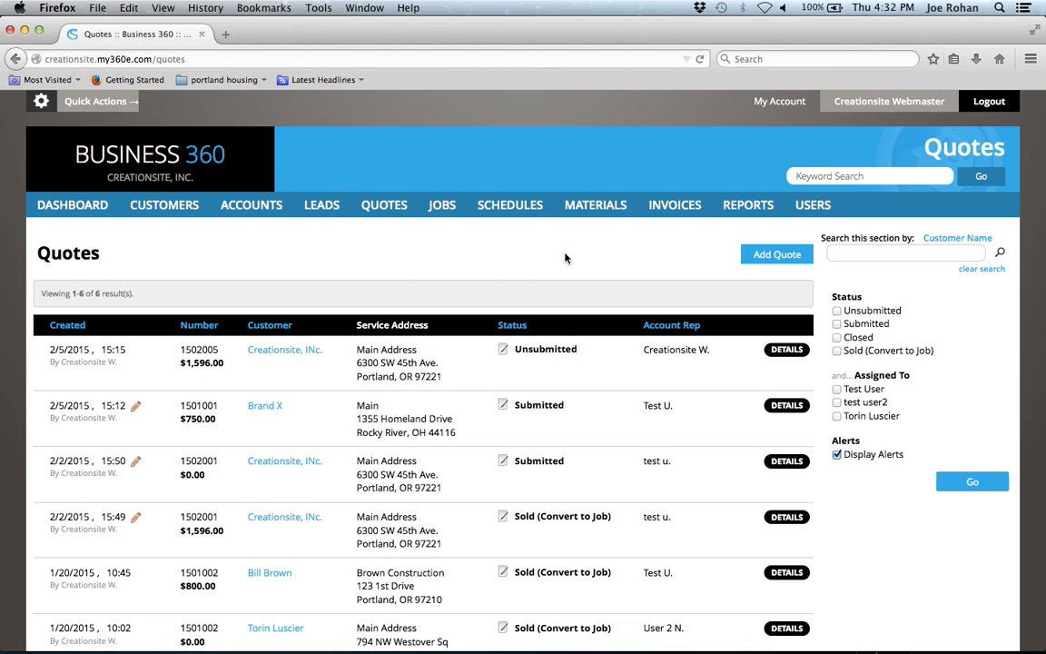
{"action": "mouse_move", "coordinate": [716, 251]}
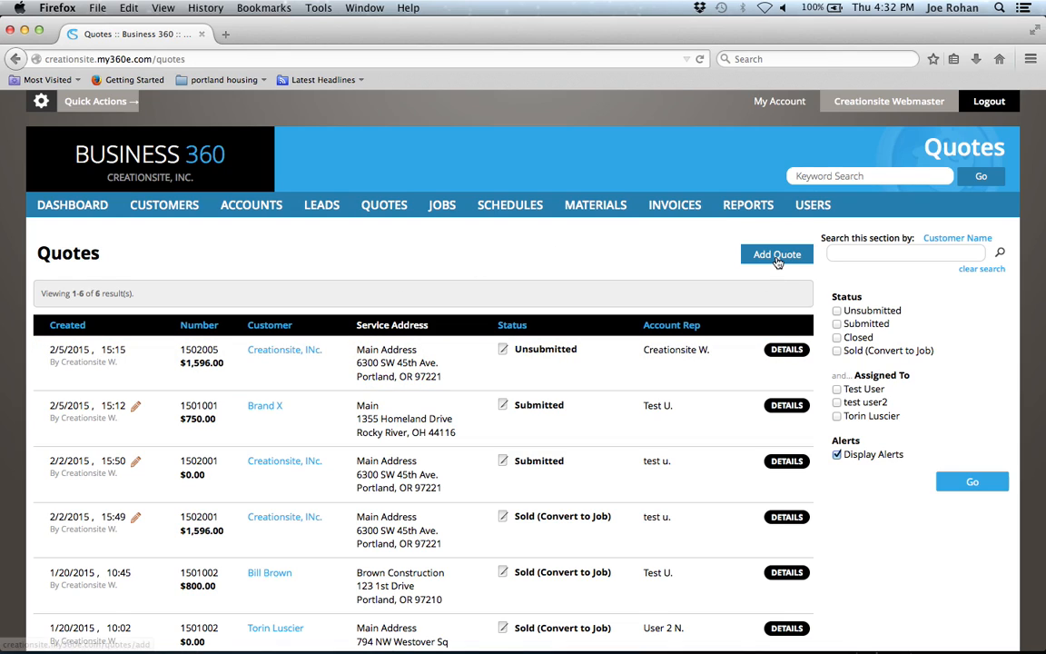
Step: Add a new quote so the blank Customer Info form appears
{"action": "left_click", "coordinate": [777, 255]}
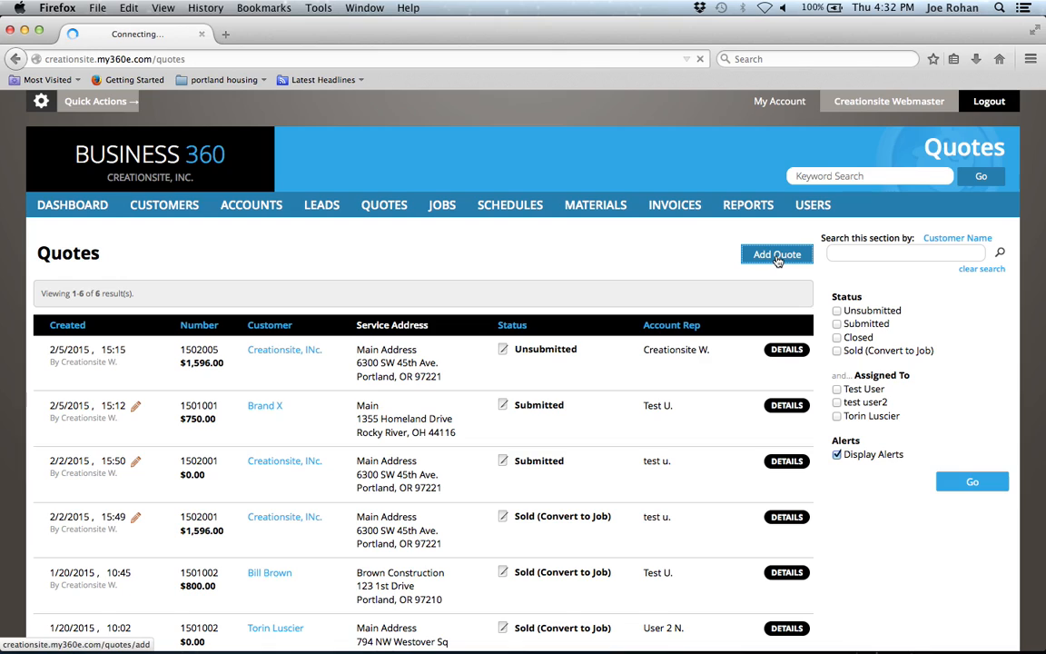
{"action": "left_click", "coordinate": [777, 254]}
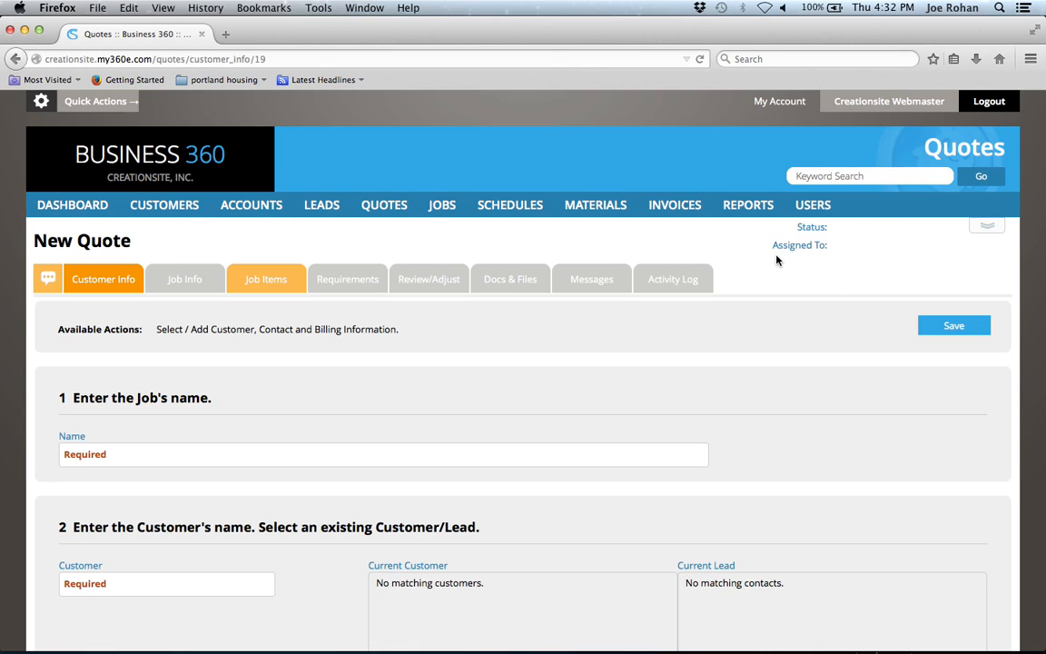
{"action": "mouse_move", "coordinate": [263, 403]}
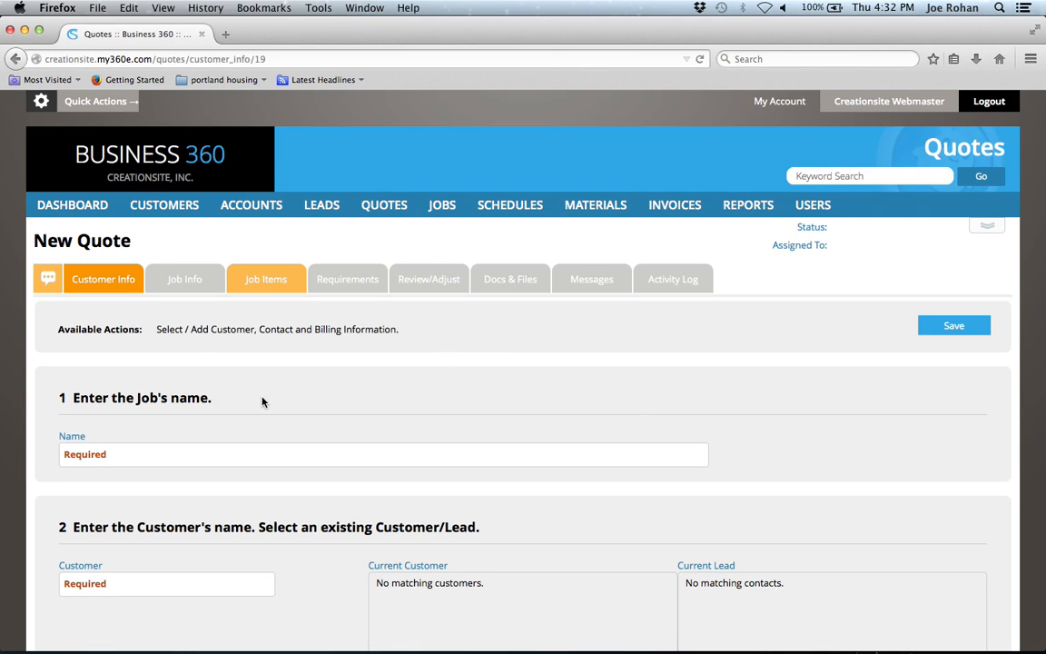
{"action": "mouse_move", "coordinate": [102, 279]}
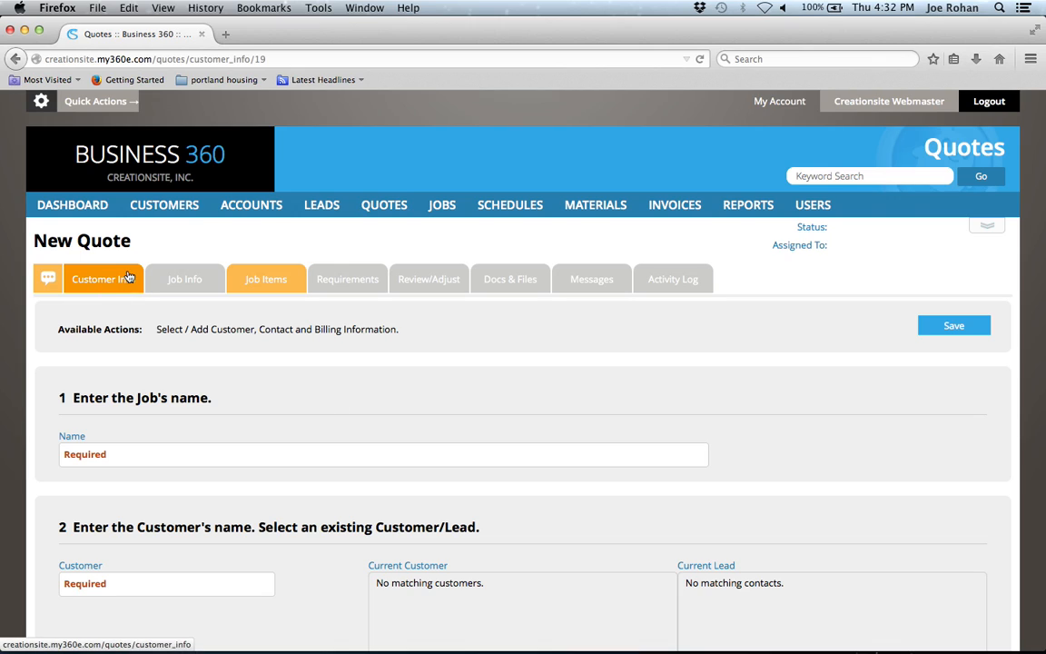
{"action": "mouse_move", "coordinate": [603, 264]}
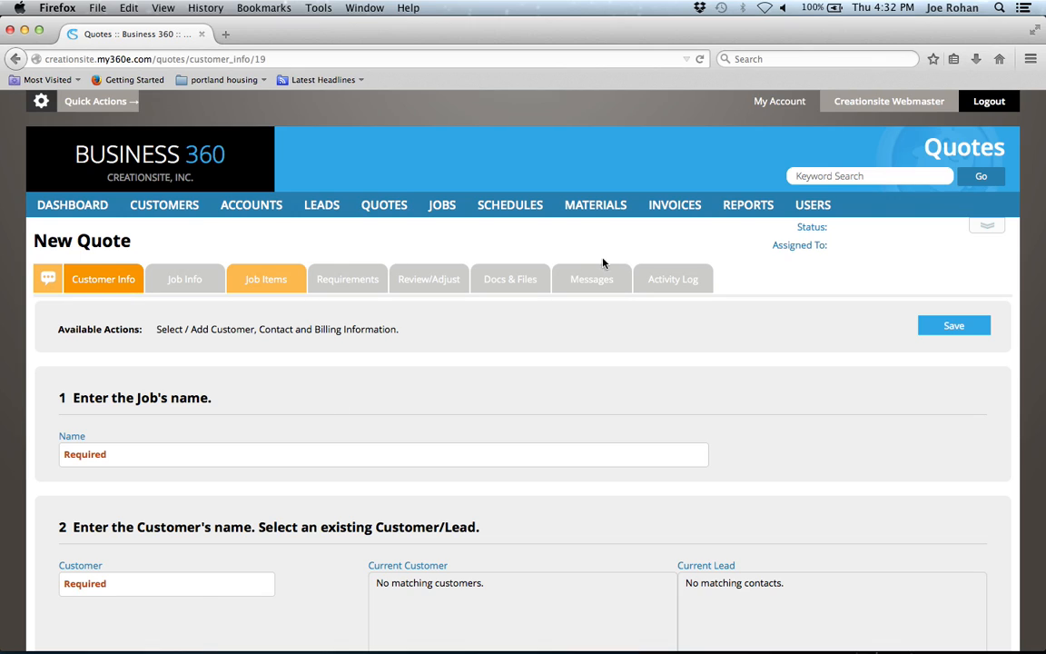
{"action": "mouse_move", "coordinate": [534, 316]}
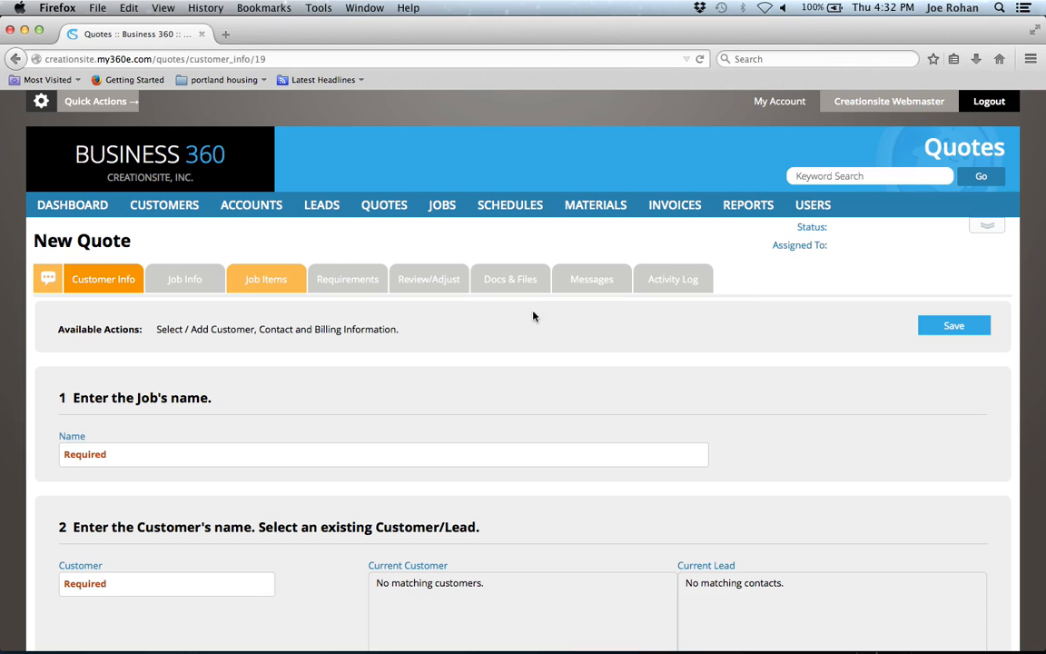
{"action": "mouse_move", "coordinate": [102, 279]}
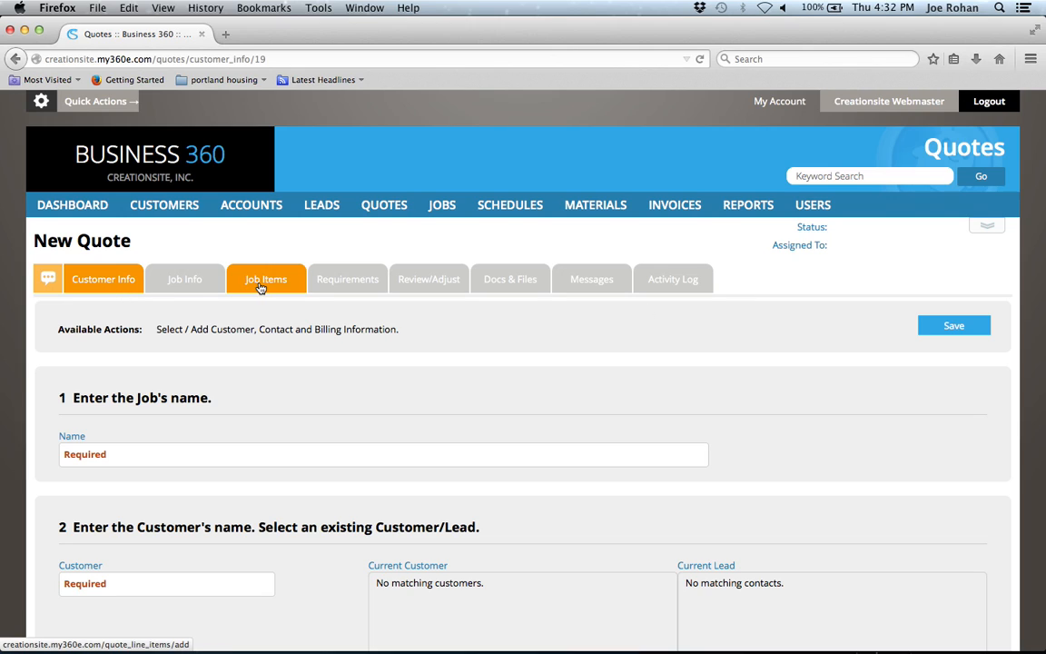
{"action": "mouse_move", "coordinate": [242, 285]}
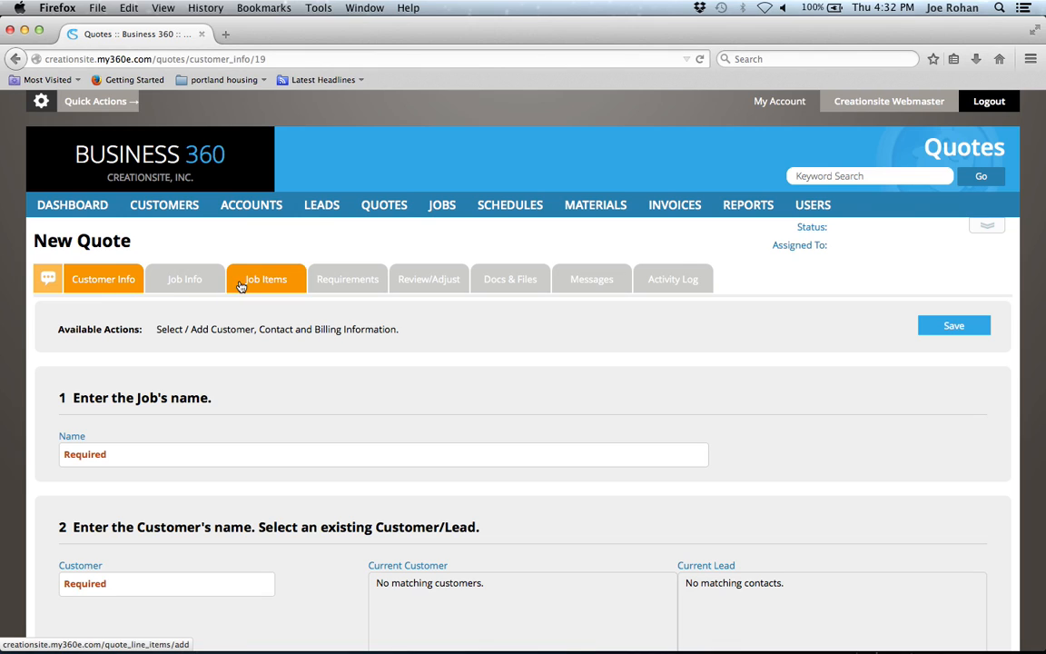
{"action": "mouse_move", "coordinate": [574, 283]}
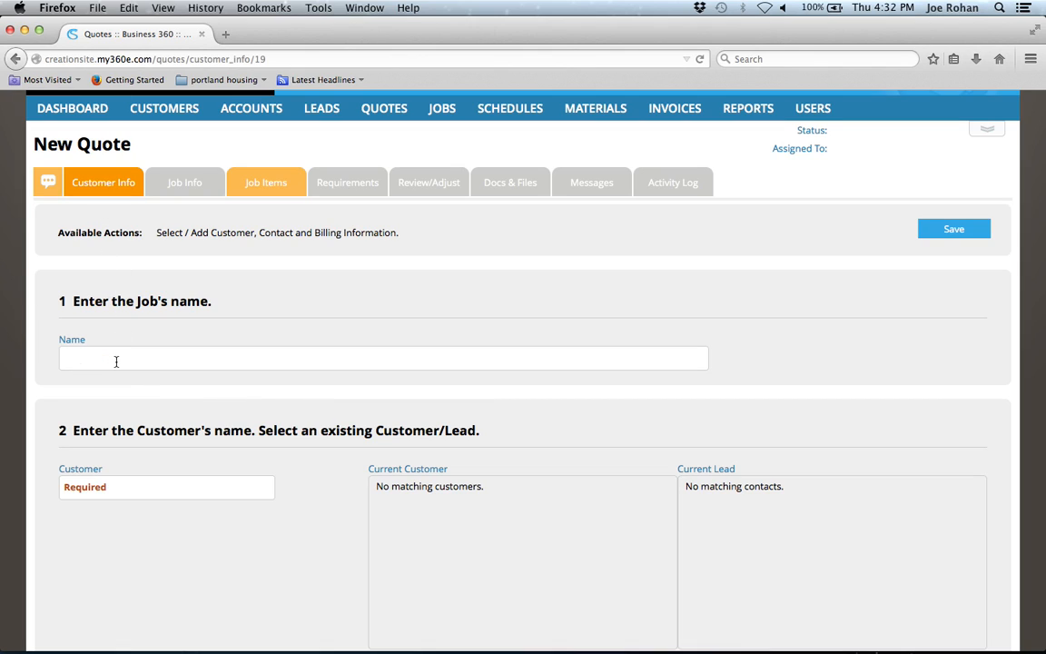
Step: Name the job 'Joe's Test Quote' and move to the Customer field
{"action": "type", "text": "Joe's T"}
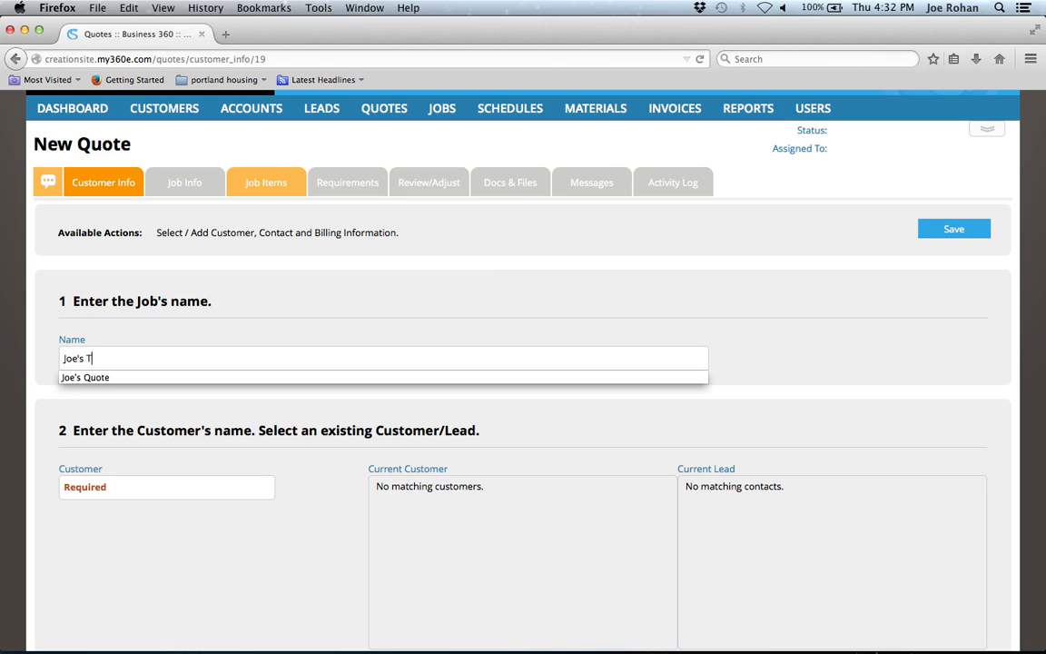
{"action": "type", "text": "Test Quote"}
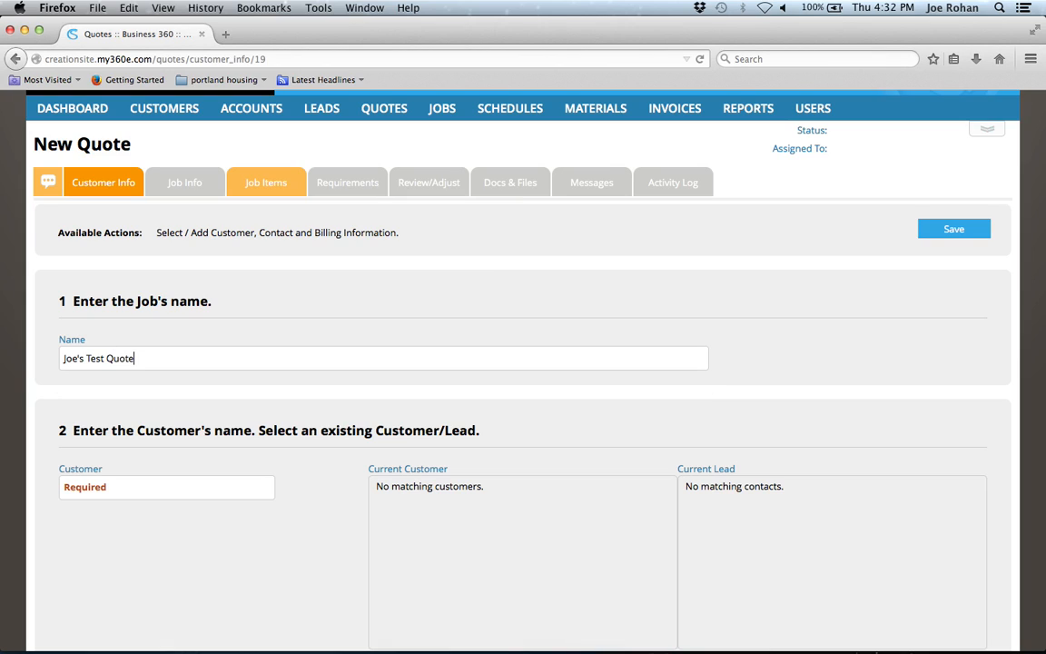
{"action": "left_click", "coordinate": [167, 487]}
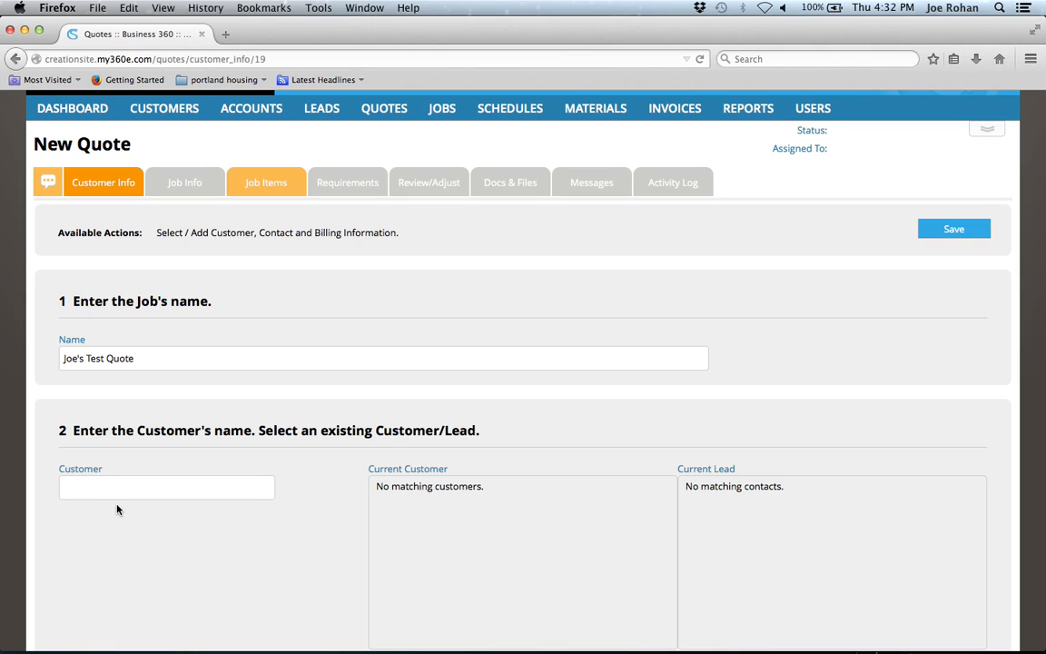
{"action": "left_click", "coordinate": [167, 487]}
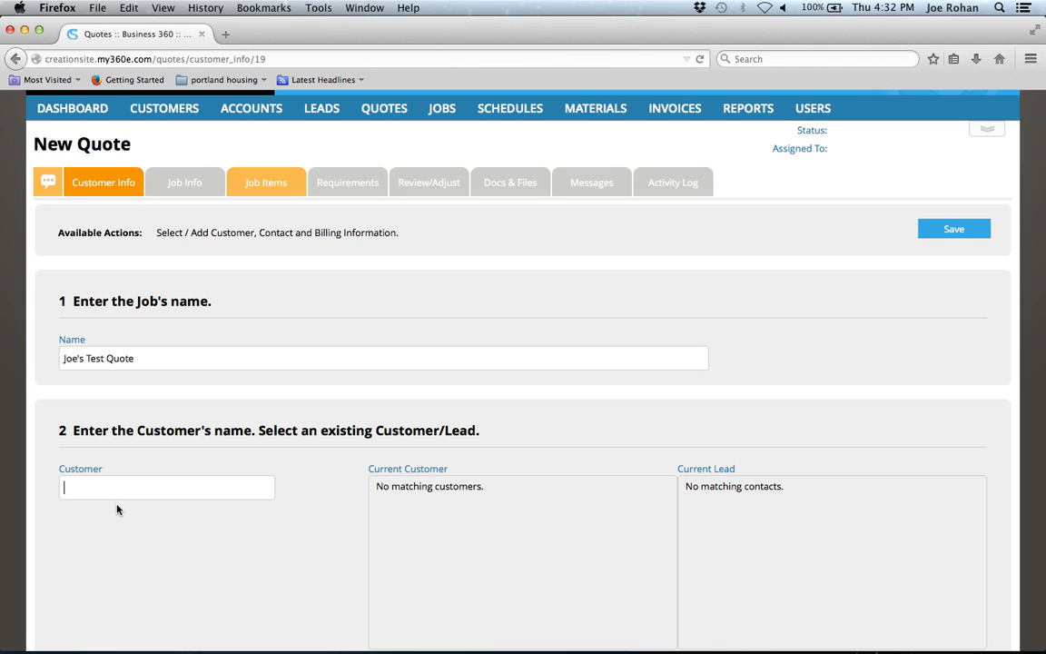
{"action": "mouse_move", "coordinate": [309, 534]}
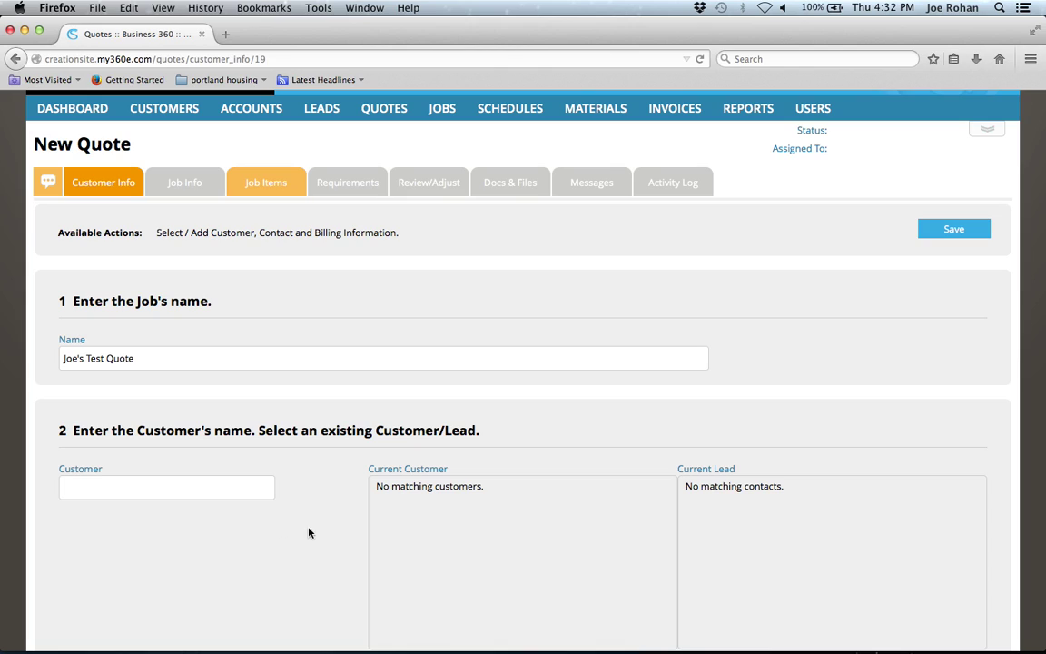
{"action": "mouse_move", "coordinate": [367, 508]}
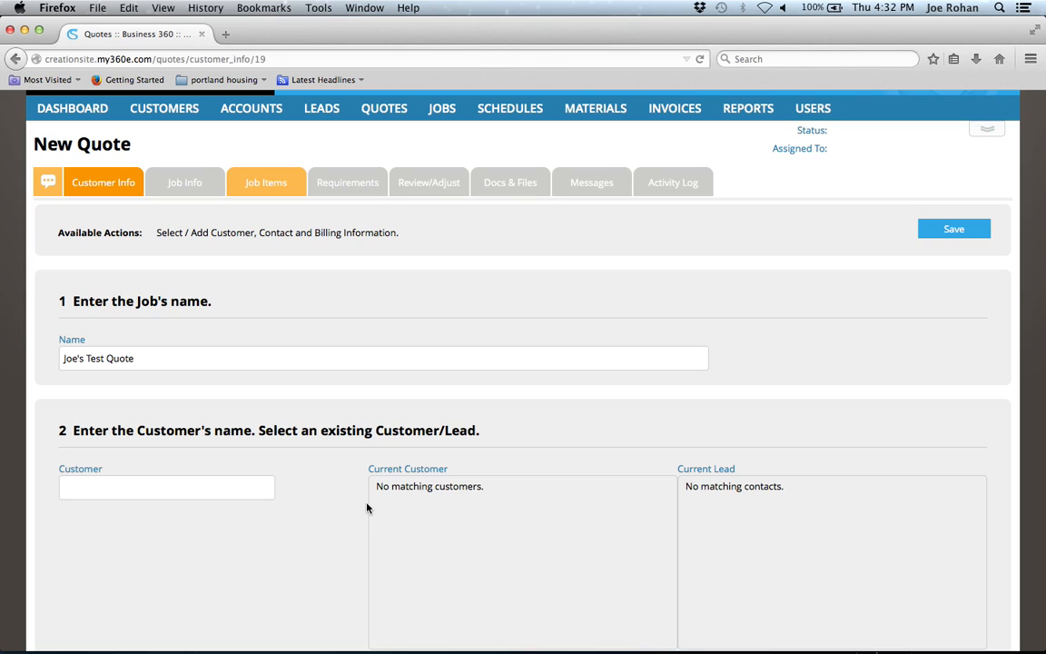
{"action": "left_click", "coordinate": [167, 487]}
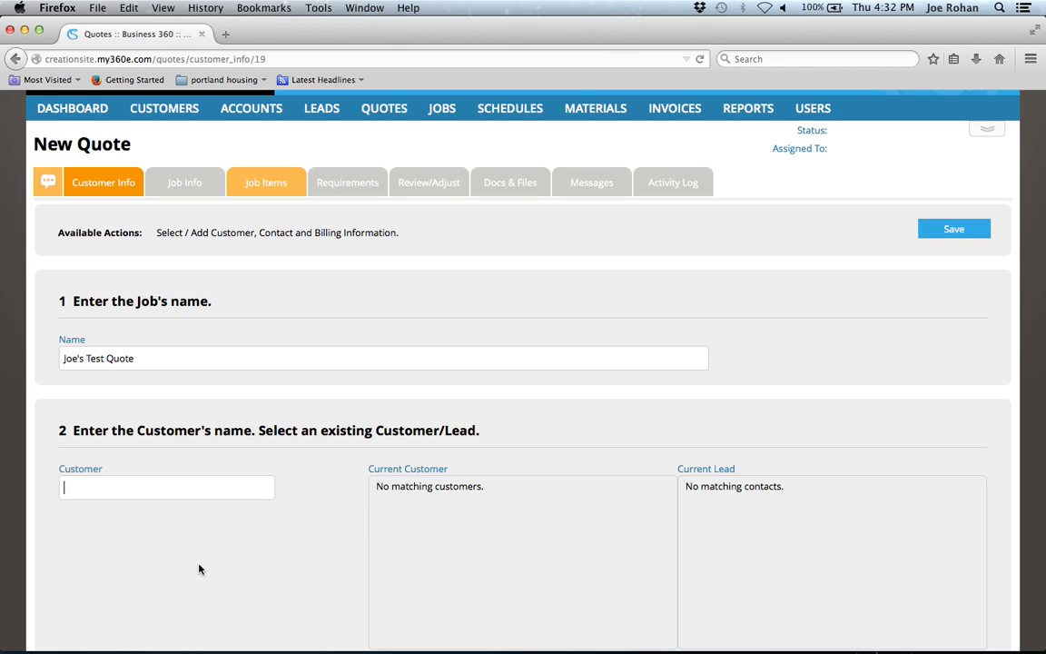
Step: Enter the customer as the new name Test Customer x rather than an existing match
{"action": "type", "text": "Cu"}
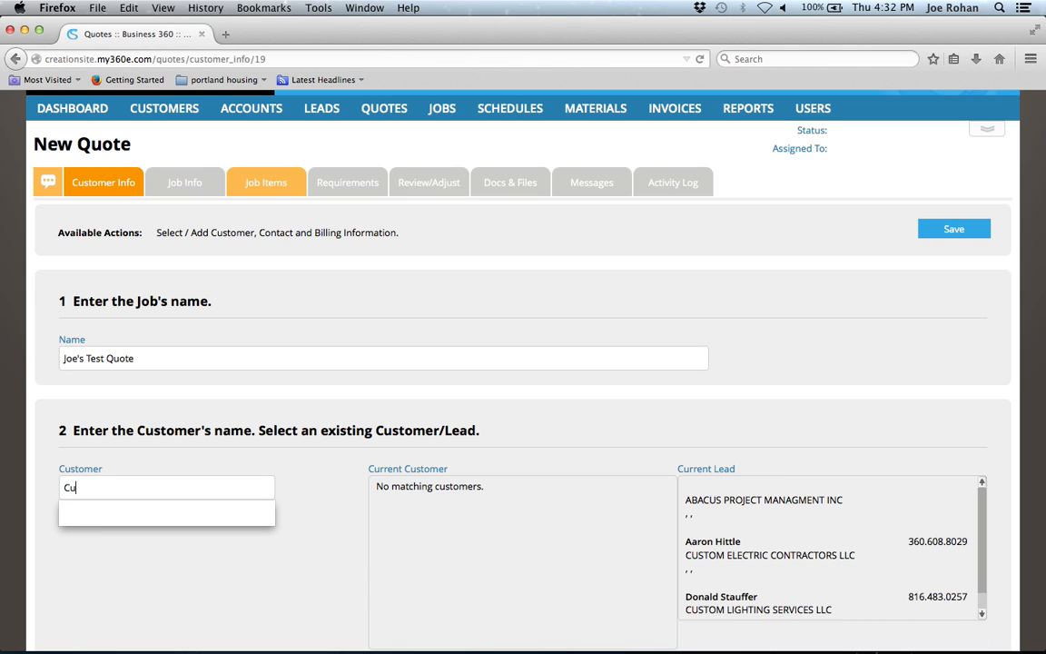
{"action": "type", "text": "Test Custom"}
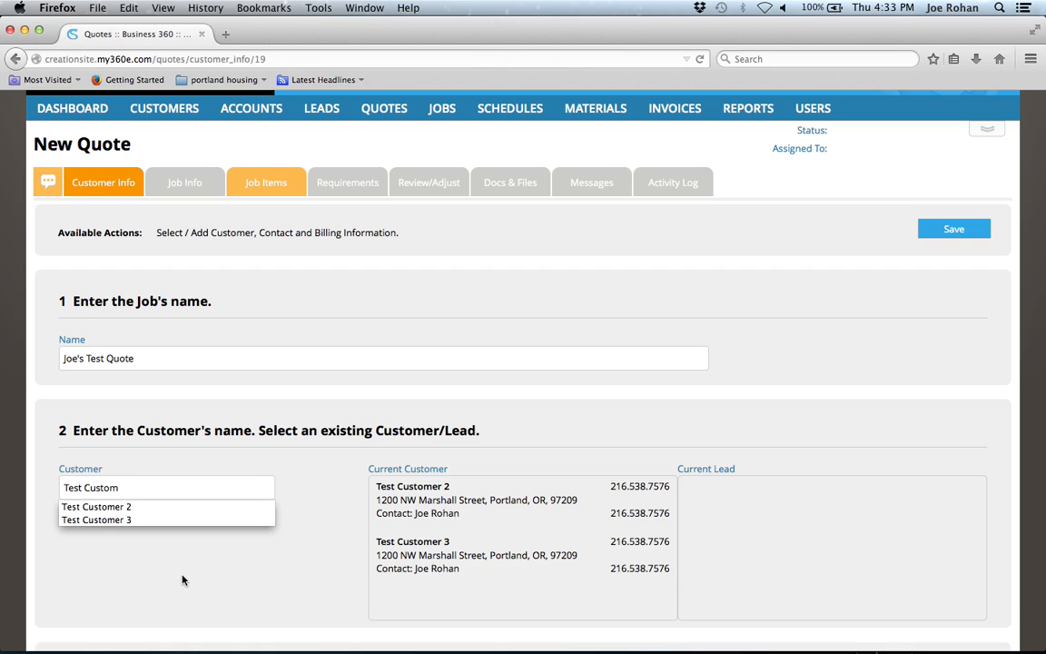
{"action": "left_click", "coordinate": [97, 505]}
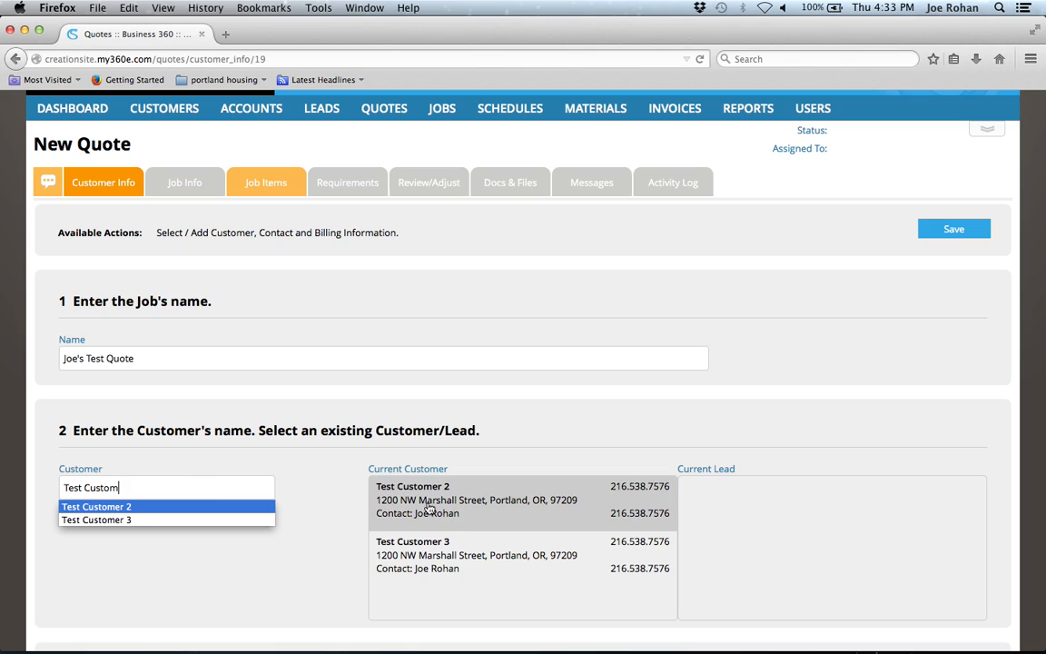
{"action": "mouse_move", "coordinate": [476, 545]}
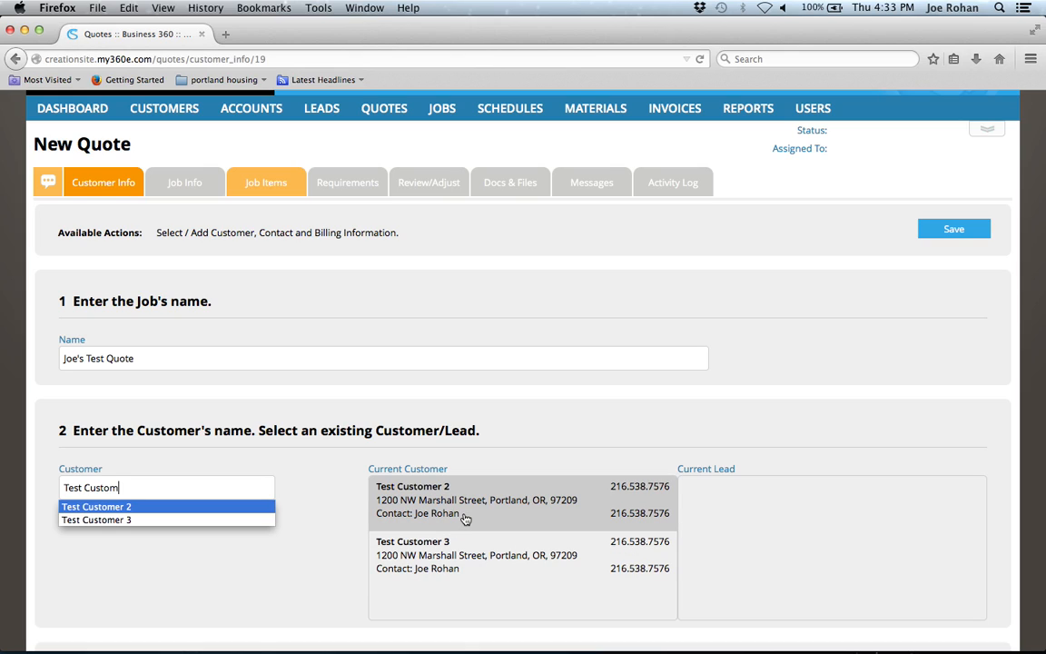
{"action": "mouse_move", "coordinate": [418, 505]}
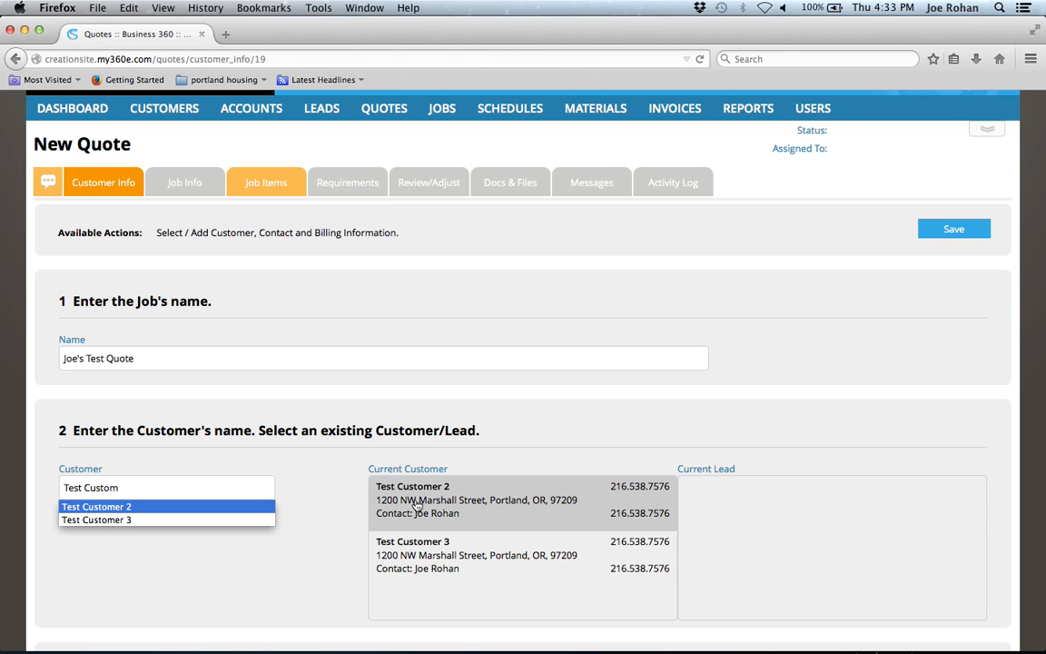
{"action": "mouse_move", "coordinate": [342, 516]}
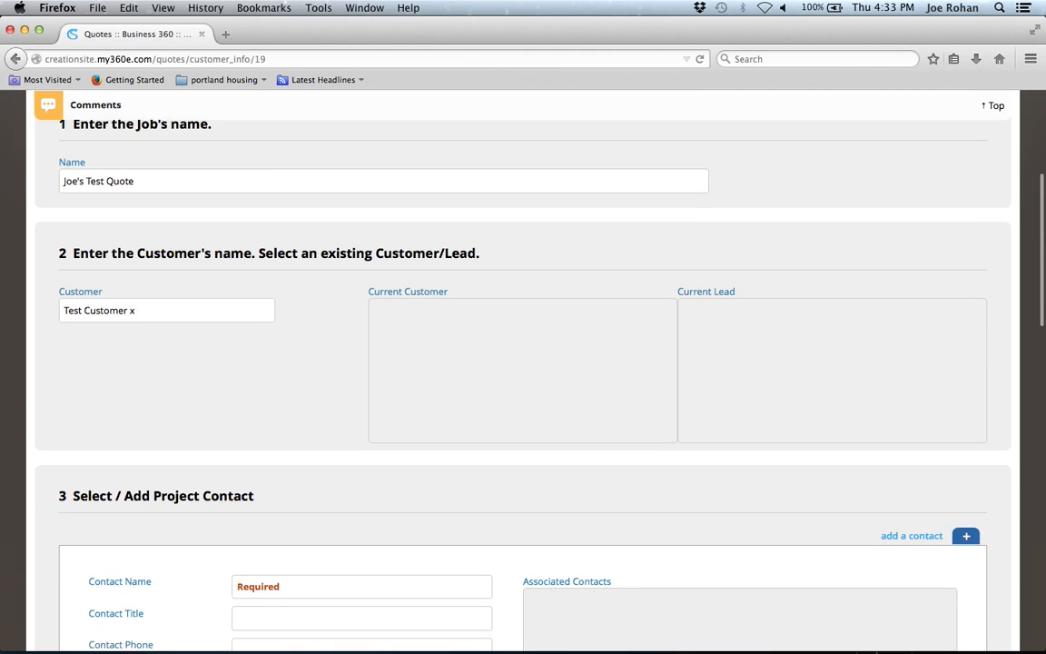
Step: Enter the project contact name Joe and phone number starting 216.75
{"action": "scroll", "scroll_direction": "down", "scroll_amount": 3}
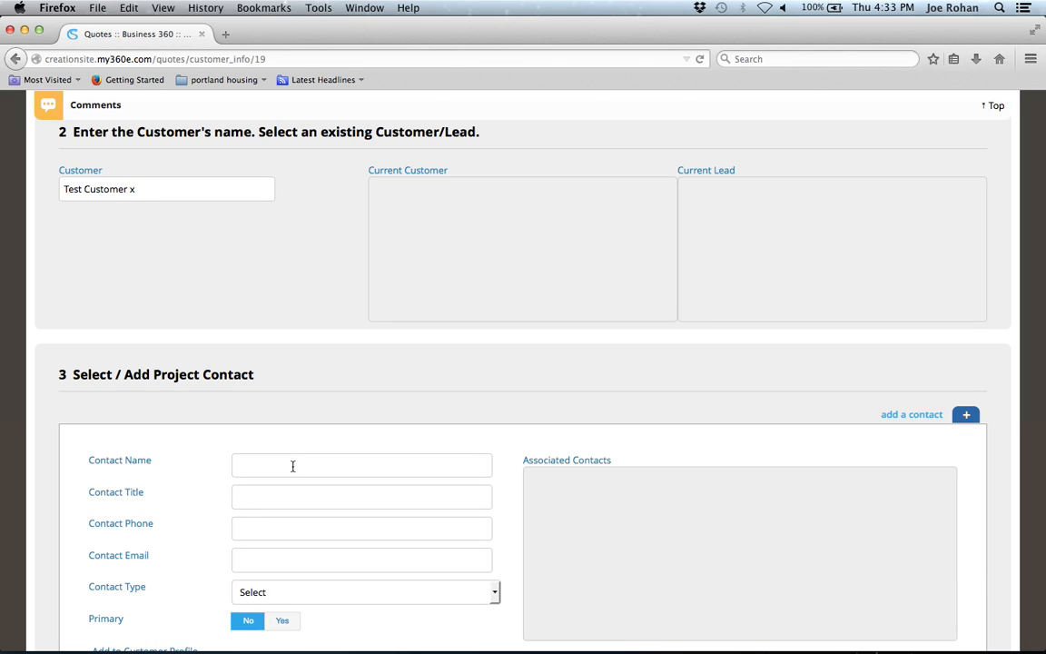
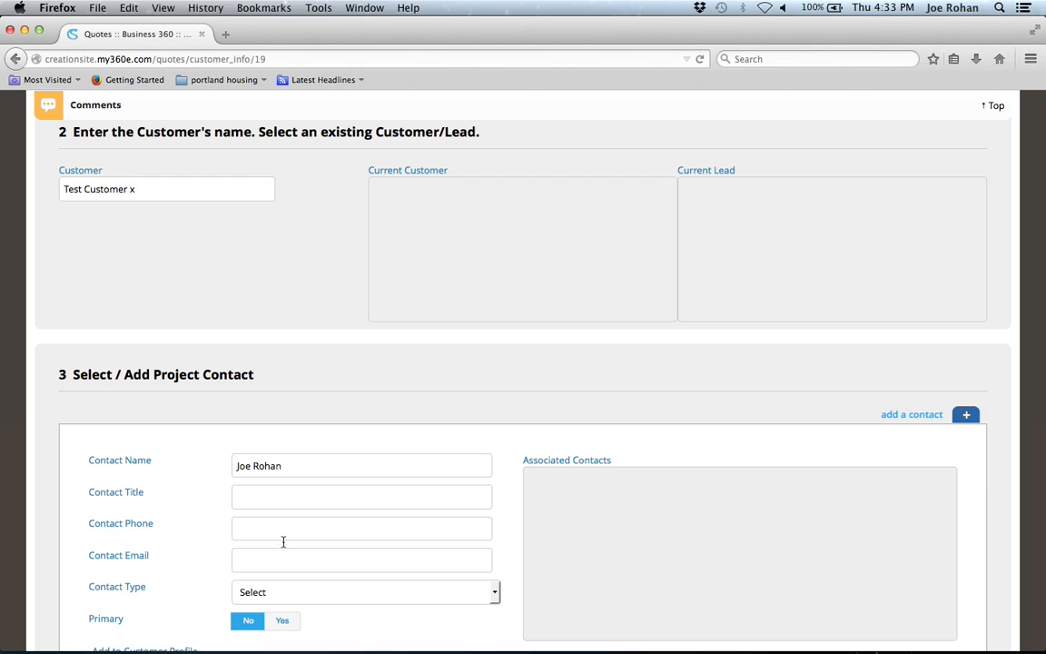
{"action": "left_click", "coordinate": [361, 527]}
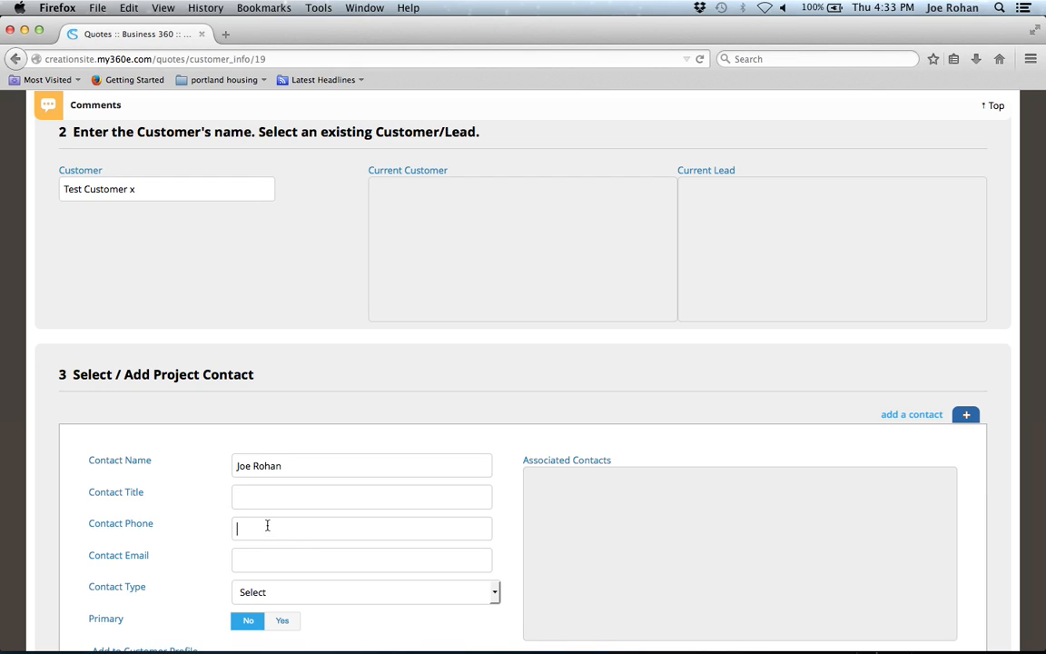
{"action": "type", "text": "216"}
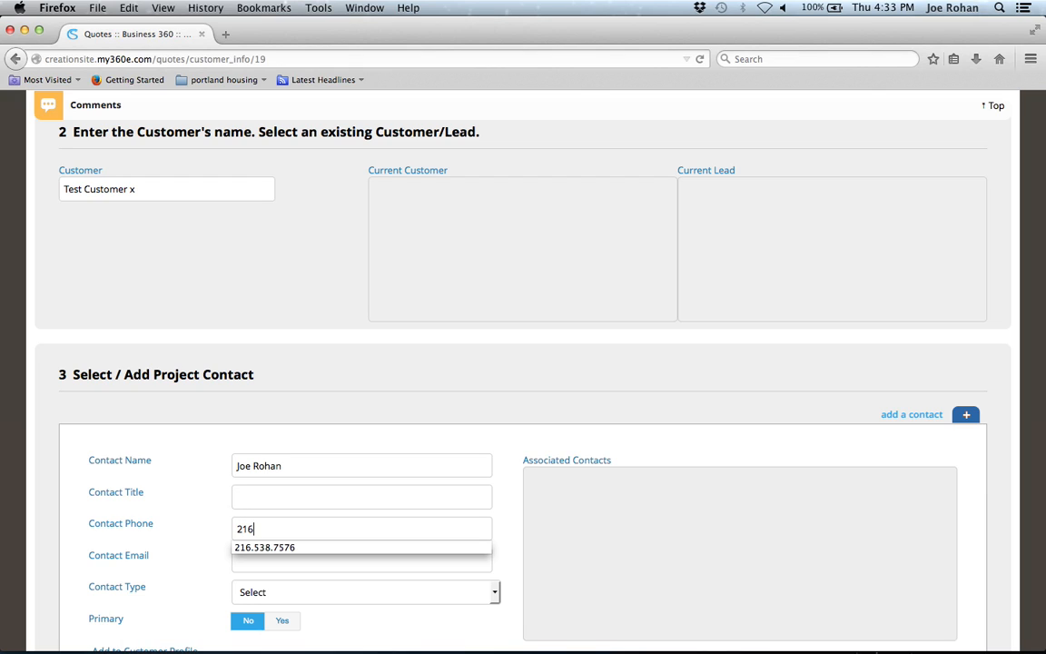
{"action": "type", "text": ".538."}
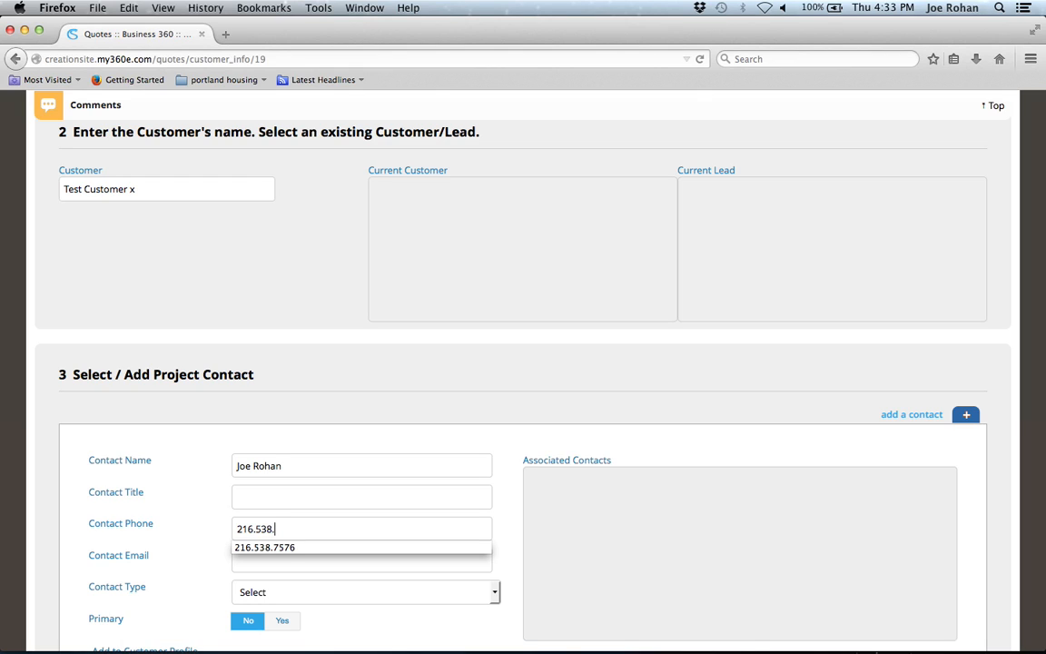
{"action": "type", "text": "75"}
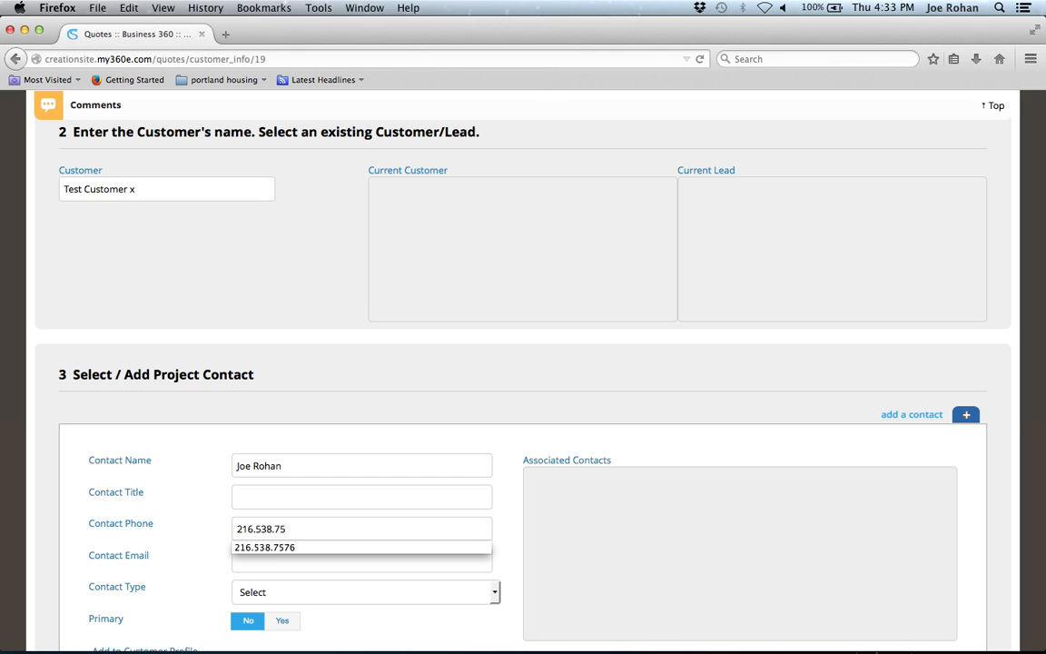
{"action": "scroll", "scroll_direction": "down", "scroll_amount": 3}
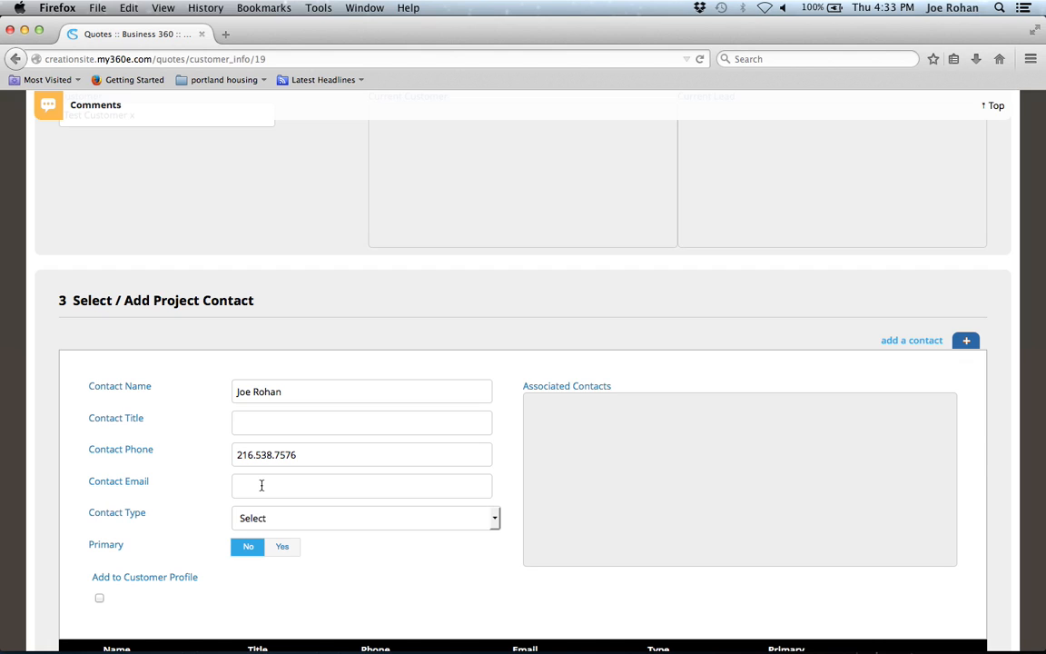
Step: Enter the contact email joe@, mark it primary and add it to the customer profile
{"action": "left_click", "coordinate": [361, 486]}
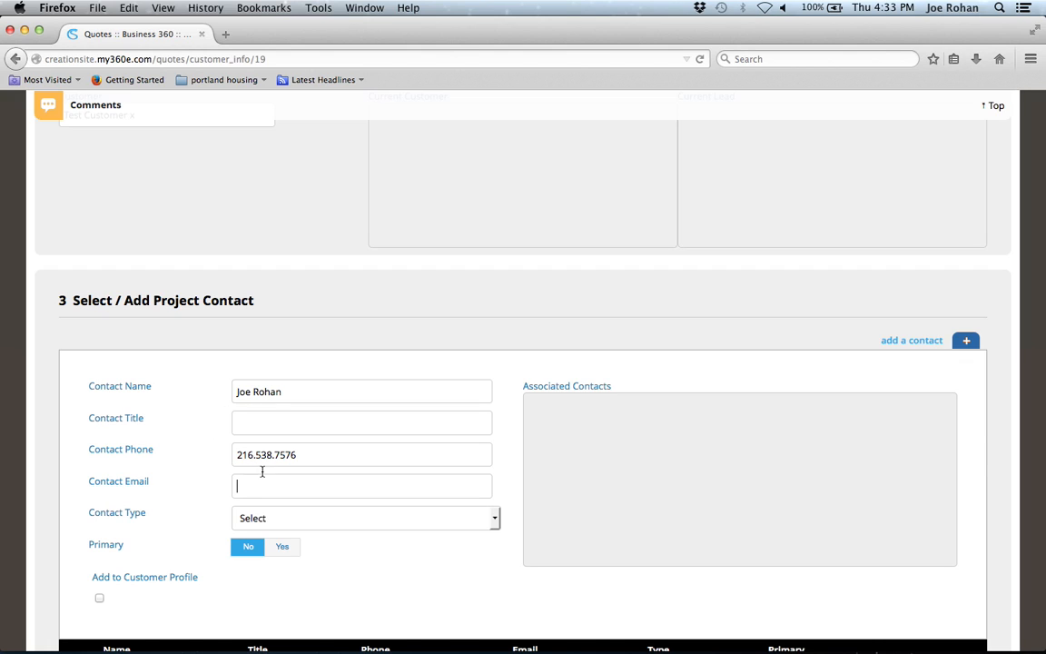
{"action": "left_click", "coordinate": [362, 485]}
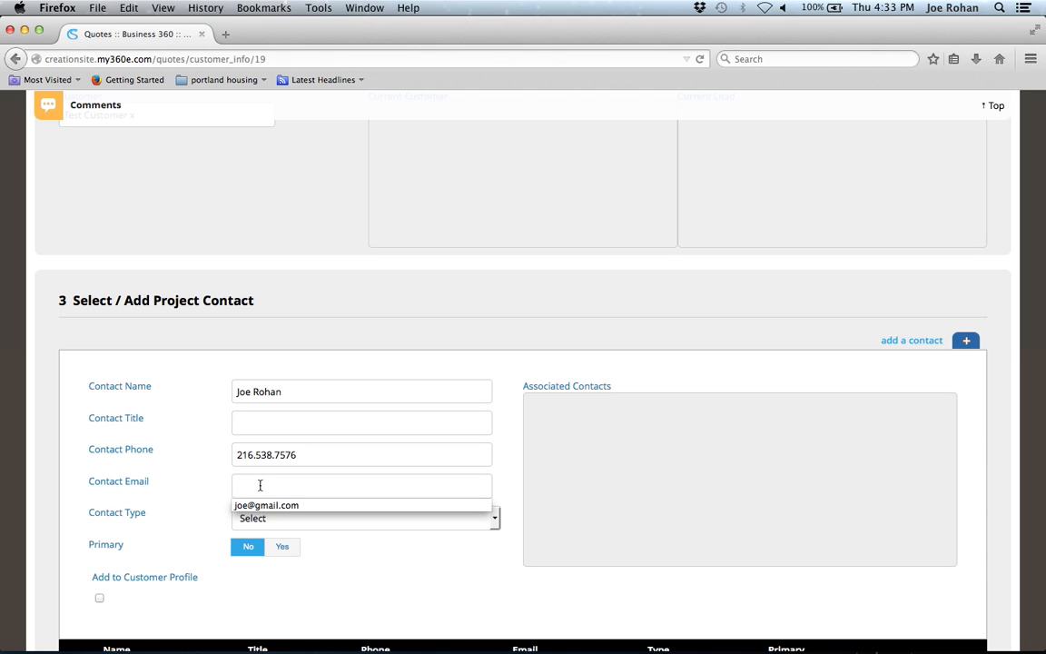
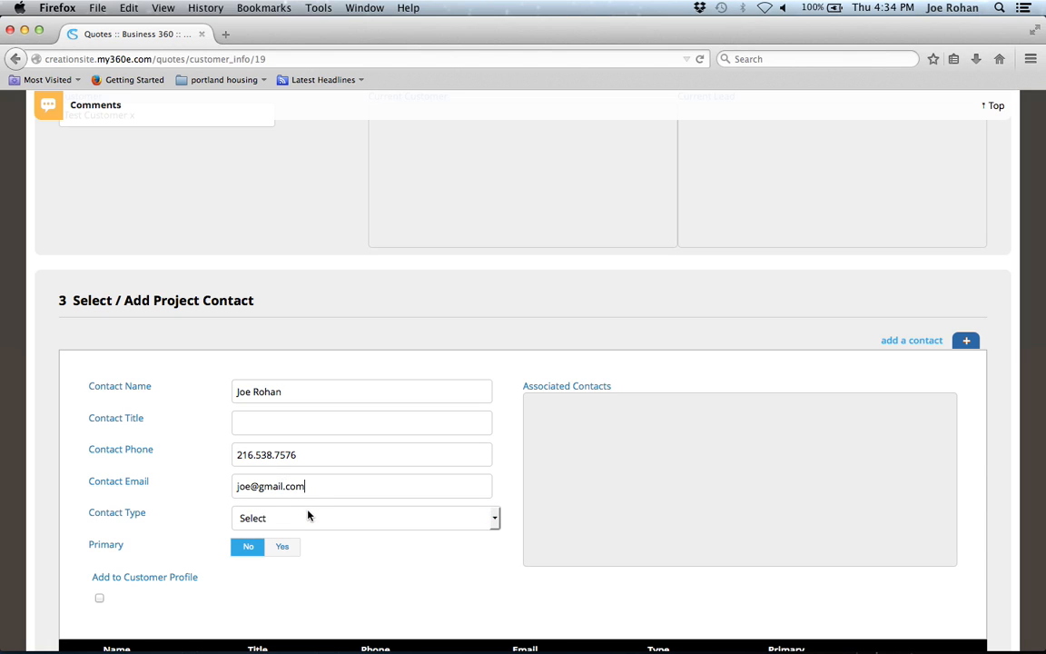
{"action": "mouse_move", "coordinate": [279, 558]}
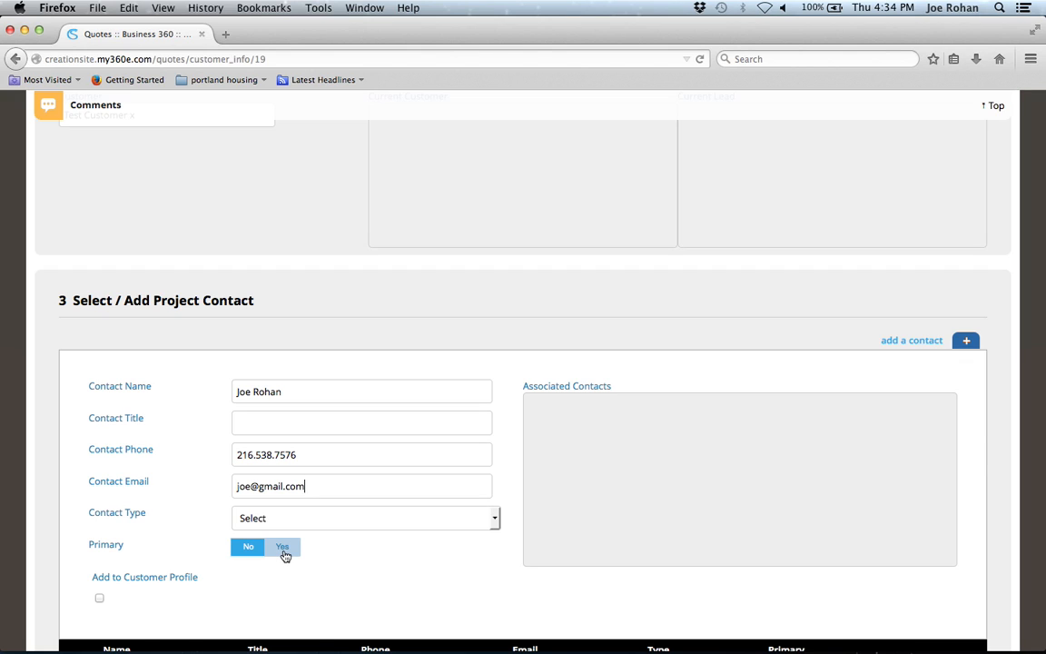
{"action": "left_click", "coordinate": [284, 545]}
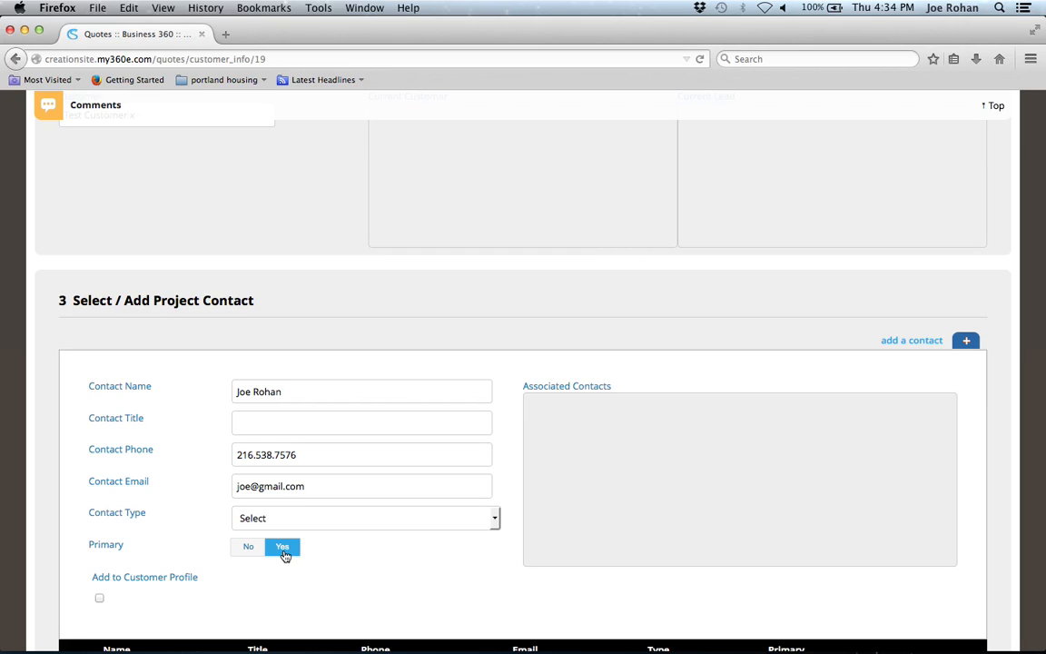
{"action": "mouse_move", "coordinate": [261, 588]}
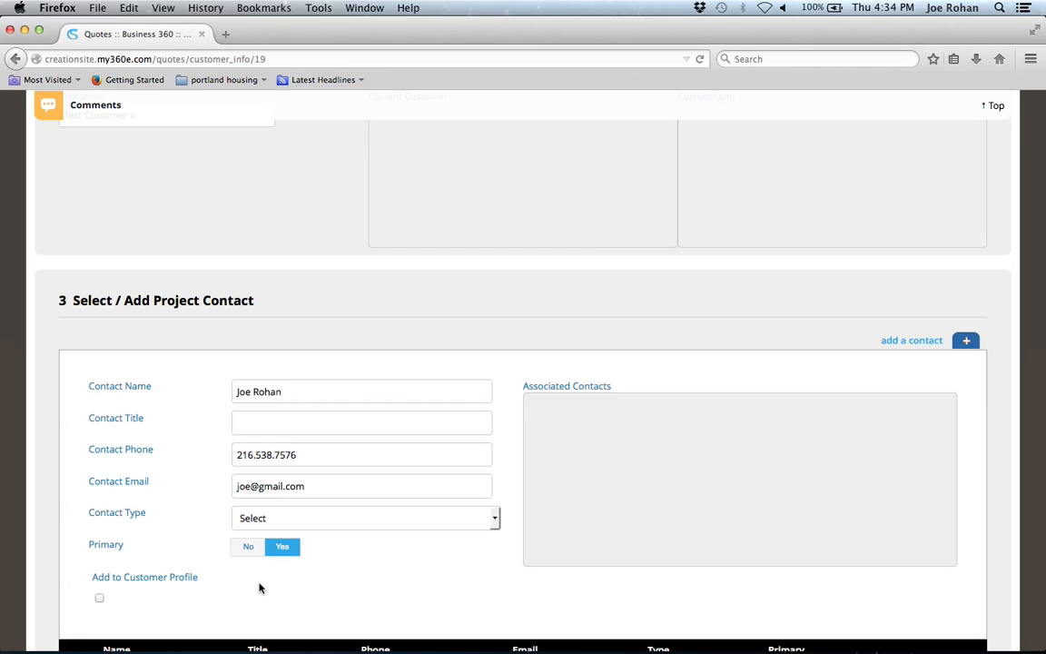
{"action": "scroll", "scroll_direction": "down", "scroll_amount": 3}
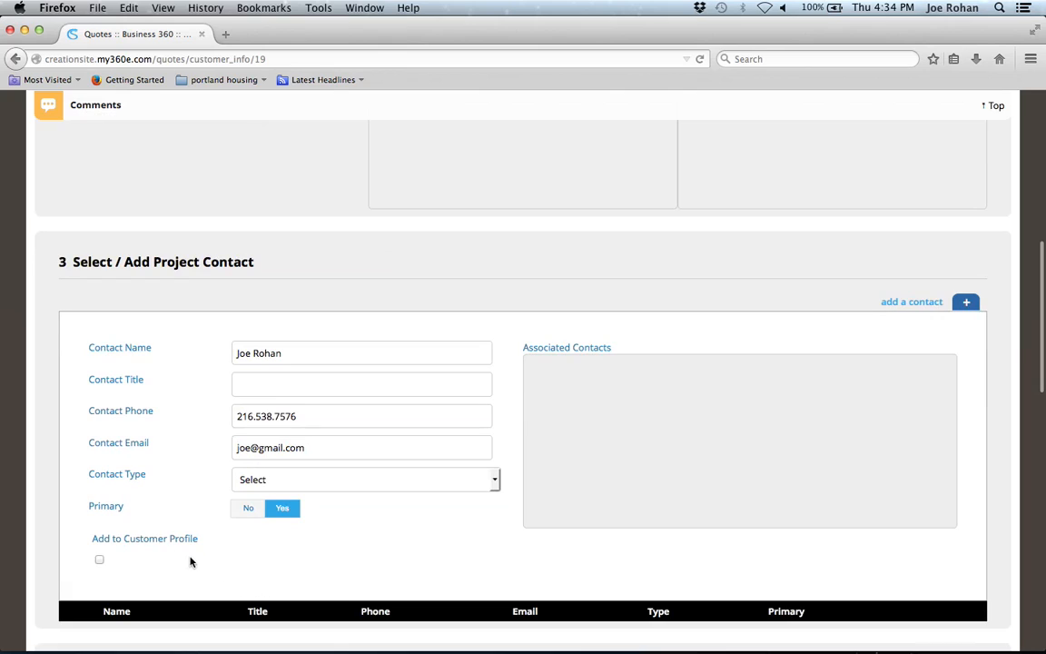
{"action": "mouse_move", "coordinate": [80, 545]}
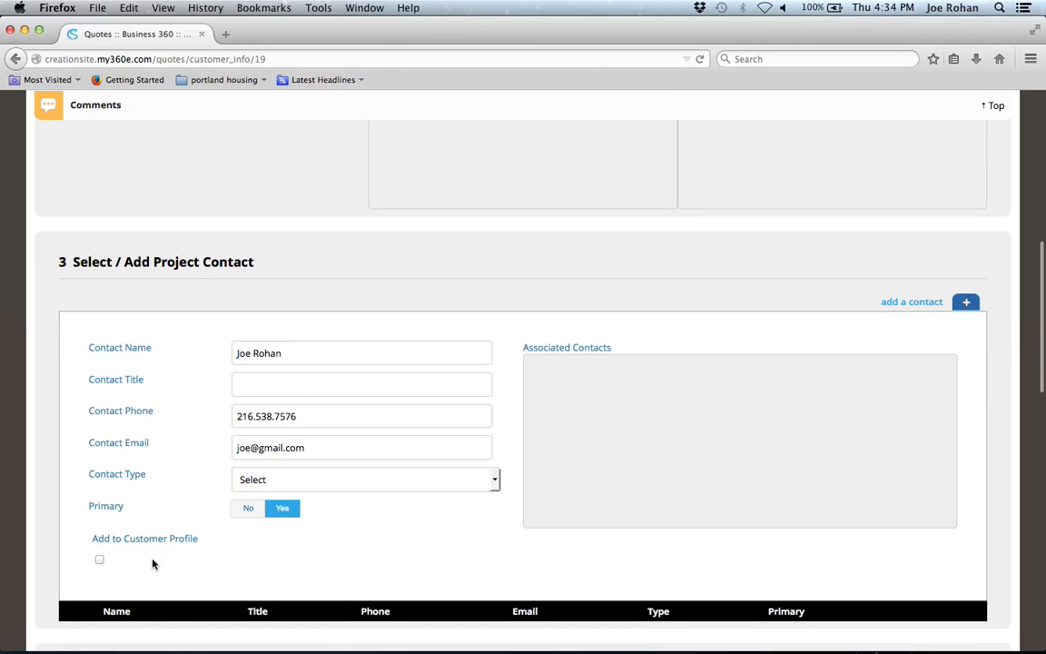
{"action": "mouse_move", "coordinate": [91, 579]}
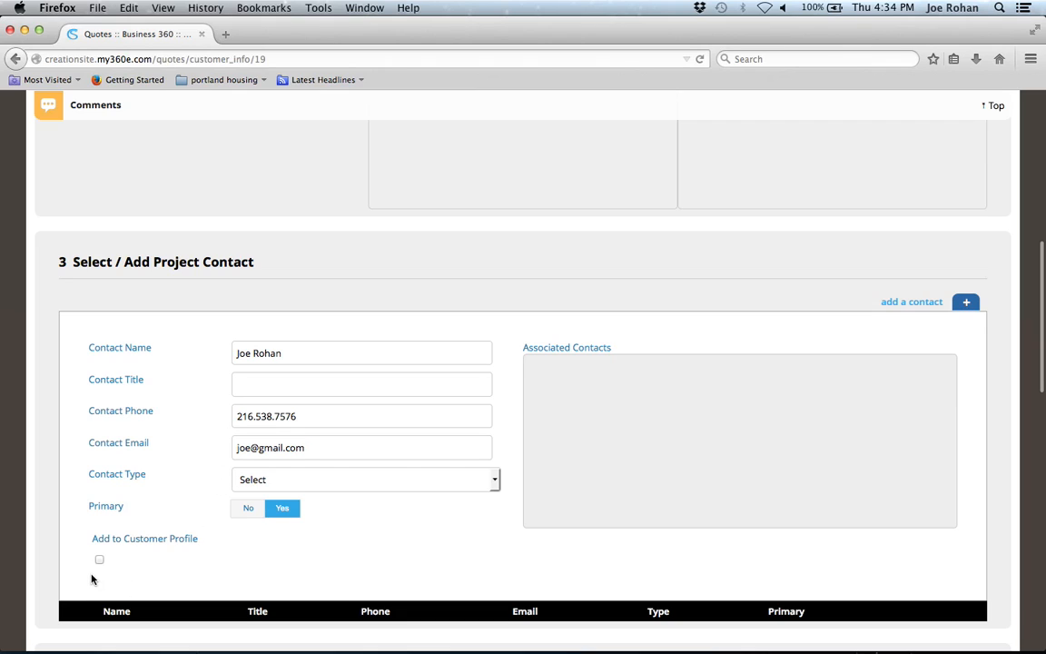
{"action": "mouse_move", "coordinate": [291, 550]}
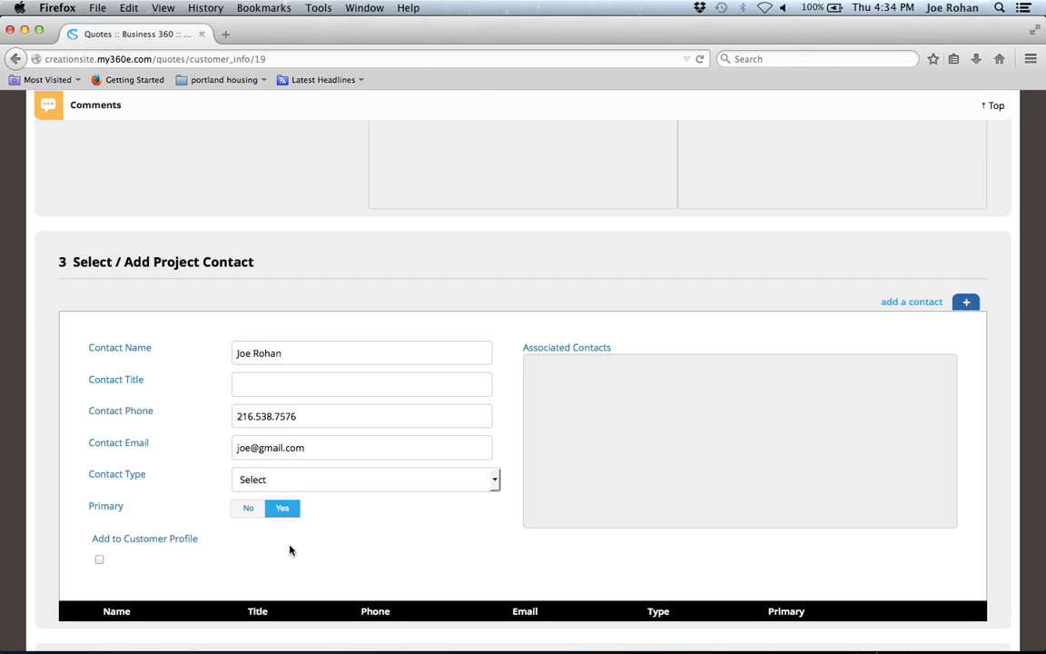
{"action": "mouse_move", "coordinate": [138, 578]}
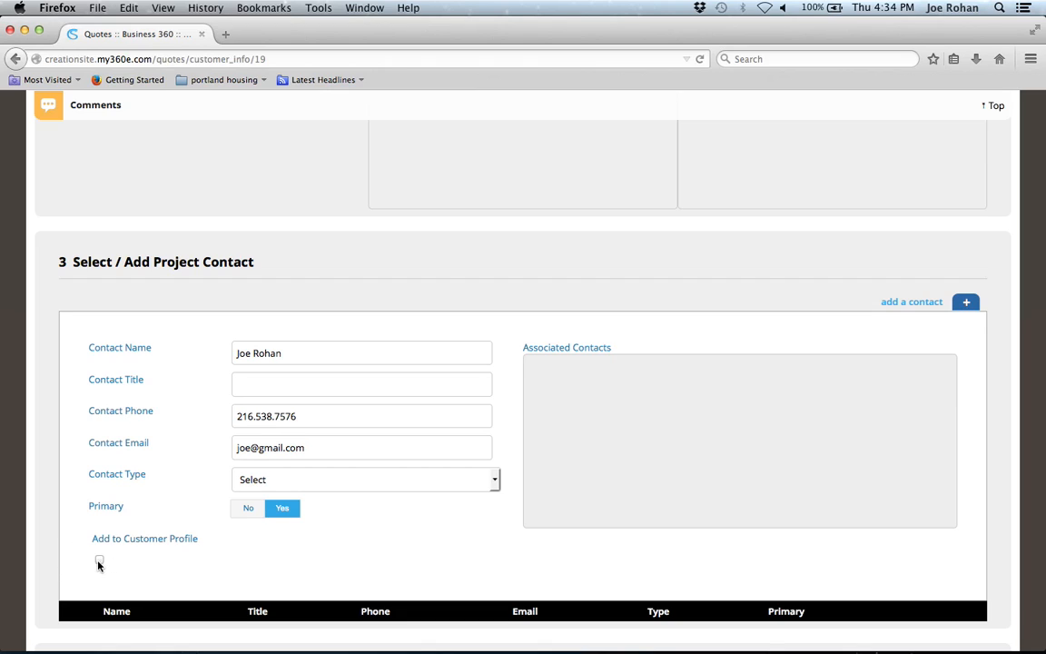
{"action": "left_click", "coordinate": [100, 559]}
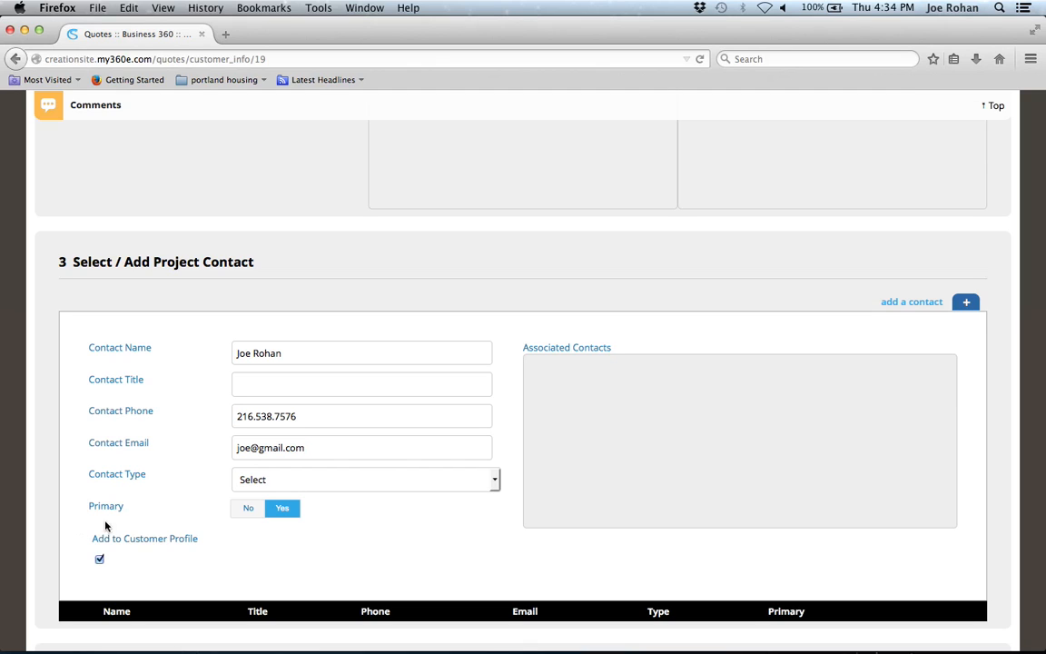
{"action": "scroll", "scroll_direction": "down", "scroll_amount": 3}
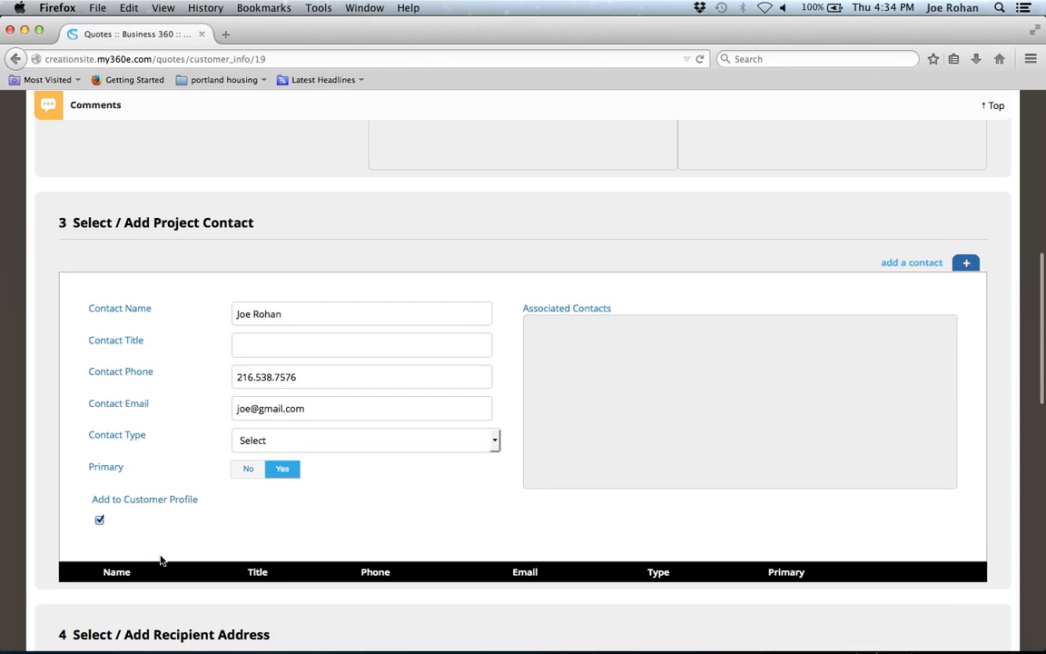
{"action": "scroll", "scroll_direction": "down", "scroll_amount": 3}
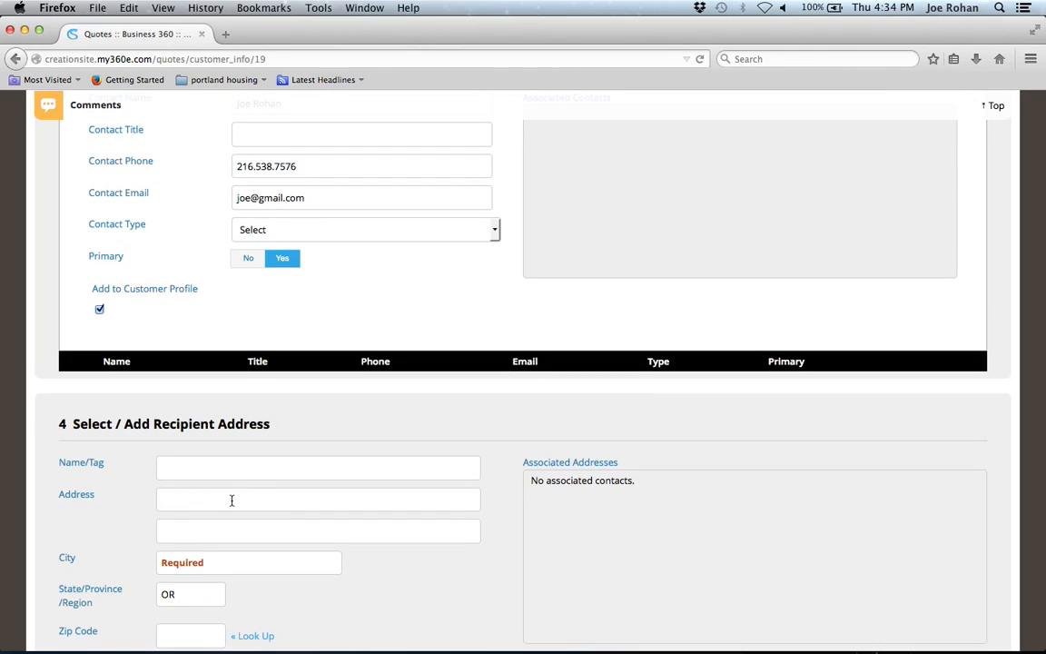
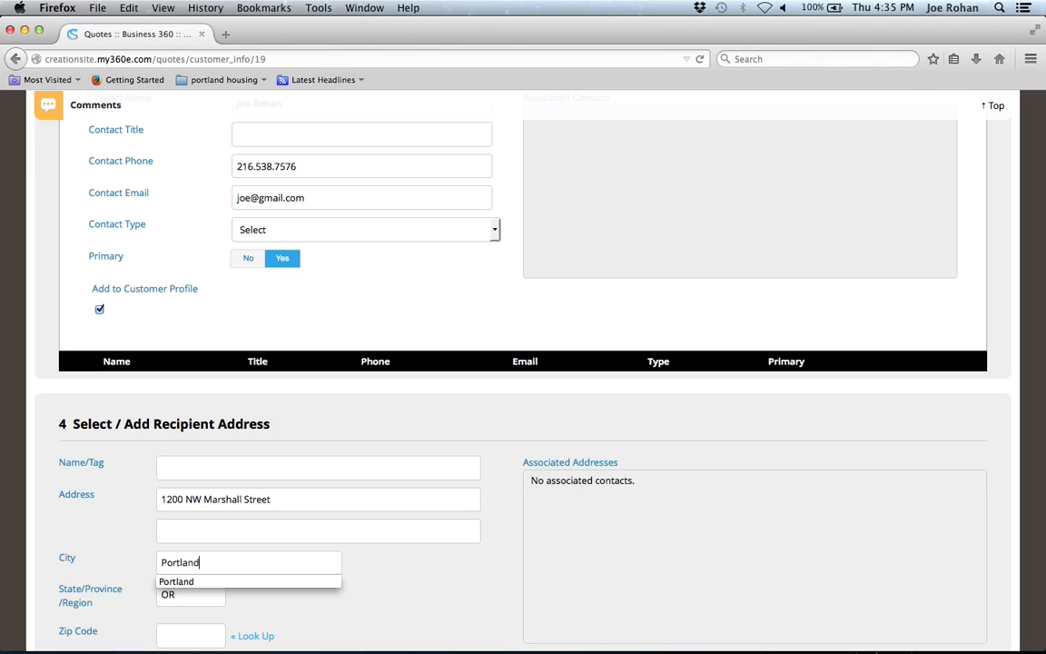
Step: Set the recipient state to OR and zip code to 97209
{"action": "left_click", "coordinate": [176, 581]}
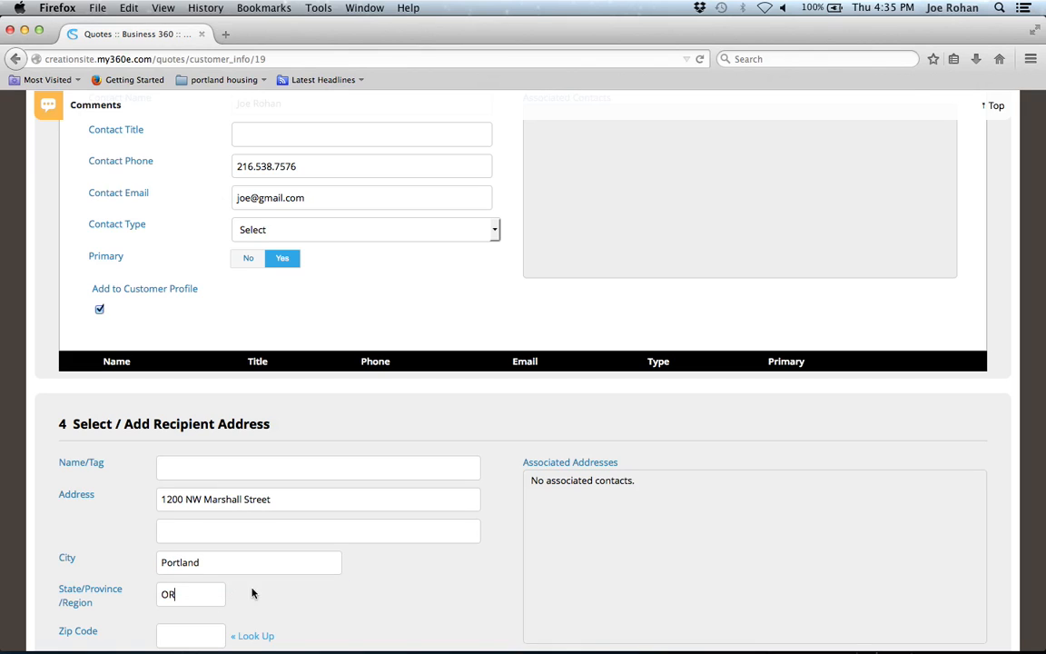
{"action": "scroll", "scroll_direction": "down", "scroll_amount": 3}
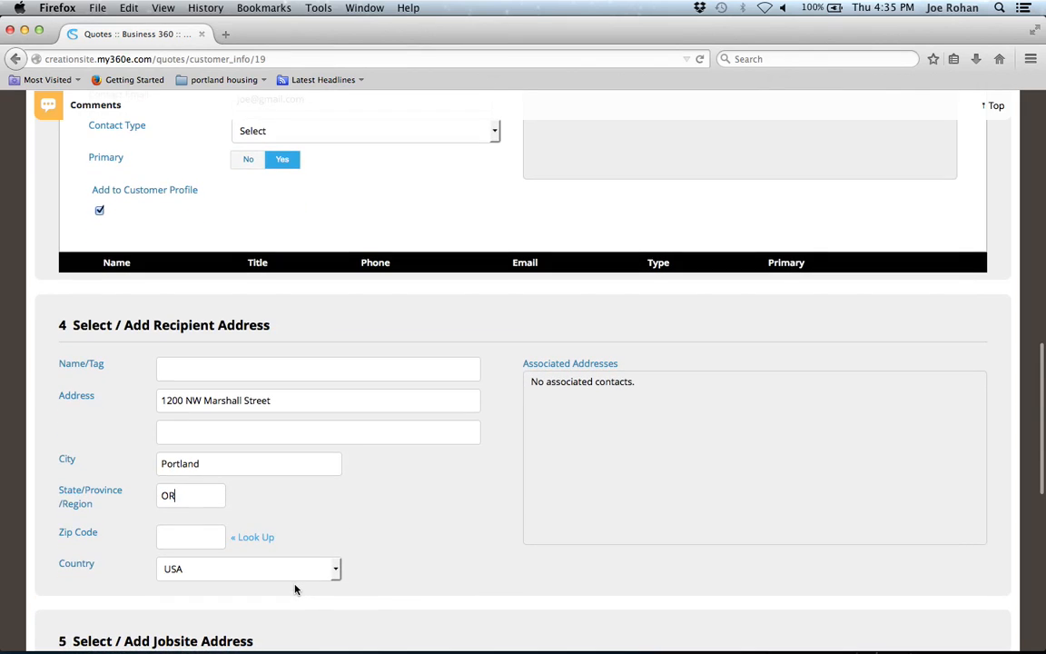
{"action": "mouse_move", "coordinate": [287, 534]}
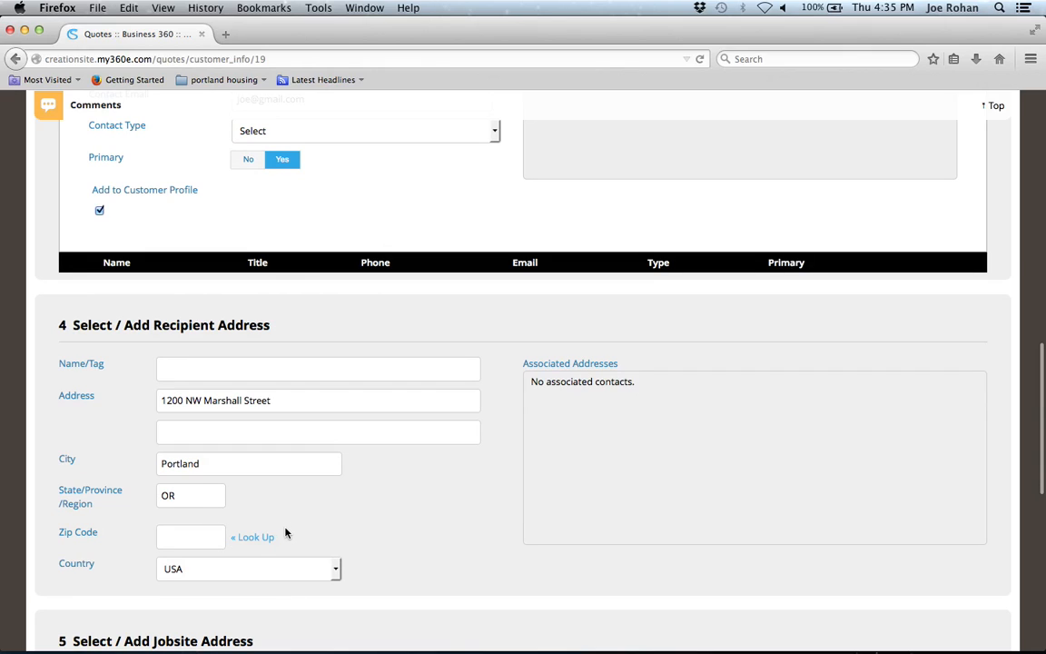
{"action": "mouse_move", "coordinate": [262, 541]}
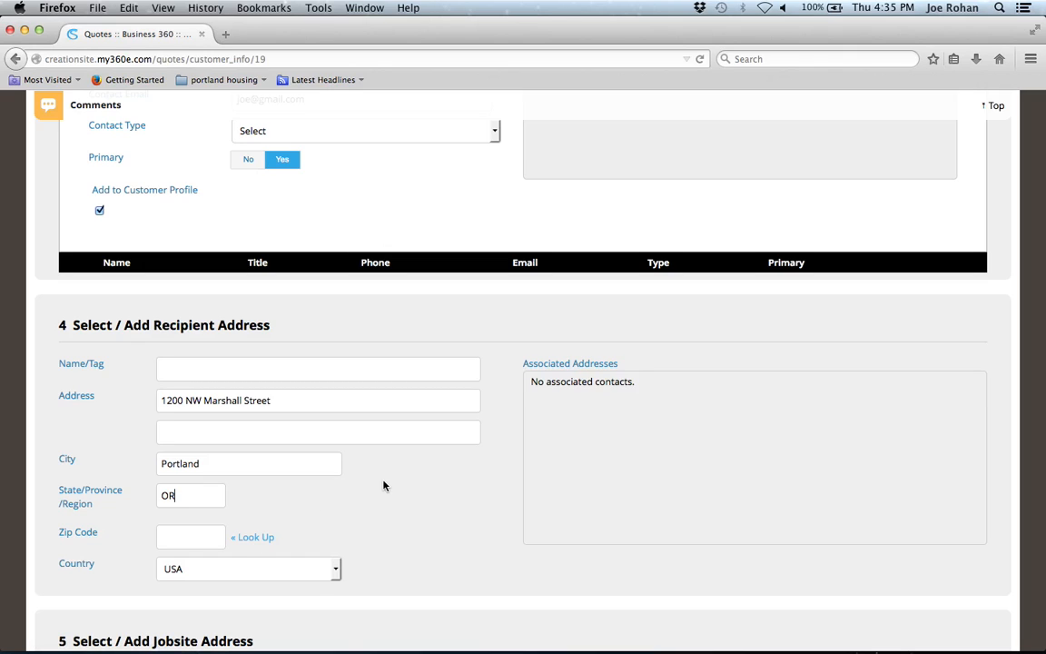
{"action": "mouse_move", "coordinate": [258, 510]}
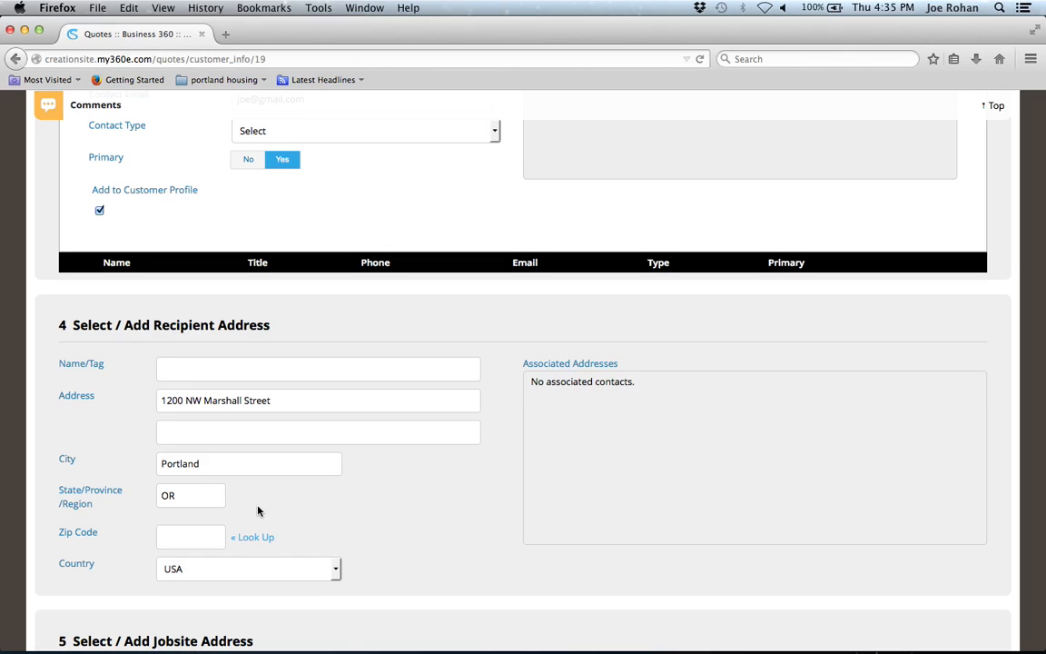
{"action": "mouse_move", "coordinate": [252, 537]}
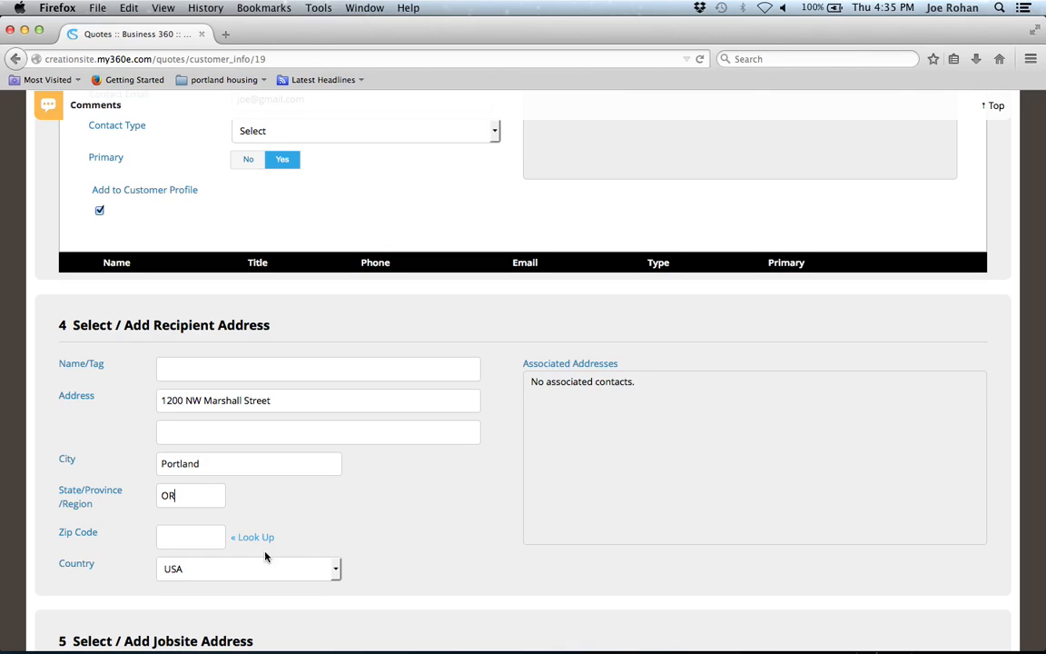
{"action": "left_click", "coordinate": [251, 537]}
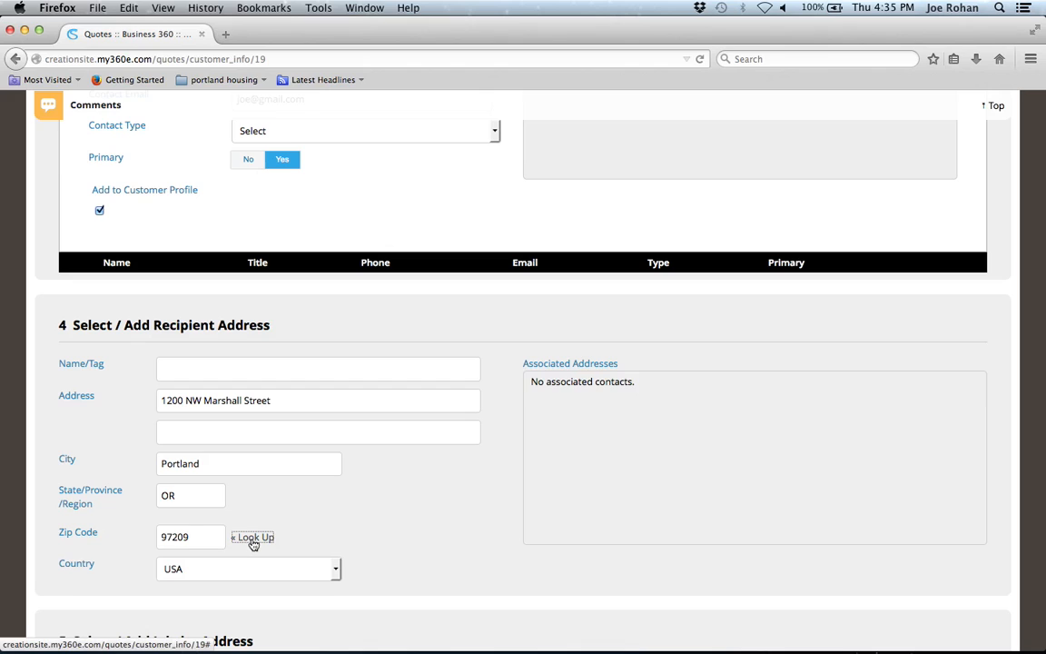
{"action": "scroll", "scroll_direction": "down", "scroll_amount": 3}
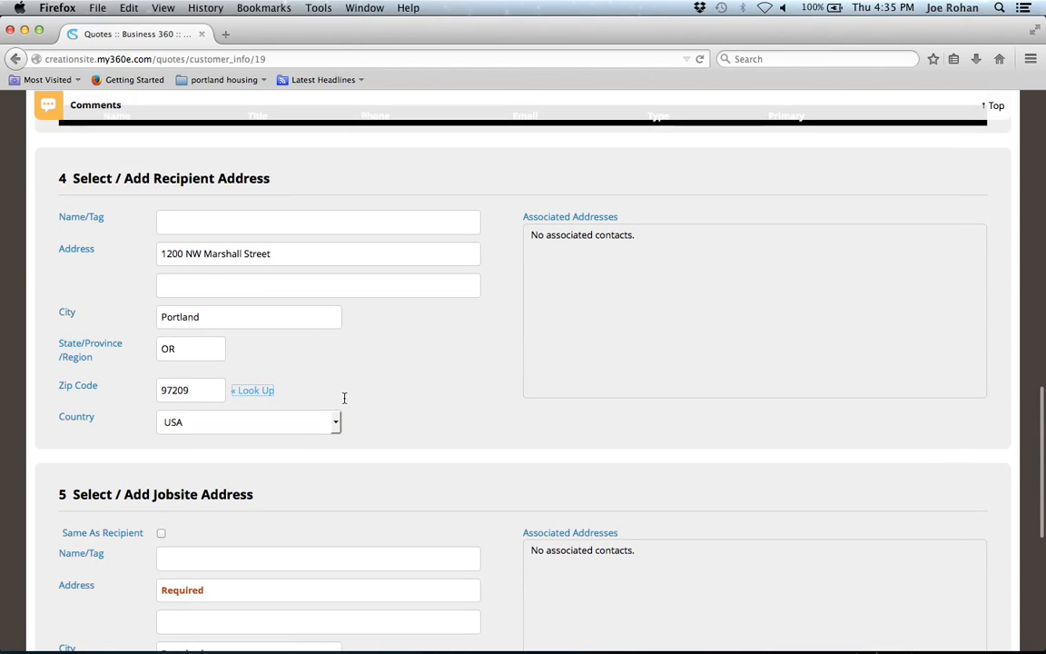
{"action": "mouse_move", "coordinate": [254, 534]}
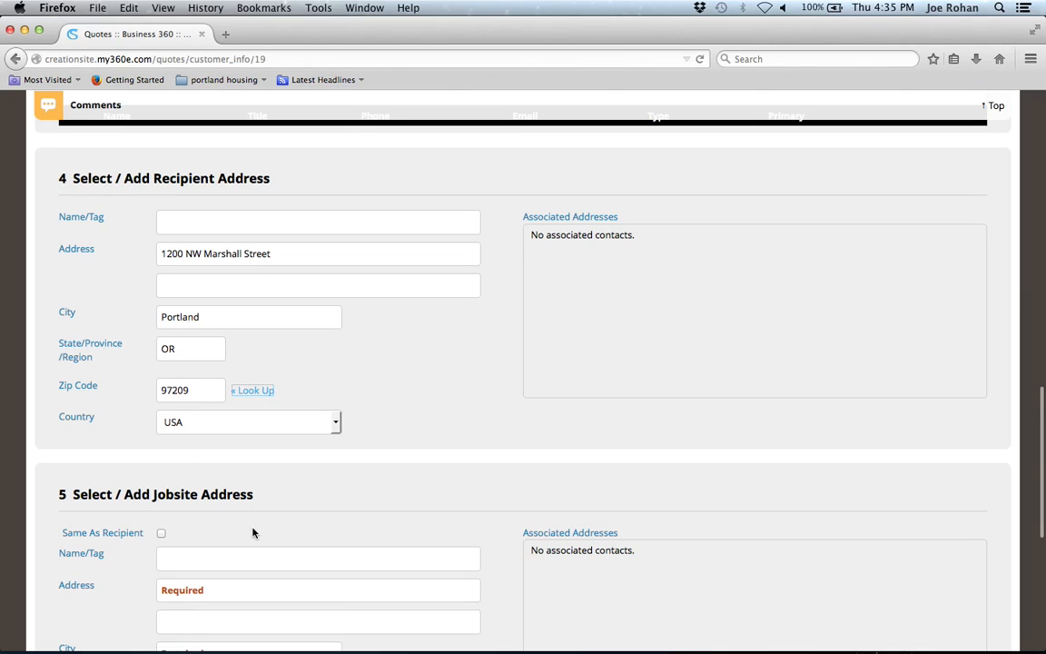
{"action": "mouse_move", "coordinate": [73, 487]}
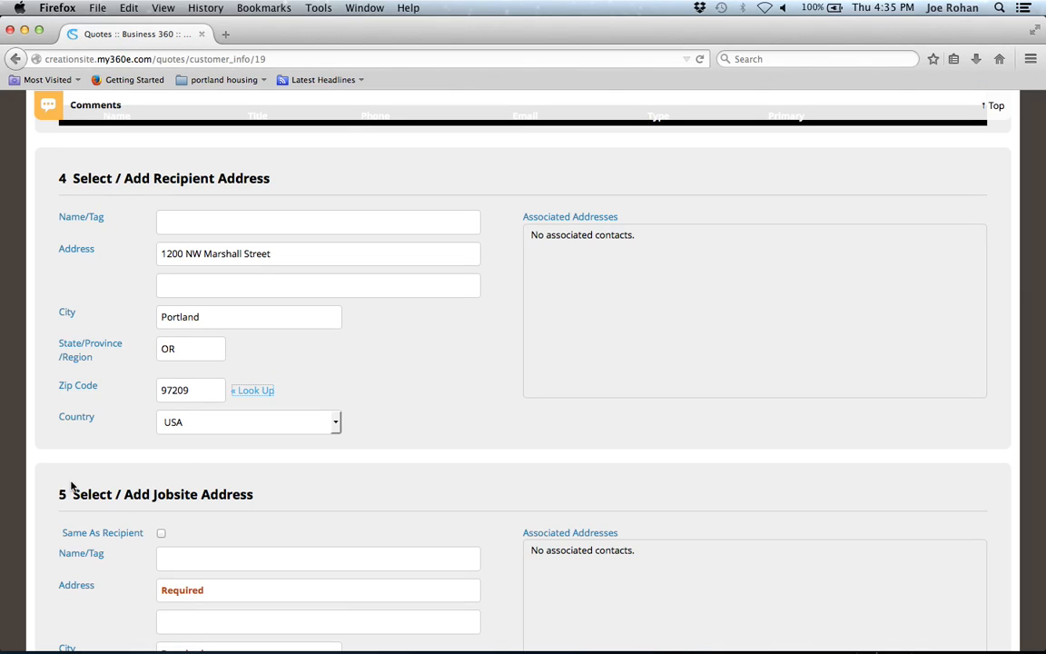
{"action": "scroll", "scroll_direction": "down", "scroll_amount": 3}
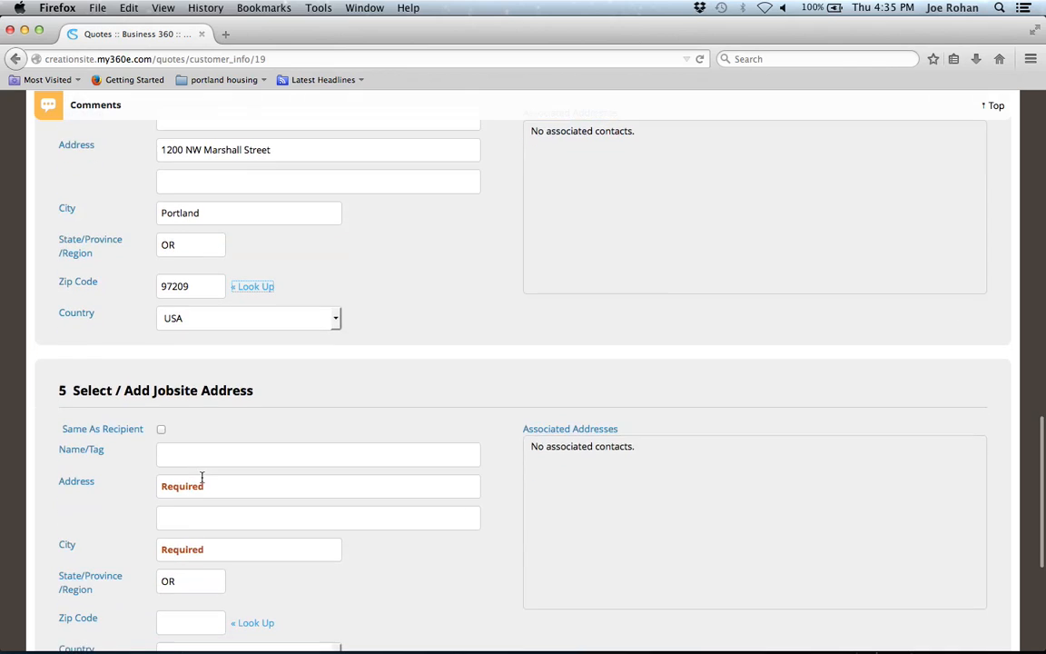
{"action": "scroll", "scroll_direction": "down", "scroll_amount": 3}
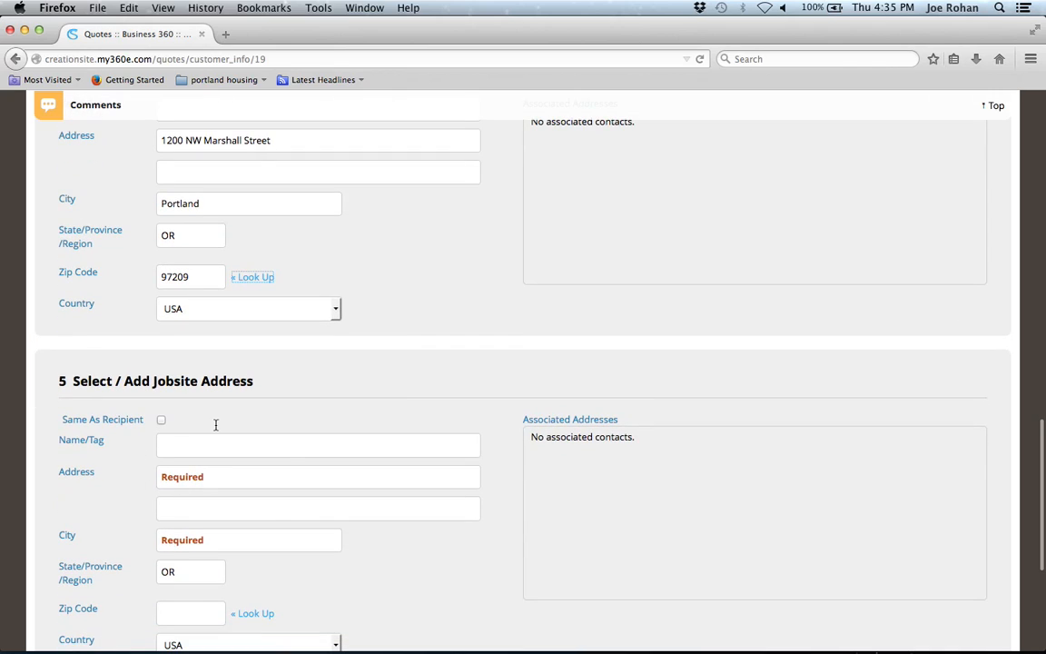
{"action": "mouse_move", "coordinate": [273, 510]}
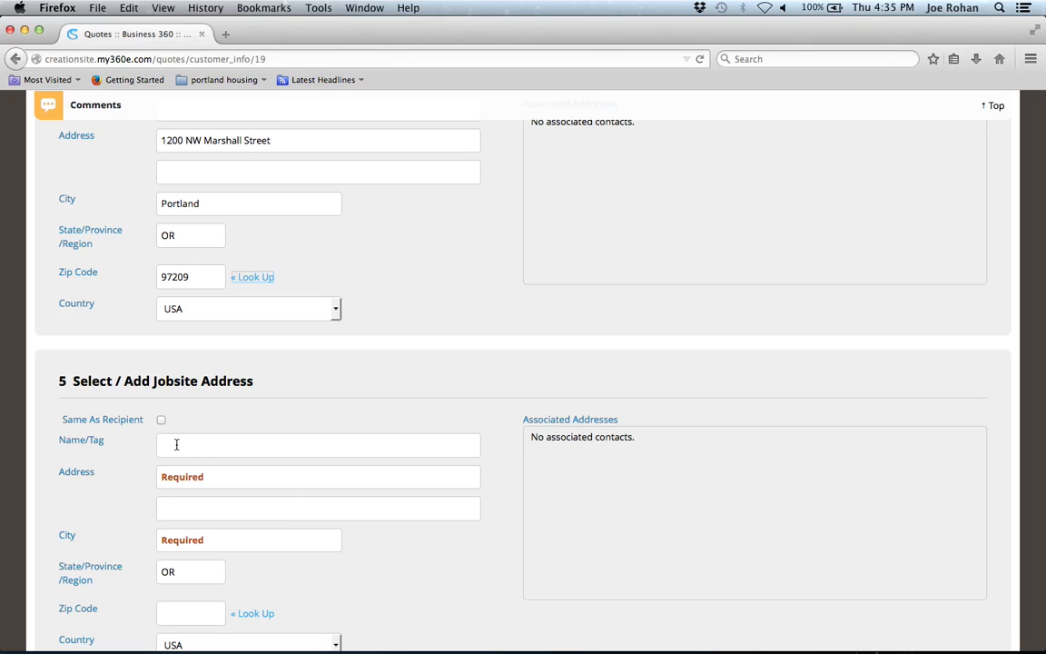
{"action": "mouse_move", "coordinate": [156, 429]}
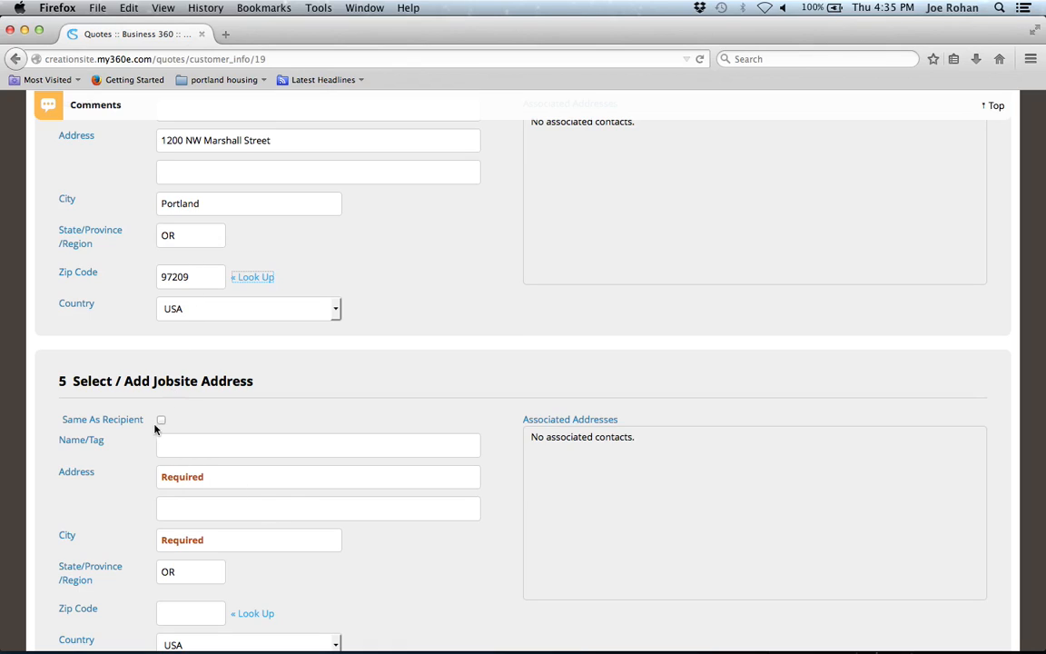
{"action": "left_click", "coordinate": [160, 418]}
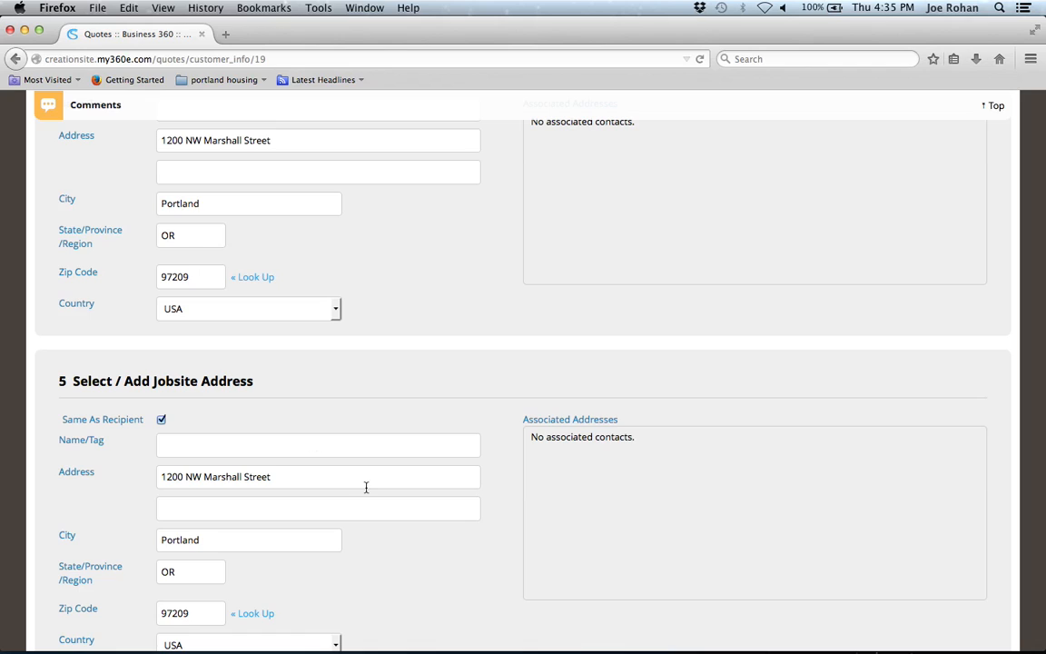
{"action": "scroll", "scroll_direction": "down", "scroll_amount": 3}
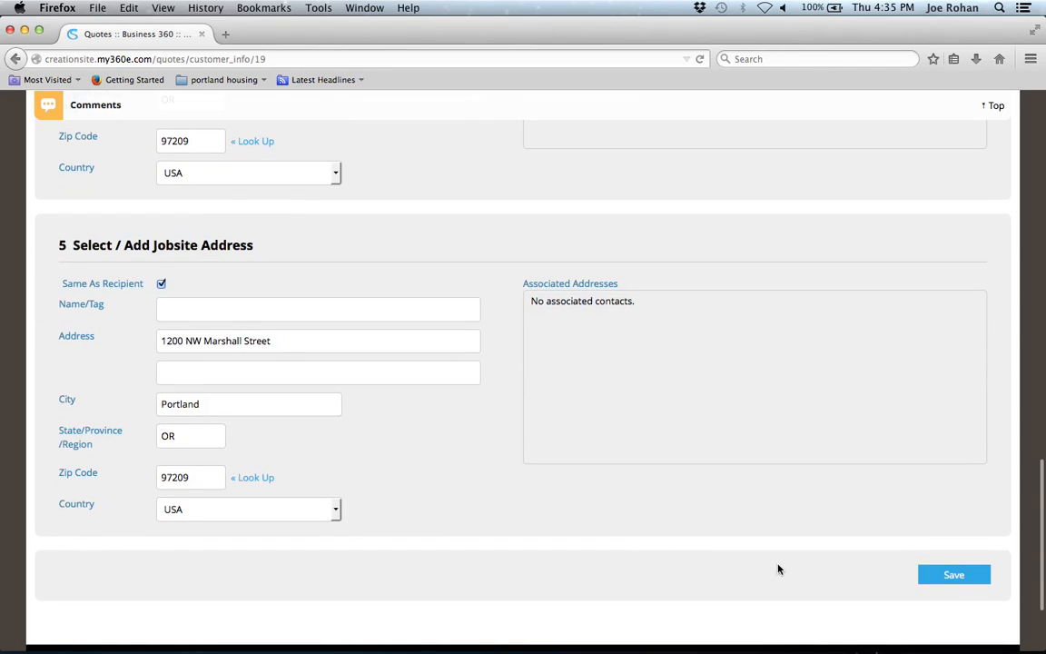
Step: Save the customer info for Joe's Test Quote and review the saved addresses
{"action": "left_click", "coordinate": [953, 574]}
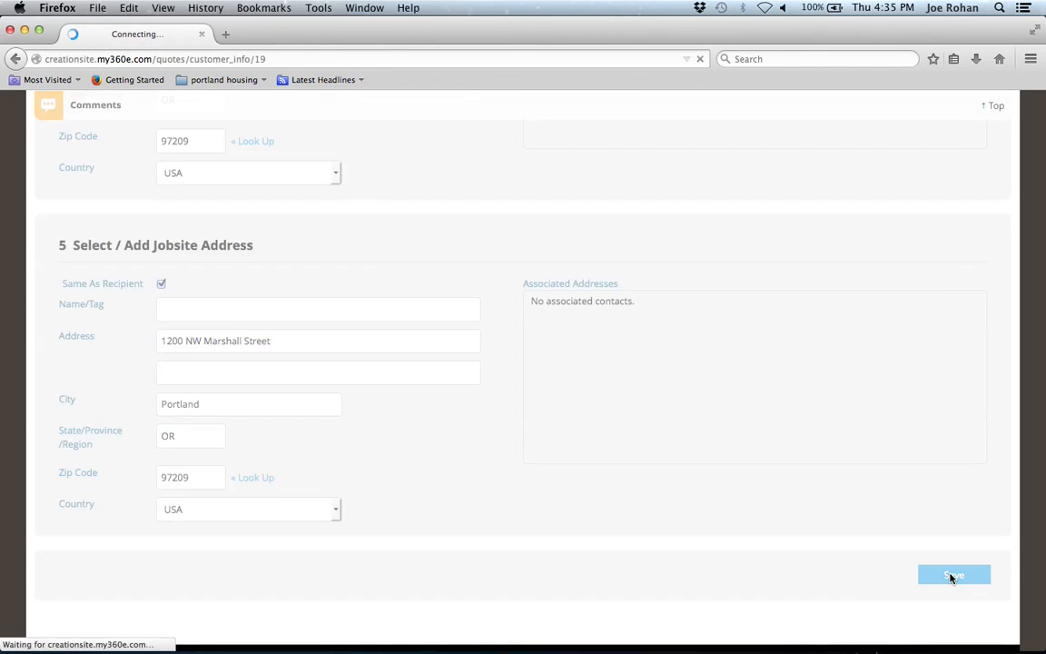
{"action": "left_click", "coordinate": [953, 574]}
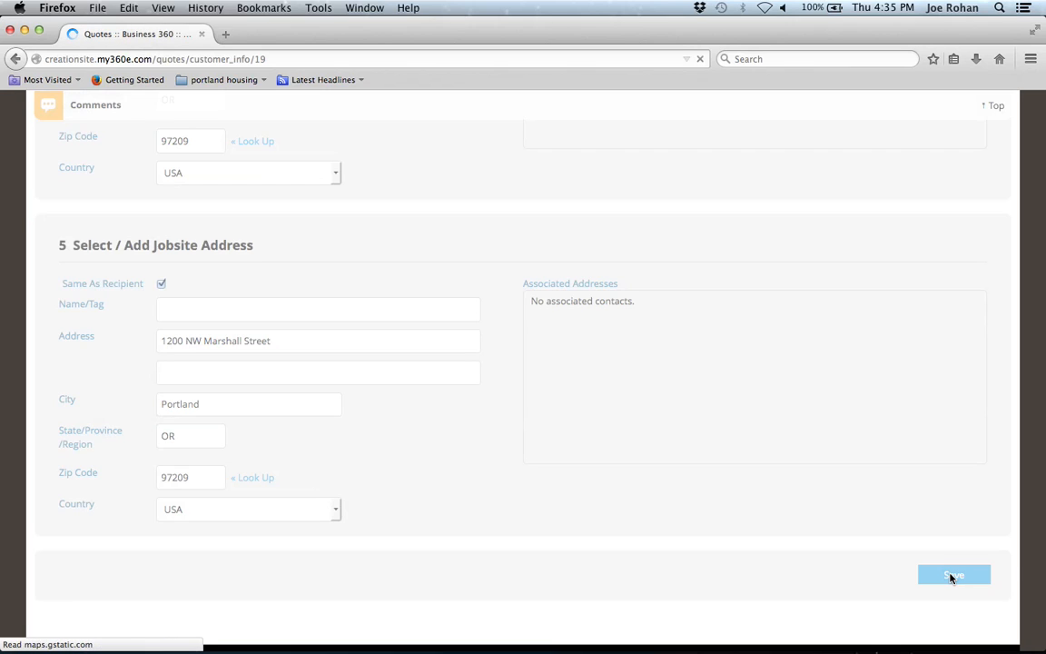
{"action": "left_click", "coordinate": [953, 574]}
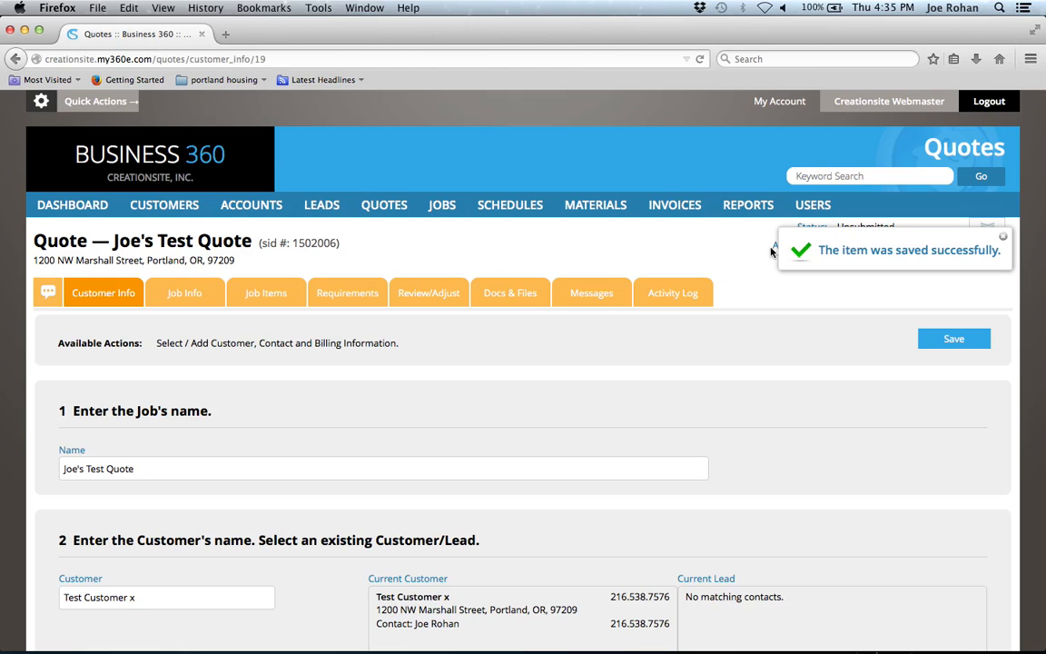
{"action": "scroll", "scroll_direction": "down", "scroll_amount": 3}
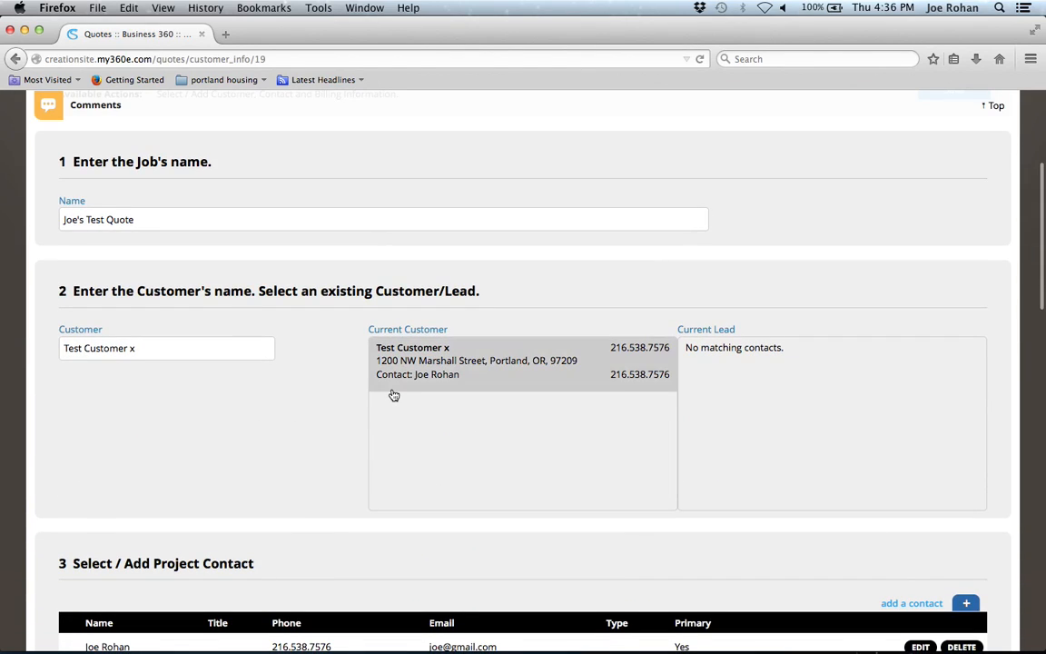
{"action": "scroll", "scroll_direction": "down", "scroll_amount": 3}
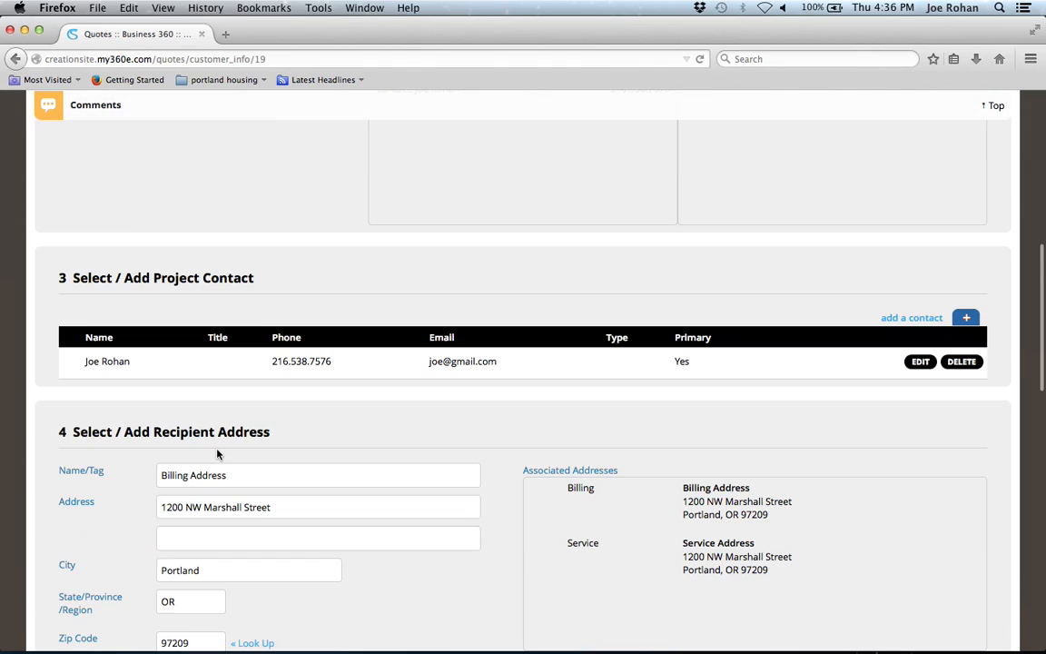
{"action": "scroll", "scroll_direction": "up", "scroll_amount": 3}
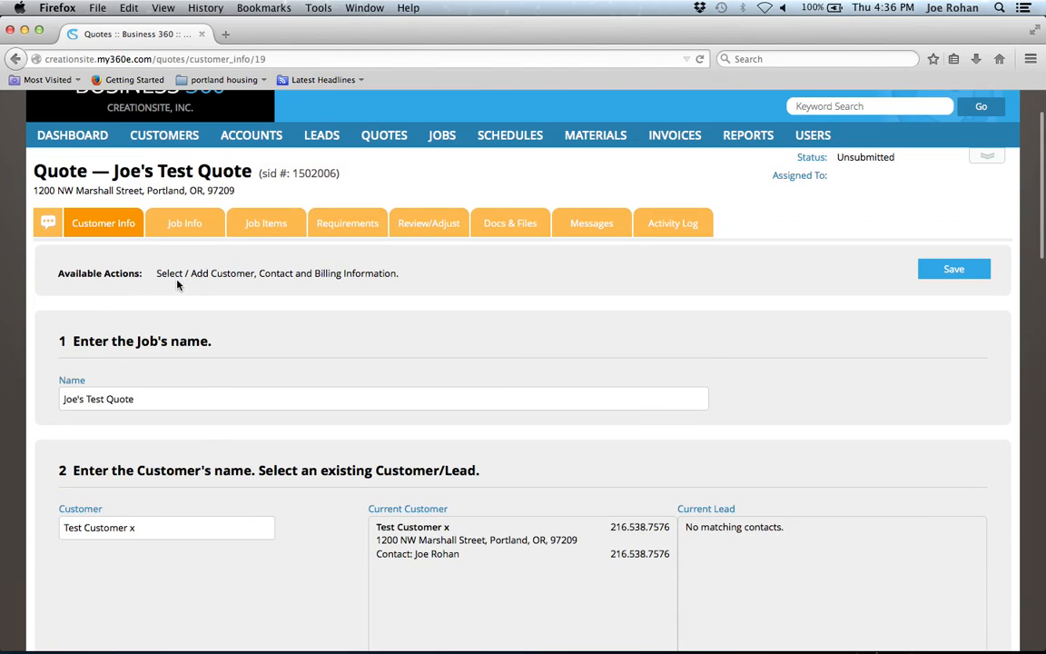
Step: On Job Info, set the quote date to February 19, 2015
{"action": "left_click", "coordinate": [186, 222]}
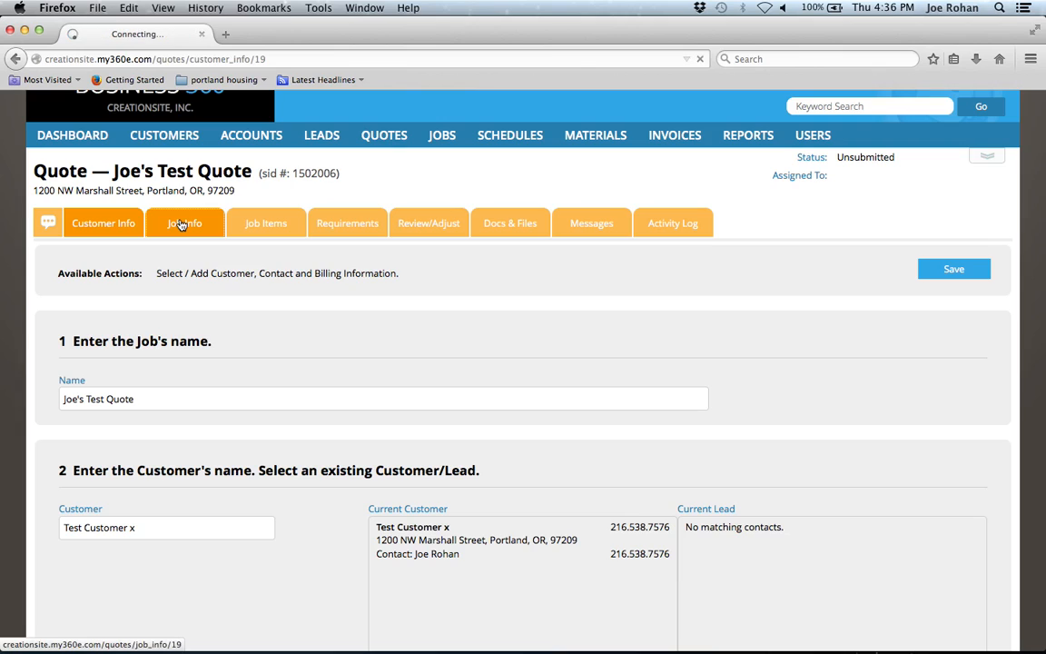
{"action": "left_click", "coordinate": [185, 221]}
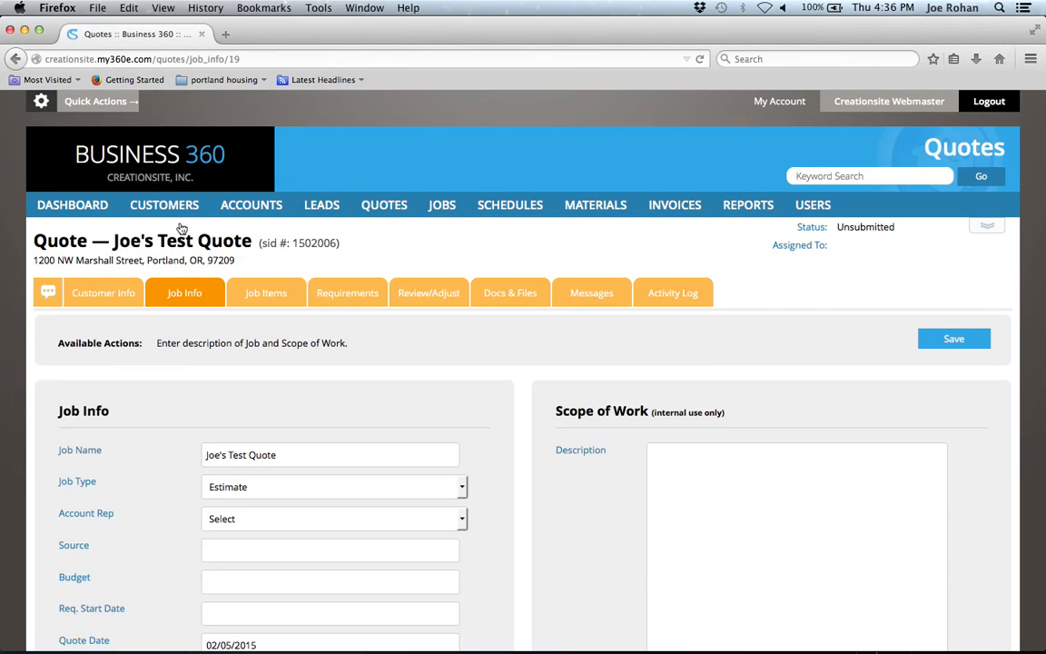
{"action": "scroll", "scroll_direction": "down", "scroll_amount": 3}
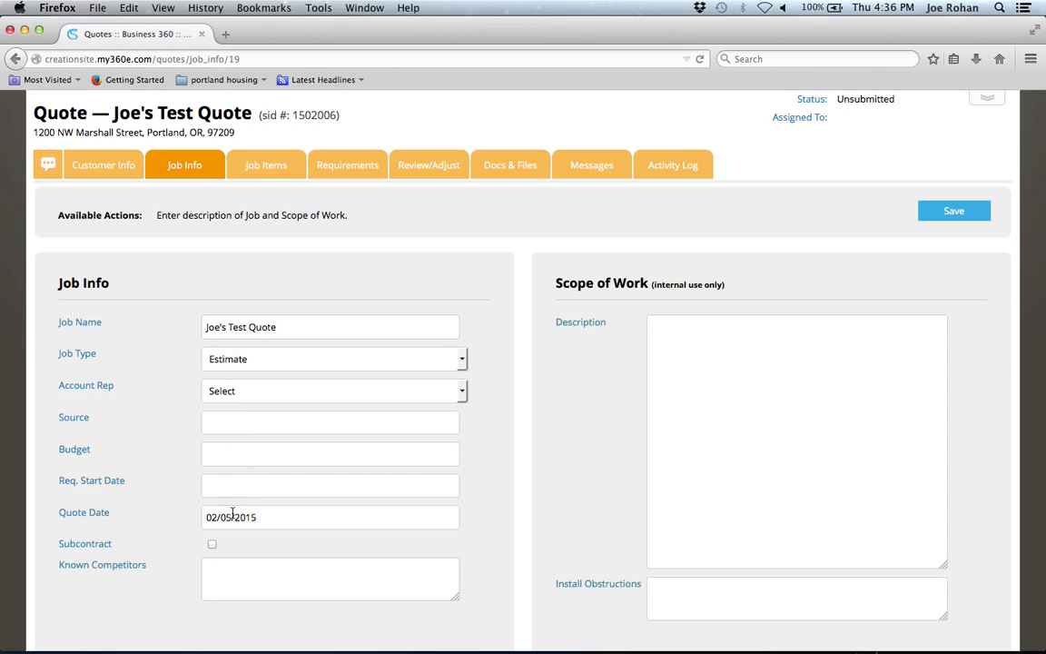
{"action": "left_click", "coordinate": [330, 516]}
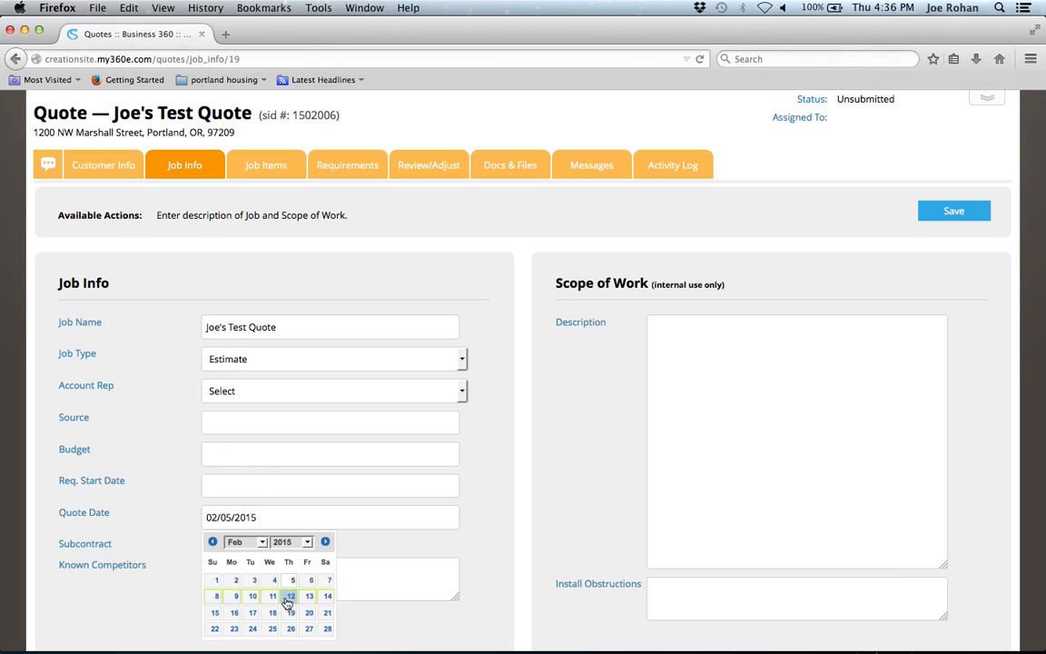
{"action": "scroll", "scroll_direction": "down", "scroll_amount": 3}
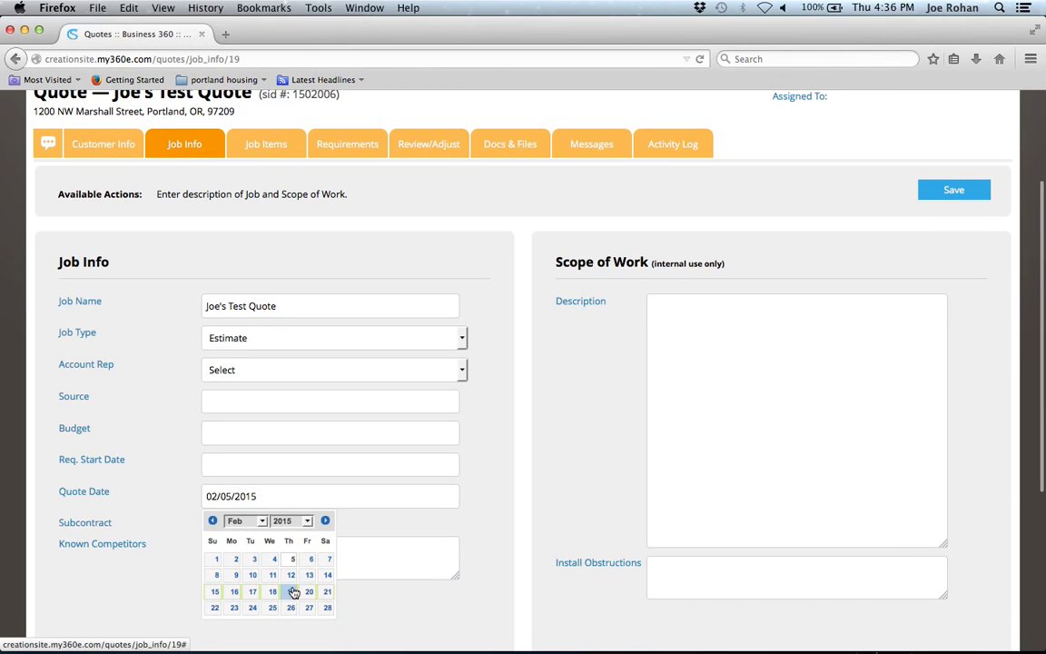
{"action": "left_click", "coordinate": [290, 592]}
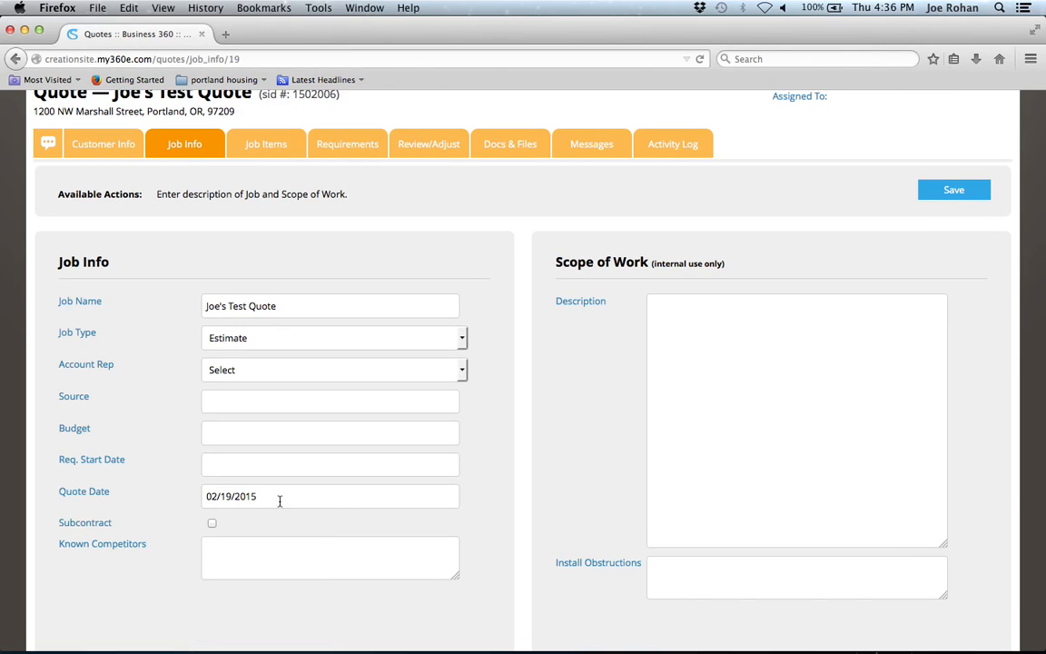
{"action": "mouse_move", "coordinate": [294, 523]}
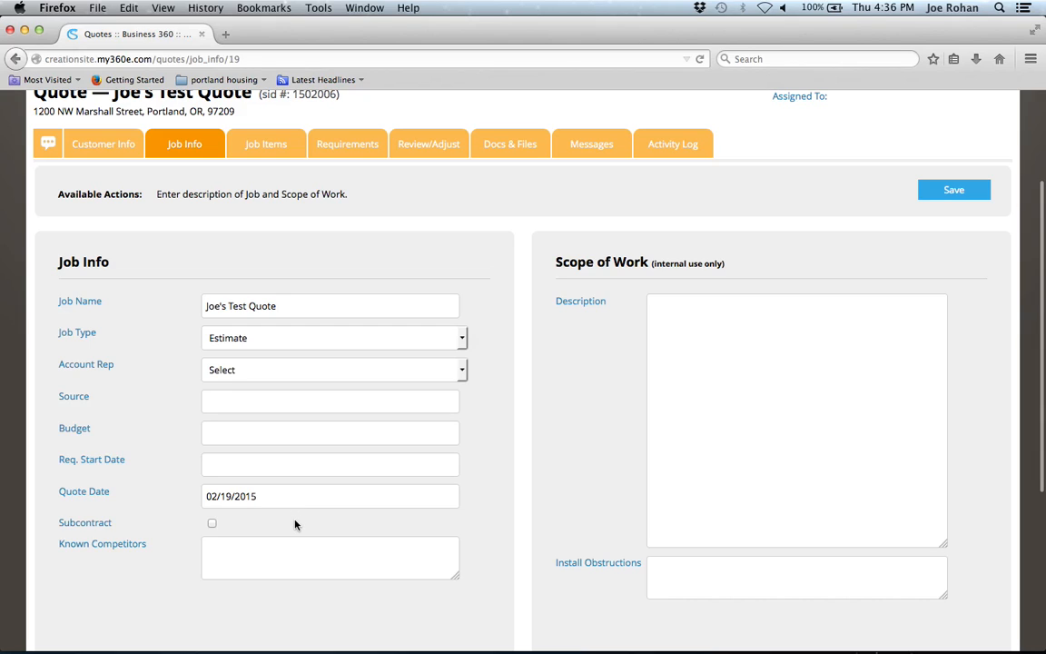
Step: Set the requested start date to February 19, 2015
{"action": "left_click", "coordinate": [330, 465]}
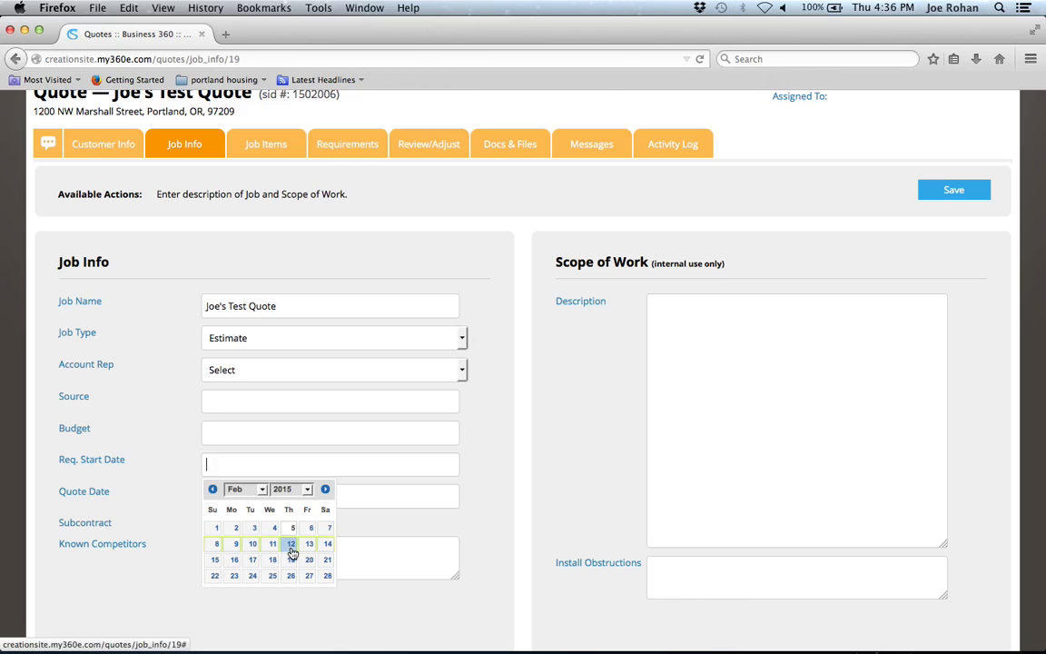
{"action": "left_click", "coordinate": [290, 543]}
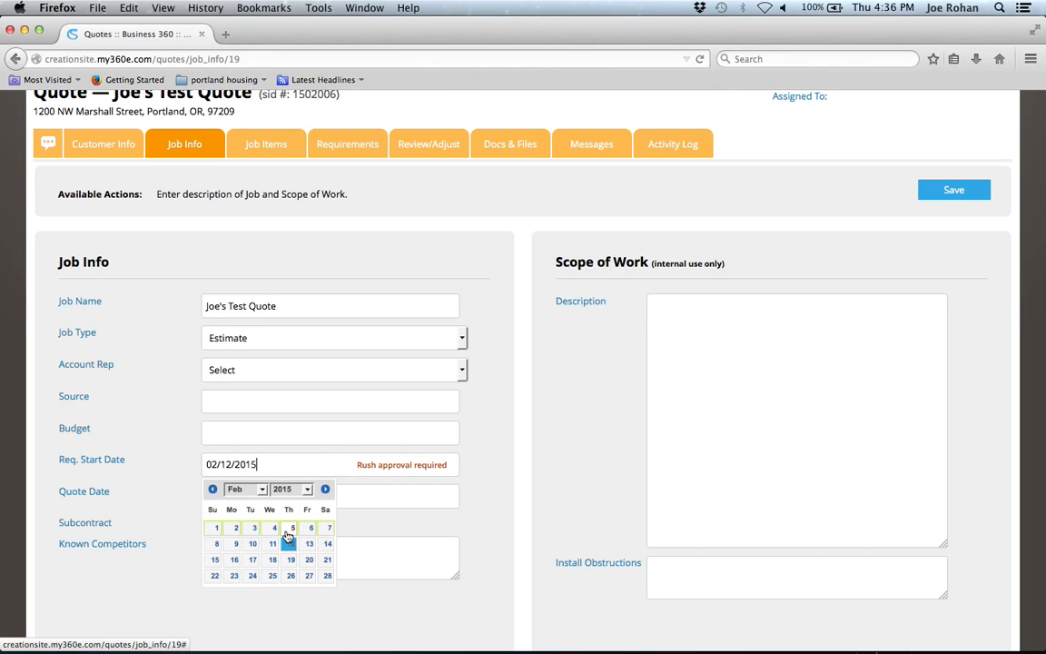
{"action": "left_click", "coordinate": [291, 559]}
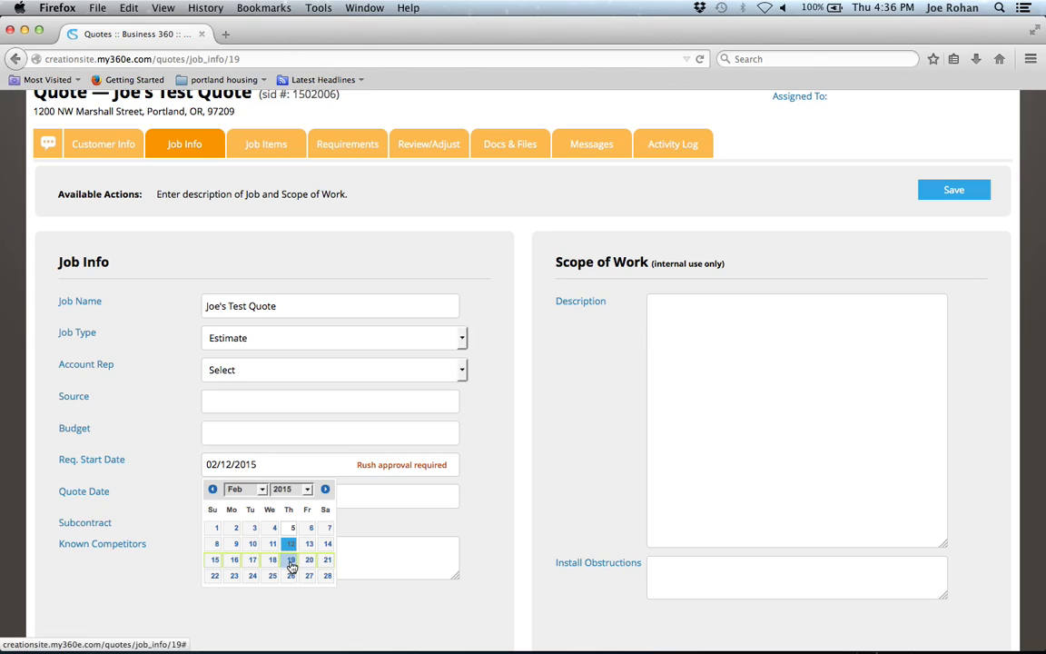
{"action": "left_click", "coordinate": [291, 560]}
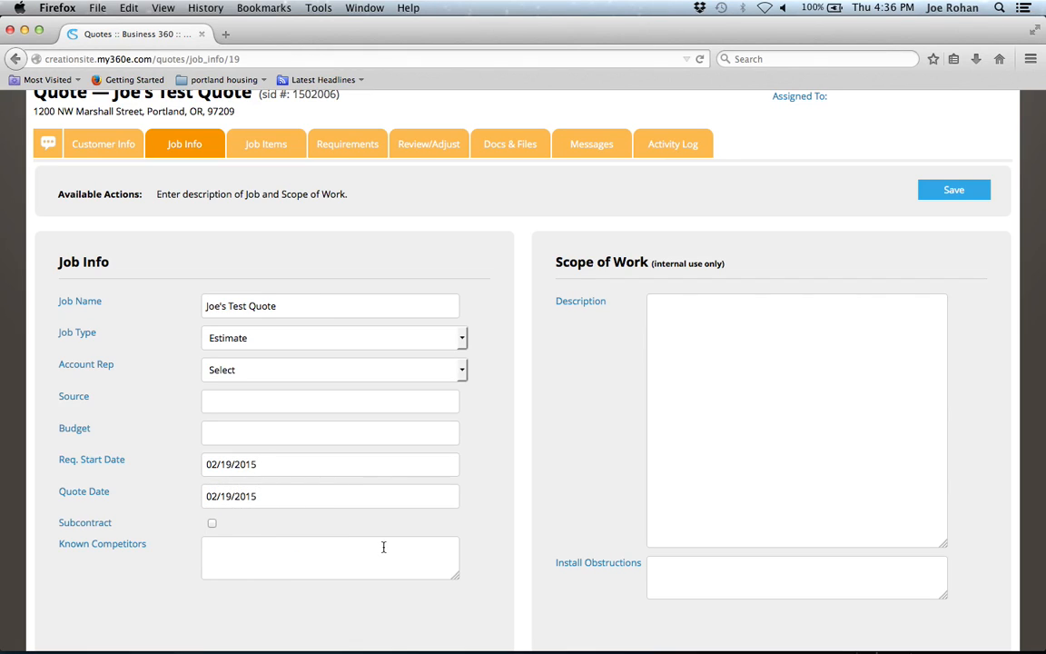
{"action": "mouse_move", "coordinate": [456, 494]}
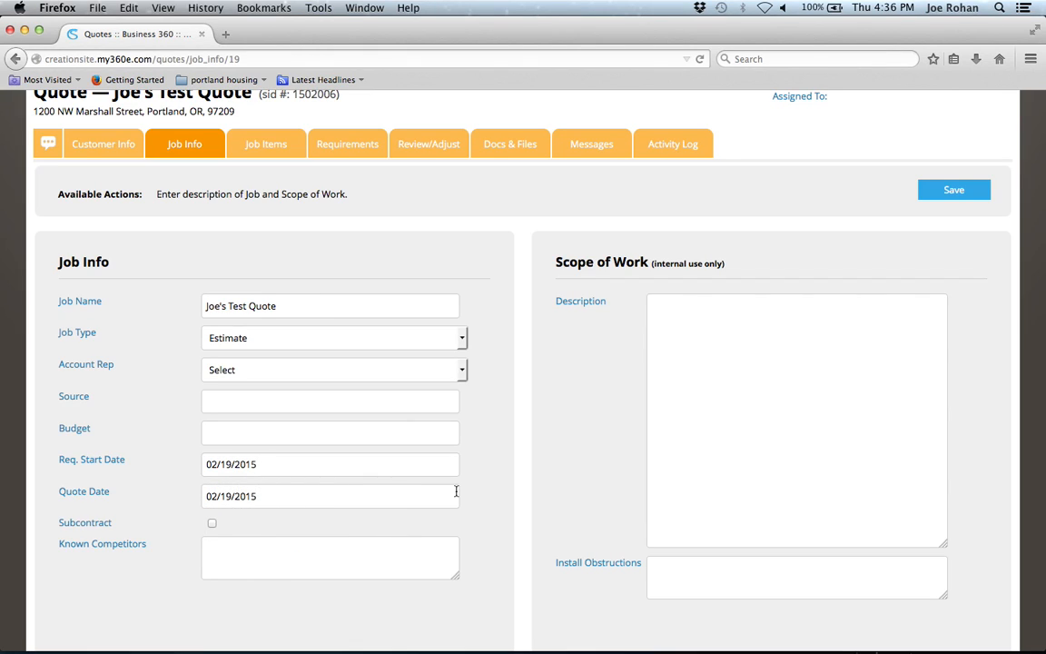
Step: Enter 'Kitchen Re-Wire' as the scope of work description
{"action": "left_click", "coordinate": [754, 345]}
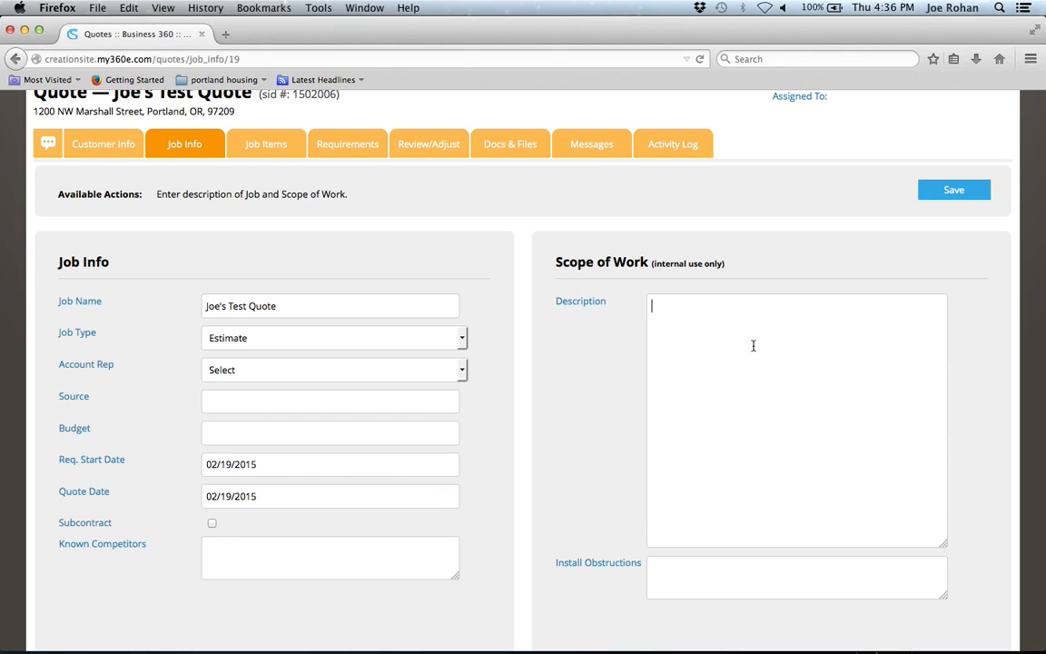
{"action": "mouse_move", "coordinate": [752, 345]}
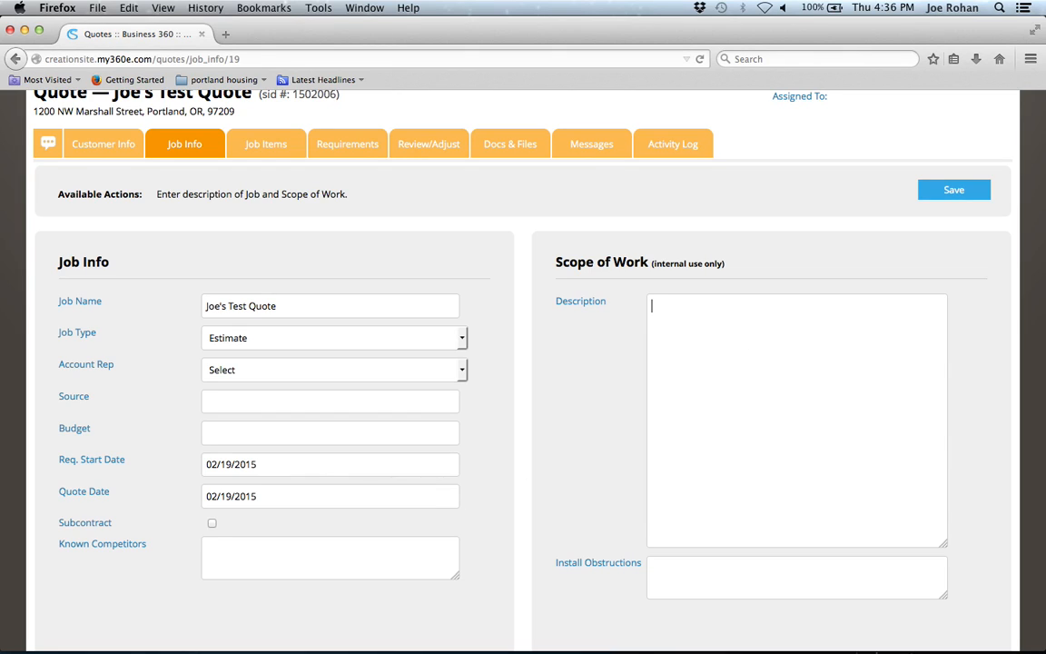
{"action": "type", "text": "Kitchen"}
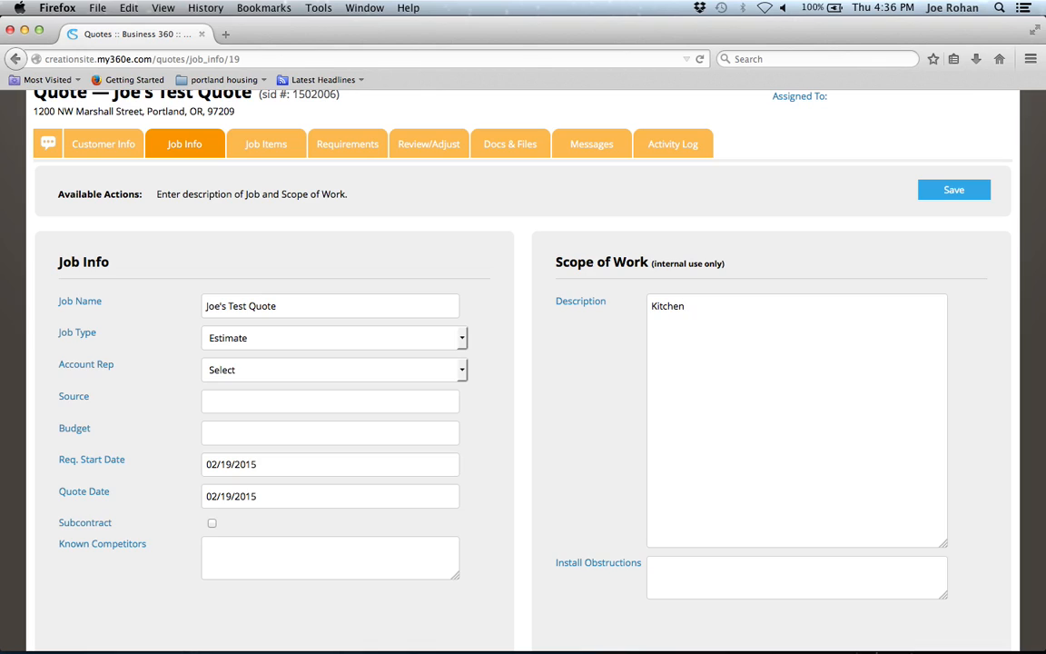
{"action": "type", "text": "Re-Wire"}
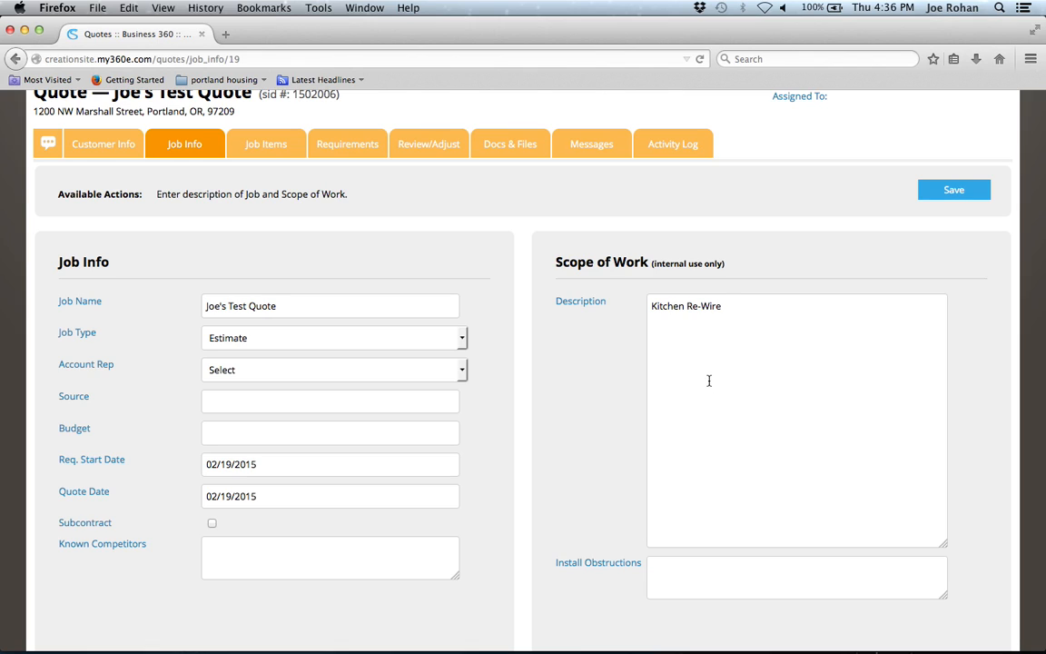
{"action": "mouse_move", "coordinate": [574, 336]}
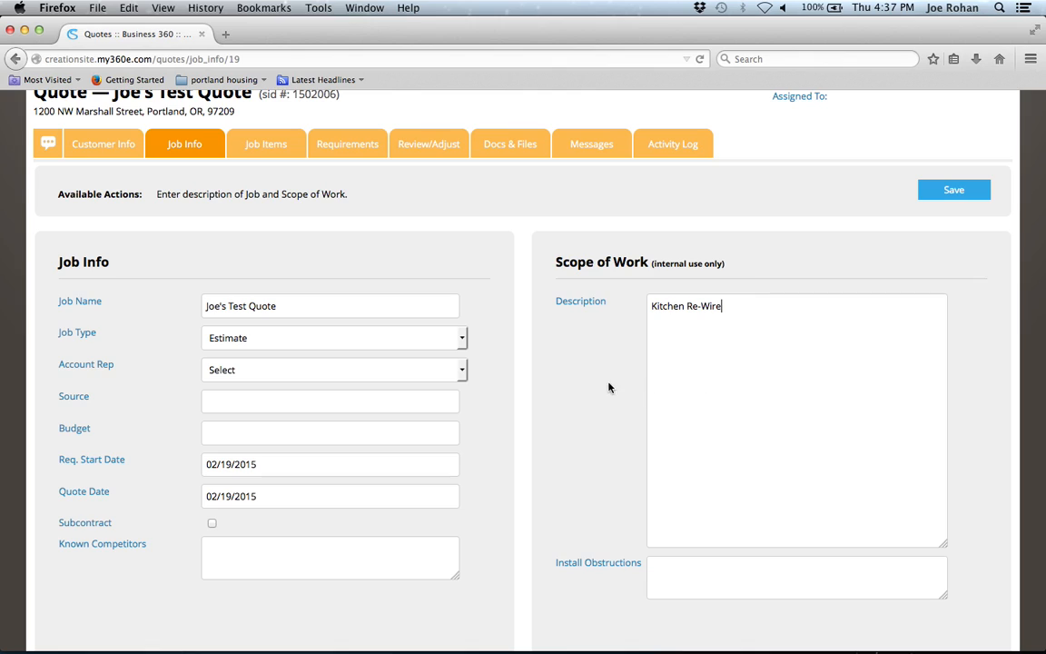
{"action": "mouse_move", "coordinate": [596, 309]}
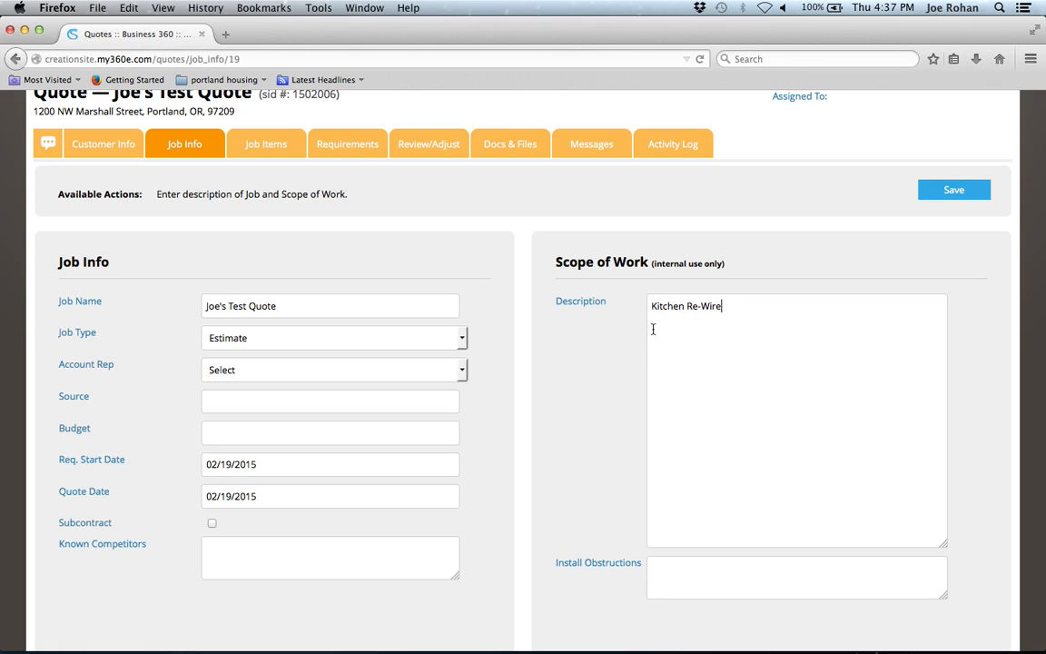
{"action": "mouse_move", "coordinate": [737, 309]}
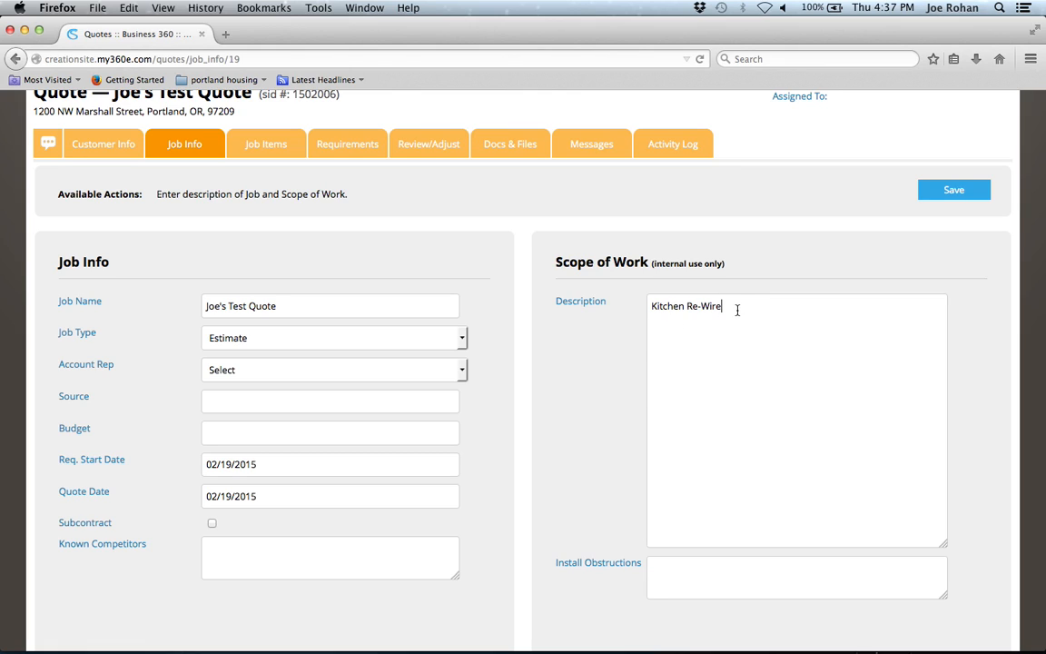
{"action": "mouse_move", "coordinate": [770, 465]}
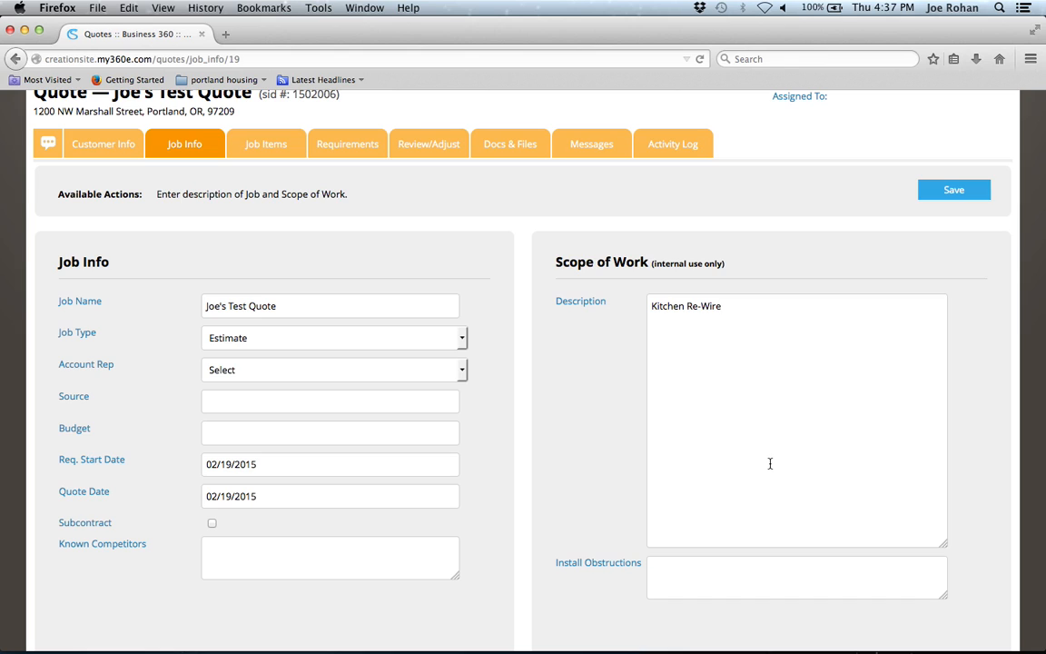
Step: Save the job info with the Kitchen Re-Wire description
{"action": "scroll", "scroll_direction": "down", "scroll_amount": 3}
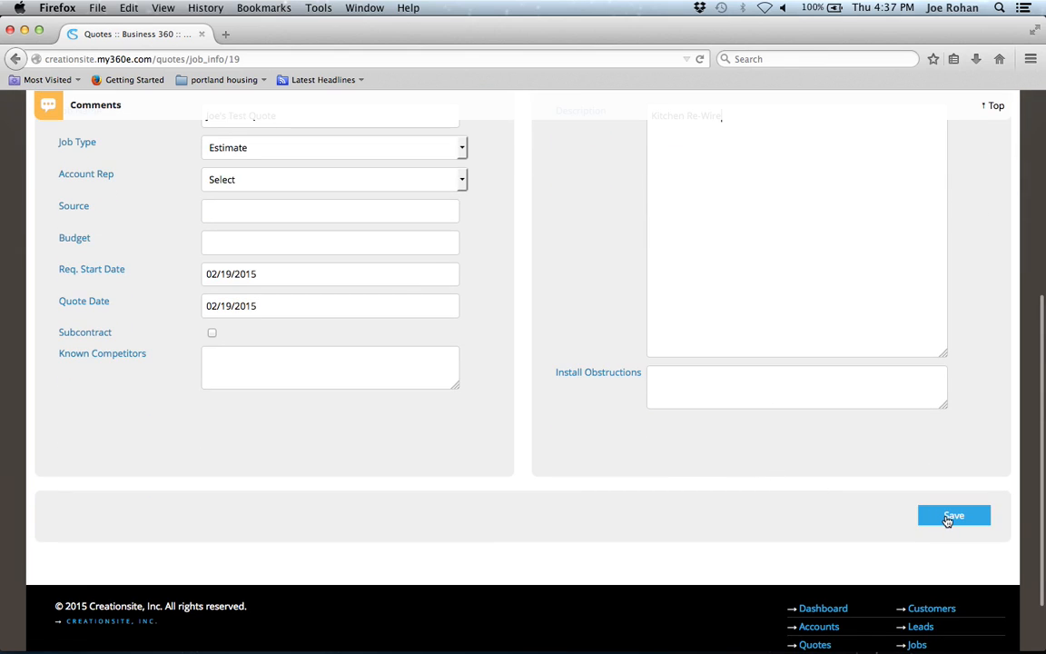
{"action": "left_click", "coordinate": [954, 516]}
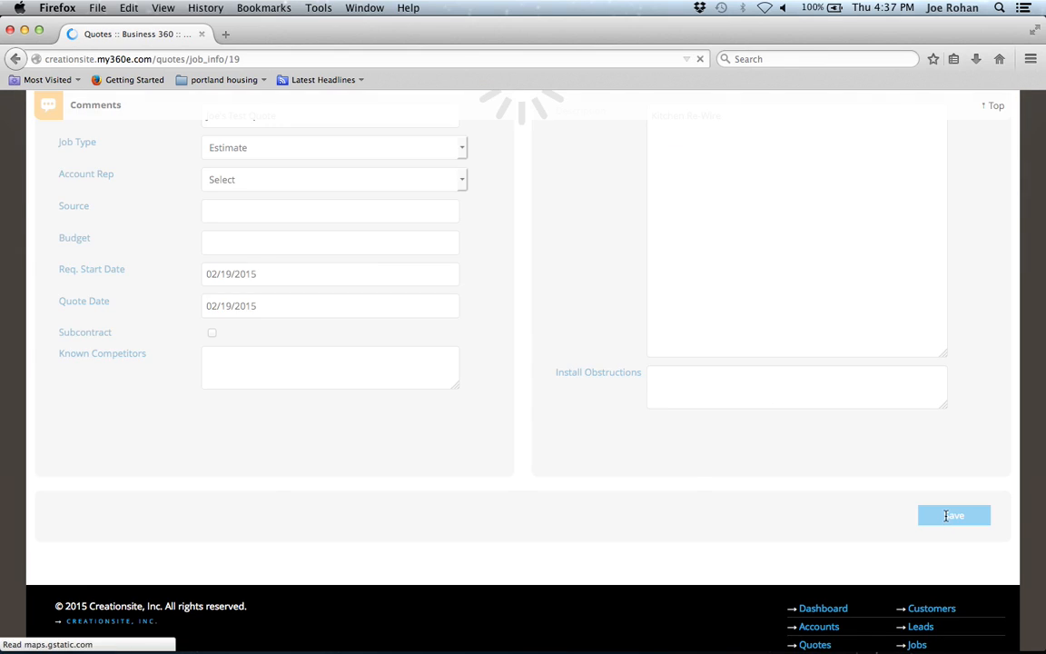
{"action": "left_click", "coordinate": [953, 516]}
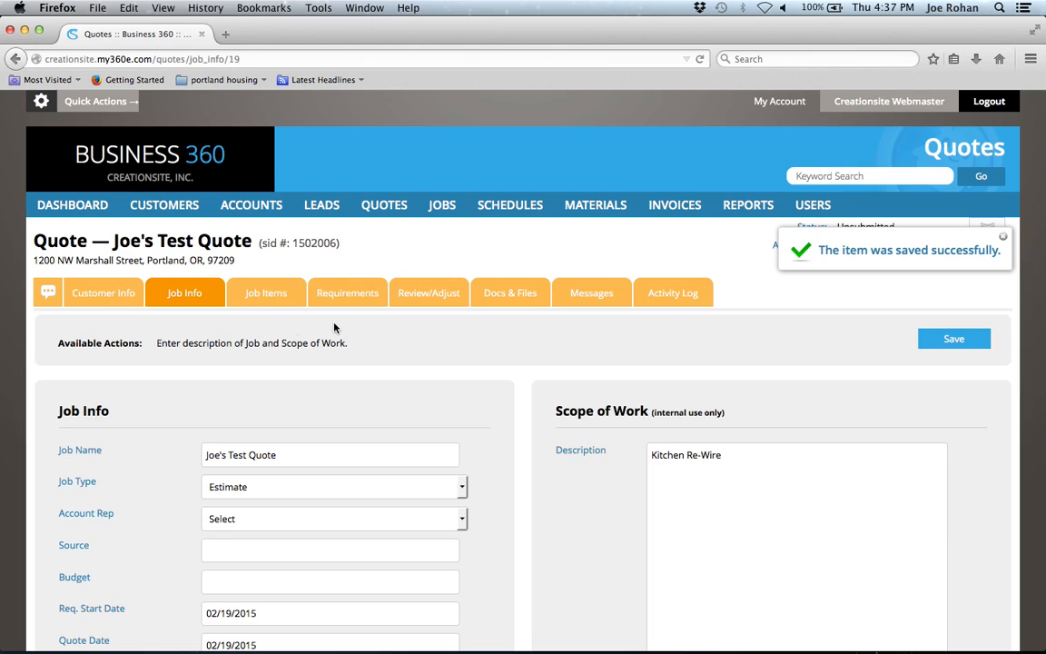
{"action": "mouse_move", "coordinate": [265, 293]}
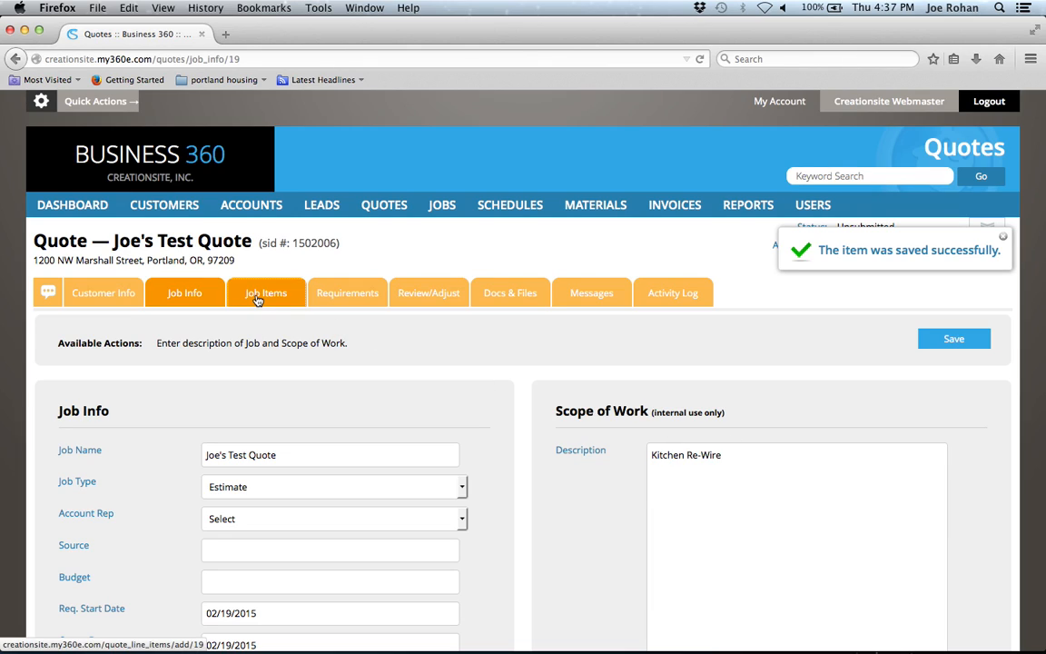
Step: Go to Job Items and focus the new job item's name field
{"action": "left_click", "coordinate": [265, 293]}
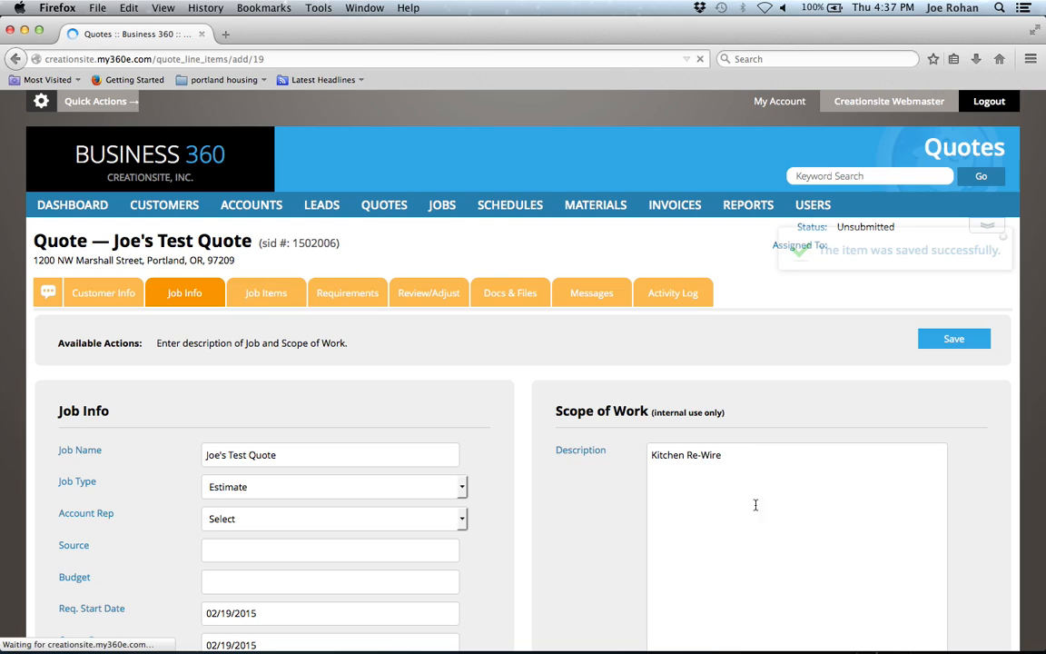
{"action": "left_click", "coordinate": [266, 292]}
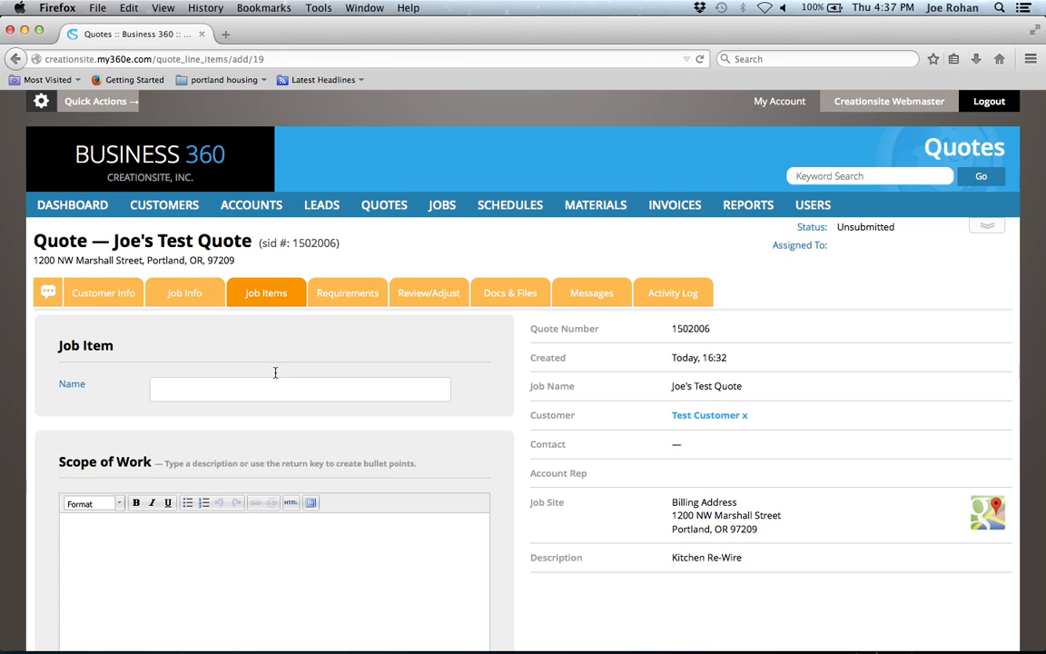
{"action": "mouse_move", "coordinate": [405, 432]}
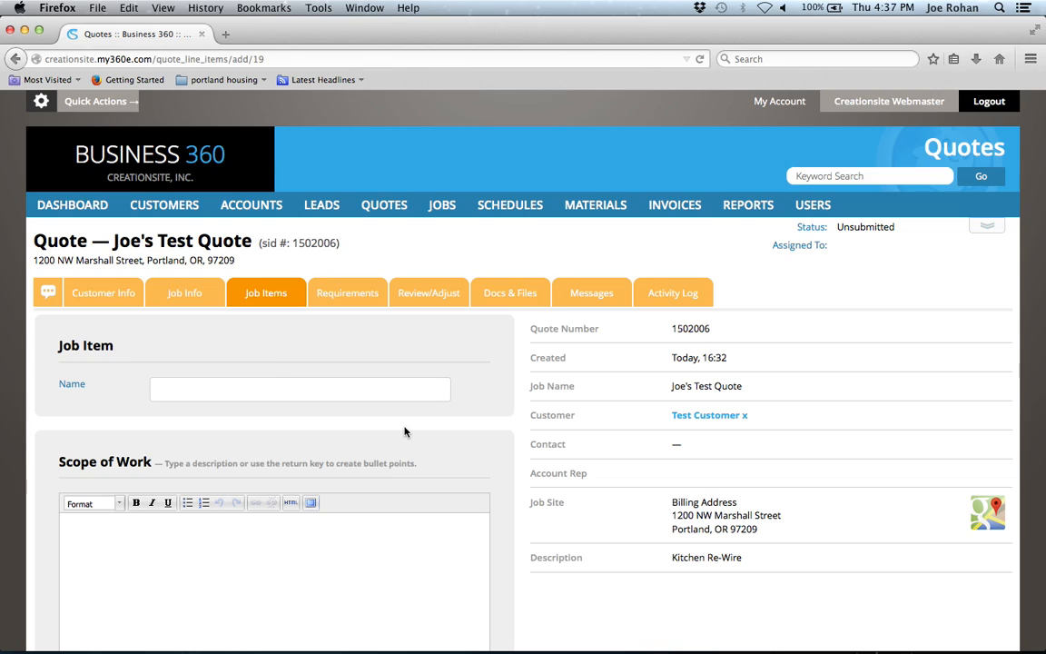
{"action": "left_click", "coordinate": [300, 389]}
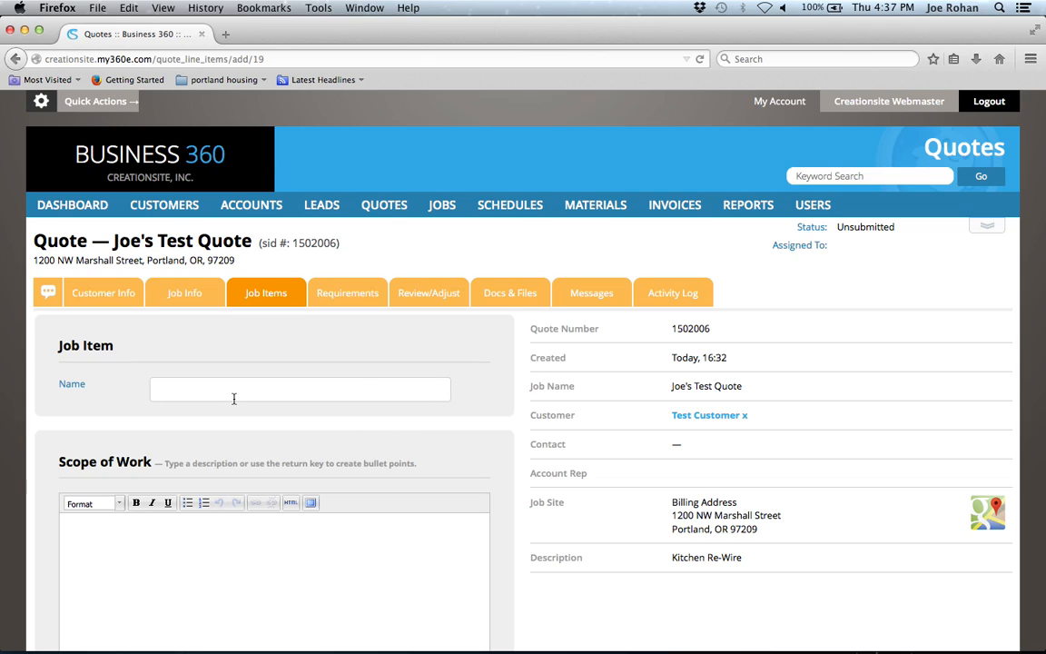
{"action": "left_click", "coordinate": [299, 388]}
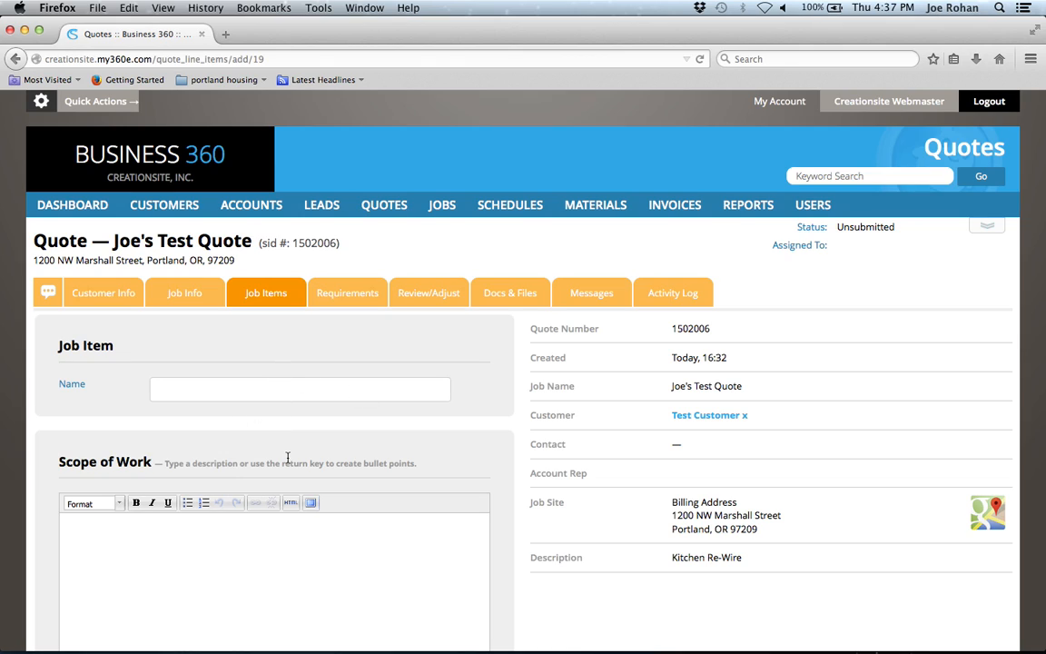
{"action": "left_click", "coordinate": [300, 388]}
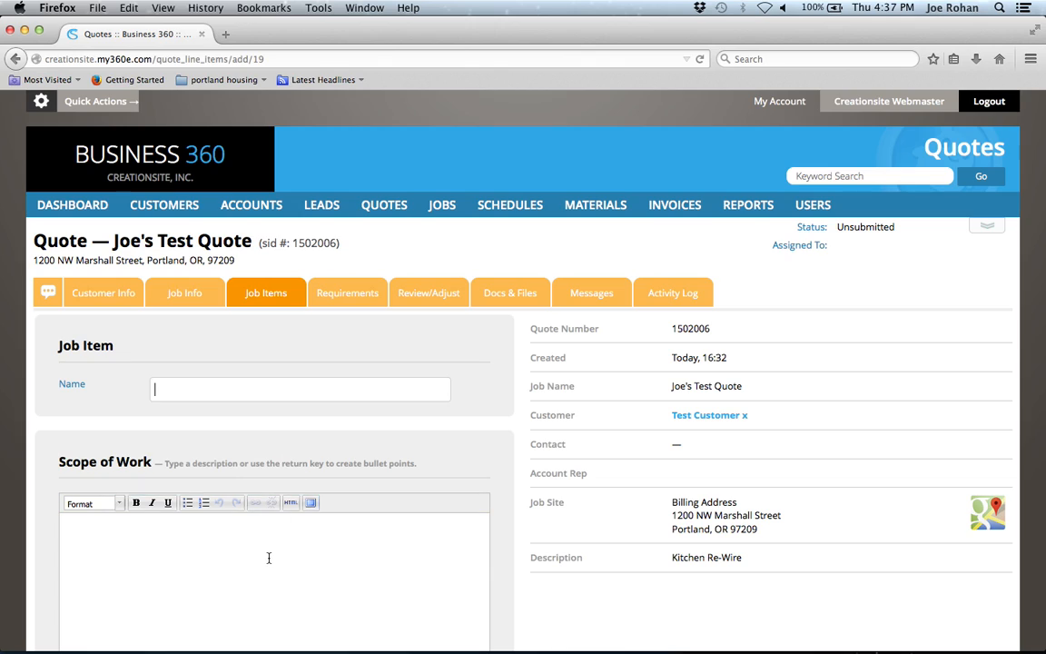
{"action": "left_click", "coordinate": [300, 389]}
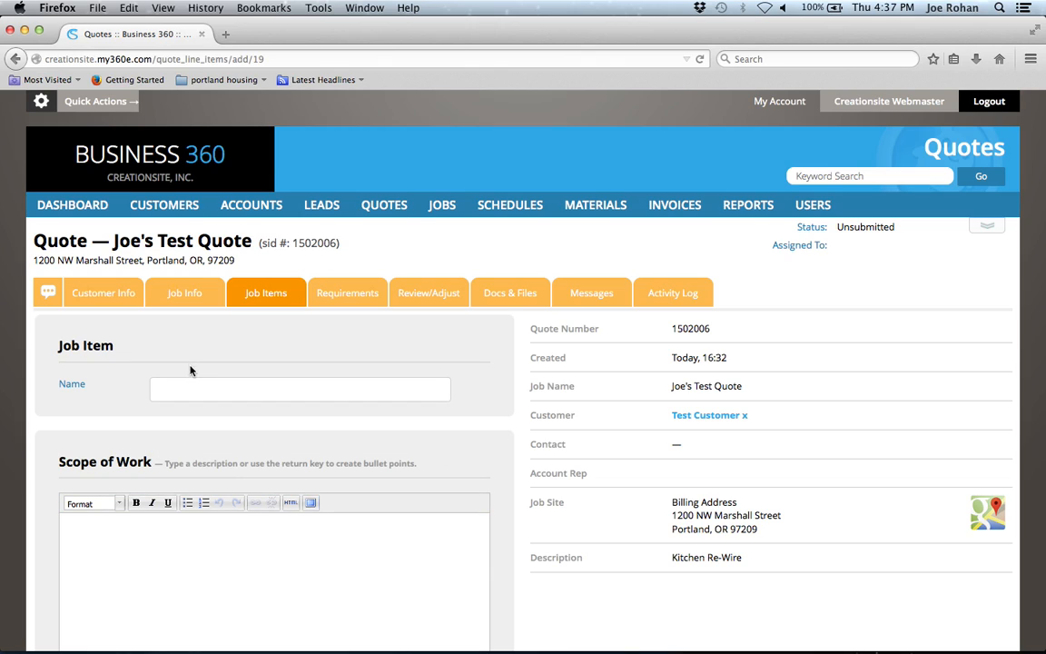
Step: Name the new job item 'Job Item 1'
{"action": "left_click", "coordinate": [299, 388]}
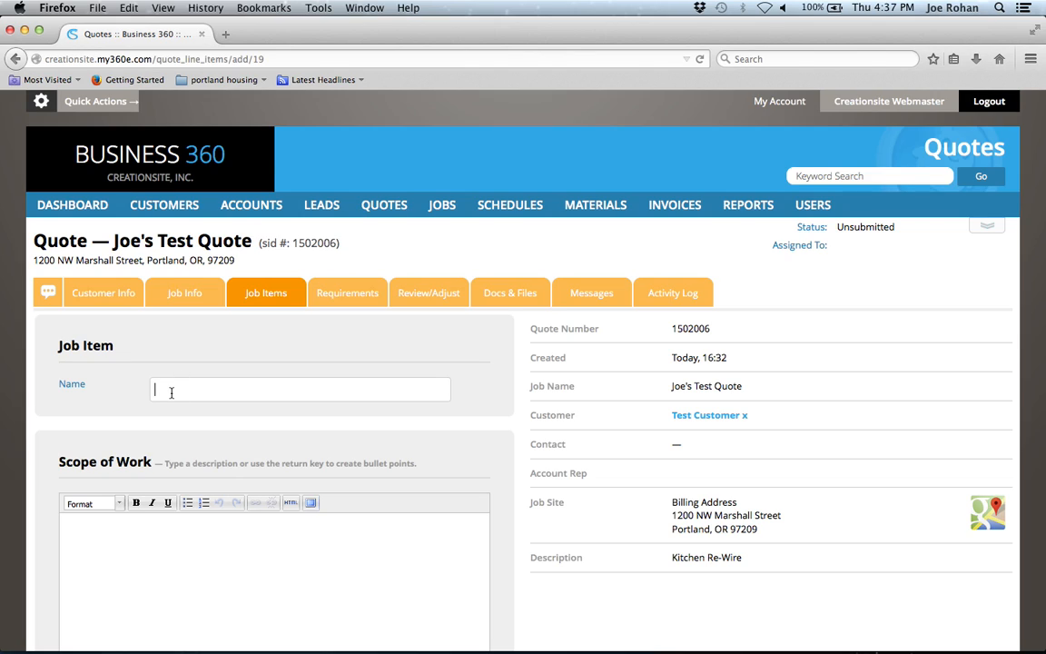
{"action": "type", "text": "Job It"}
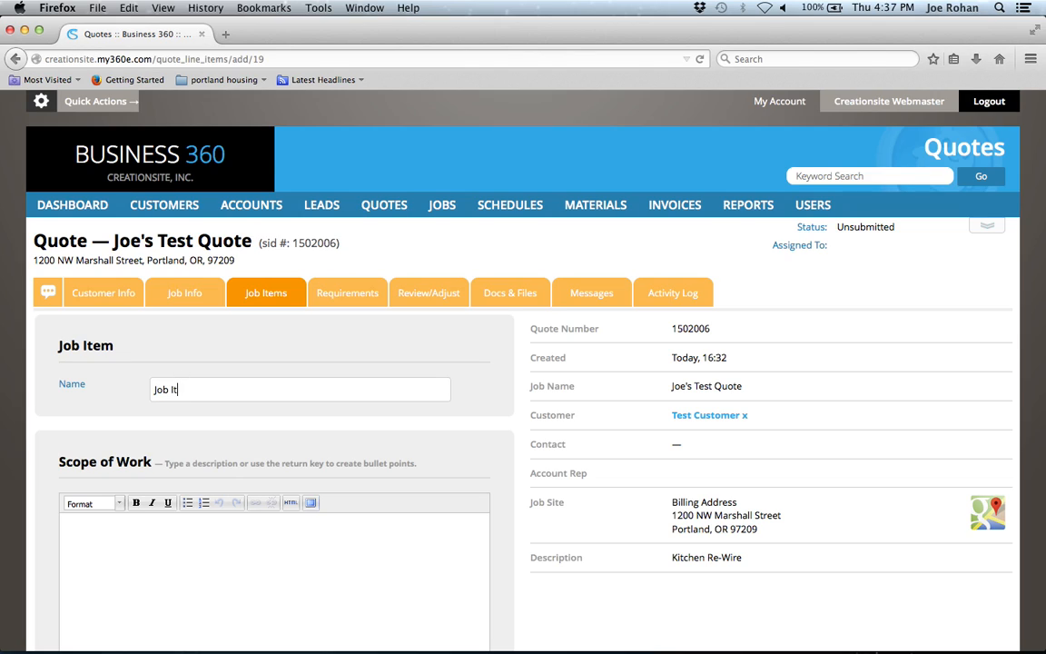
{"action": "type", "text": "em 1"}
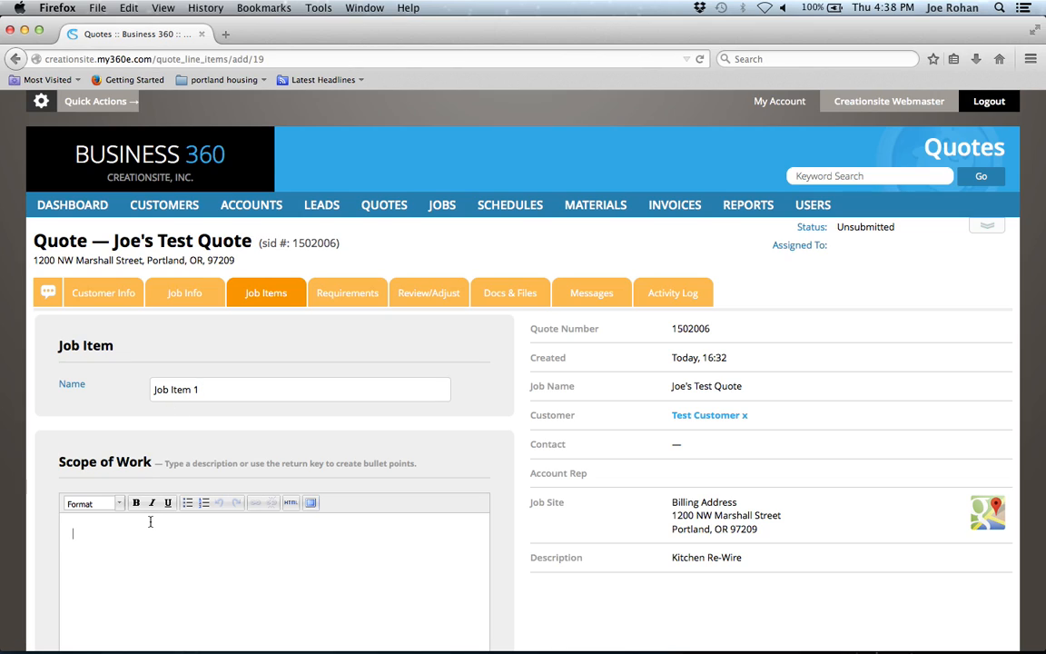
Step: Enter the scope of work 'Remove Drywall and expose old wiring.'
{"action": "type", "text": "R"}
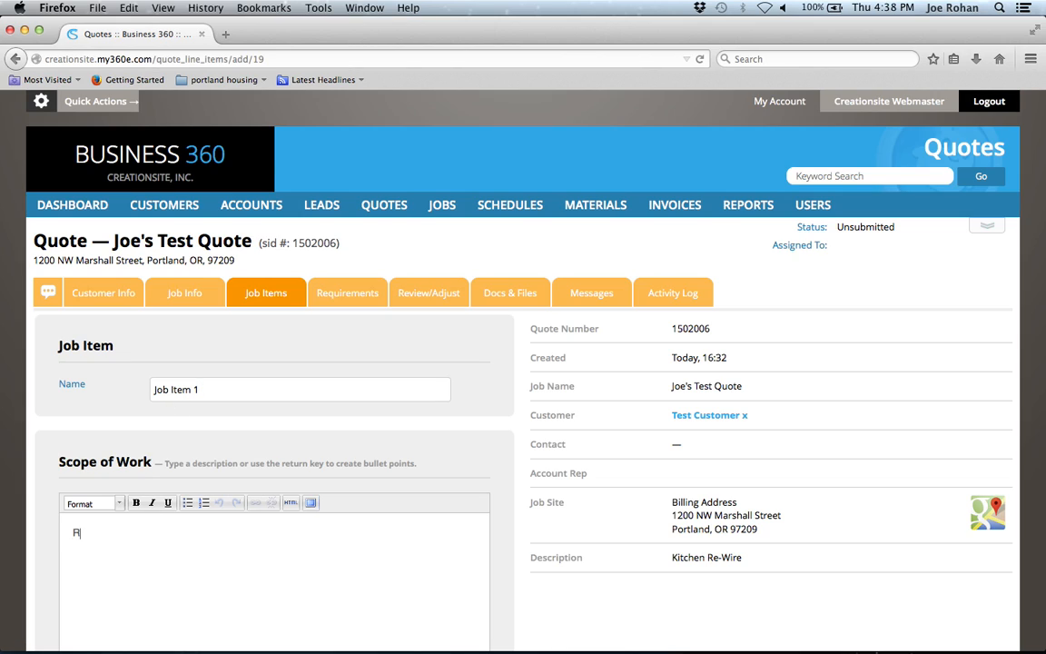
{"action": "type", "text": "emove D"}
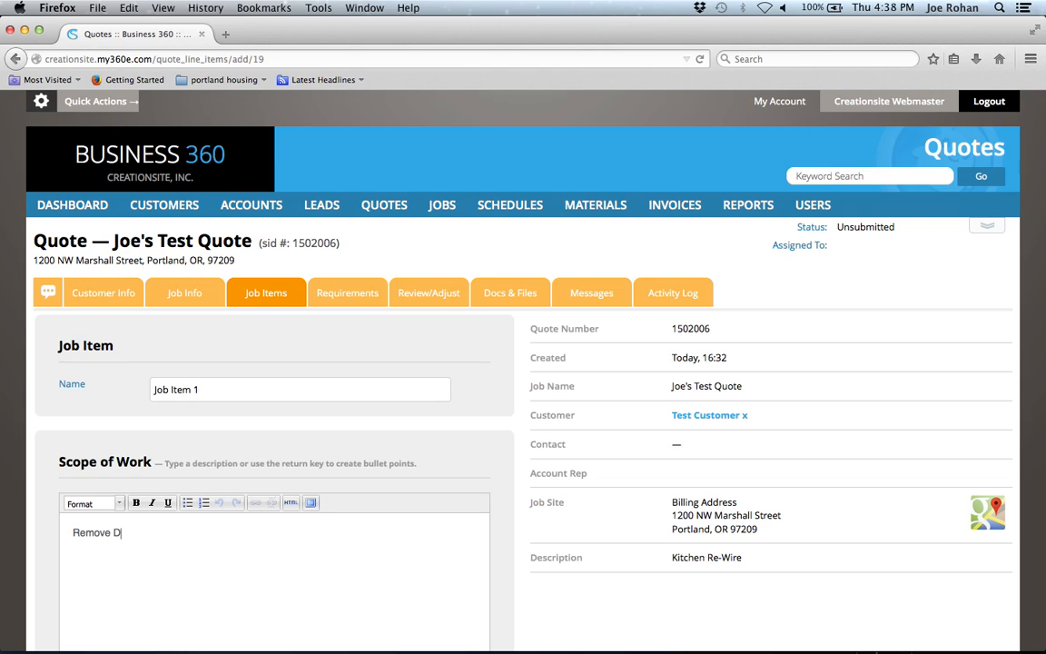
{"action": "type", "text": "rywall and"}
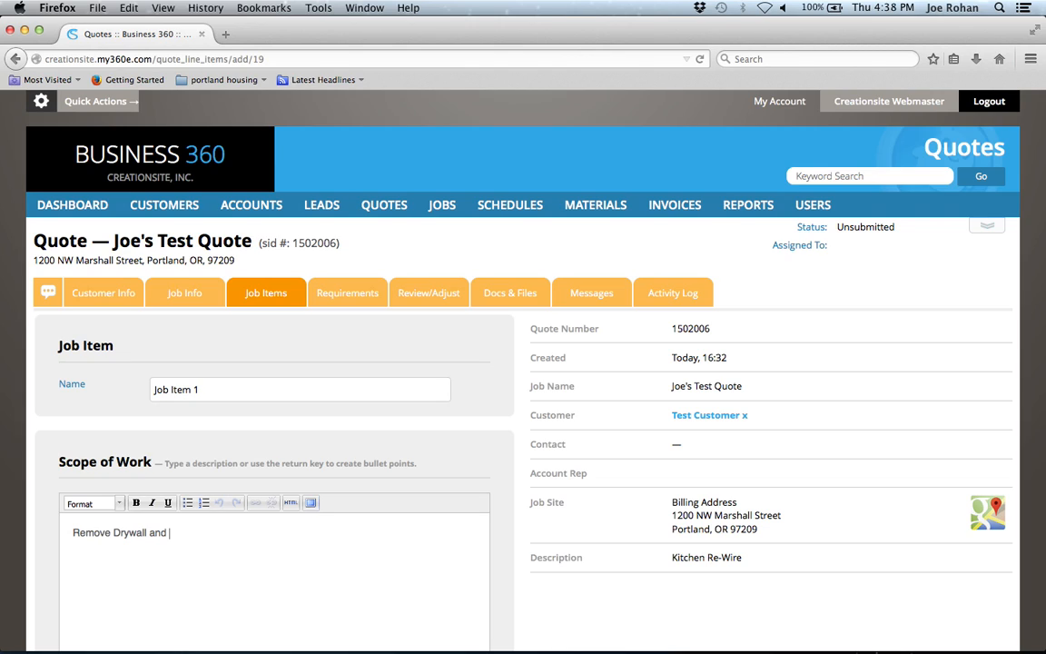
{"action": "type", "text": "e"}
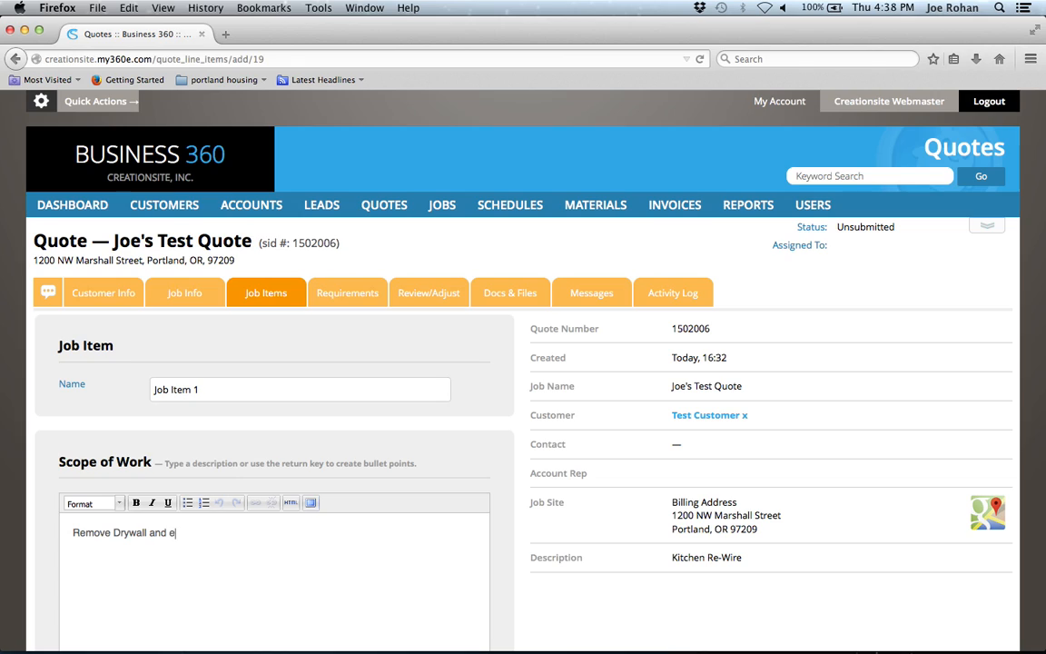
{"action": "type", "text": "xpose o"}
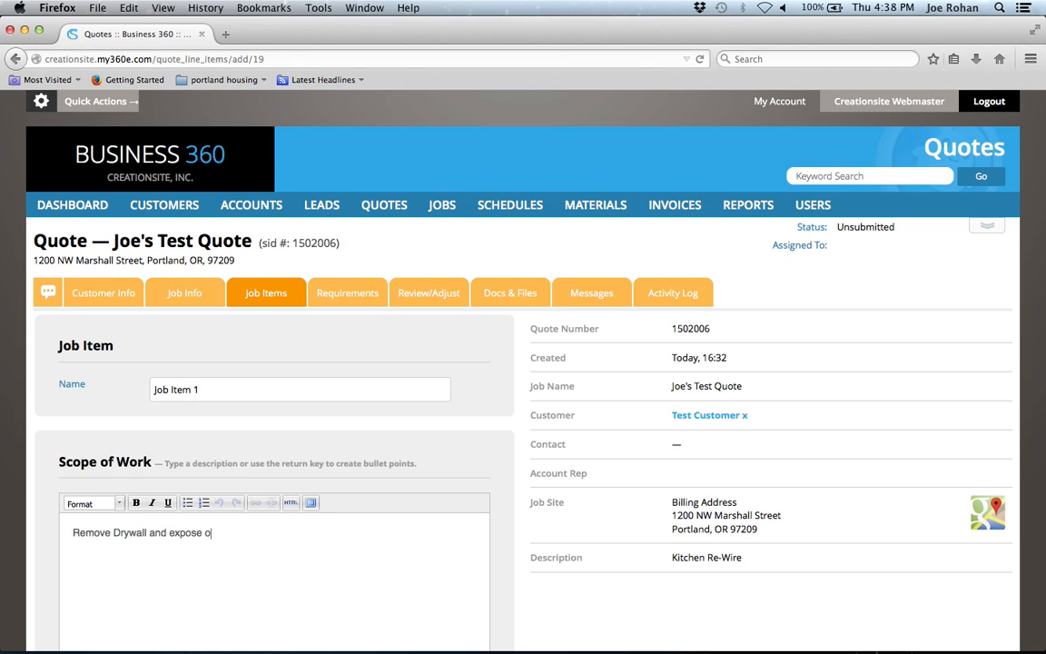
{"action": "type", "text": "ld wiring."}
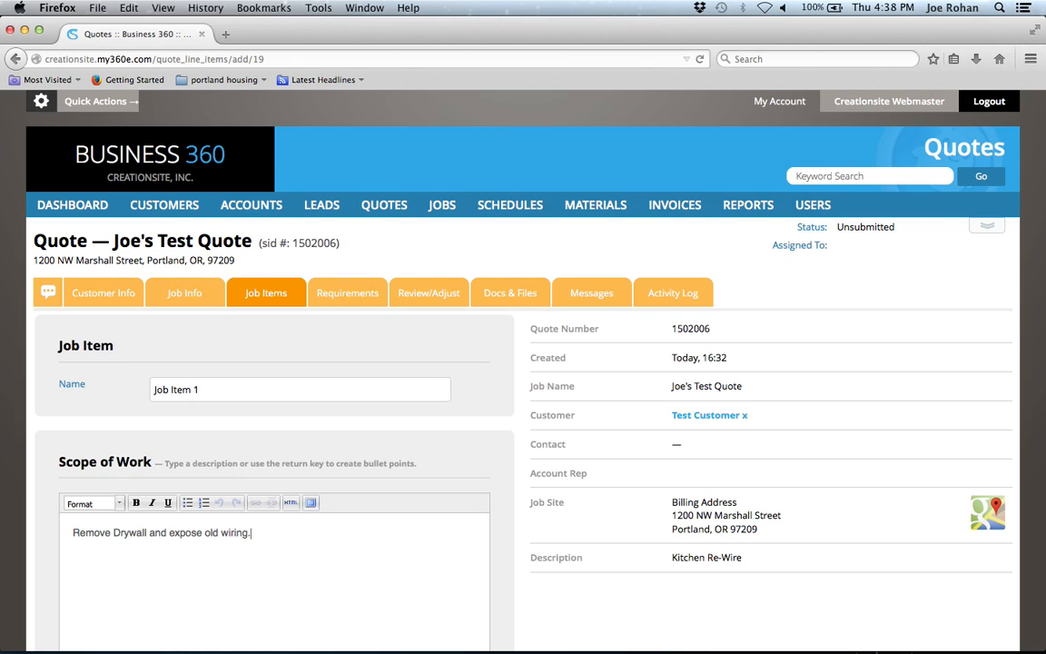
Step: Set labor to 4 hours at the Technicians rate and 1 hour at the Sales rate
{"action": "scroll", "scroll_direction": "down", "scroll_amount": 3}
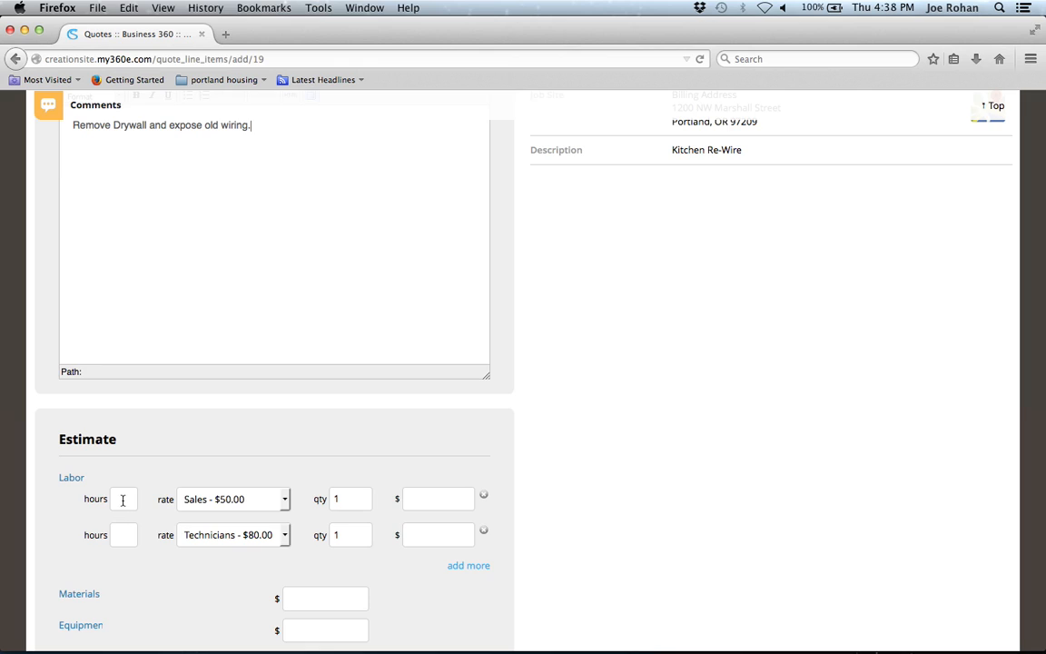
{"action": "mouse_move", "coordinate": [294, 498]}
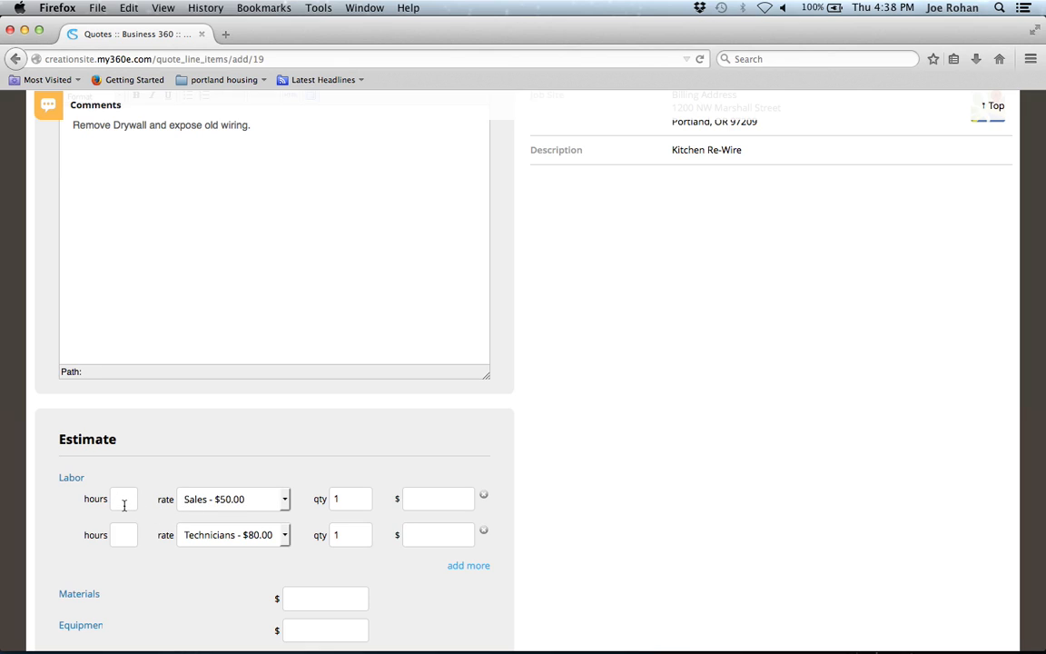
{"action": "type", "text": "4"}
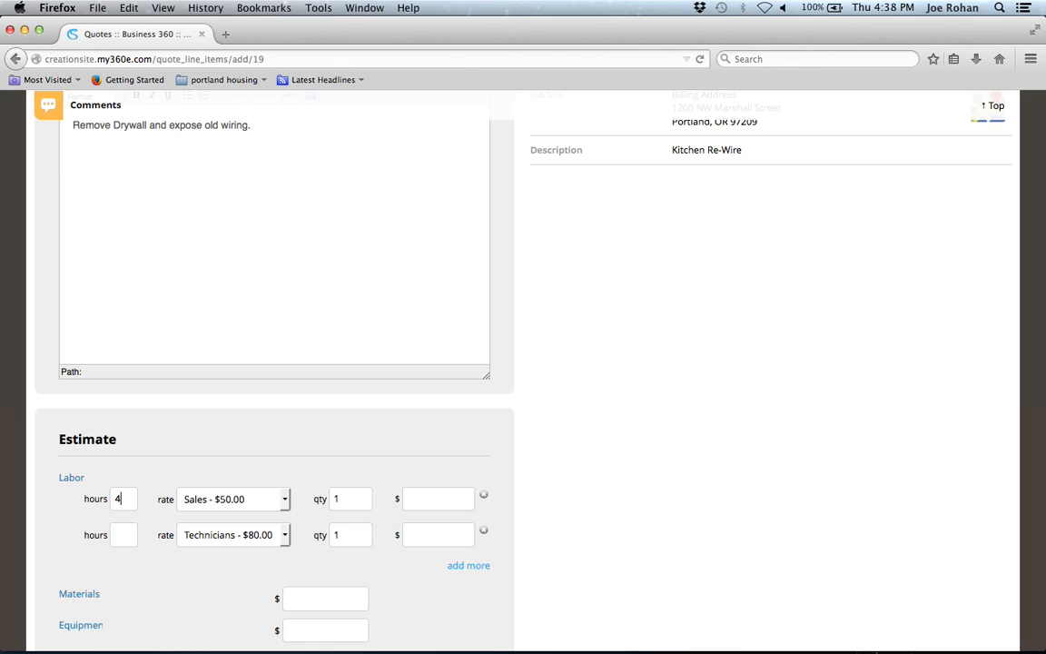
{"action": "left_click", "coordinate": [283, 497]}
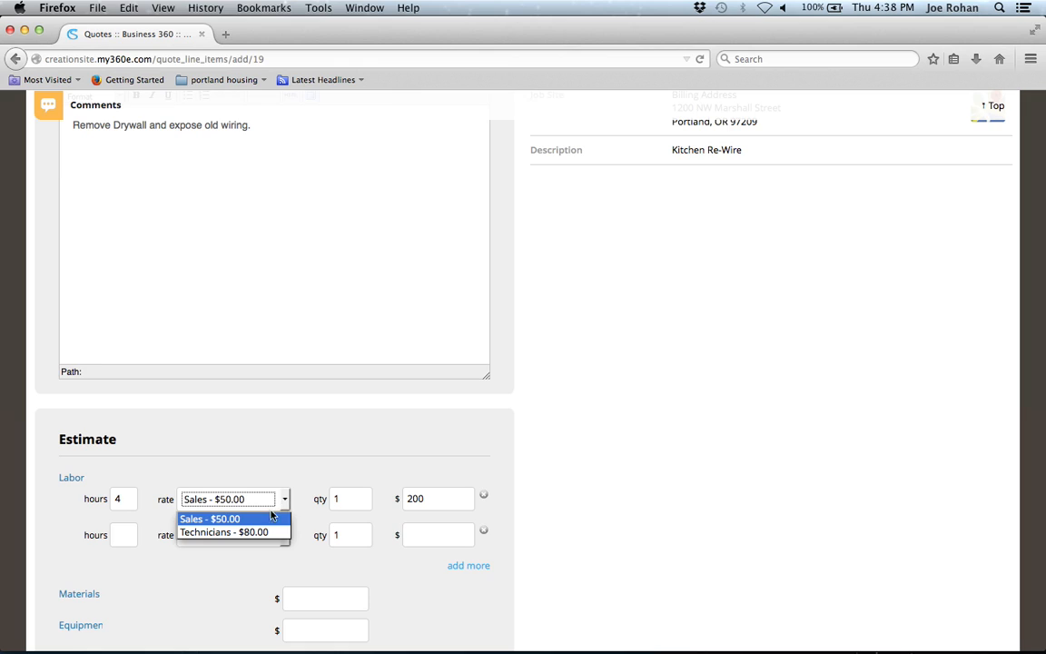
{"action": "left_click", "coordinate": [224, 532]}
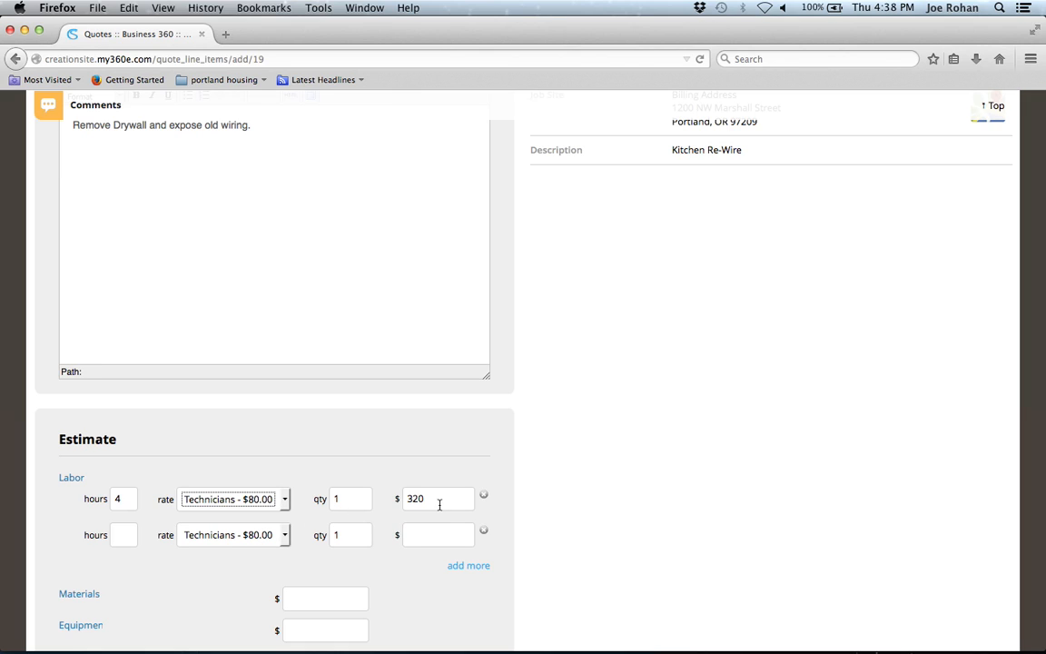
{"action": "mouse_move", "coordinate": [320, 504]}
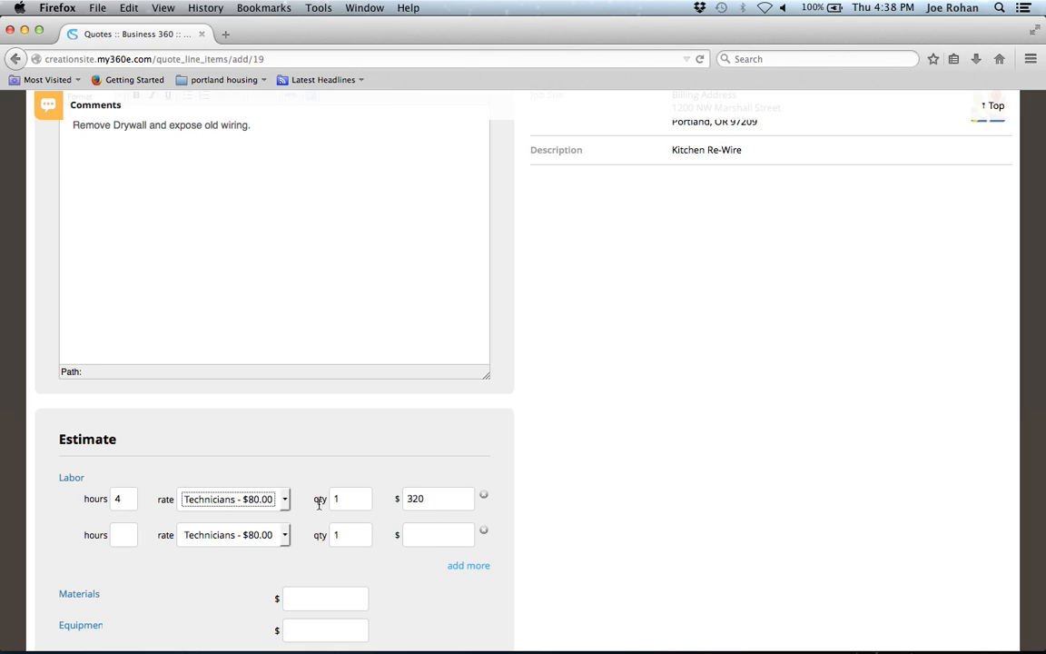
{"action": "left_click", "coordinate": [349, 498]}
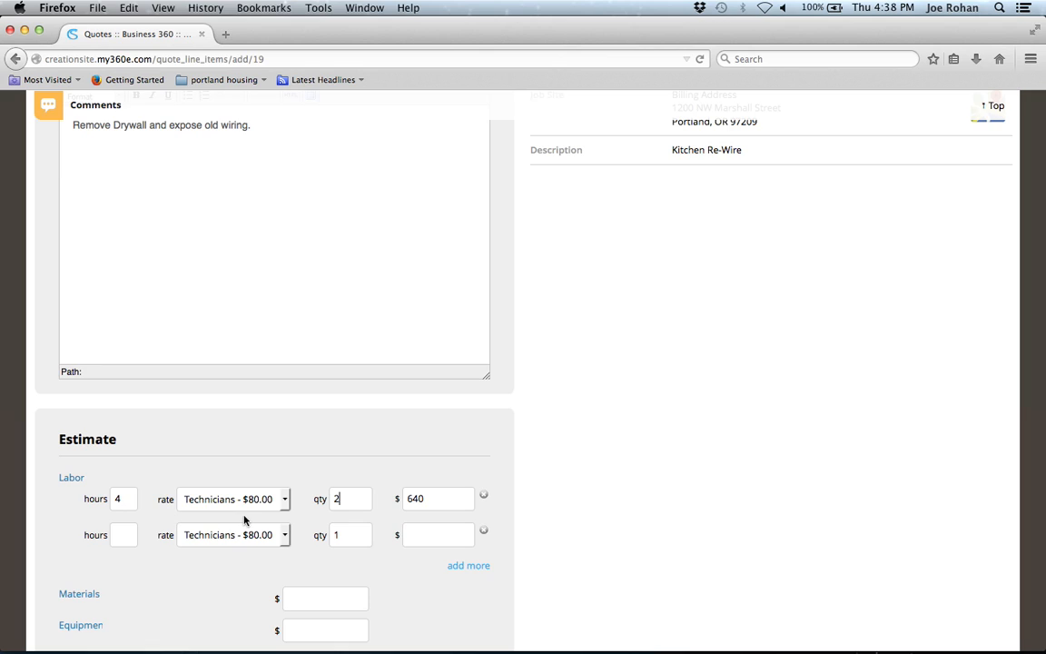
{"action": "left_click", "coordinate": [124, 534]}
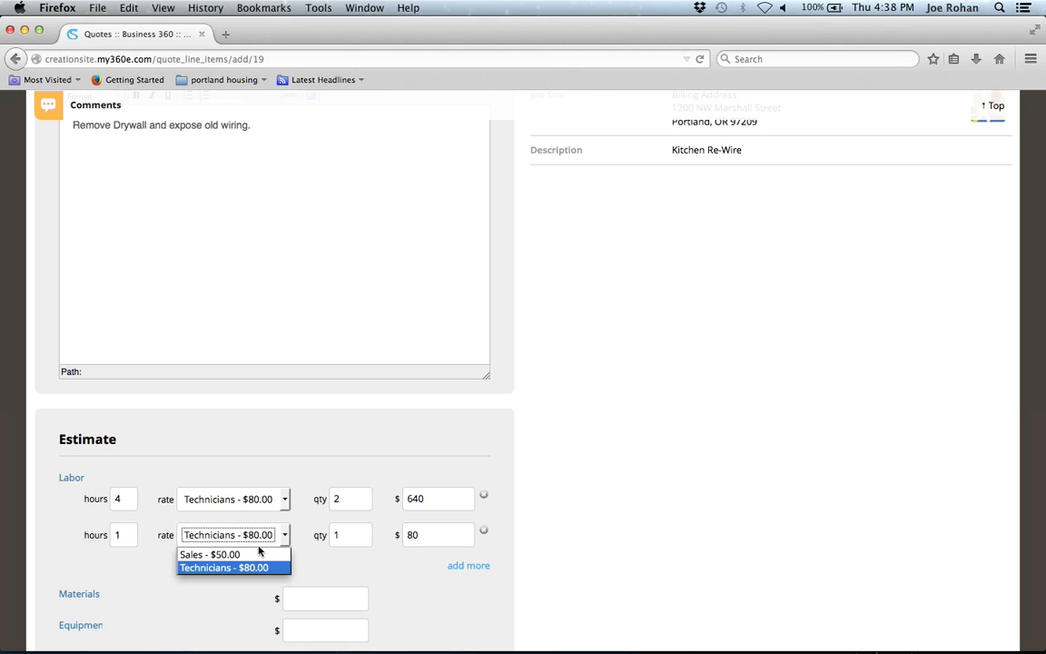
{"action": "left_click", "coordinate": [211, 554]}
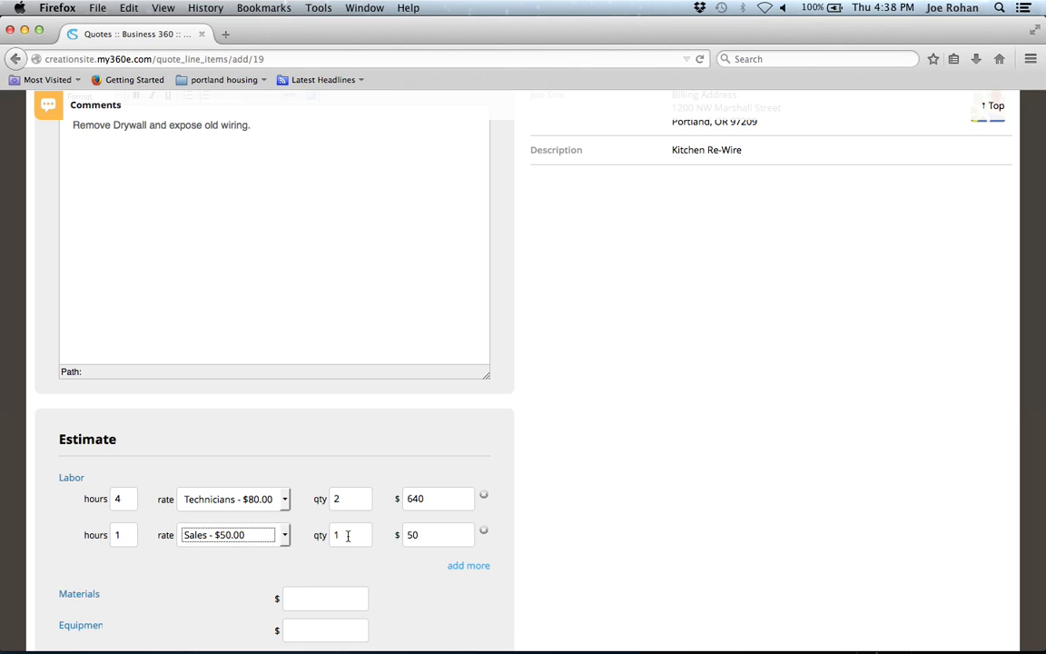
Step: Enter $350 materials and a 1040 unit price, then save Job Item 1
{"action": "scroll", "scroll_direction": "down", "scroll_amount": 3}
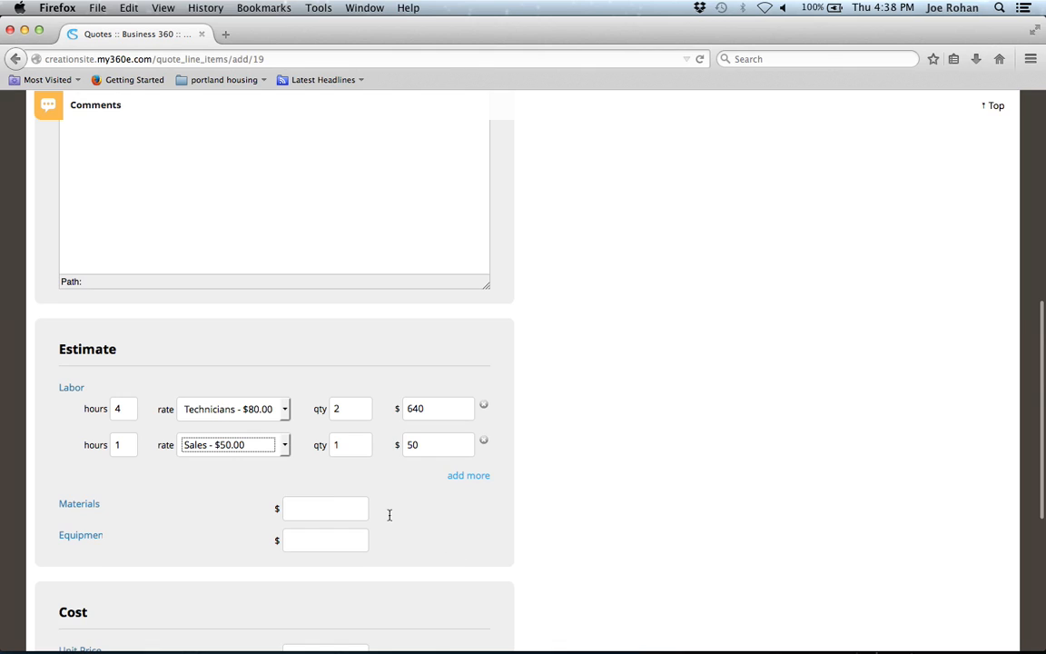
{"action": "type", "text": "3"}
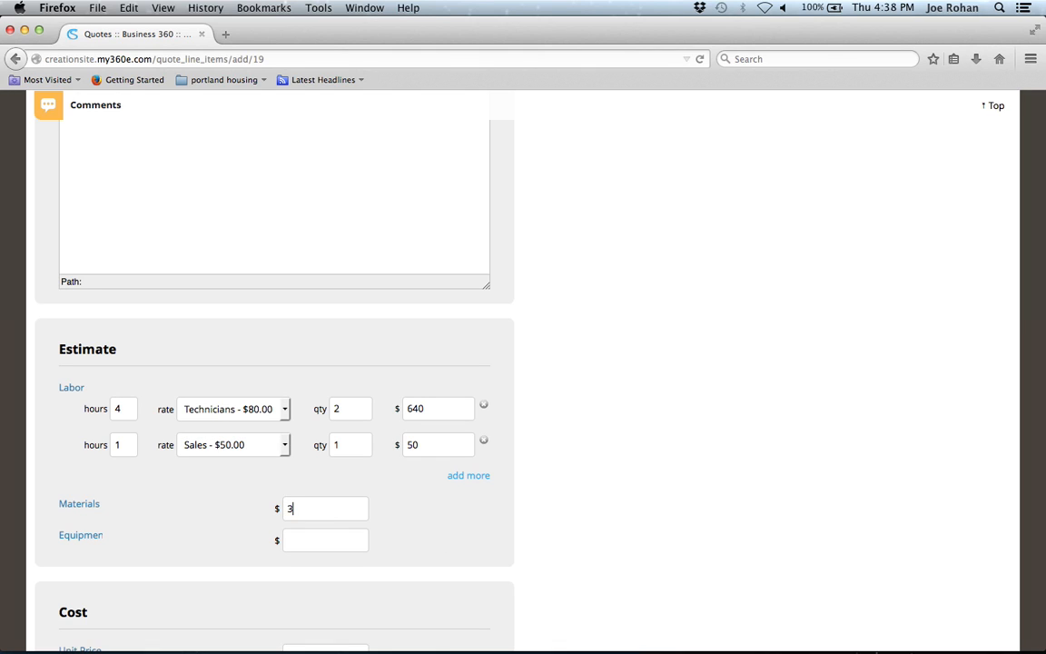
{"action": "type", "text": "50.00"}
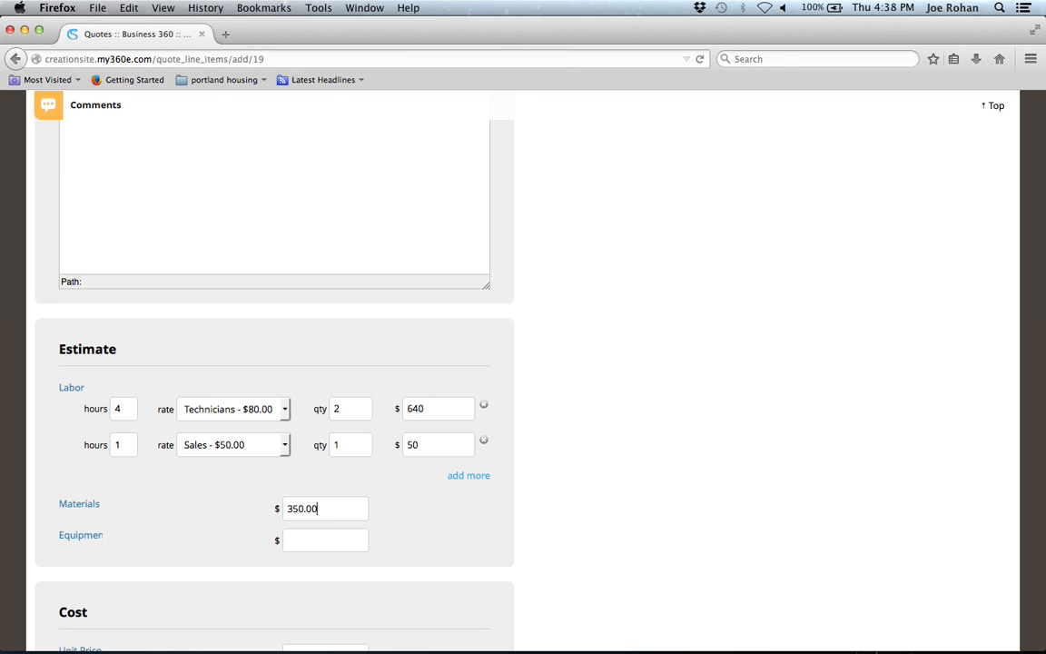
{"action": "scroll", "scroll_direction": "down", "scroll_amount": 3}
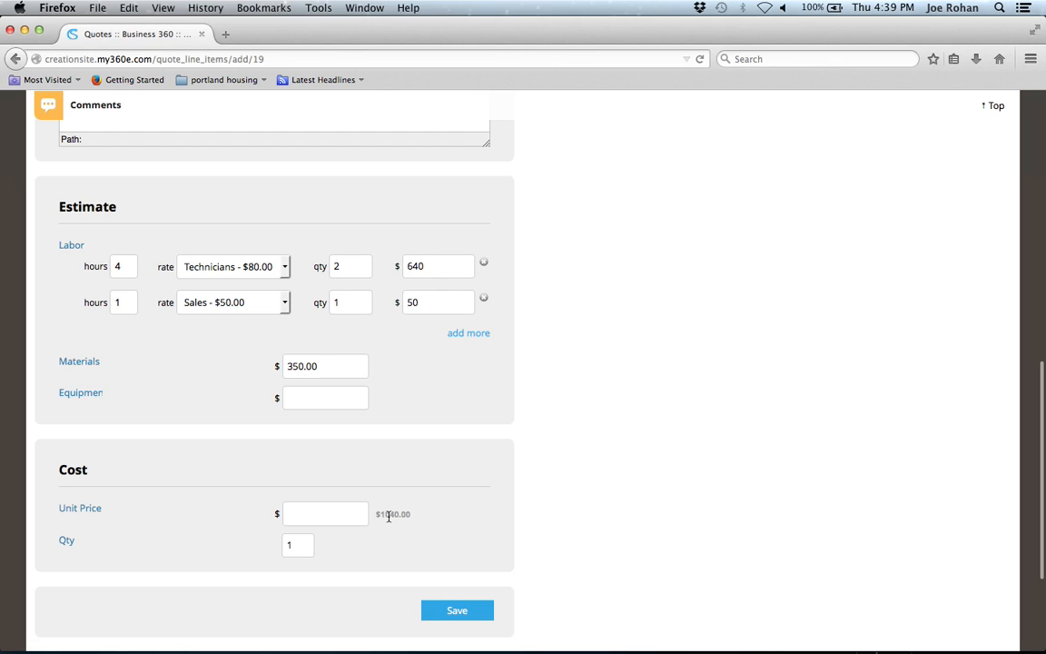
{"action": "left_click", "coordinate": [323, 367]}
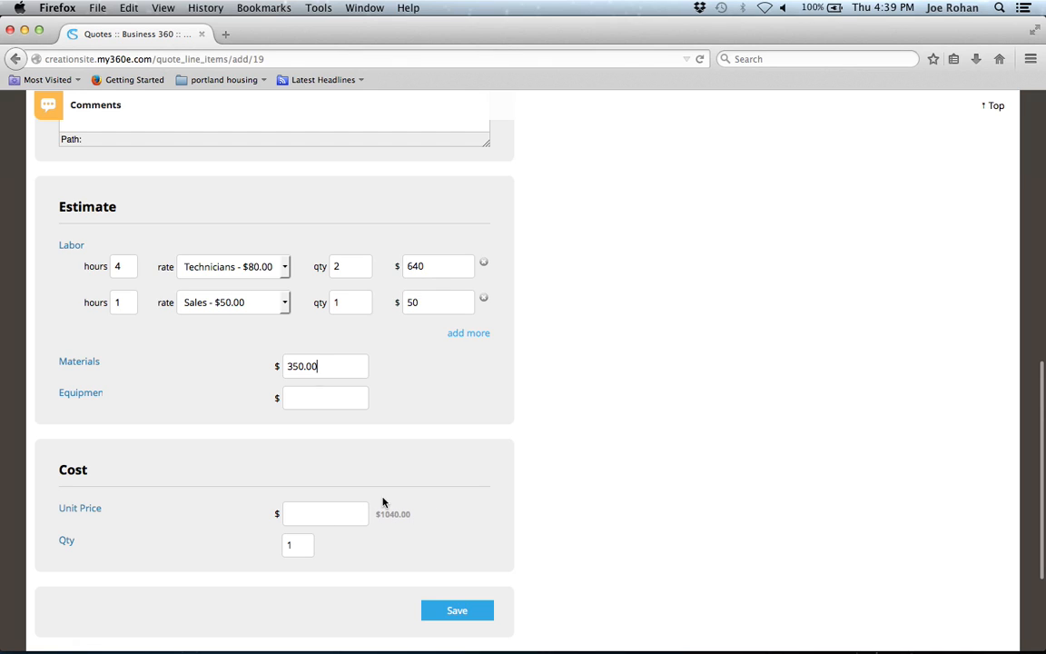
{"action": "mouse_move", "coordinate": [391, 512]}
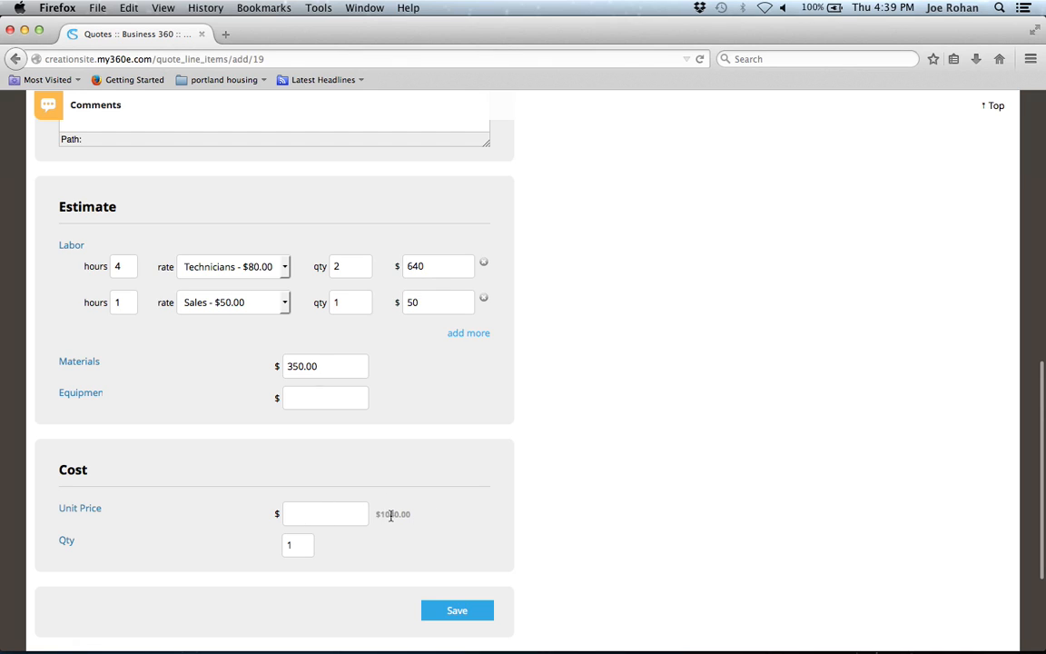
{"action": "type", "text": "1040"}
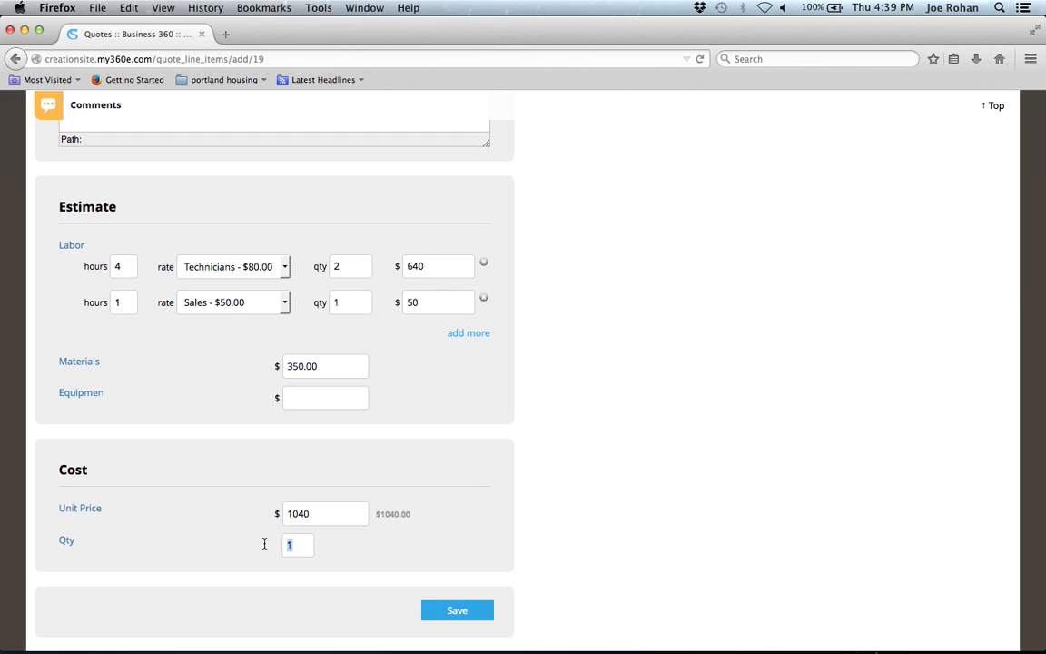
{"action": "mouse_move", "coordinate": [370, 556]}
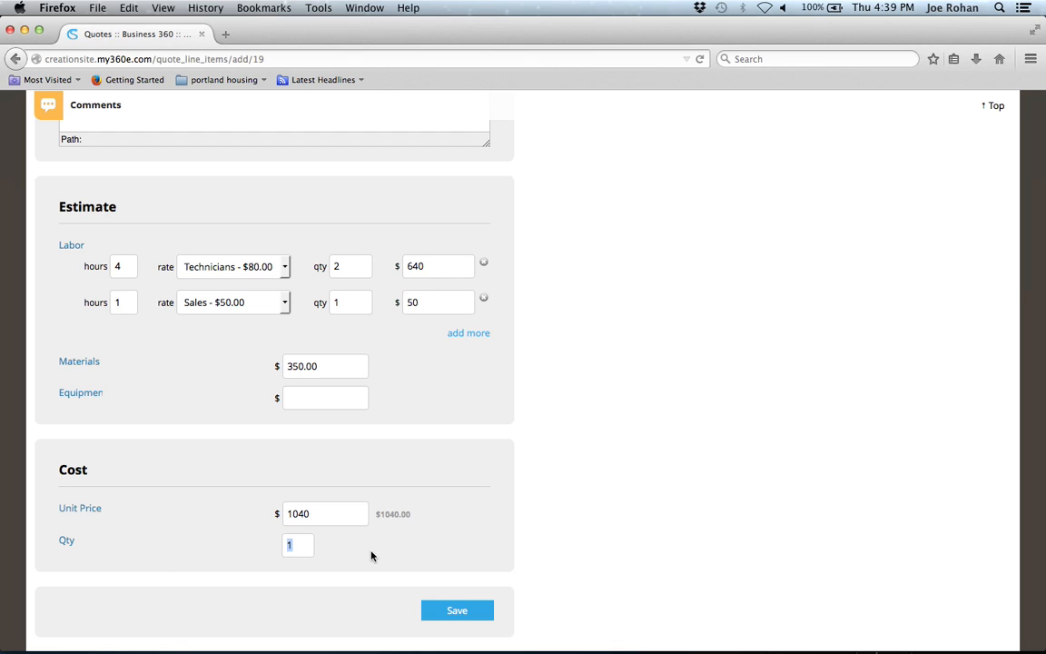
{"action": "left_click", "coordinate": [458, 611]}
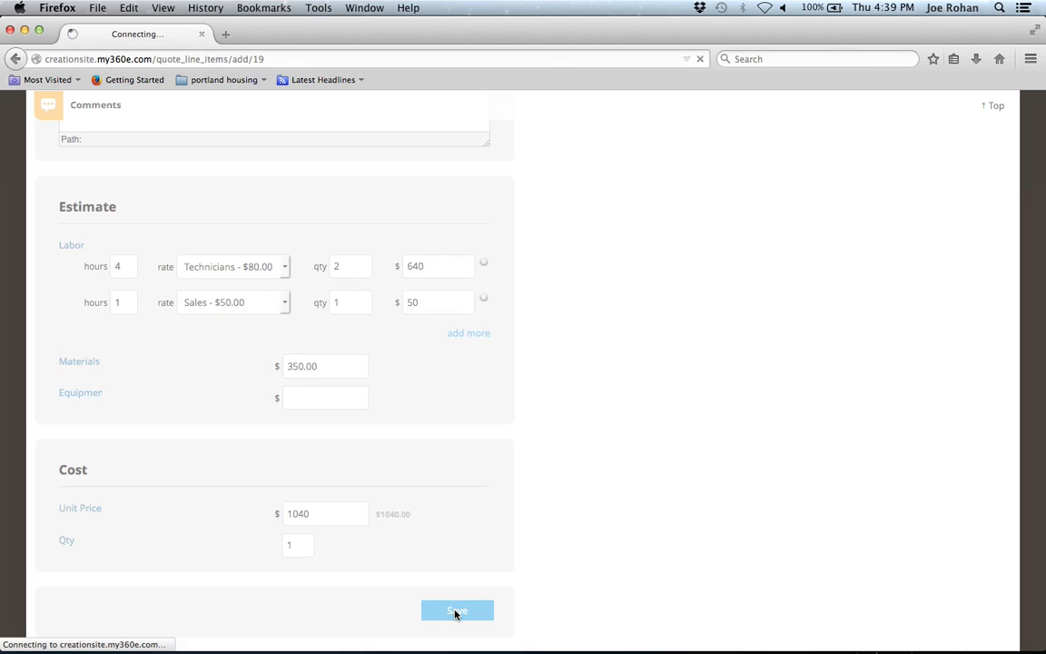
Step: Name it 'Job Item 2' with scope 'Remove old K & T wiring and replace with Romex.'
{"action": "left_click", "coordinate": [458, 611]}
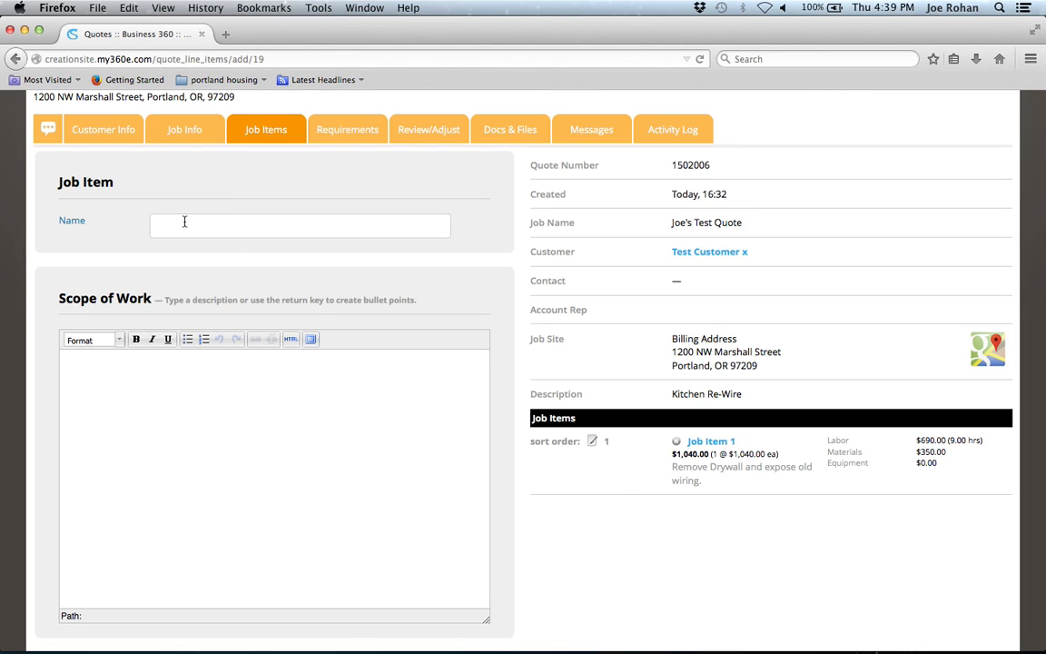
{"action": "type", "text": "Job Item 2"}
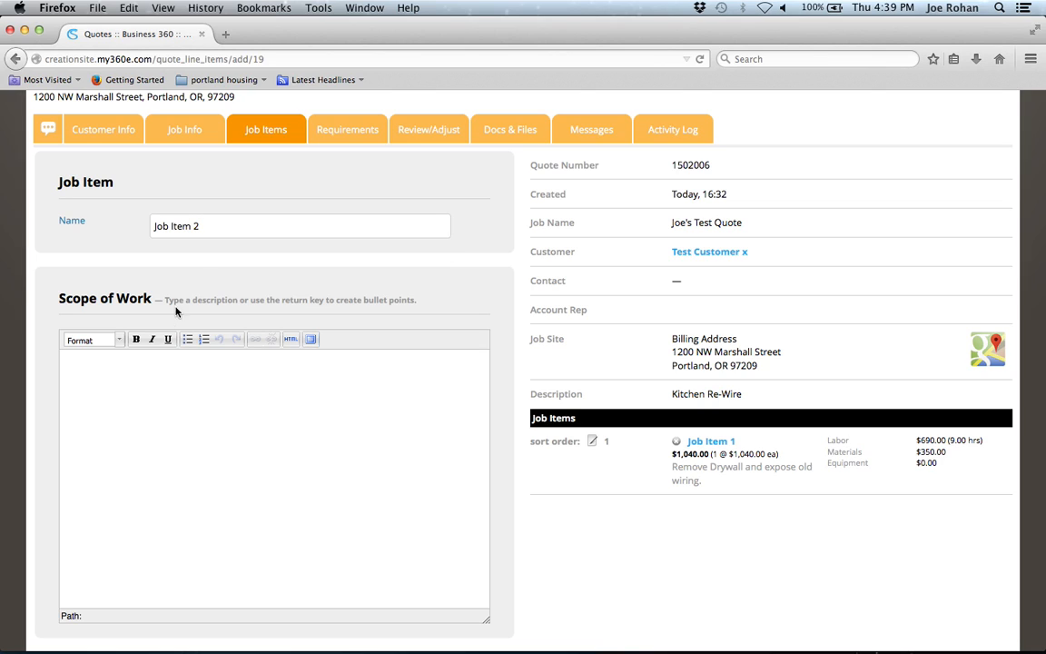
{"action": "type", "text": "Remove old"}
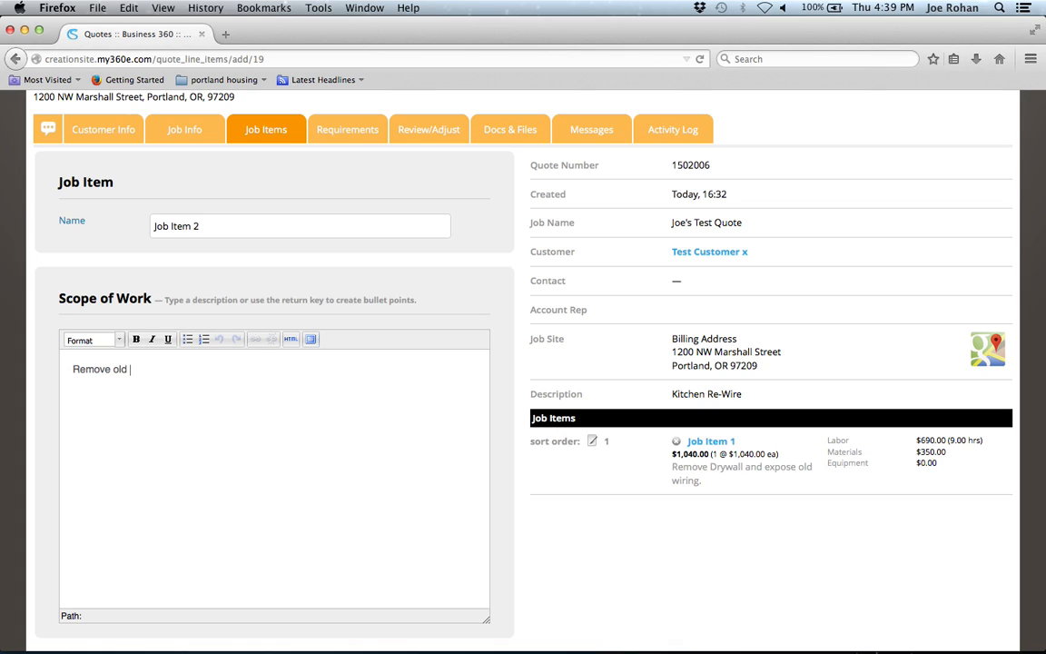
{"action": "type", "text": "K"}
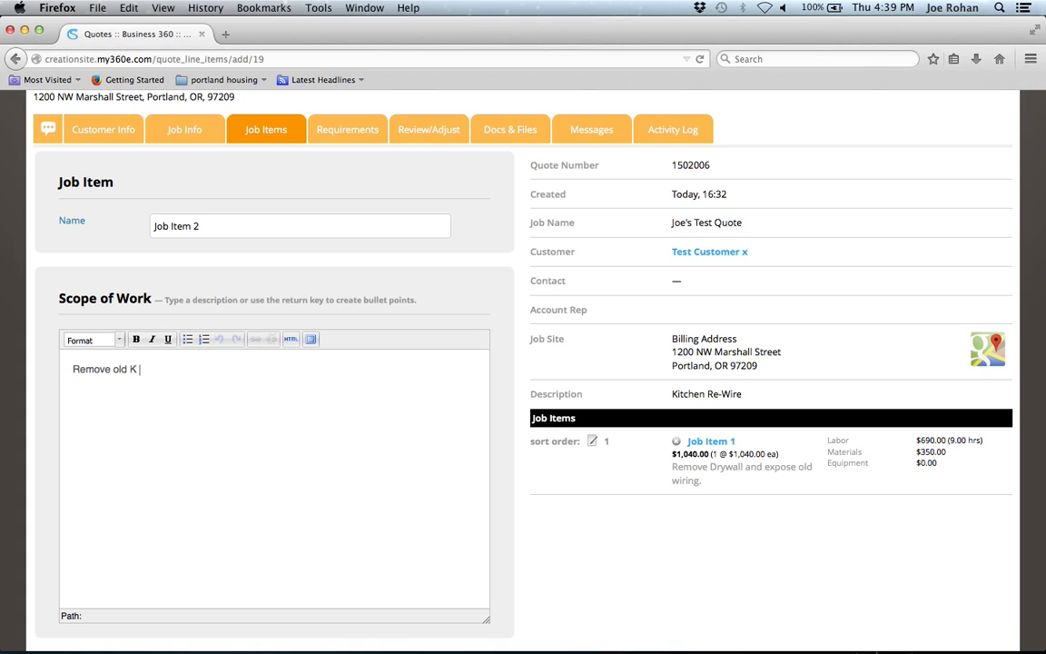
{"action": "type", "text": "& T wir"}
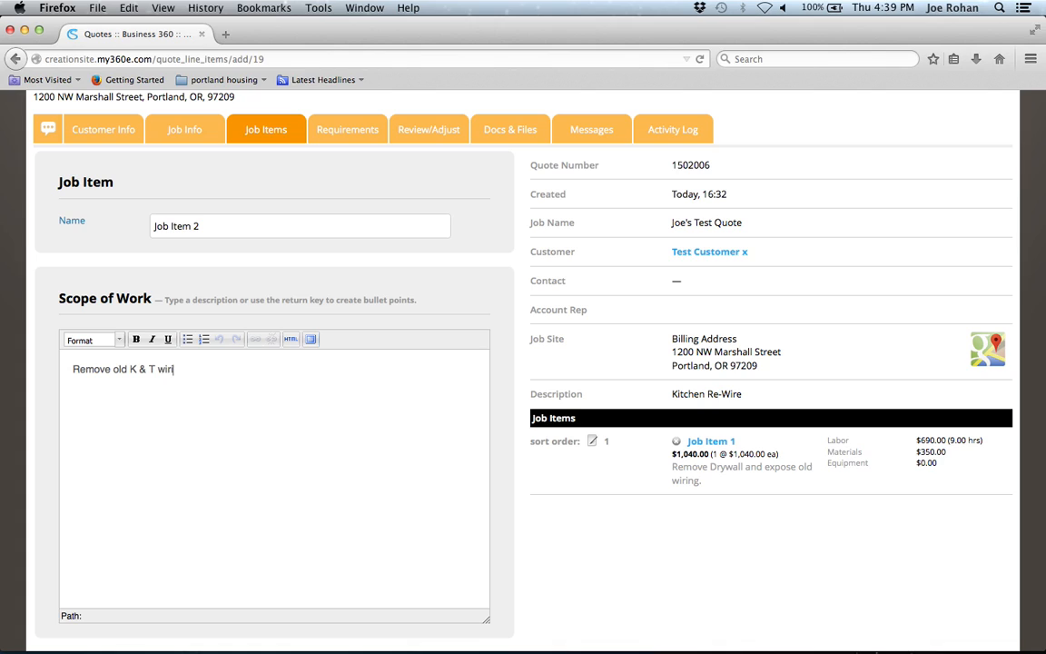
{"action": "type", "text": "ing and repla"}
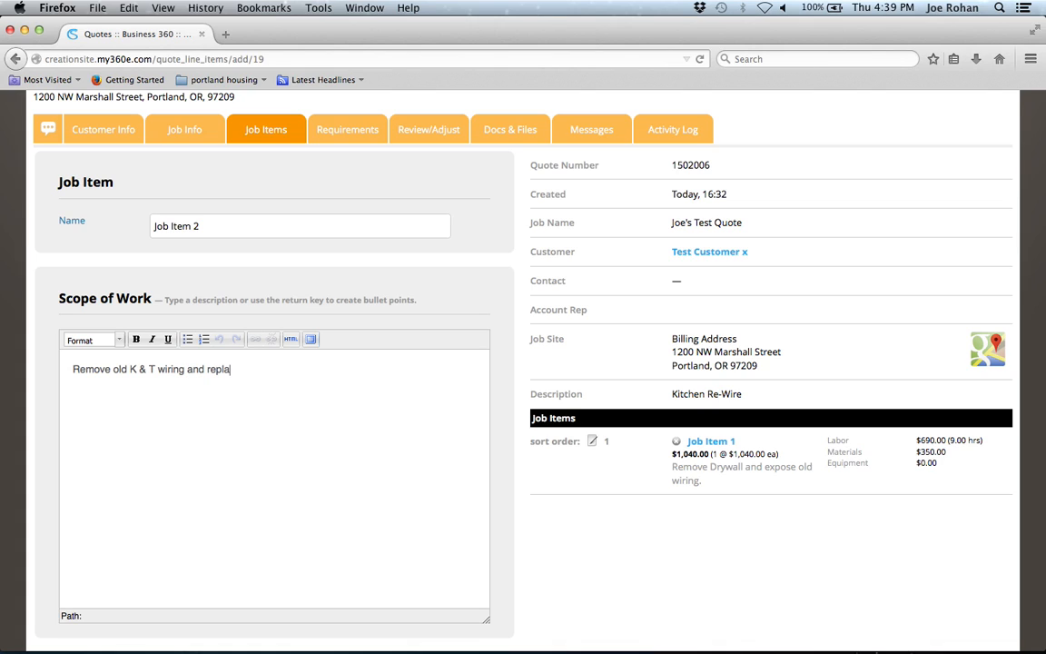
{"action": "type", "text": "ce with Rom"}
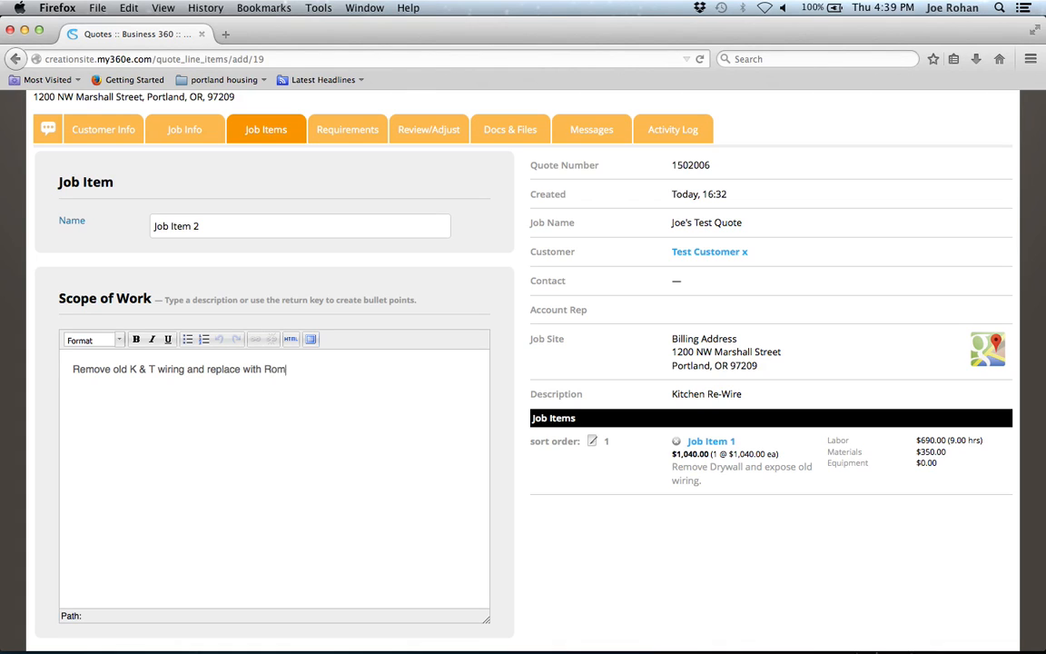
{"action": "type", "text": "ex."}
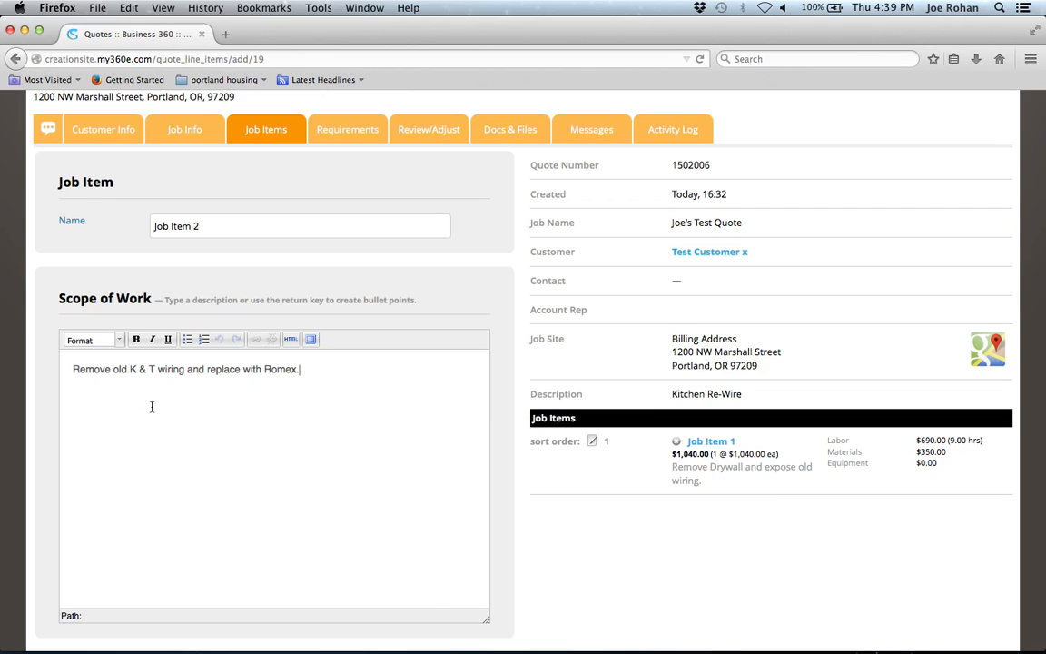
{"action": "scroll", "scroll_direction": "down", "scroll_amount": 3}
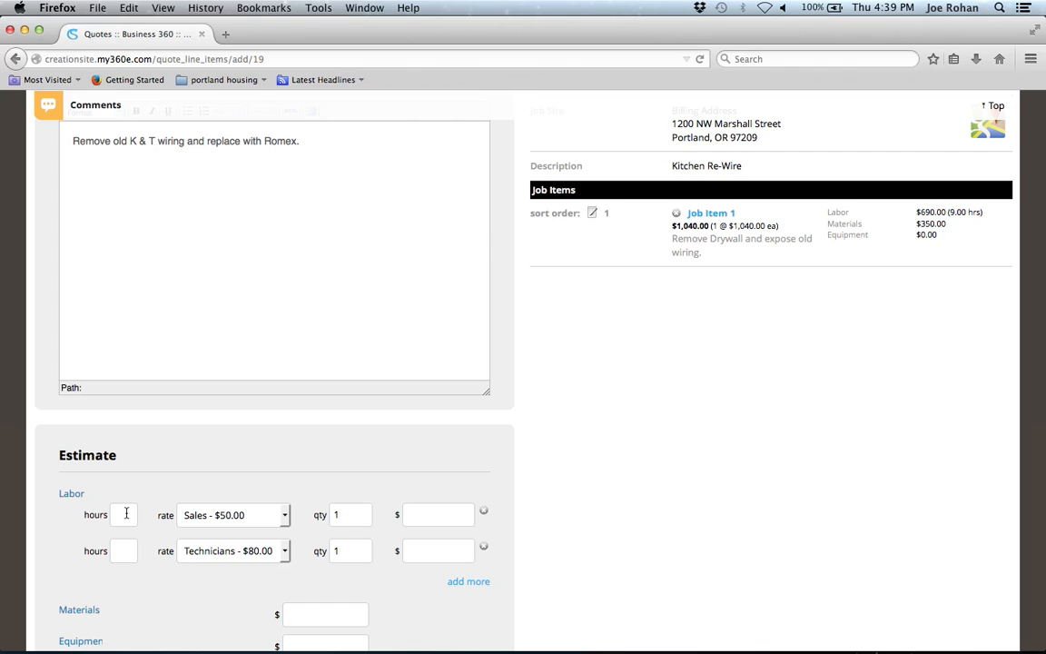
Step: Charge 2 Technicians hours and $75 materials, set unit price 235, and save Job Item 2
{"action": "left_click", "coordinate": [284, 516]}
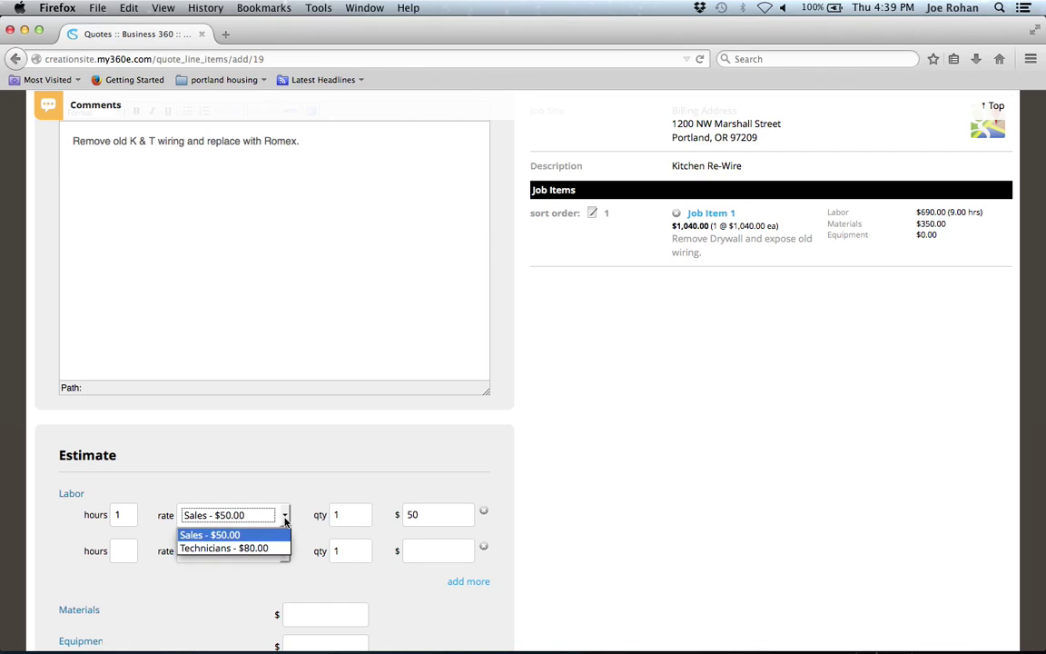
{"action": "left_click", "coordinate": [224, 548]}
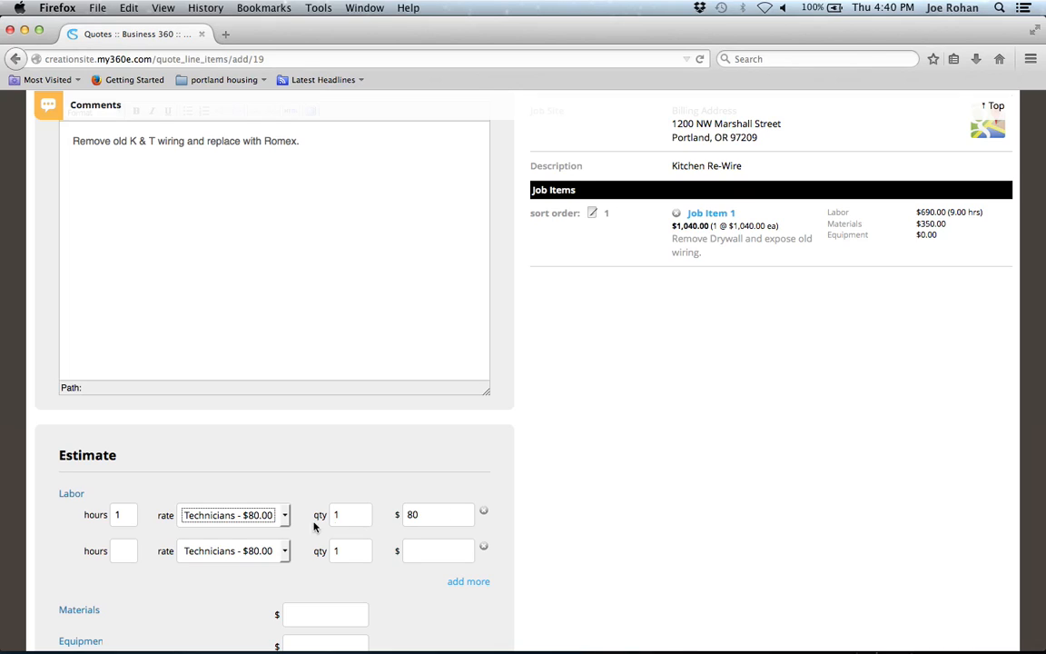
{"action": "left_click", "coordinate": [124, 516]}
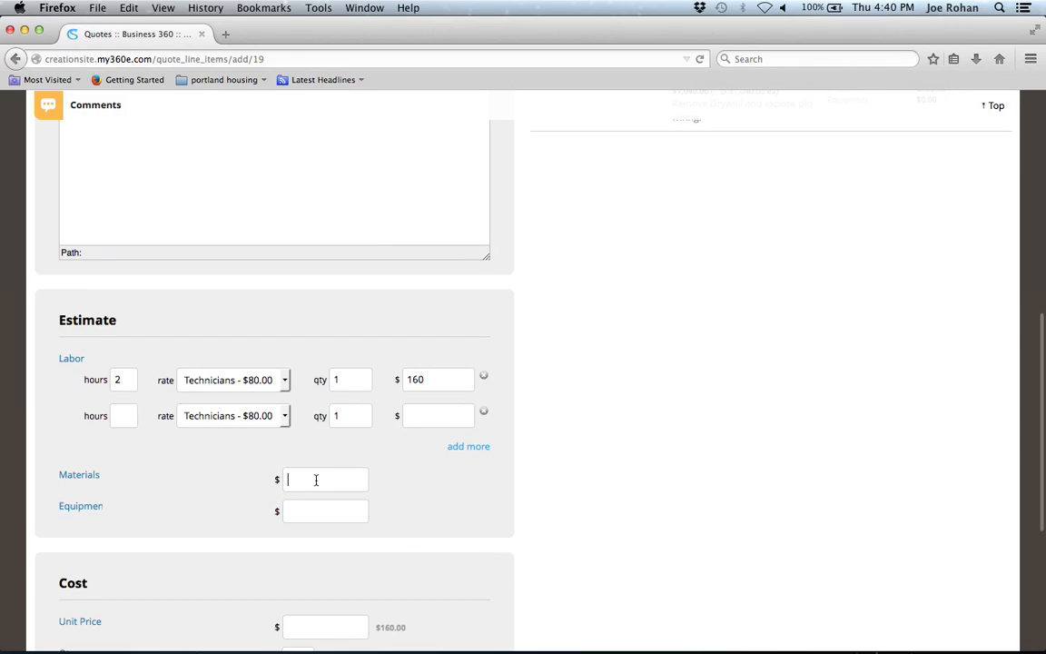
{"action": "type", "text": "75"}
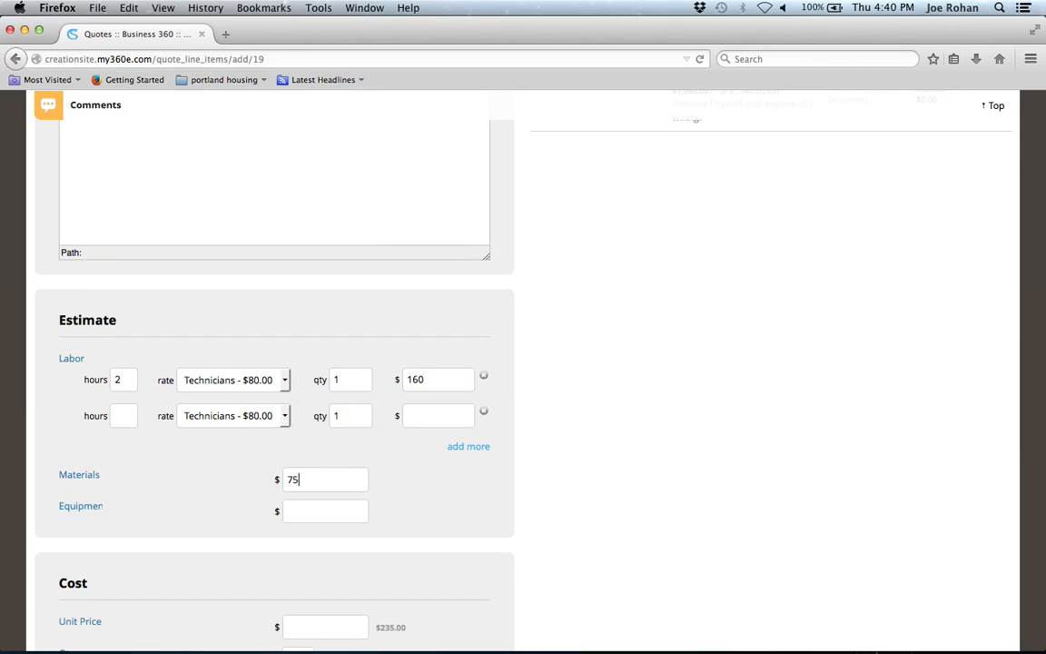
{"action": "scroll", "scroll_direction": "down", "scroll_amount": 3}
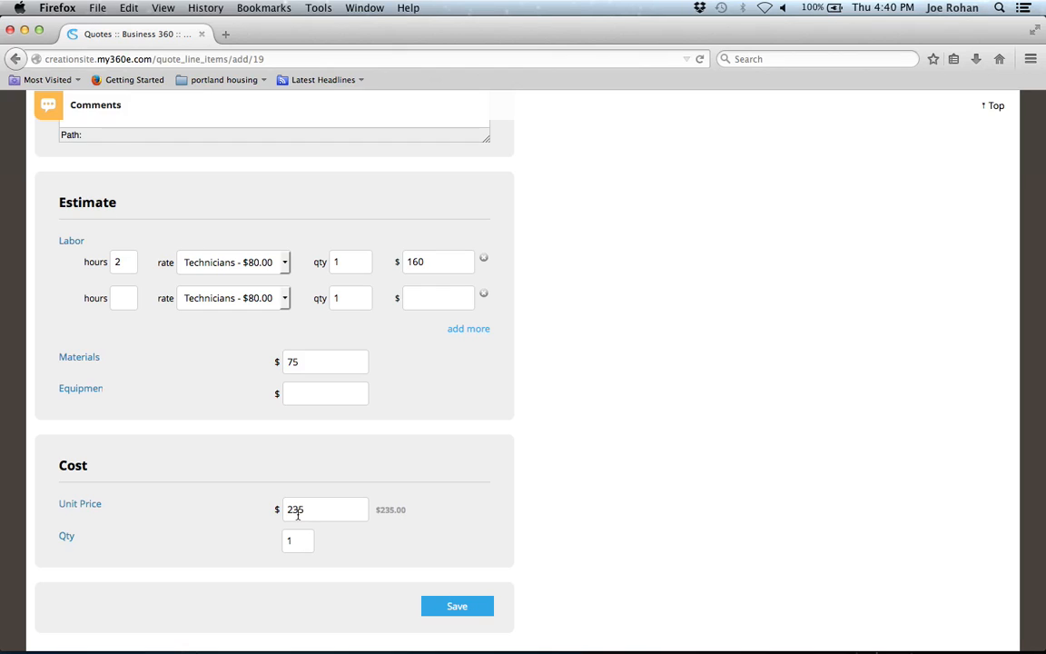
{"action": "left_click", "coordinate": [458, 607]}
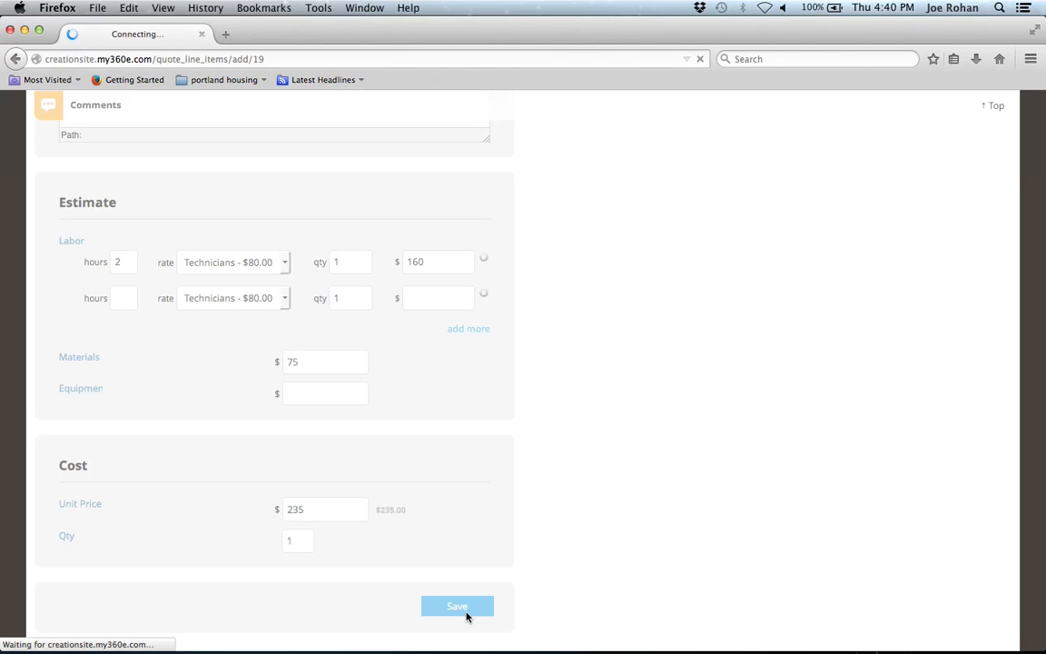
{"action": "left_click", "coordinate": [458, 607]}
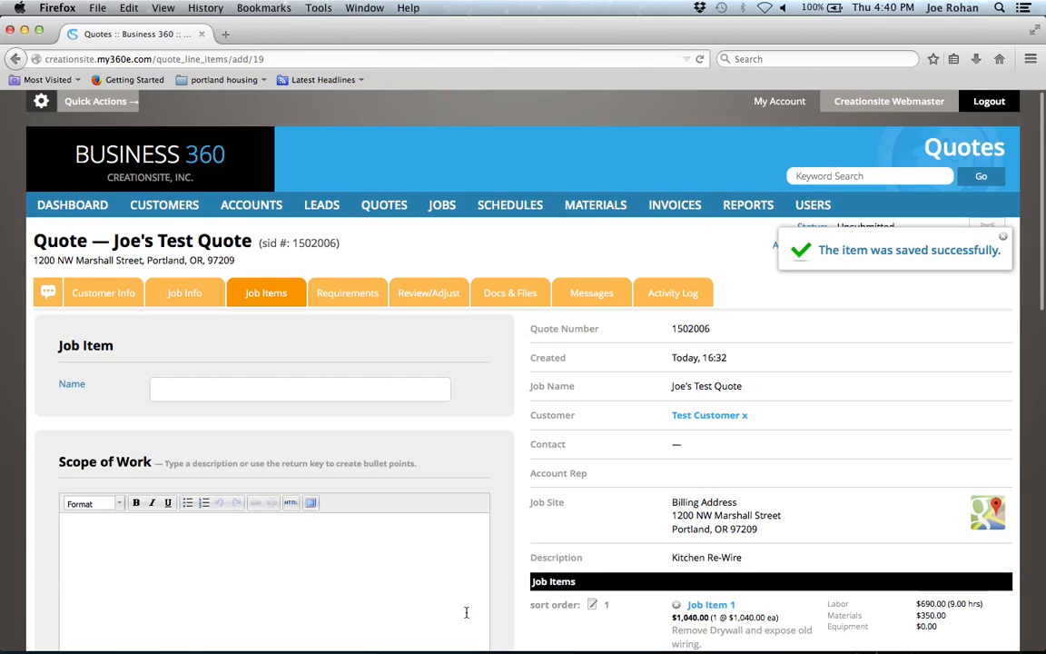
{"action": "scroll", "scroll_direction": "down", "scroll_amount": 3}
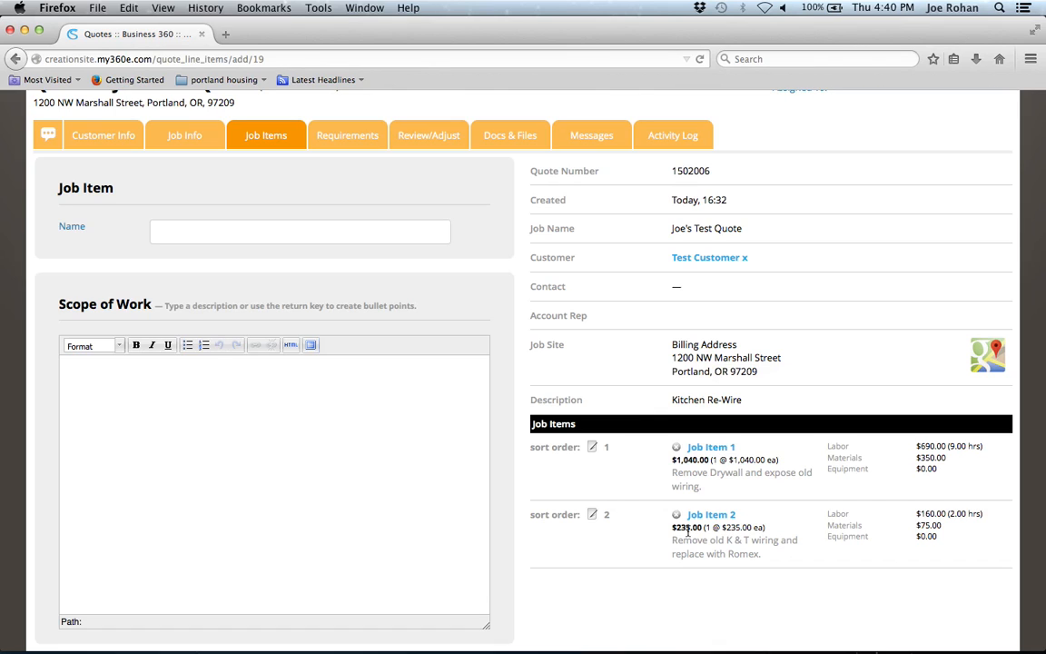
{"action": "scroll", "scroll_direction": "up", "scroll_amount": 3}
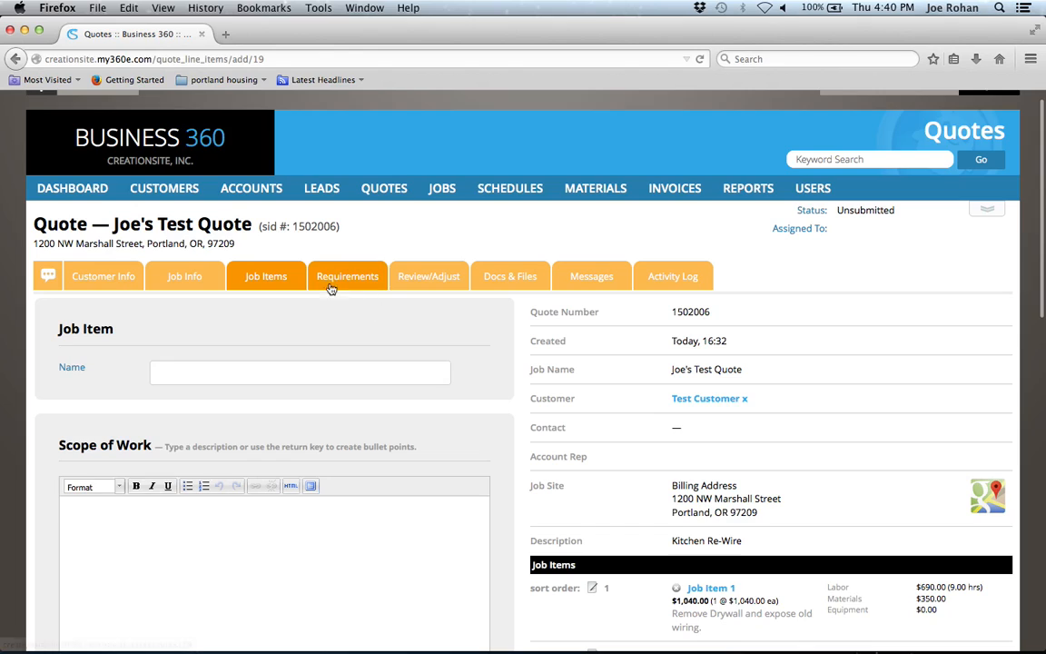
{"action": "mouse_move", "coordinate": [342, 318]}
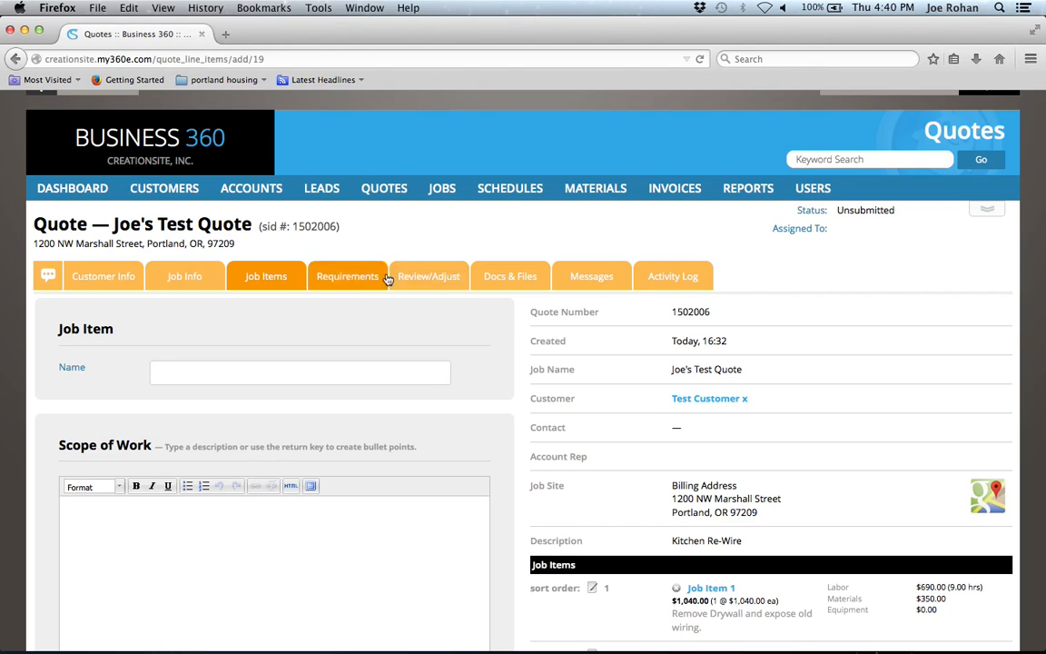
{"action": "mouse_move", "coordinate": [428, 276]}
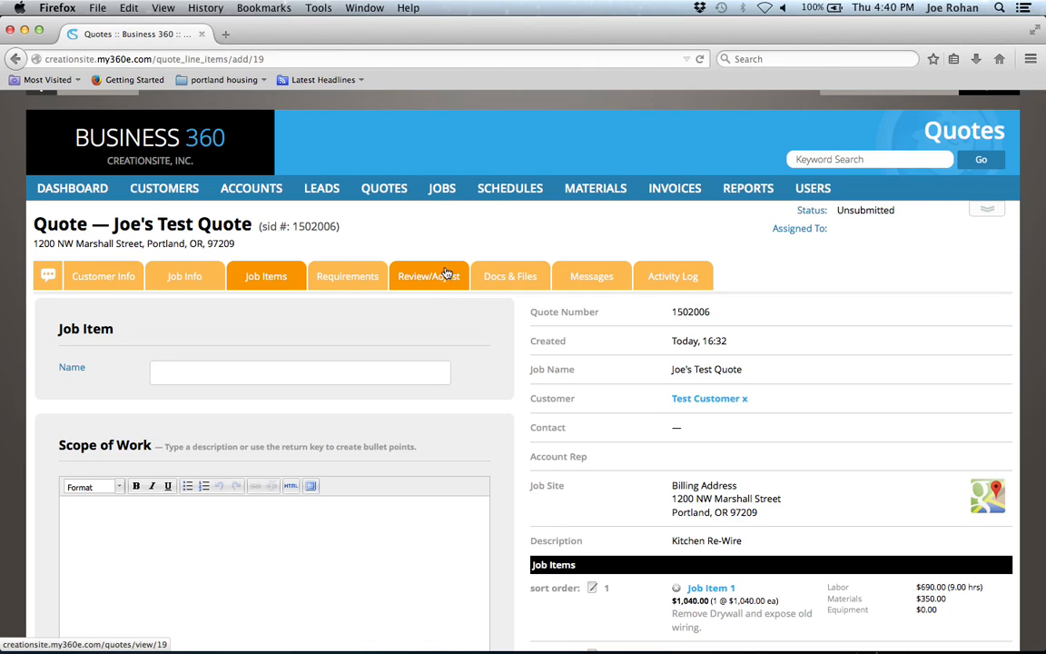
{"action": "mouse_move", "coordinate": [347, 276]}
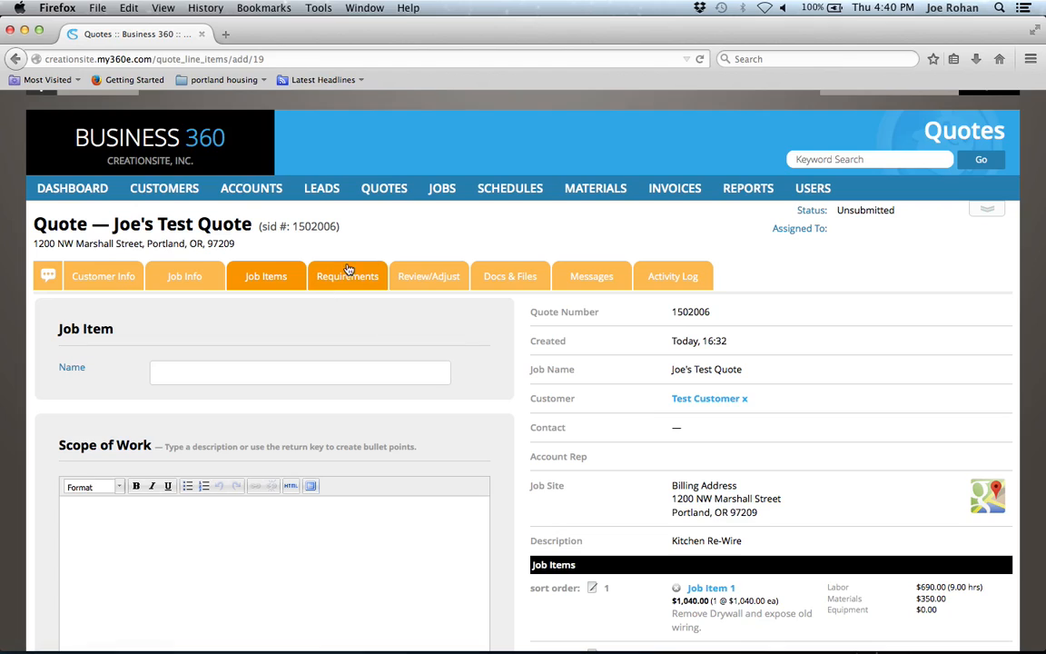
{"action": "mouse_move", "coordinate": [520, 243]}
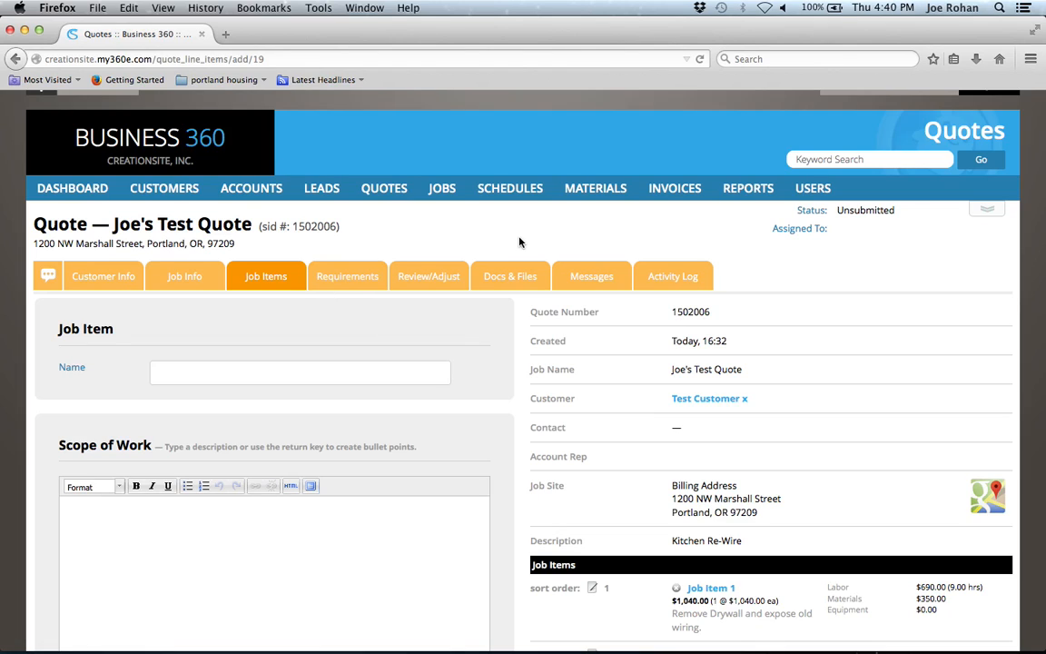
{"action": "mouse_move", "coordinate": [443, 251]}
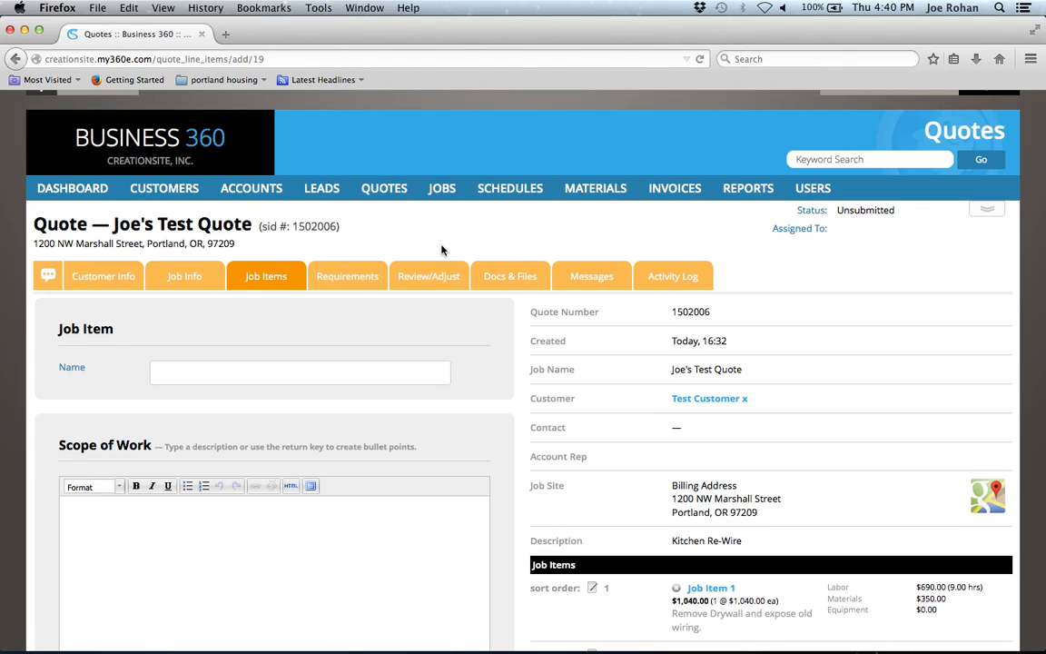
{"action": "mouse_move", "coordinate": [428, 276]}
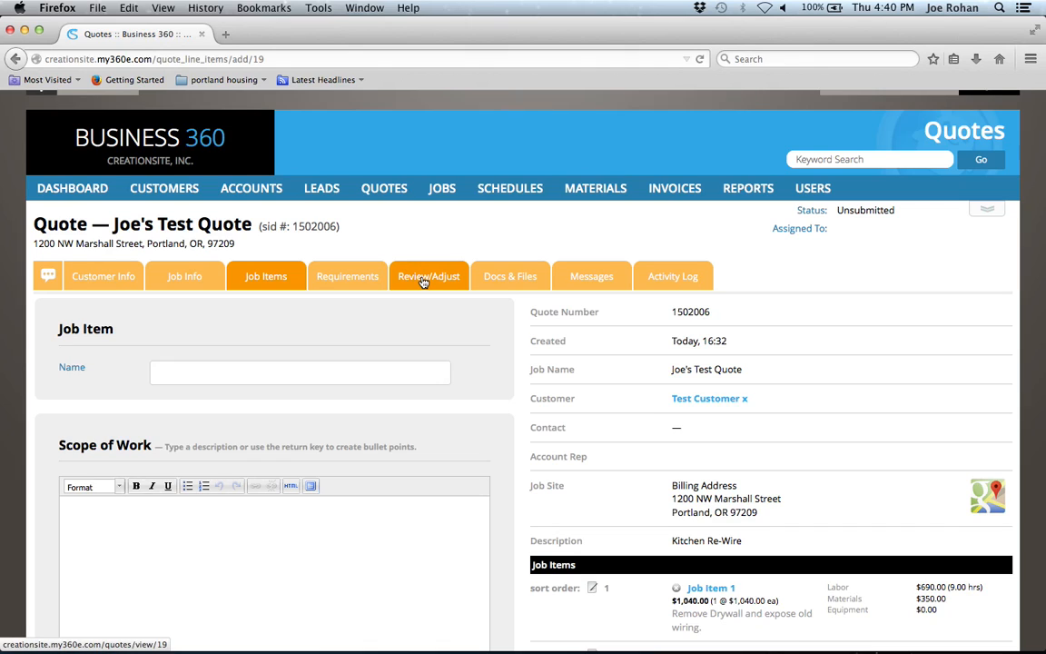
Step: Show the Review/Adjust page with both job items and the $1,275.00 total
{"action": "left_click", "coordinate": [428, 276]}
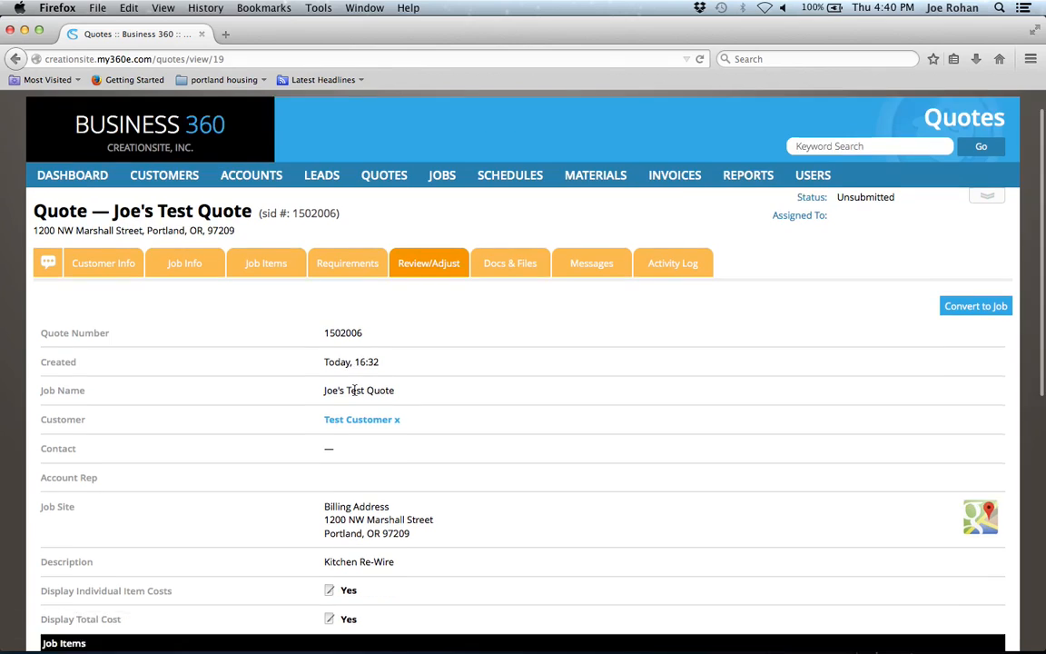
{"action": "scroll", "scroll_direction": "down", "scroll_amount": 3}
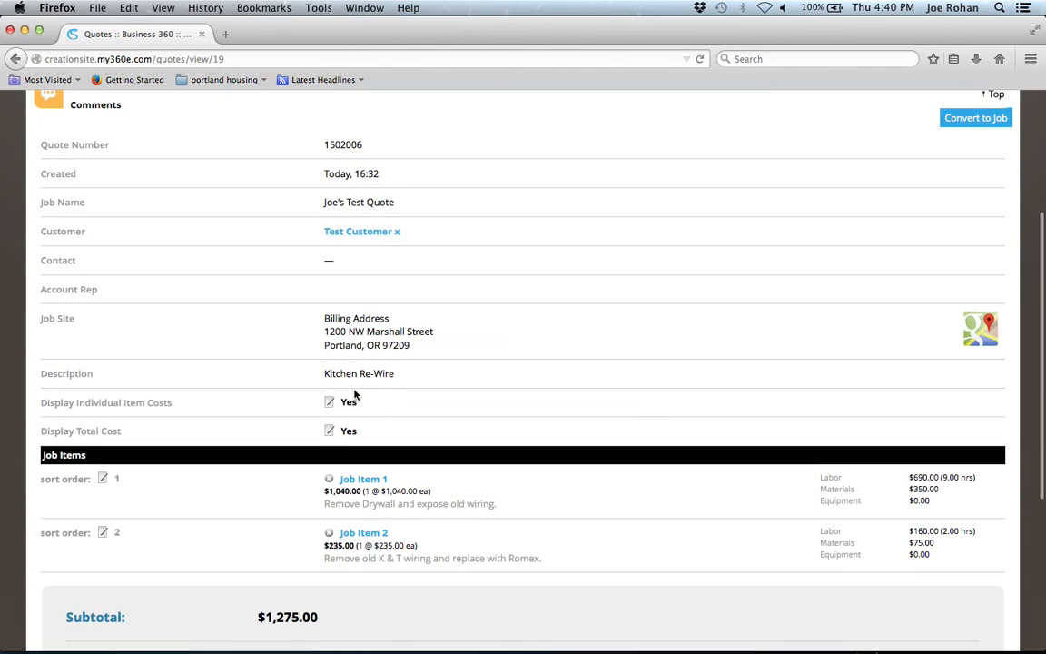
{"action": "scroll", "scroll_direction": "down", "scroll_amount": 3}
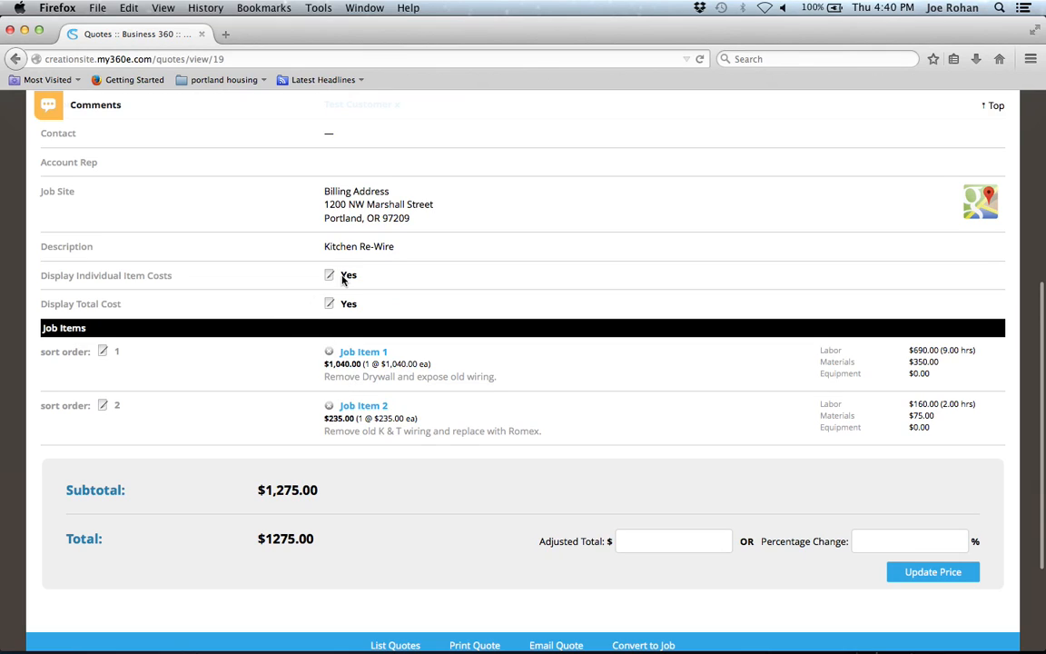
{"action": "mouse_move", "coordinate": [340, 280]}
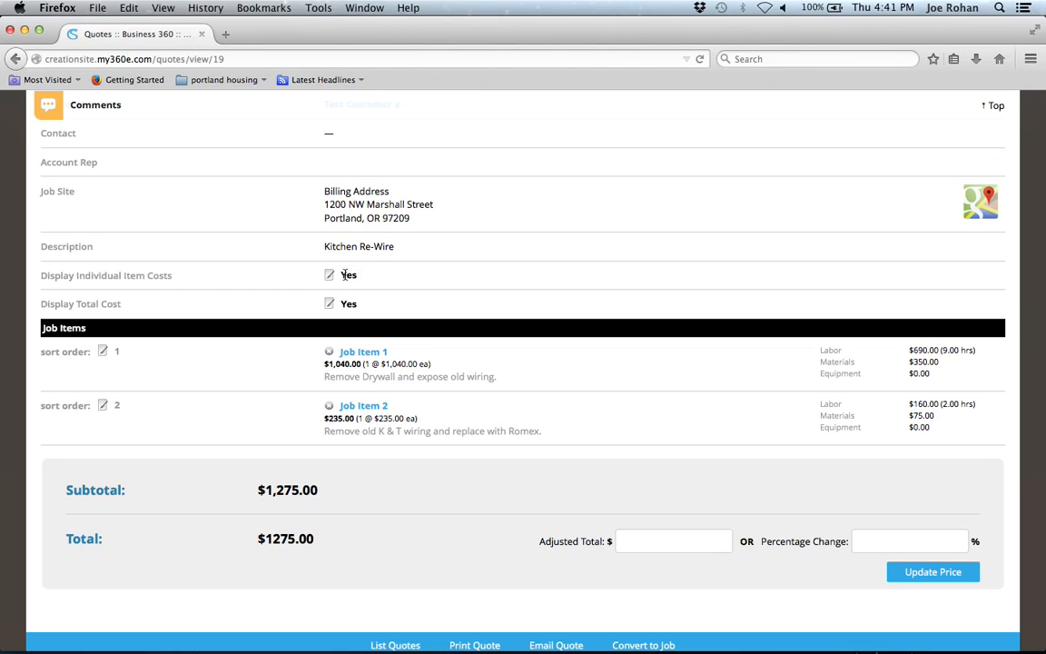
{"action": "mouse_move", "coordinate": [257, 282]}
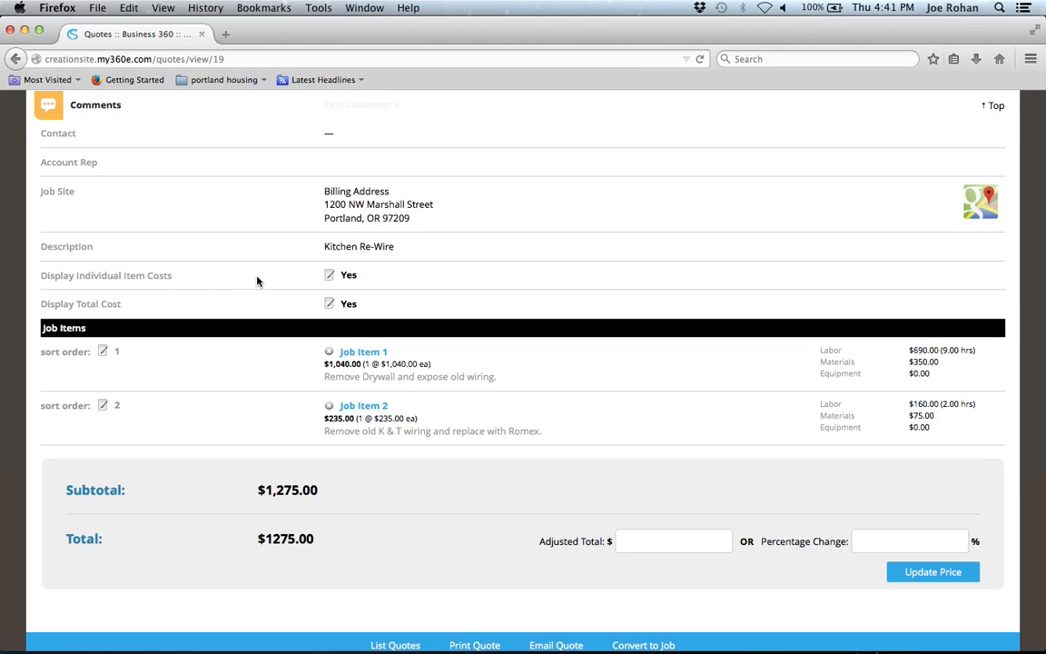
{"action": "mouse_move", "coordinate": [348, 304]}
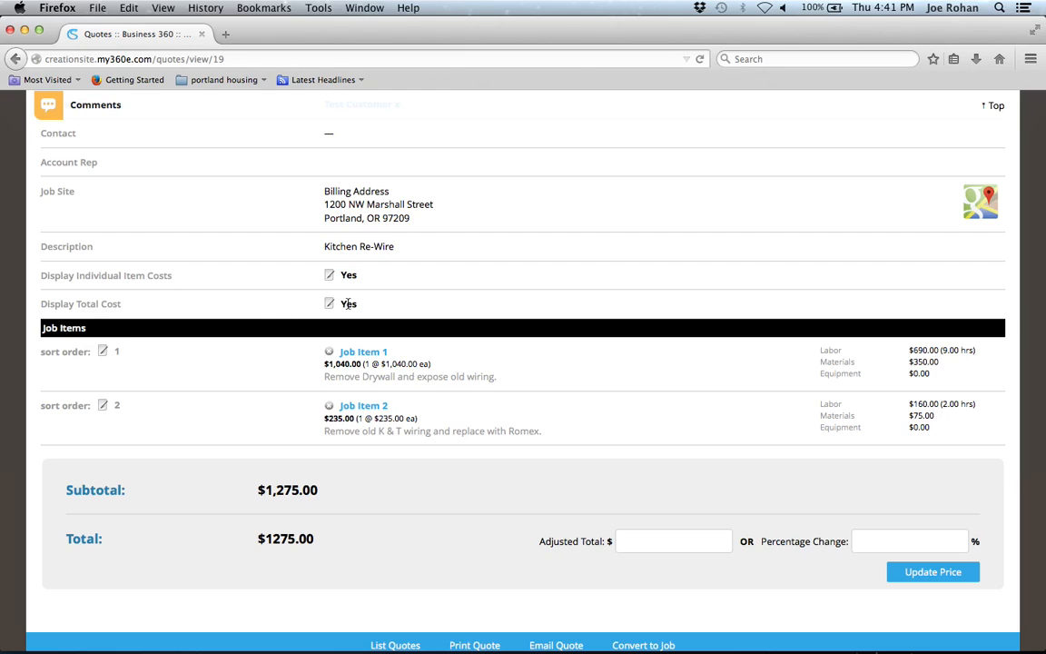
Step: Toggle Display Total Cost to No and back to Yes, then set Display Individual Item Costs to No
{"action": "left_click", "coordinate": [354, 303]}
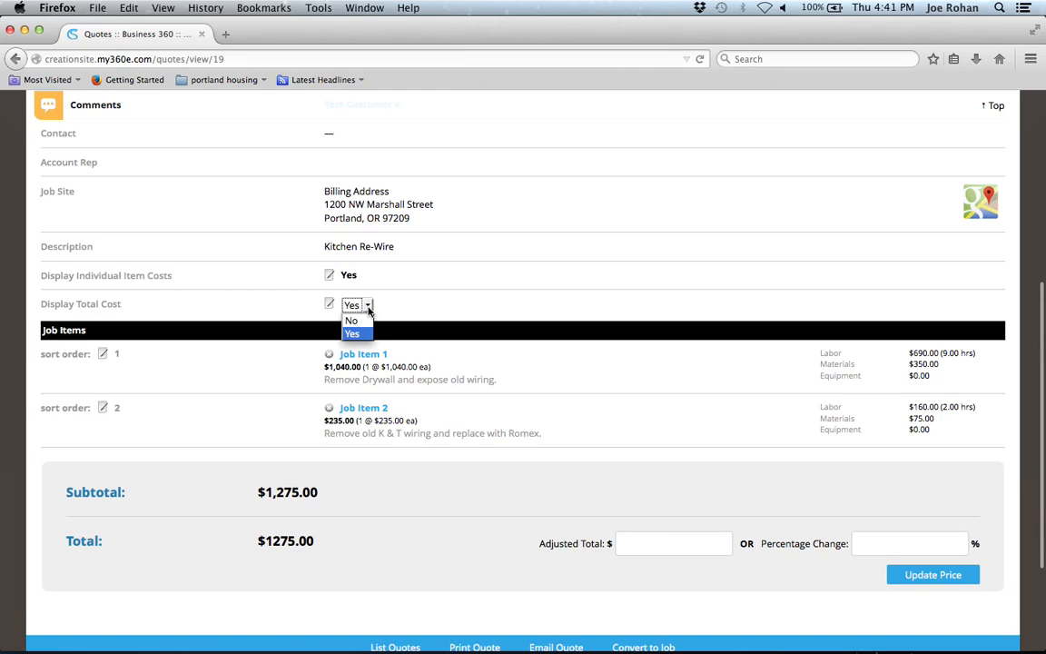
{"action": "left_click", "coordinate": [350, 320]}
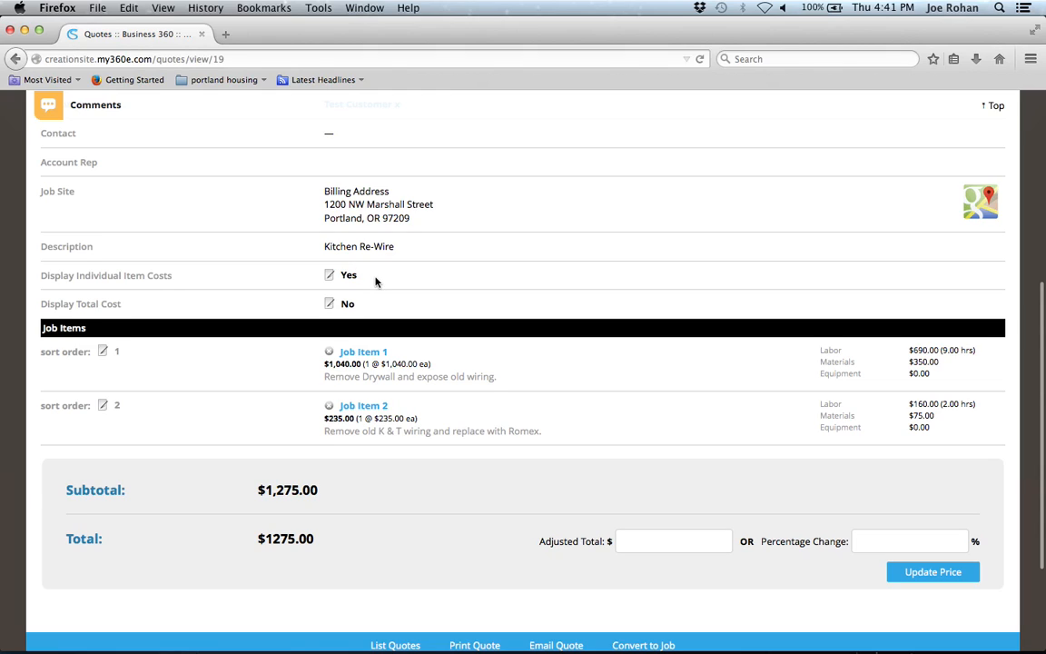
{"action": "left_click", "coordinate": [353, 303]}
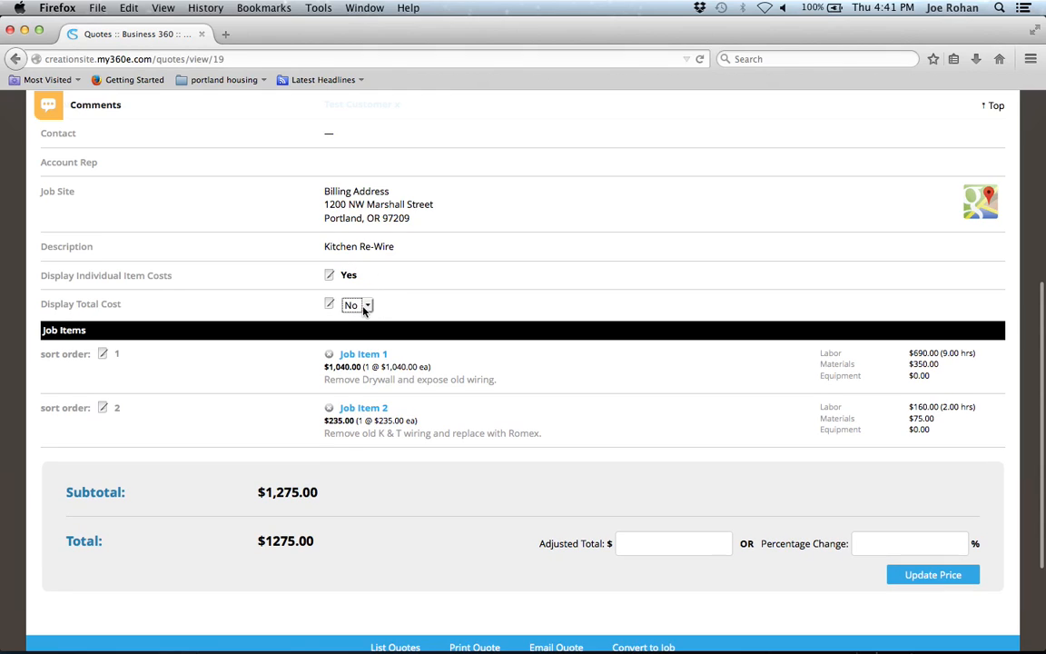
{"action": "left_click", "coordinate": [356, 305]}
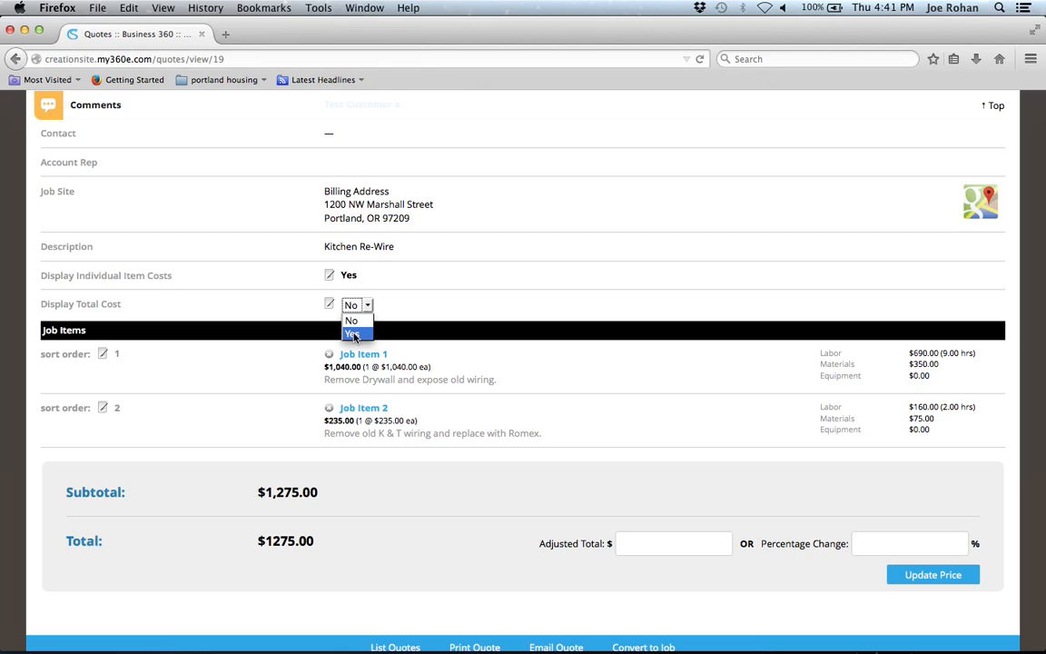
{"action": "left_click", "coordinate": [351, 334]}
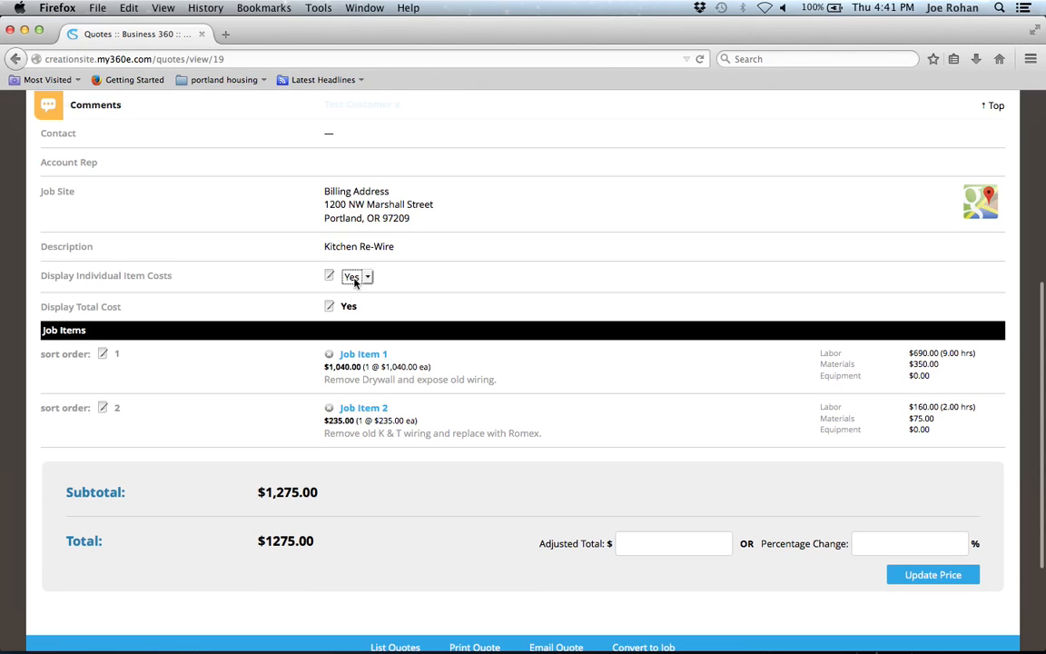
{"action": "left_click", "coordinate": [356, 276]}
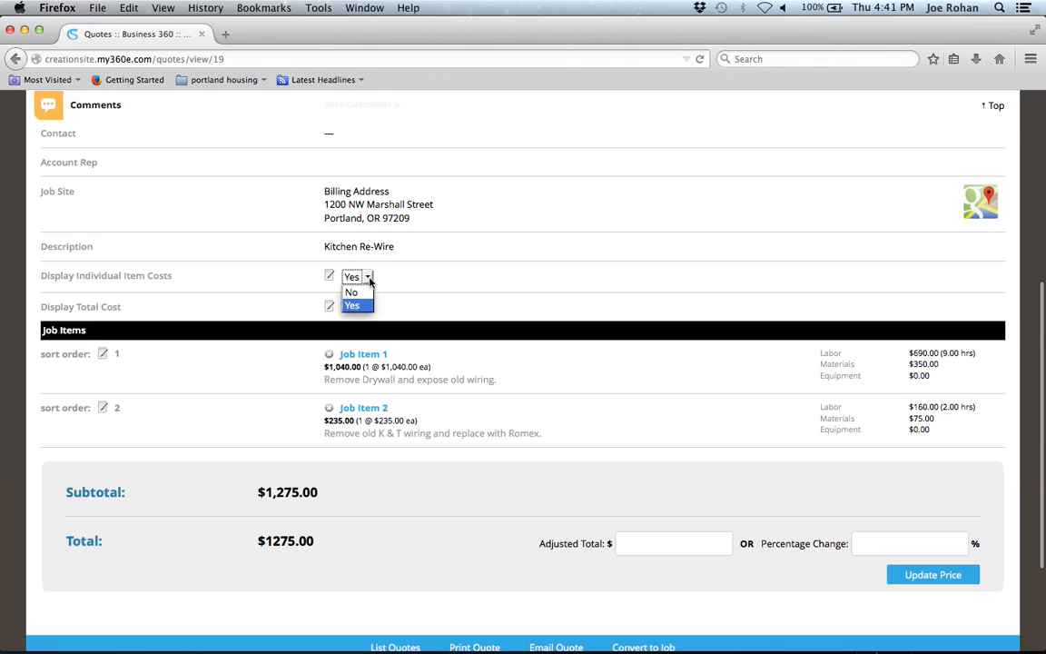
{"action": "left_click", "coordinate": [352, 292]}
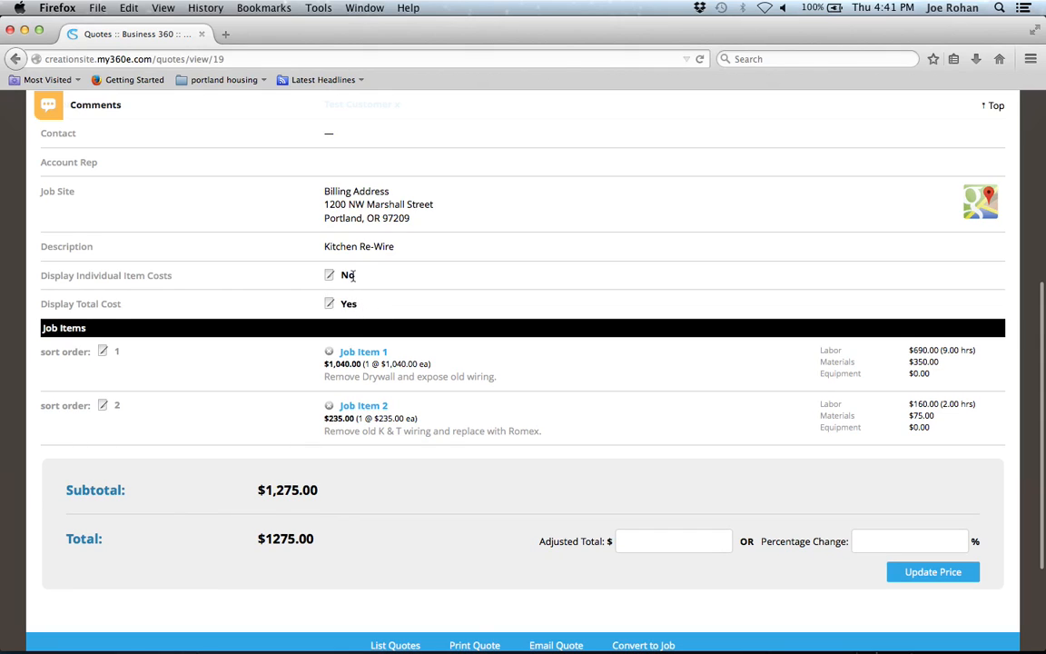
{"action": "mouse_move", "coordinate": [360, 280]}
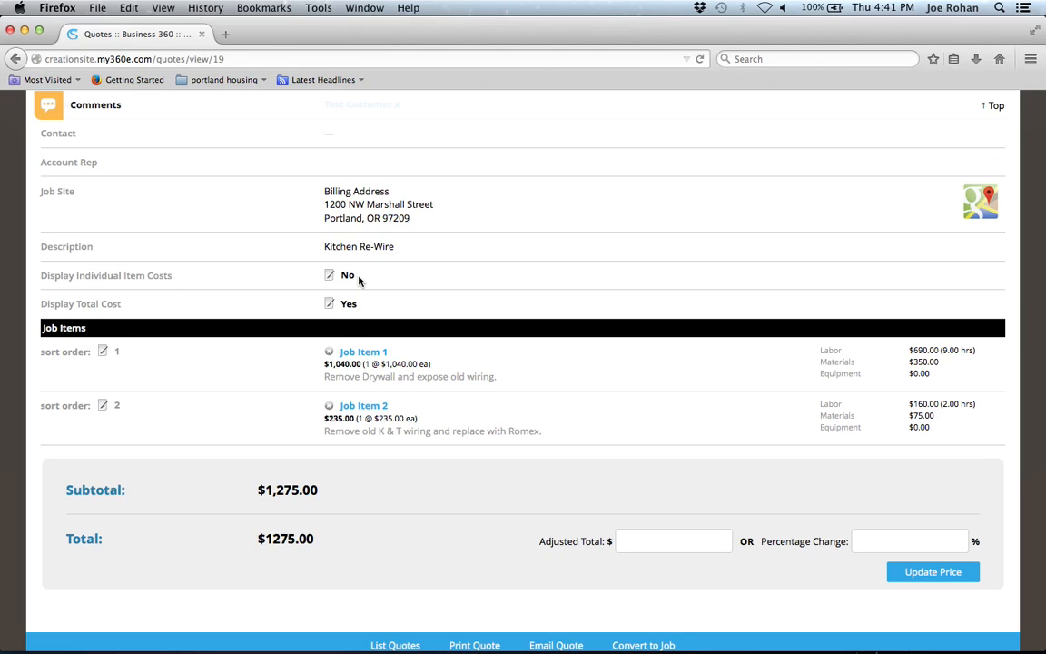
{"action": "mouse_move", "coordinate": [389, 276]}
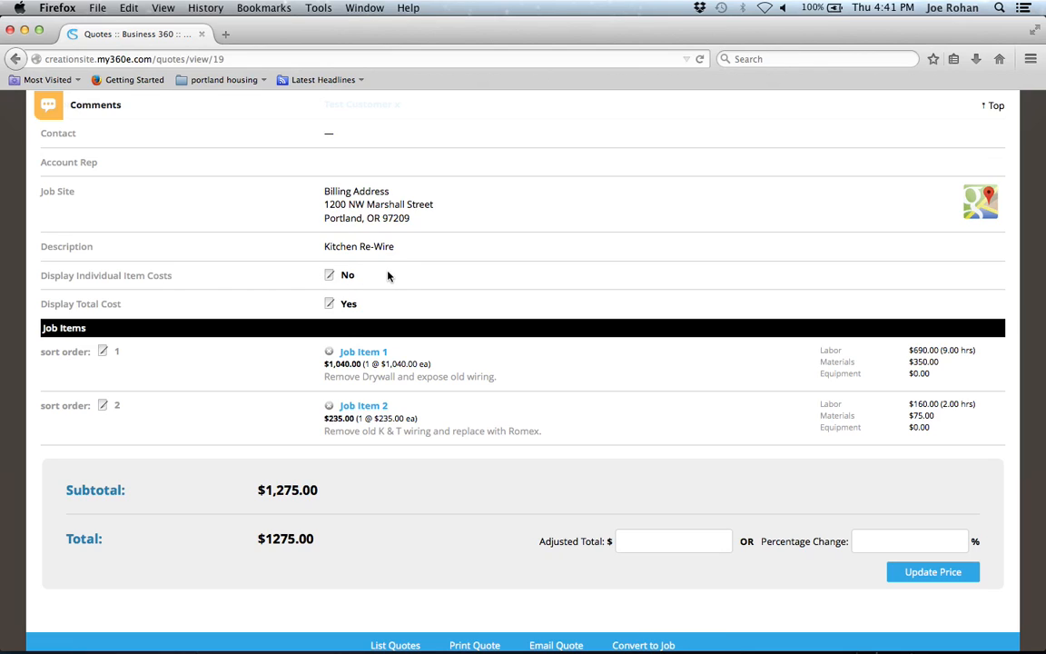
{"action": "mouse_move", "coordinate": [316, 517]}
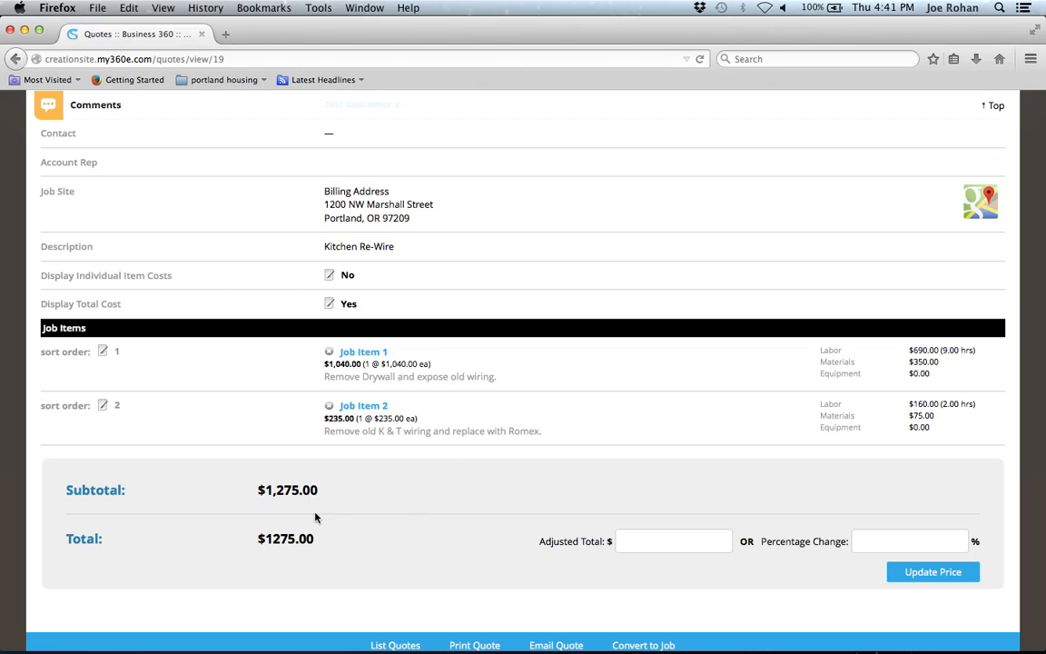
{"action": "mouse_move", "coordinate": [246, 523]}
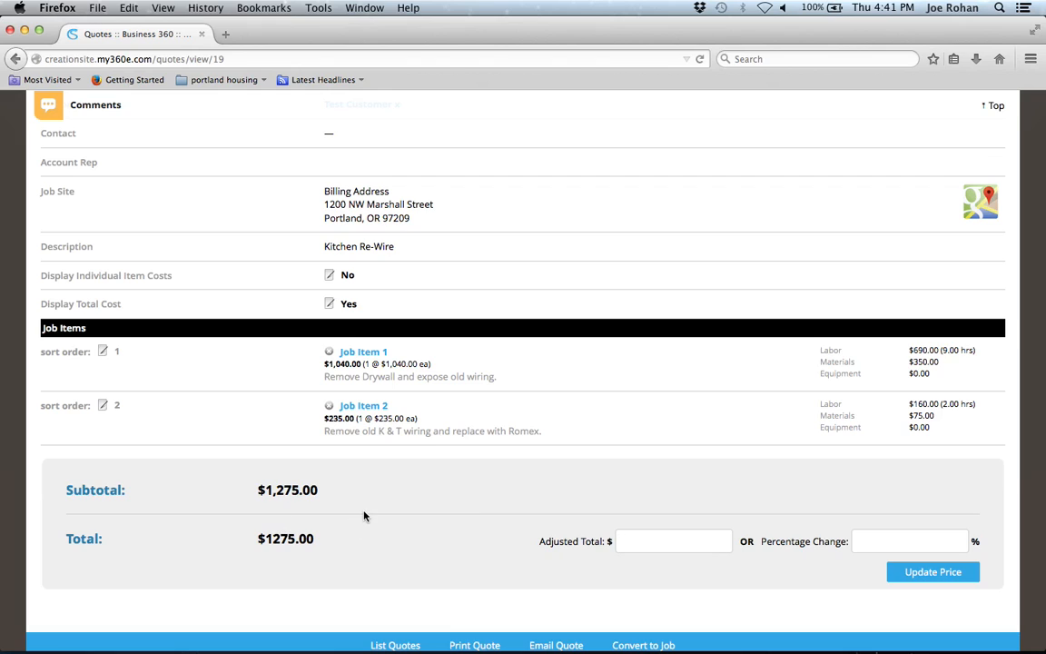
{"action": "scroll", "scroll_direction": "up", "scroll_amount": 3}
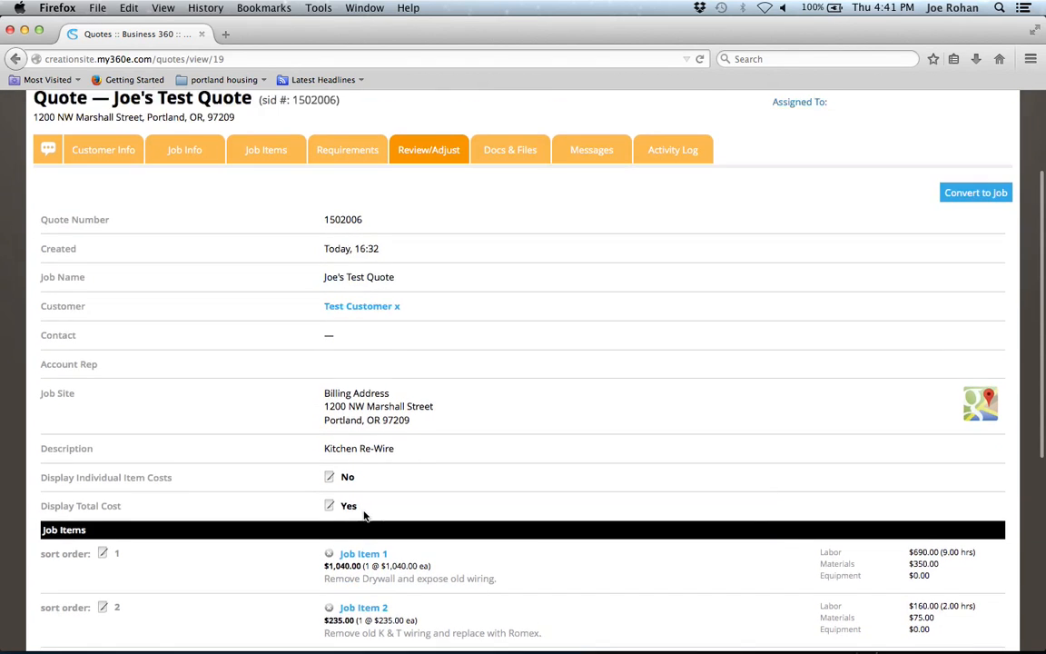
{"action": "right_click", "coordinate": [363, 516]}
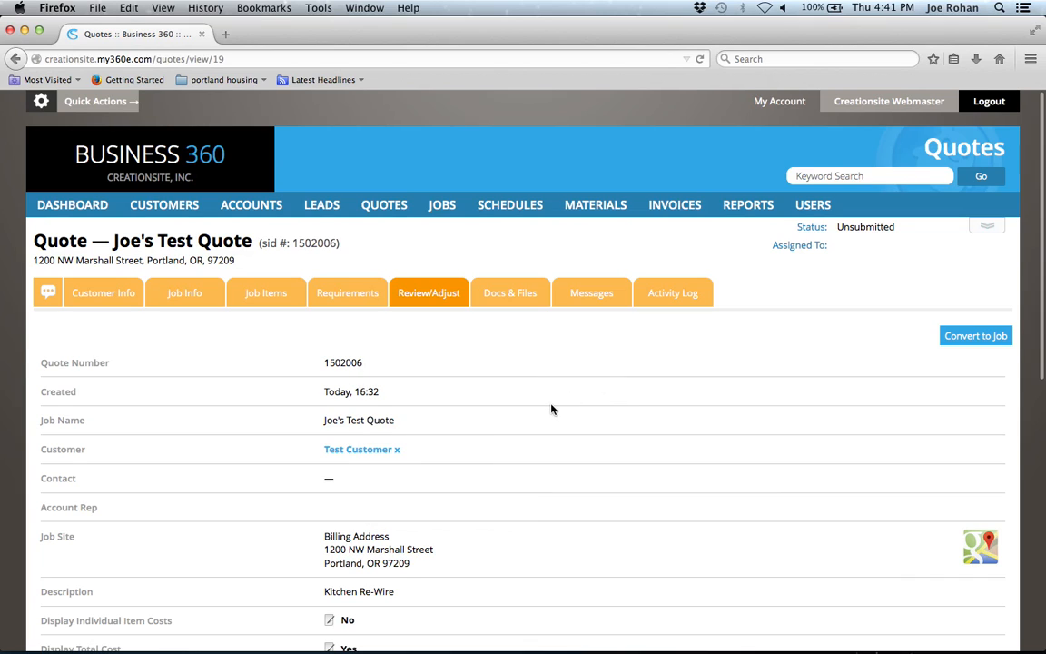
{"action": "scroll", "scroll_direction": "down", "scroll_amount": 3}
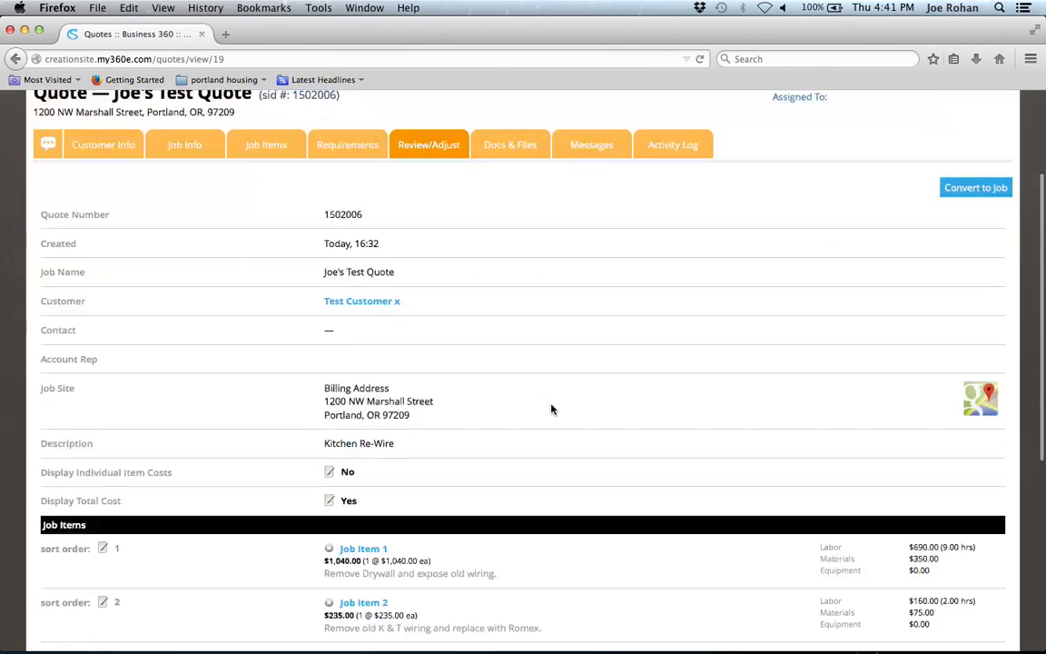
{"action": "scroll", "scroll_direction": "down", "scroll_amount": 3}
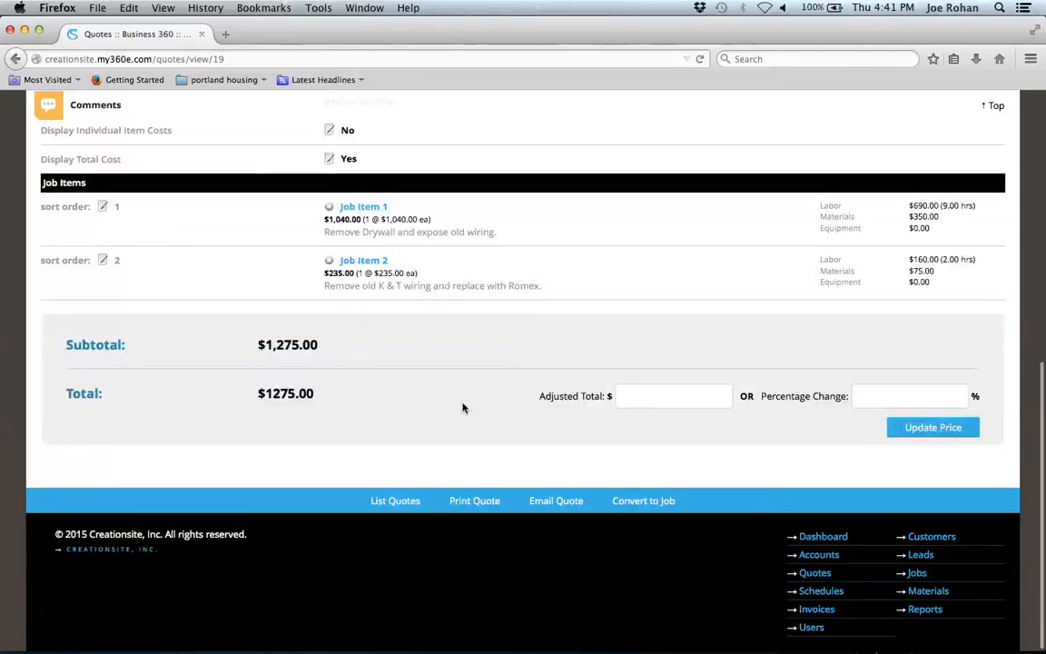
{"action": "mouse_move", "coordinate": [556, 501]}
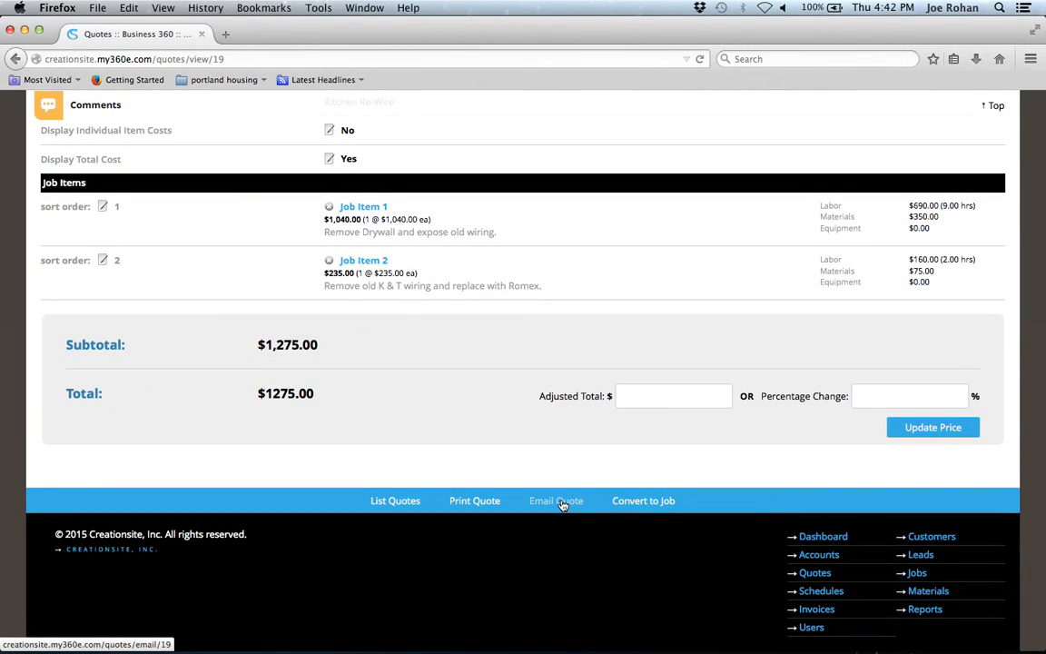
{"action": "mouse_move", "coordinate": [540, 461]}
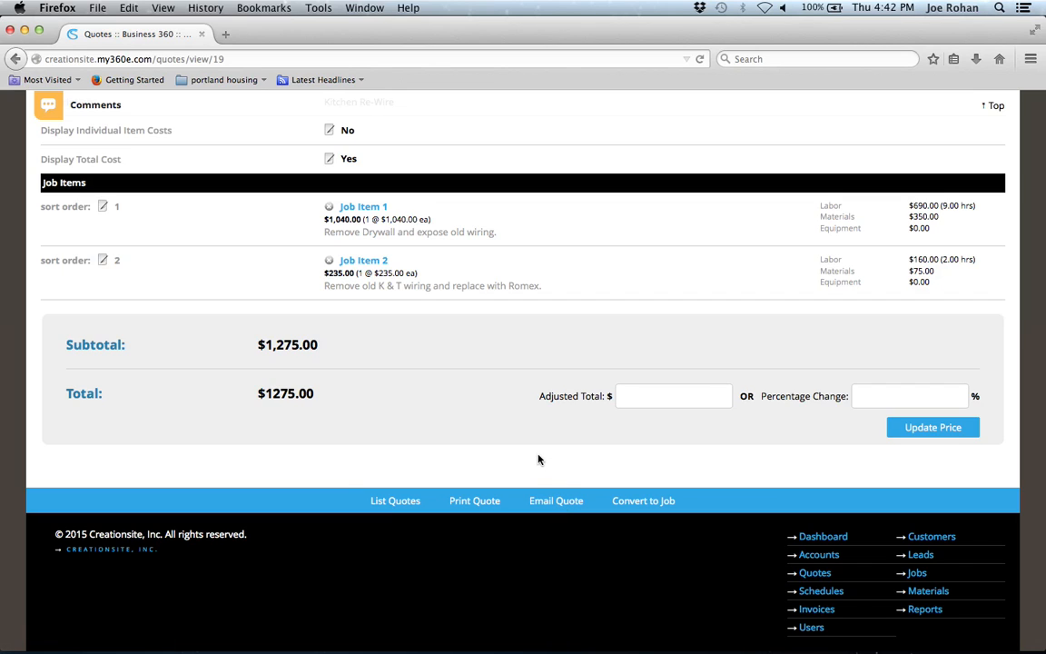
{"action": "scroll", "scroll_direction": "up", "scroll_amount": 3}
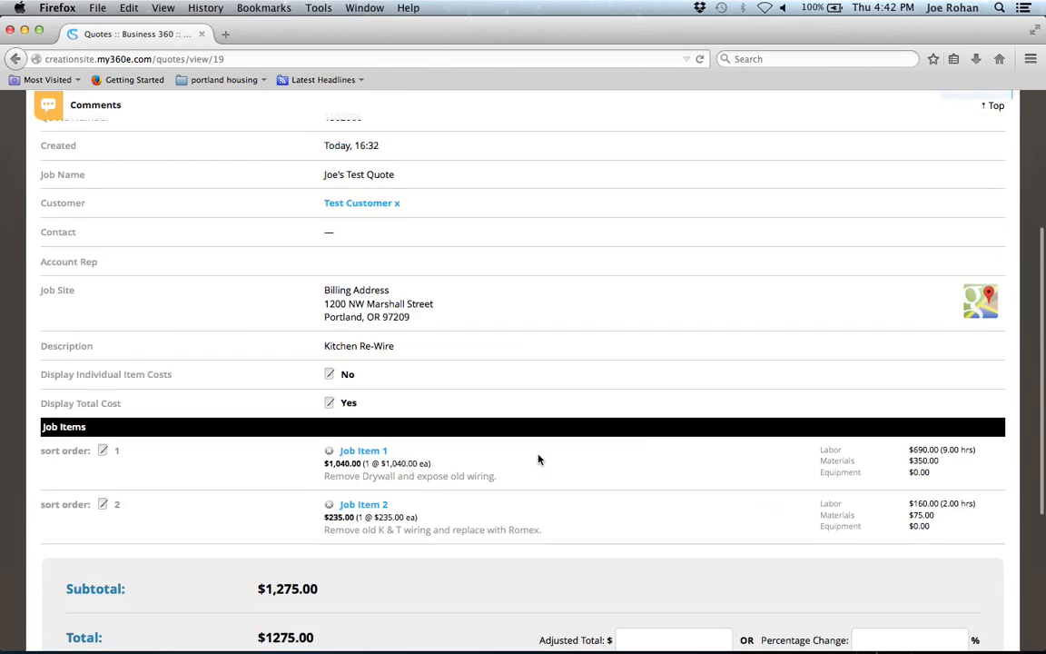
{"action": "scroll", "scroll_direction": "up", "scroll_amount": 3}
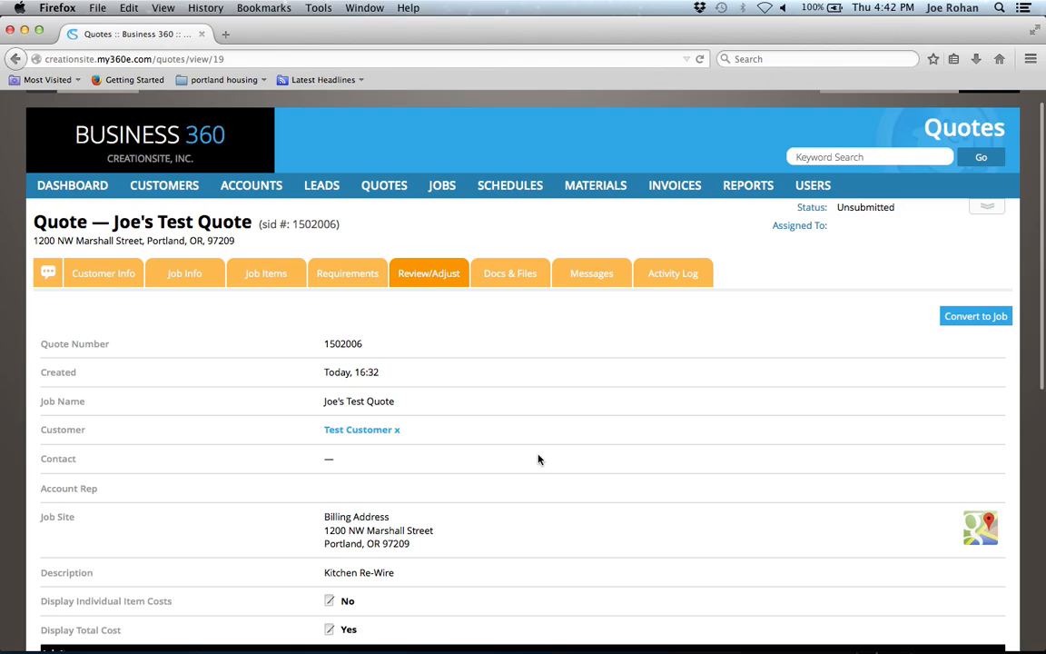
{"action": "mouse_move", "coordinate": [349, 325]}
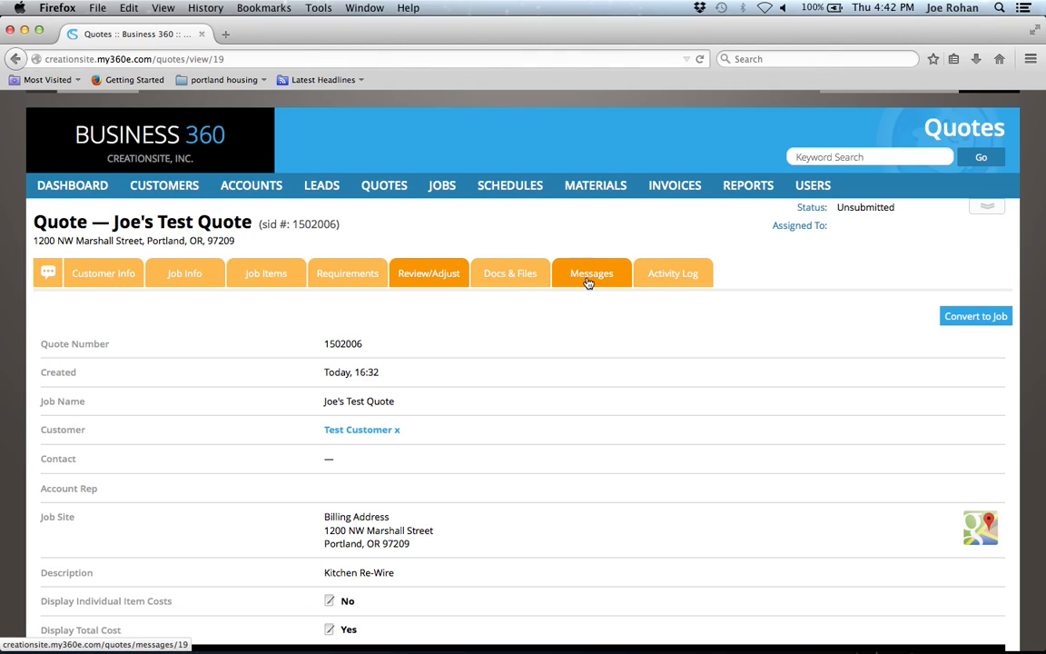
{"action": "mouse_move", "coordinate": [396, 356]}
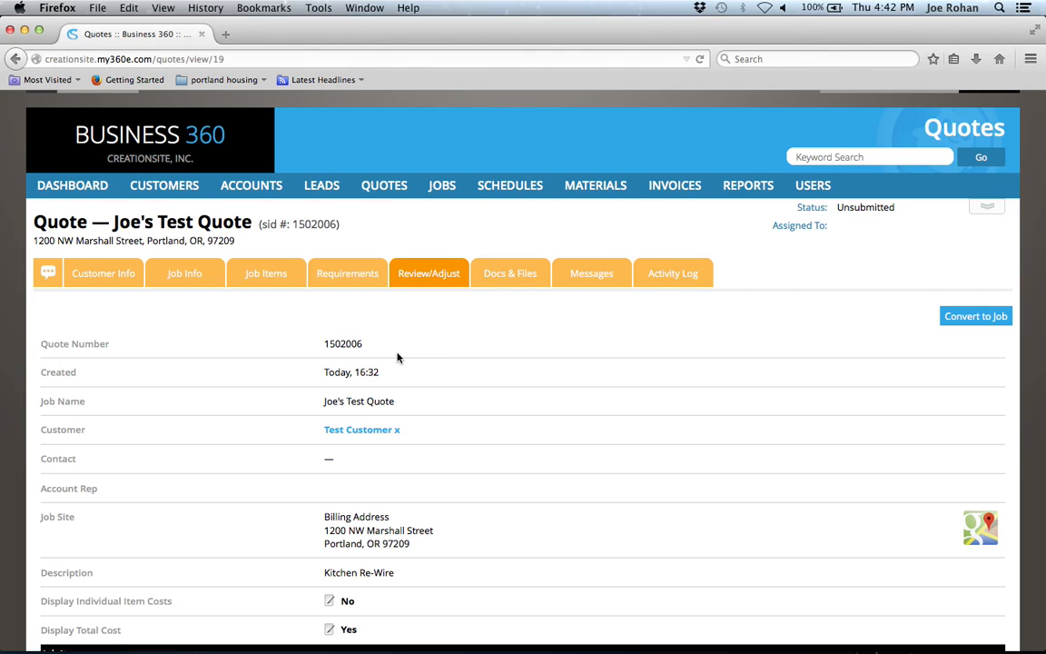
Step: Go to the quote's Messages list and start a new message
{"action": "left_click", "coordinate": [592, 272]}
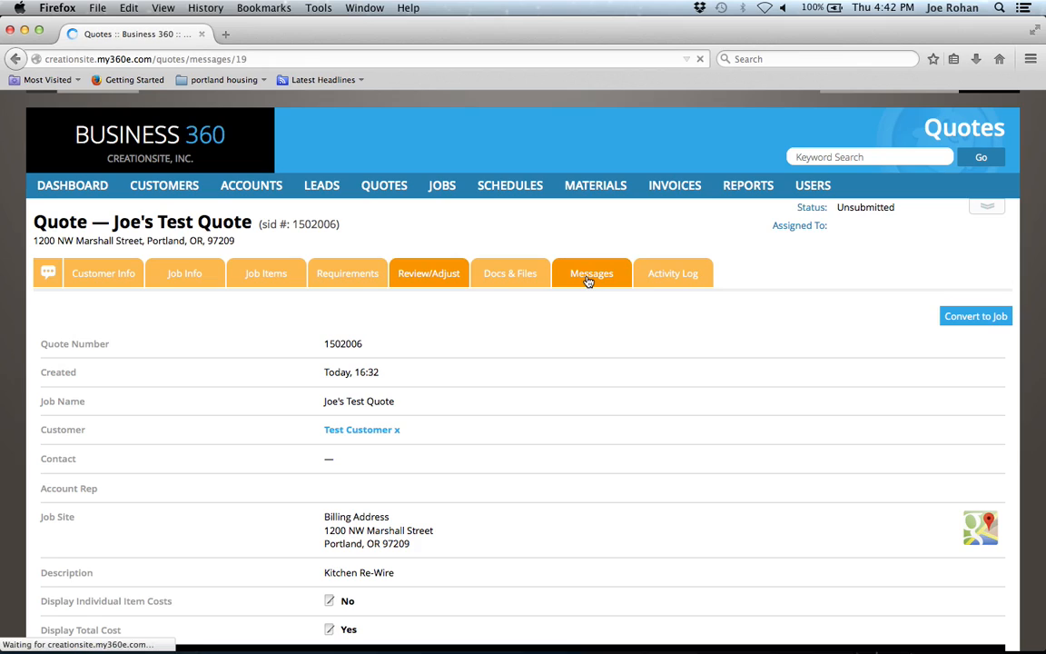
{"action": "left_click", "coordinate": [592, 273]}
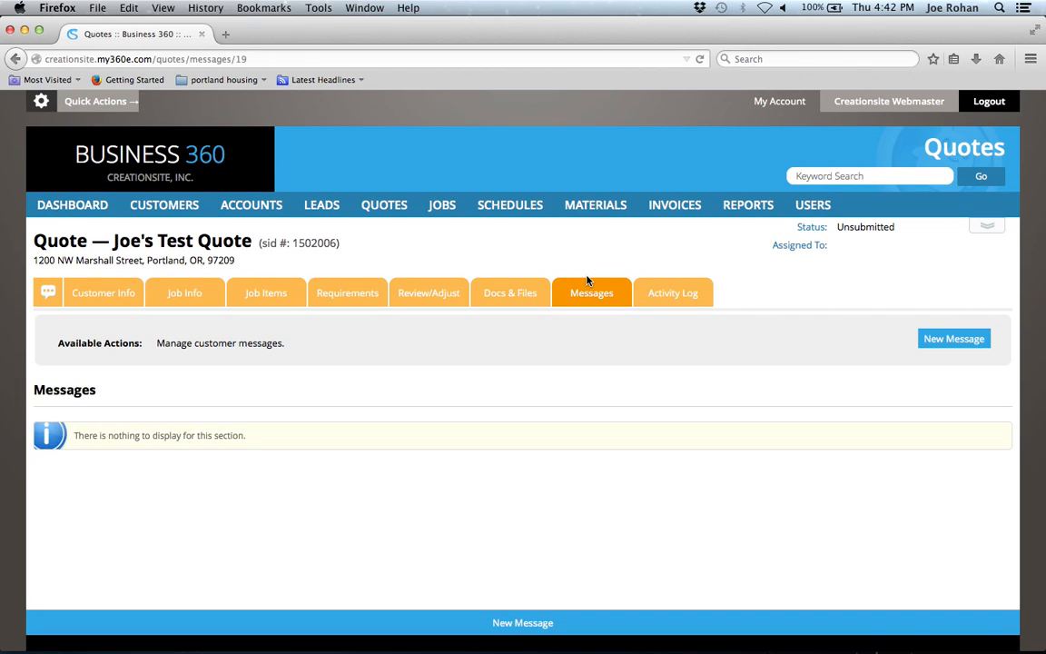
{"action": "mouse_move", "coordinate": [956, 363]}
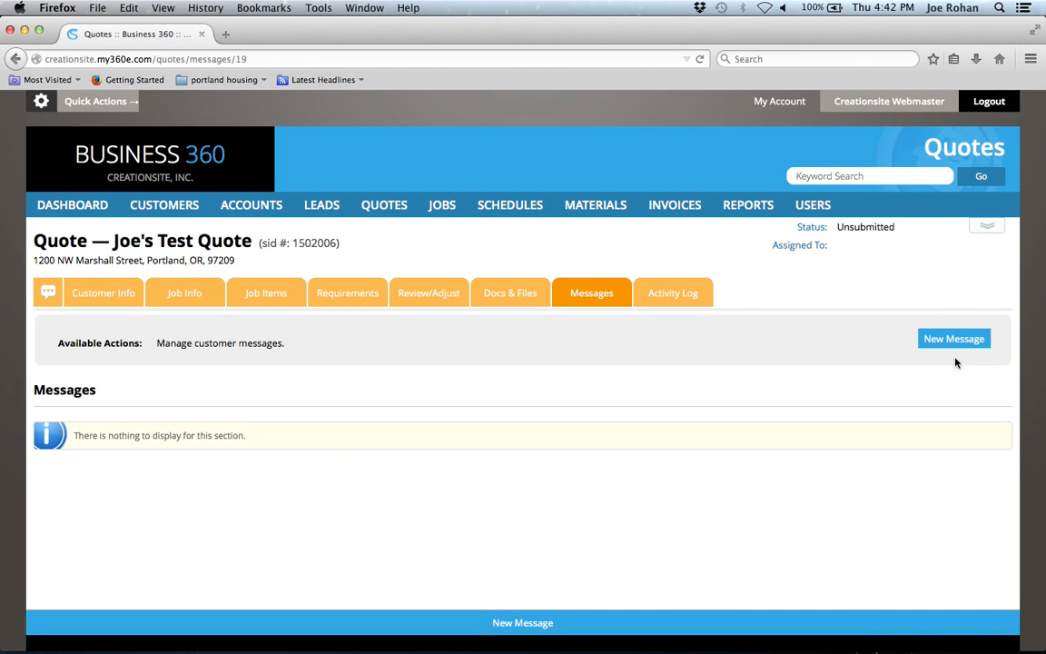
{"action": "left_click", "coordinate": [954, 338]}
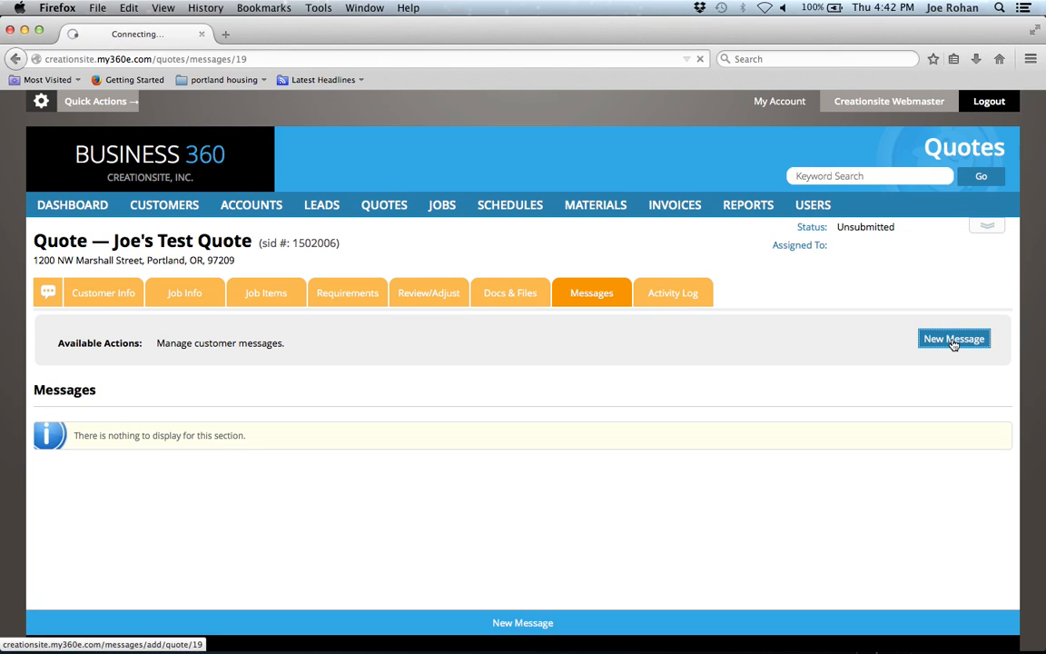
{"action": "left_click", "coordinate": [953, 338]}
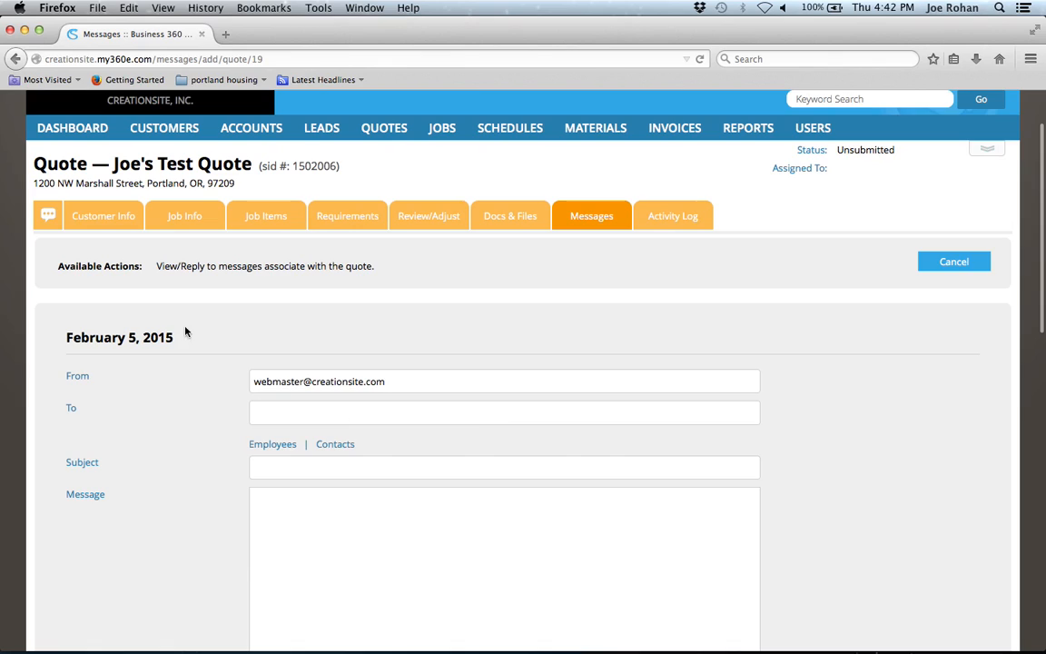
{"action": "mouse_move", "coordinate": [338, 438]}
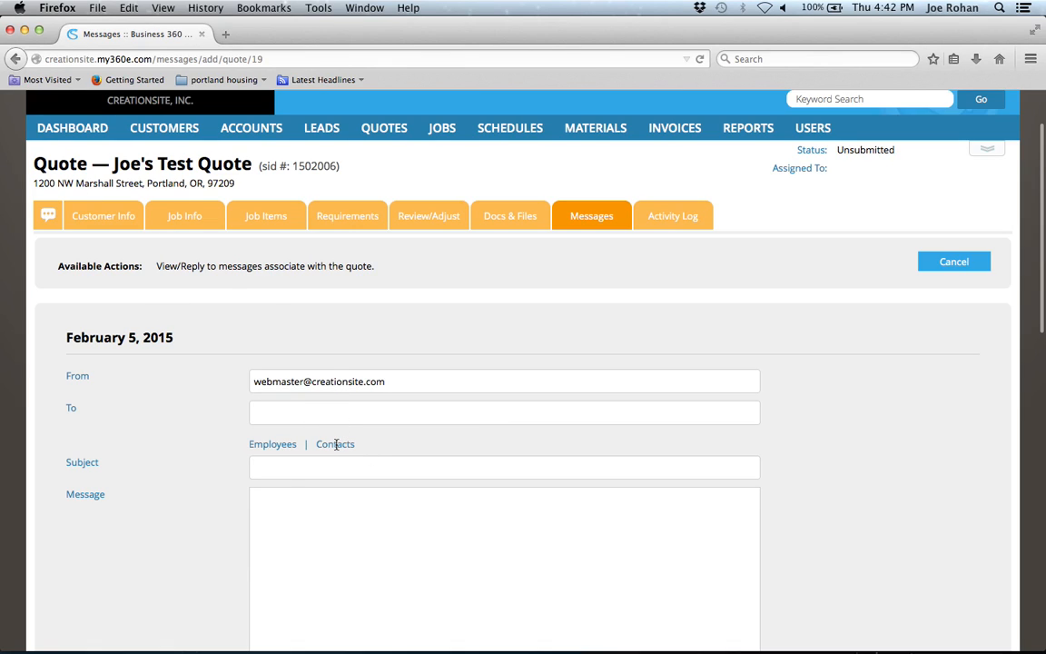
{"action": "left_click", "coordinate": [334, 444]}
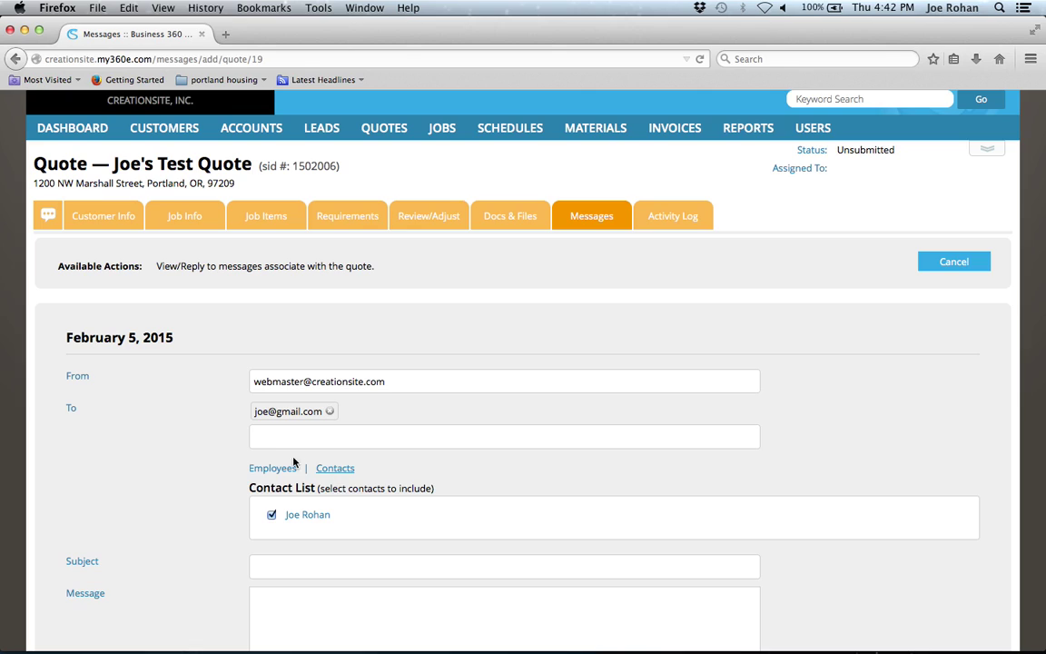
{"action": "mouse_move", "coordinate": [431, 447]}
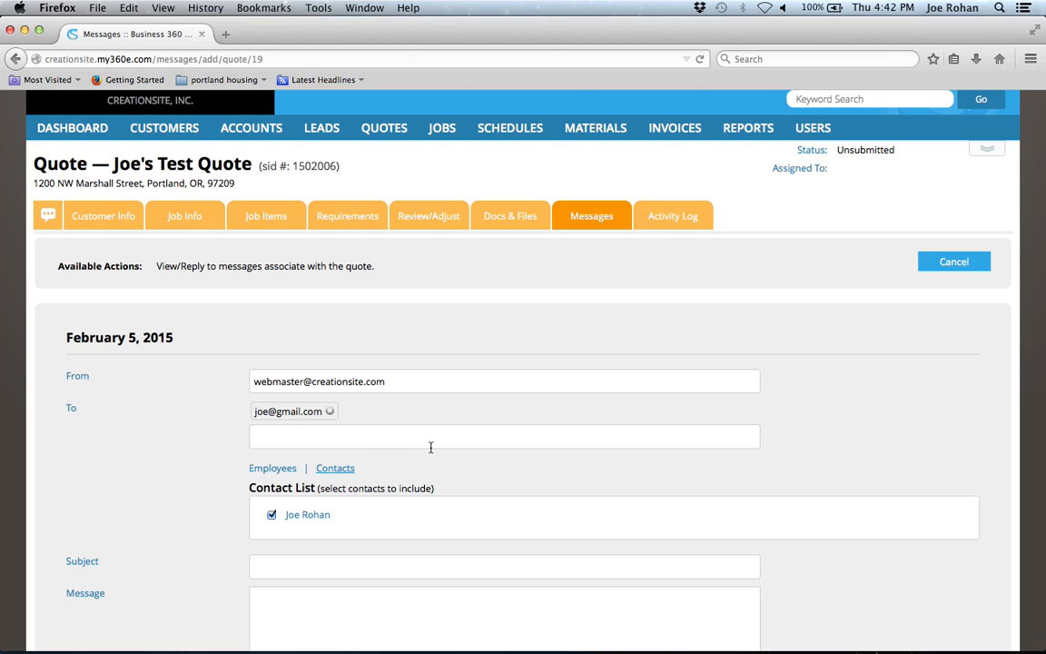
{"action": "mouse_move", "coordinate": [269, 474]}
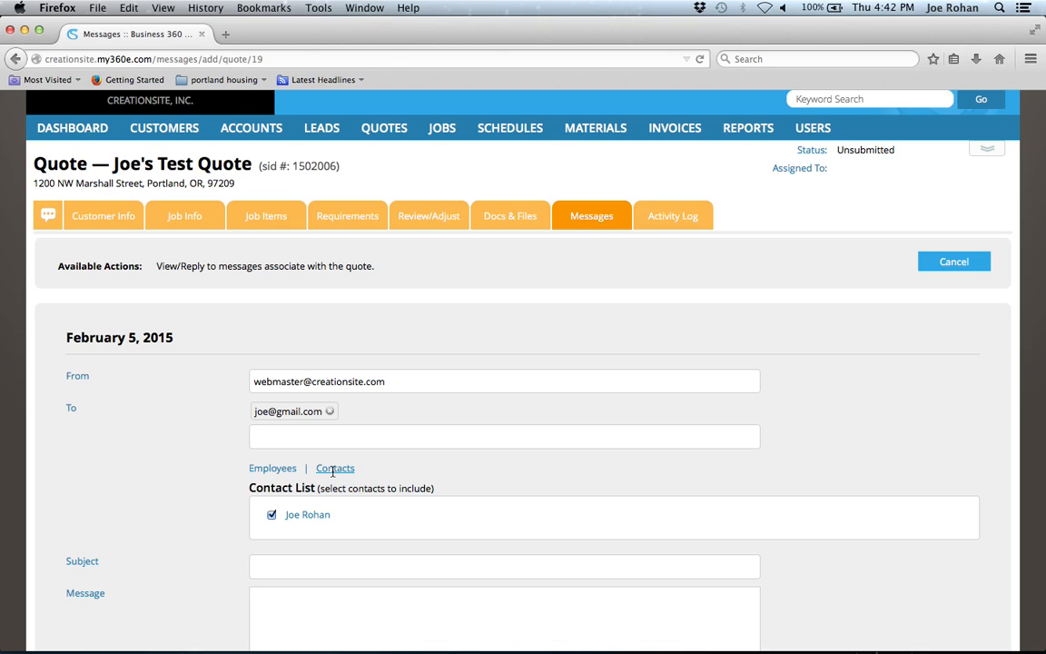
{"action": "mouse_move", "coordinate": [318, 552]}
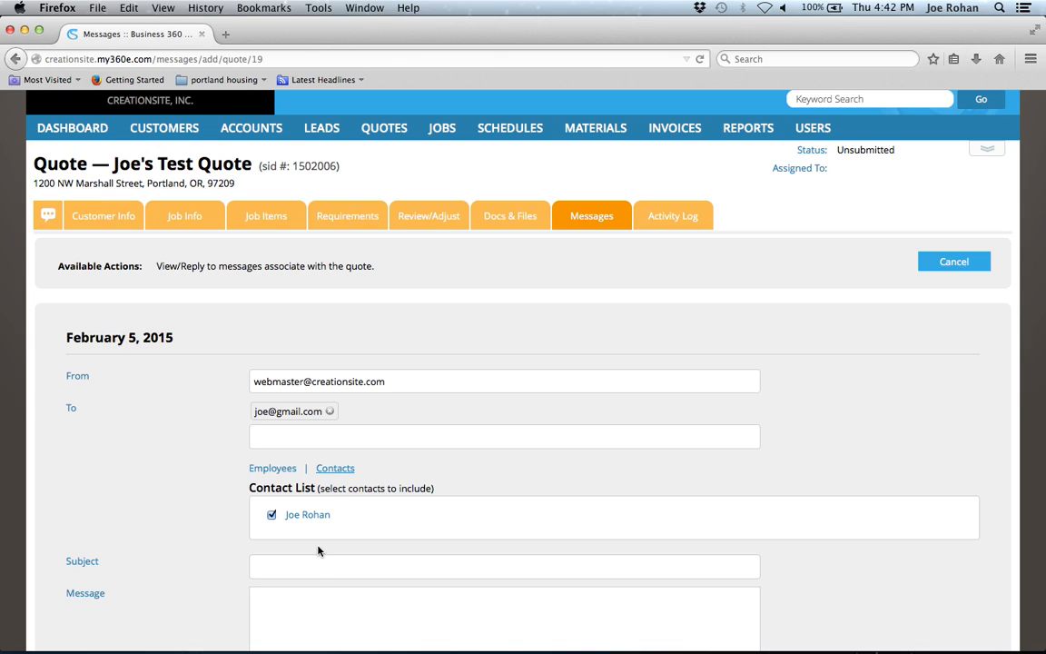
Step: Write subject 'Quote Attached' and body 'Hi, here's the quote I promised.'
{"action": "left_click", "coordinate": [505, 567]}
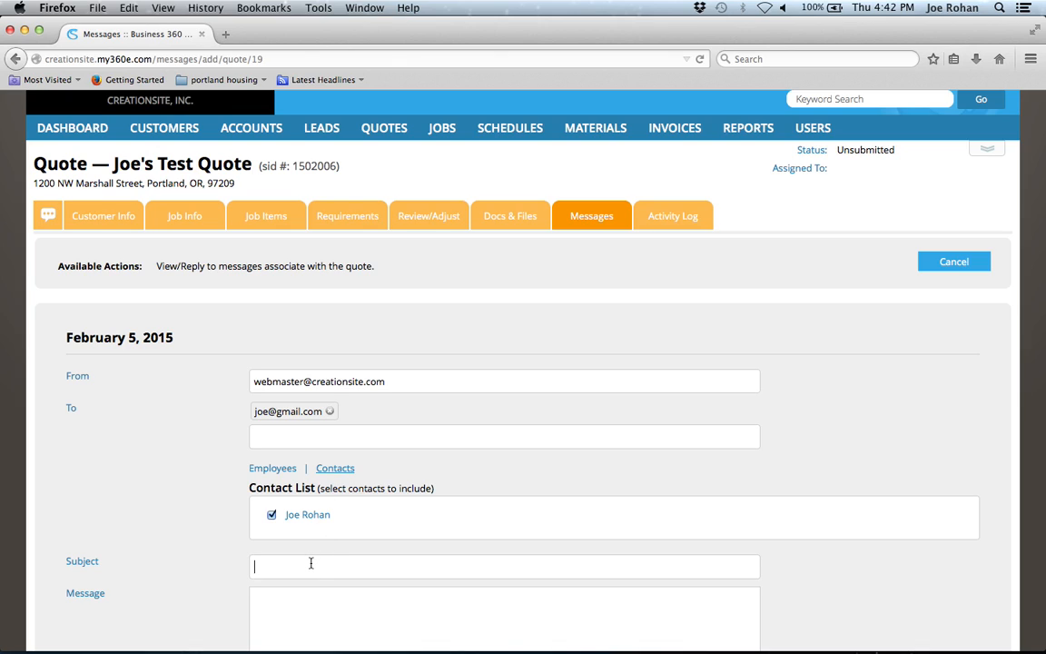
{"action": "type", "text": "Quote At"}
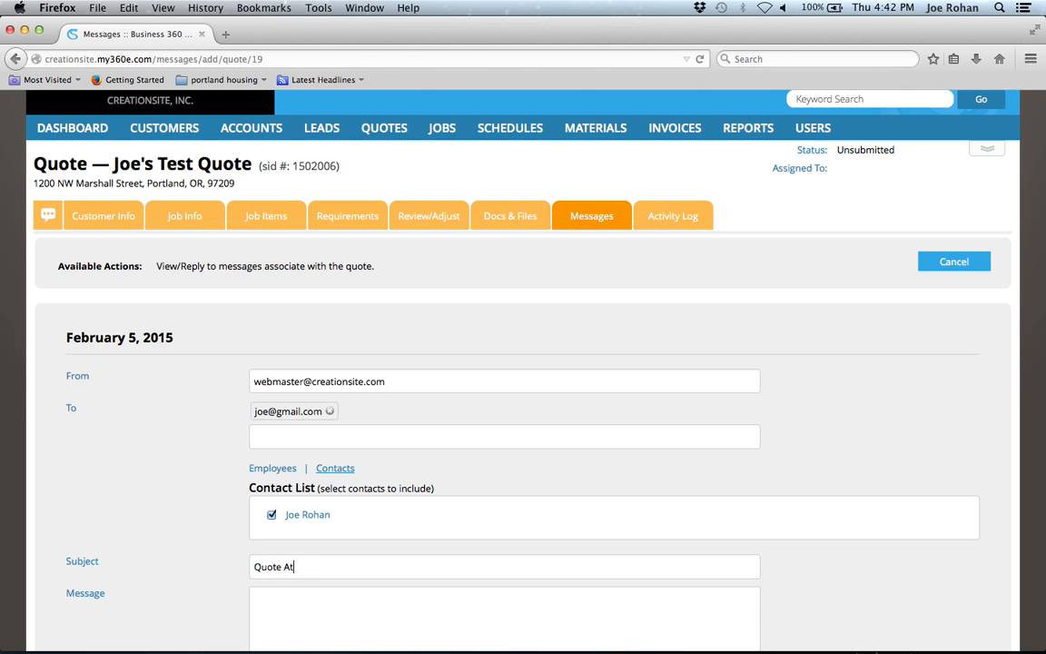
{"action": "type", "text": "tached"}
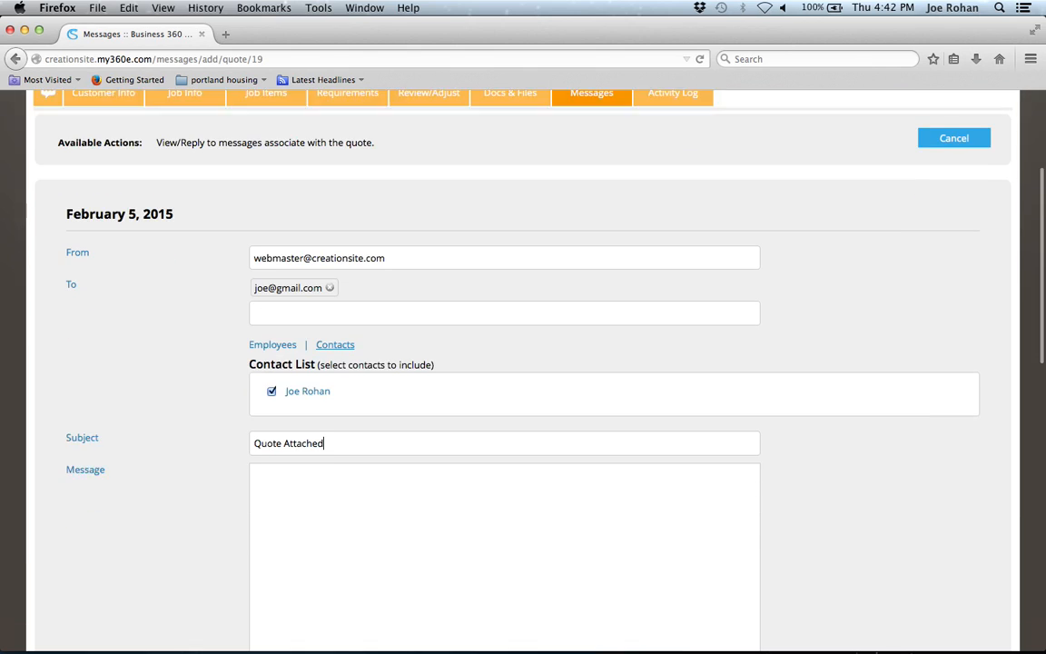
{"action": "scroll", "scroll_direction": "down", "scroll_amount": 3}
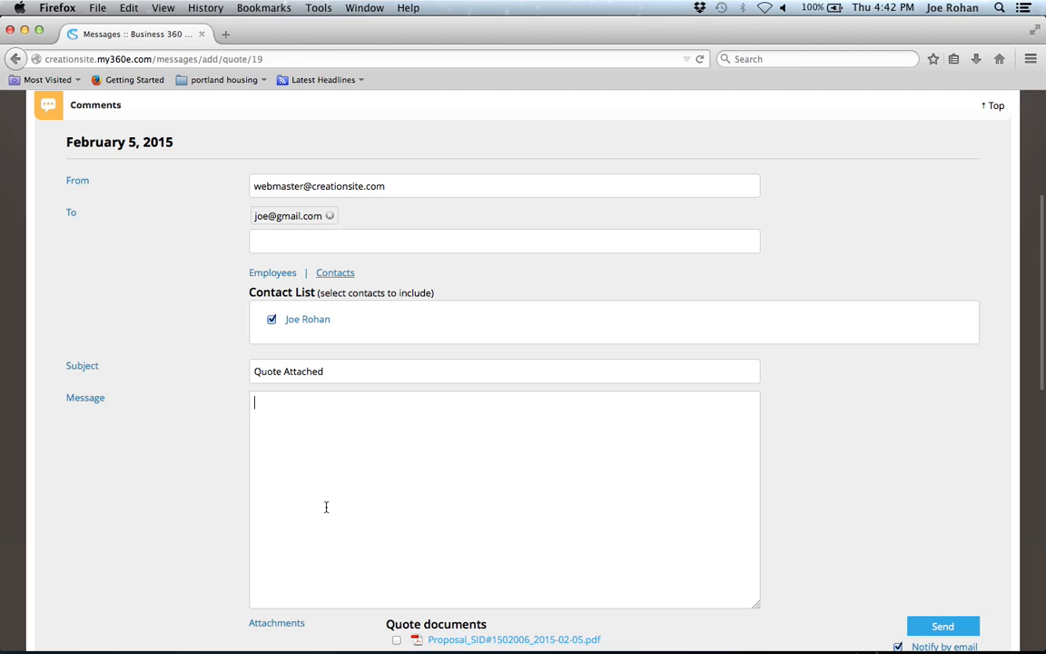
{"action": "type", "text": "Hi,"}
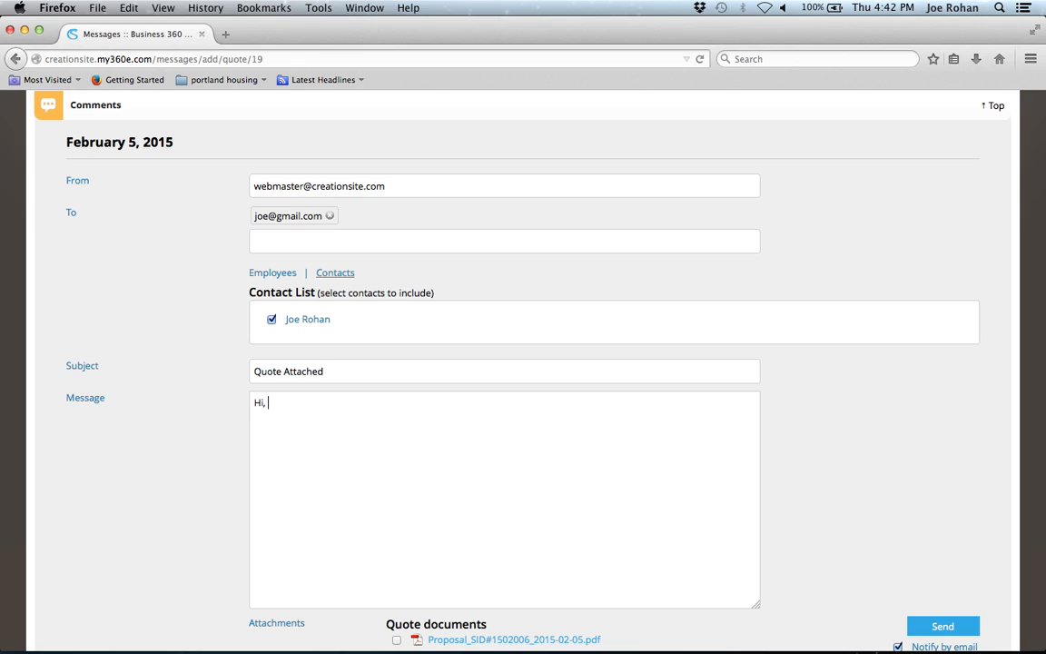
{"action": "type", "text": "here's the quo"}
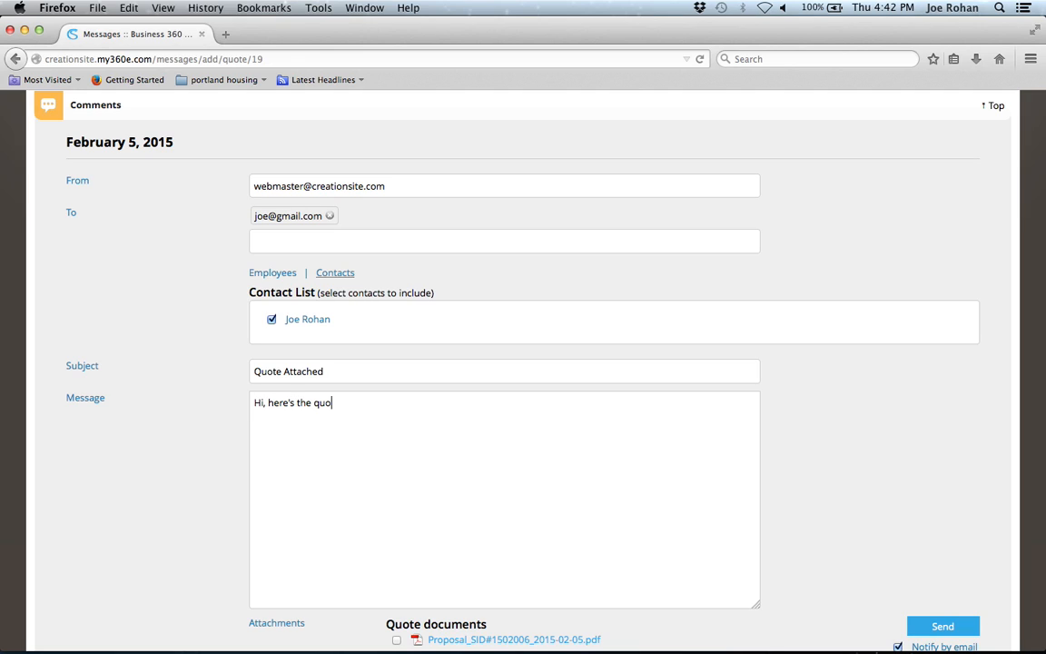
{"action": "type", "text": "te I promi"}
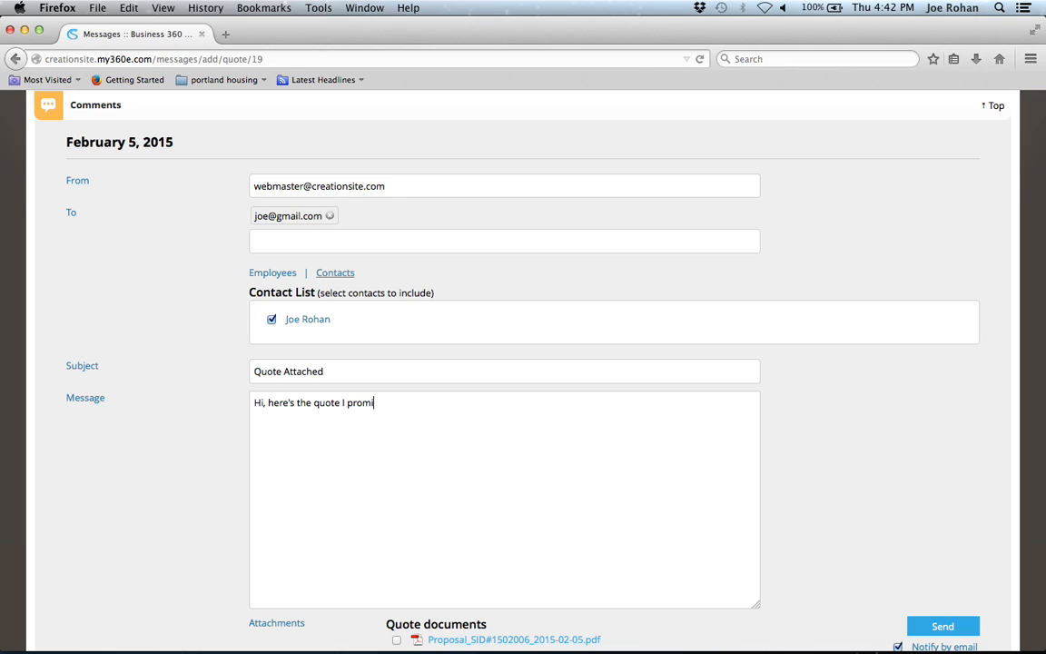
{"action": "type", "text": "sed."}
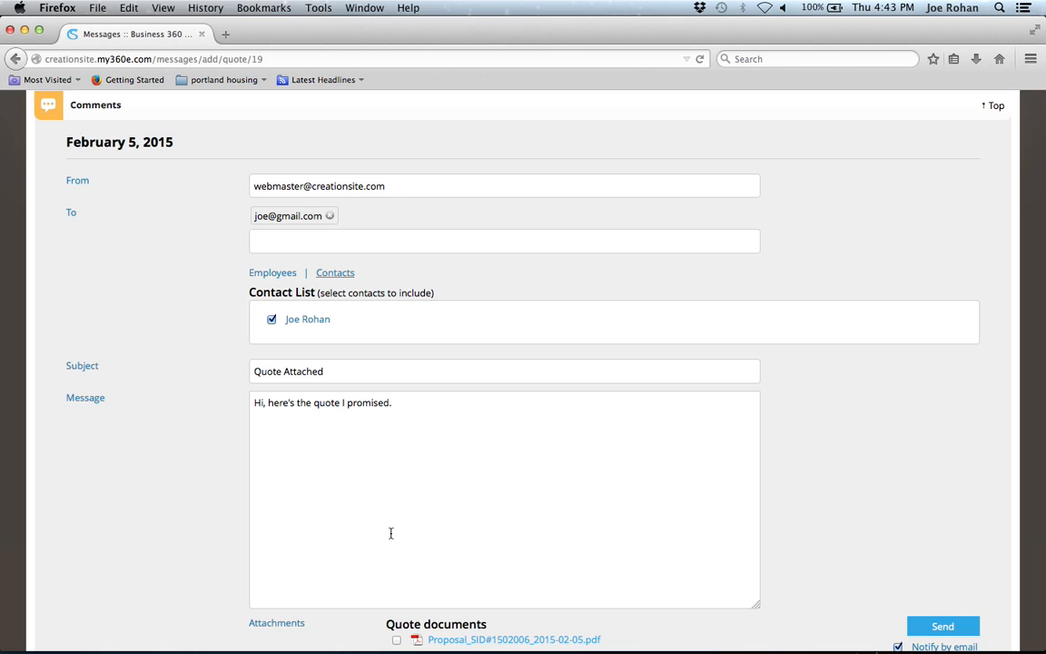
Step: Attach the quote proposal PDF from the Quote documents list
{"action": "scroll", "scroll_direction": "down", "scroll_amount": 3}
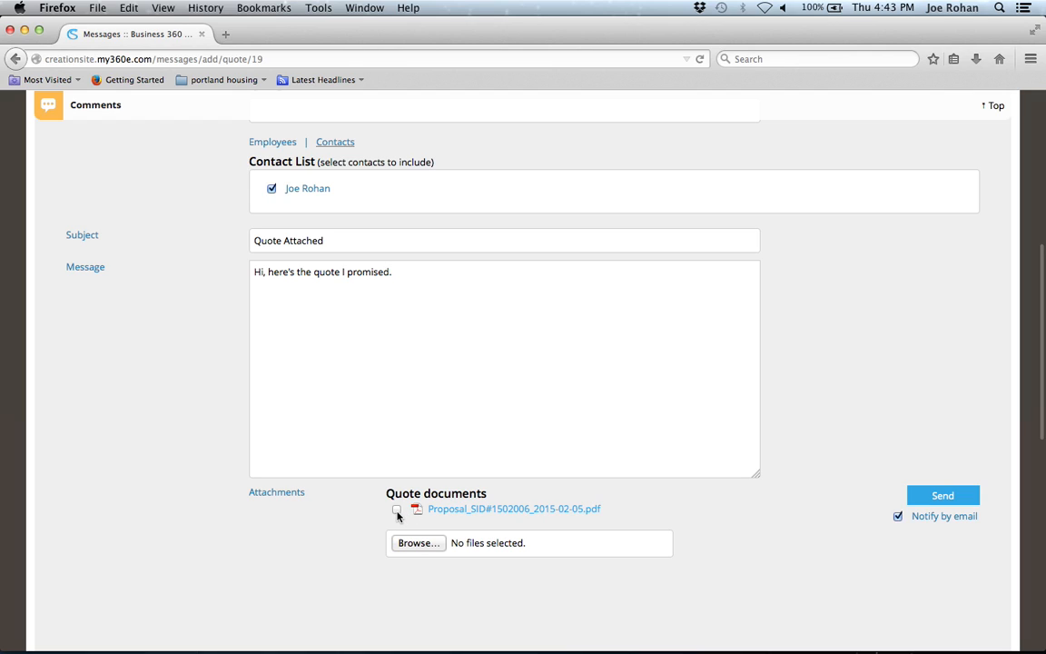
{"action": "mouse_move", "coordinate": [406, 518]}
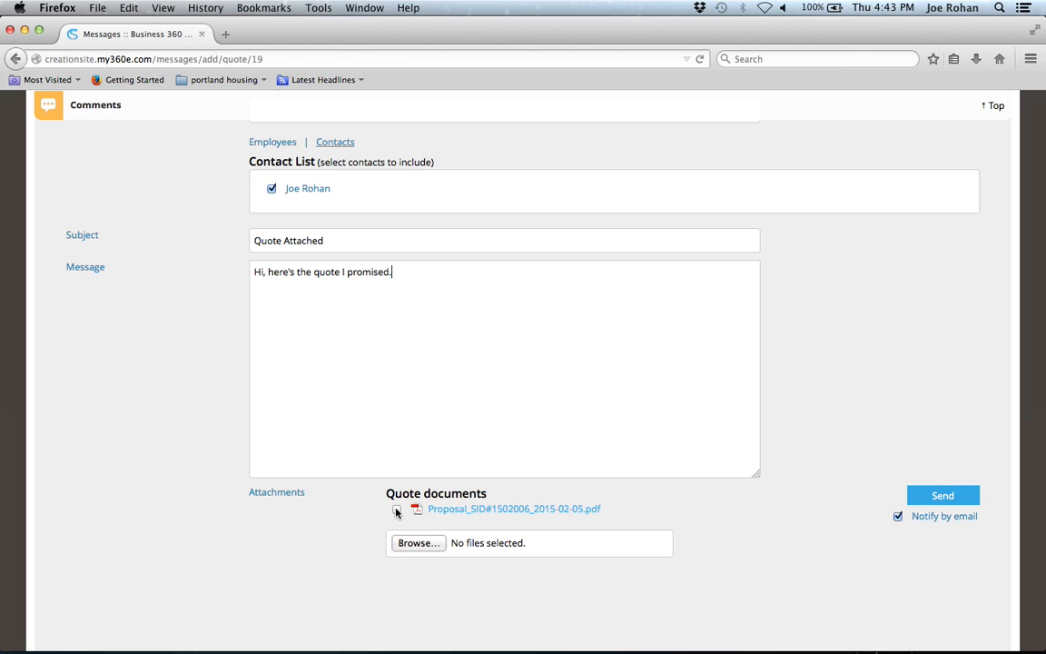
{"action": "left_click", "coordinate": [396, 508]}
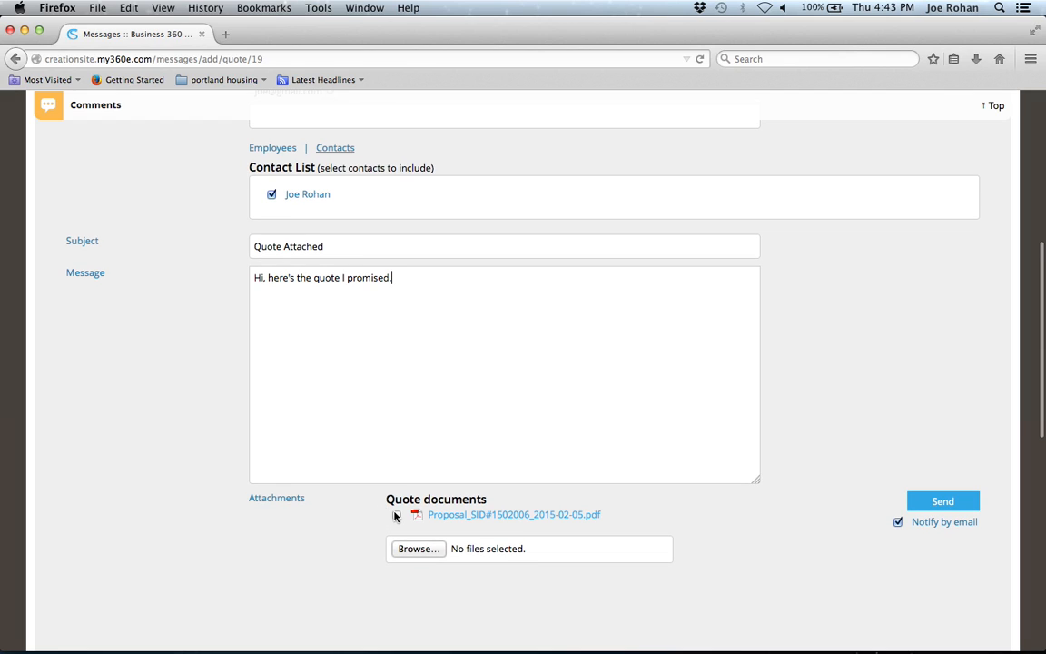
{"action": "left_click", "coordinate": [396, 515]}
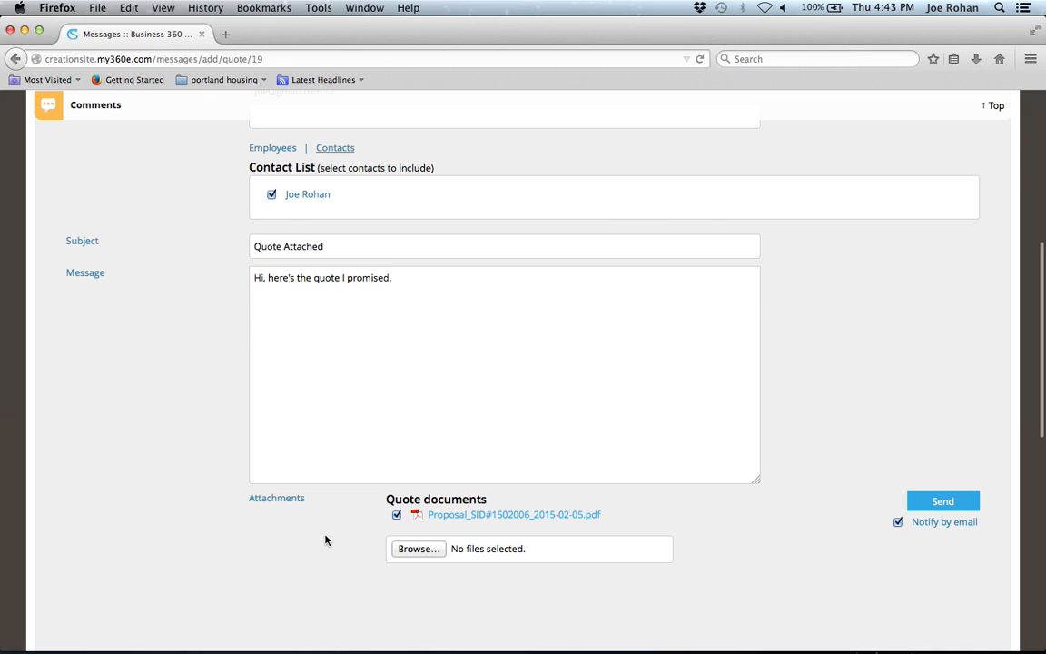
{"action": "scroll", "scroll_direction": "up", "scroll_amount": 3}
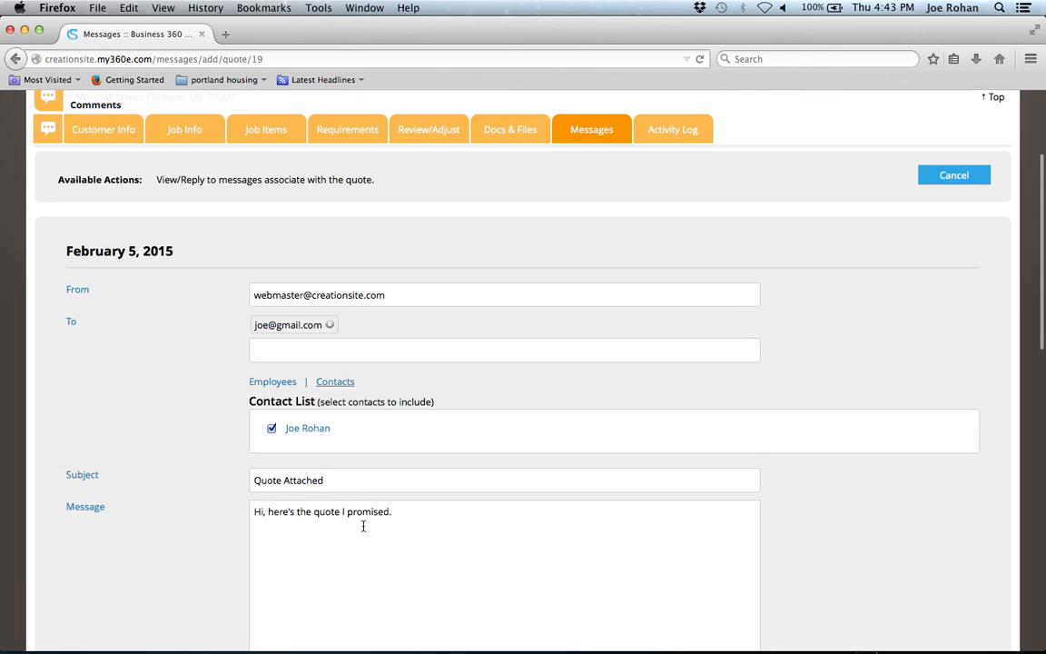
{"action": "scroll", "scroll_direction": "up", "scroll_amount": 3}
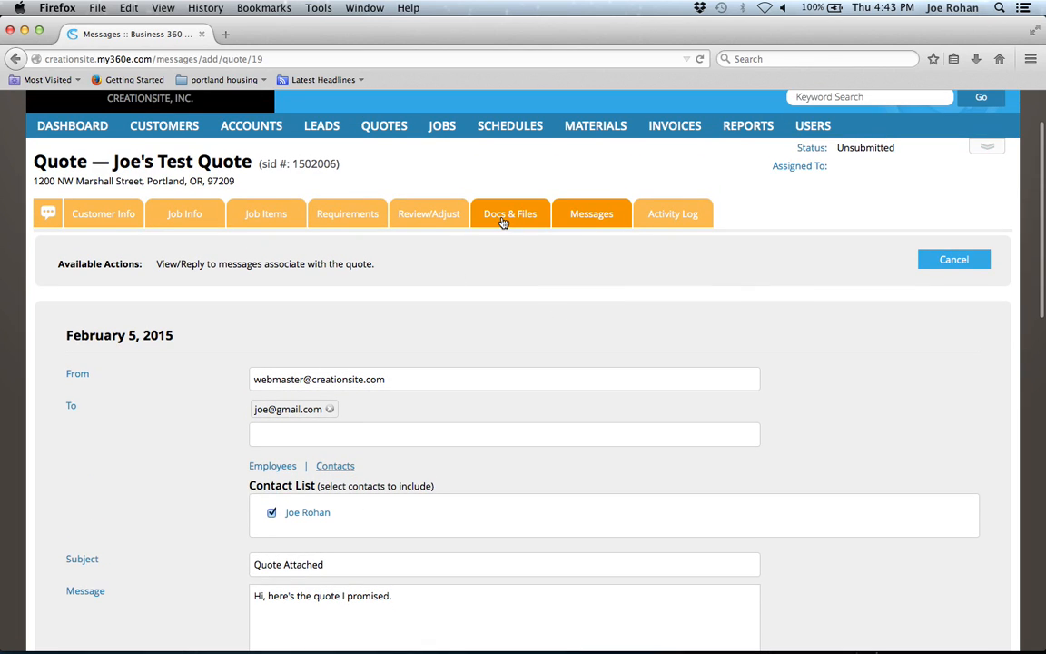
{"action": "scroll", "scroll_direction": "down", "scroll_amount": 3}
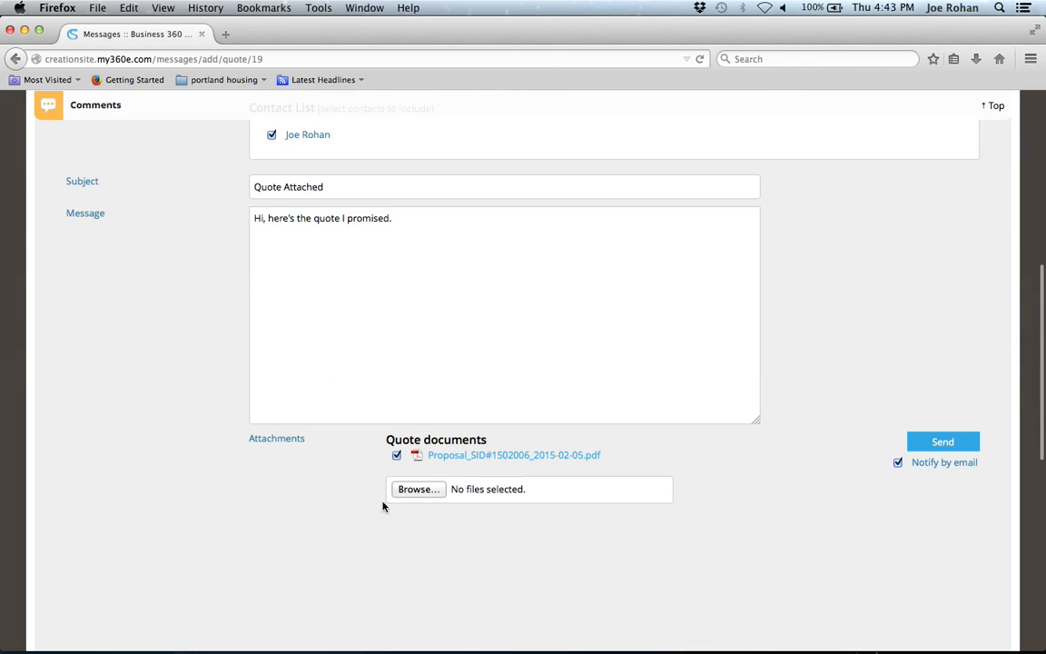
{"action": "mouse_move", "coordinate": [387, 474]}
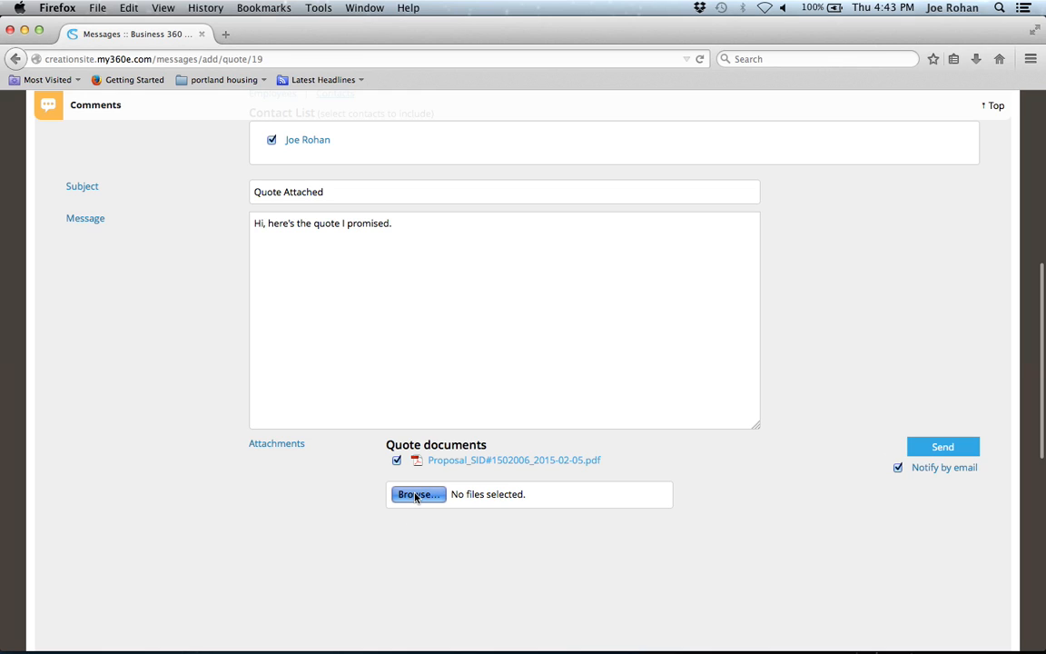
{"action": "left_click", "coordinate": [418, 494]}
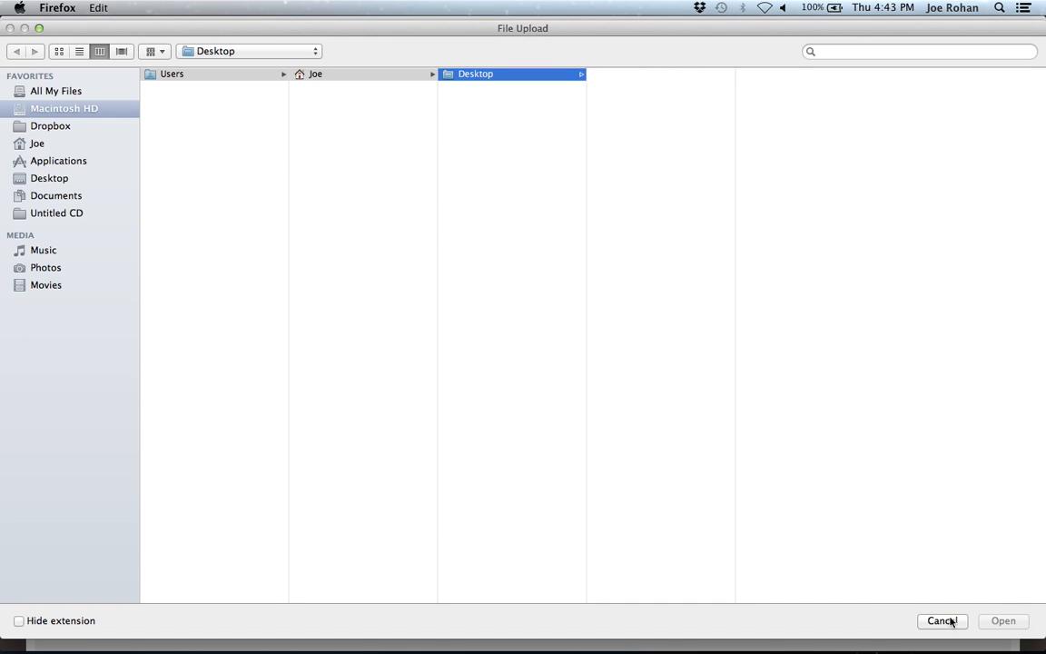
{"action": "left_click", "coordinate": [941, 621]}
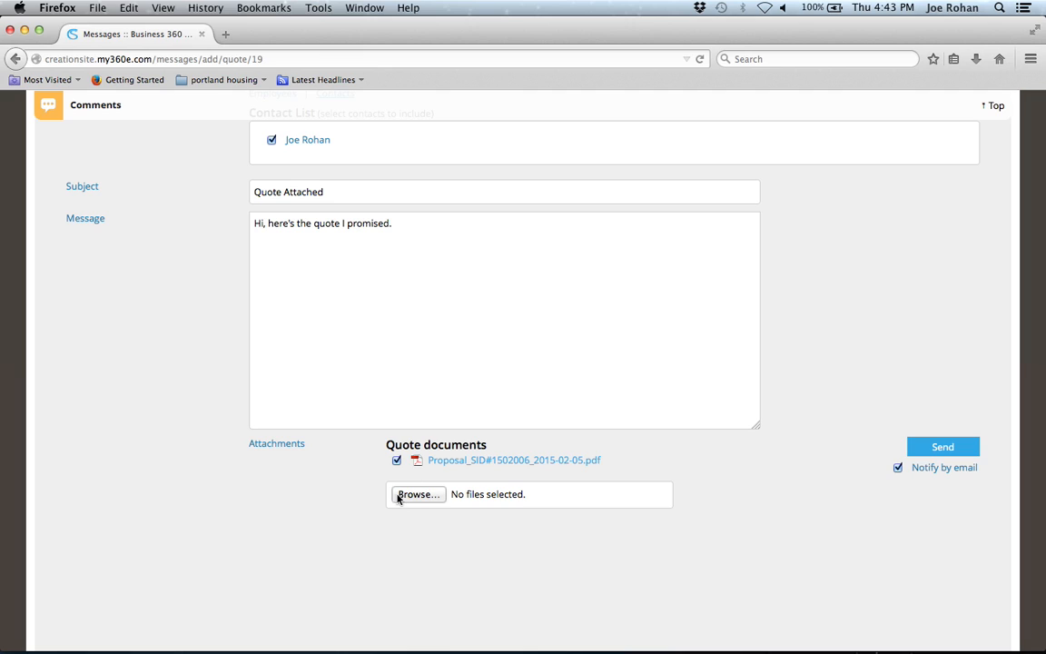
{"action": "mouse_move", "coordinate": [709, 490]}
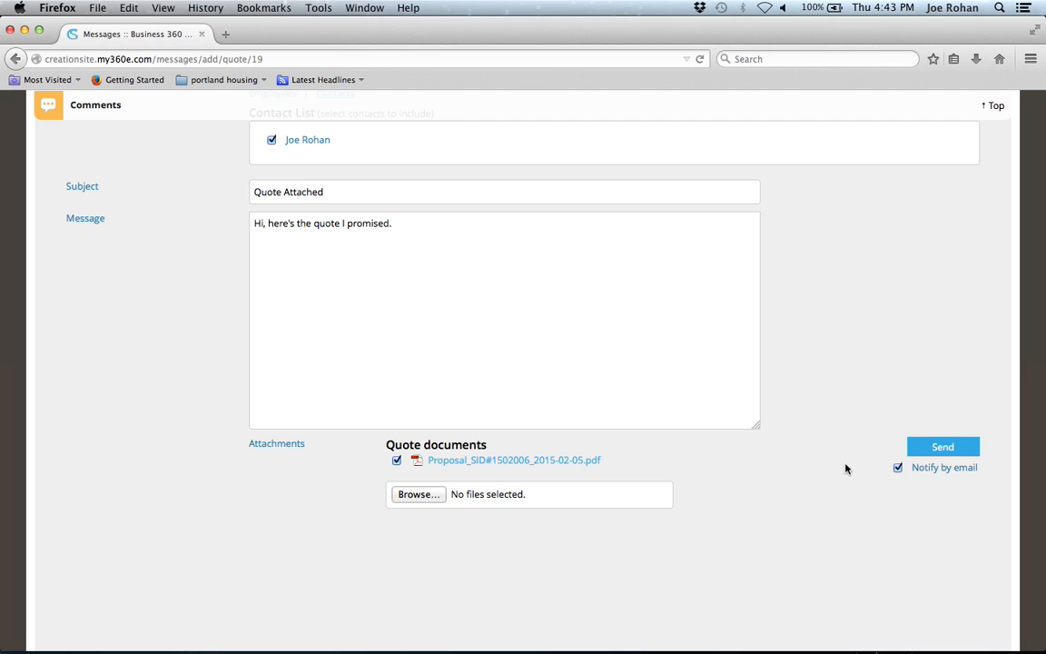
{"action": "scroll", "scroll_direction": "up", "scroll_amount": 3}
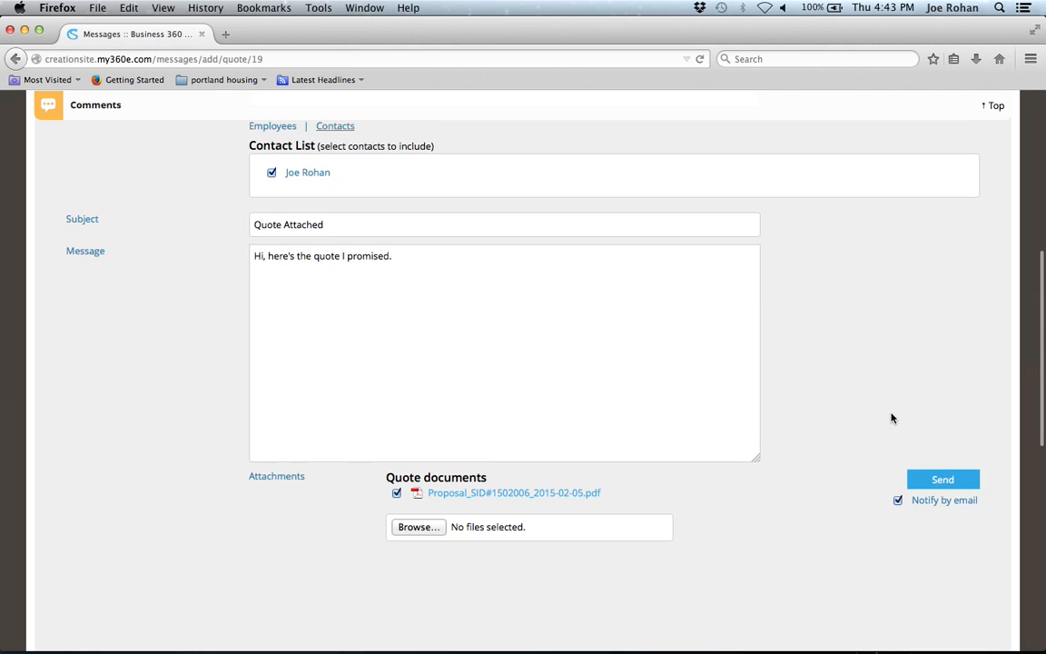
{"action": "scroll", "scroll_direction": "up", "scroll_amount": 3}
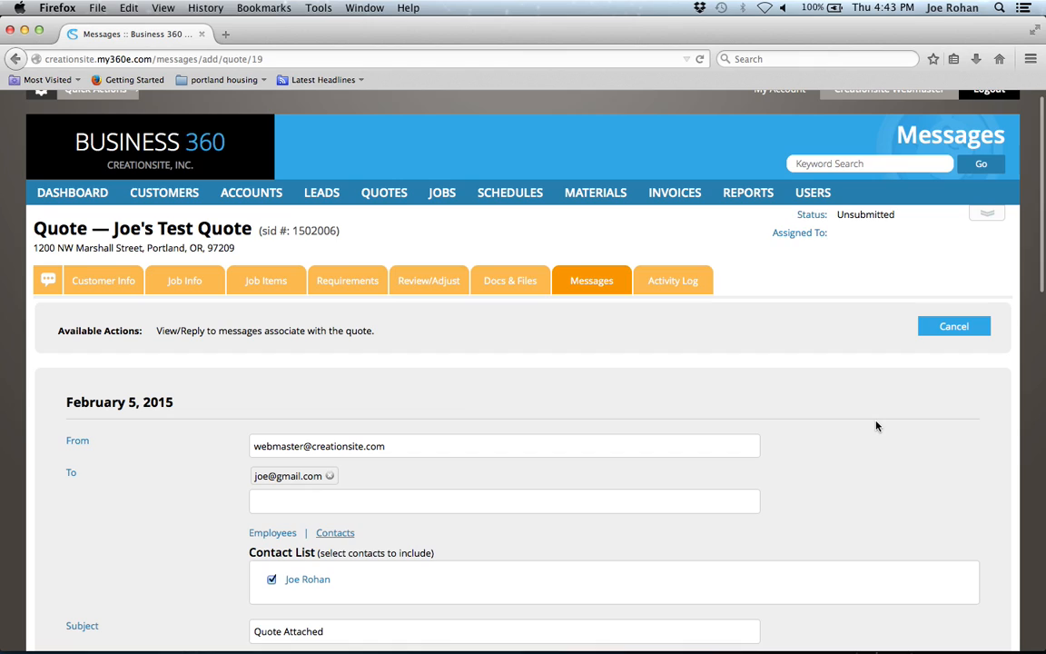
{"action": "scroll", "scroll_direction": "down", "scroll_amount": 3}
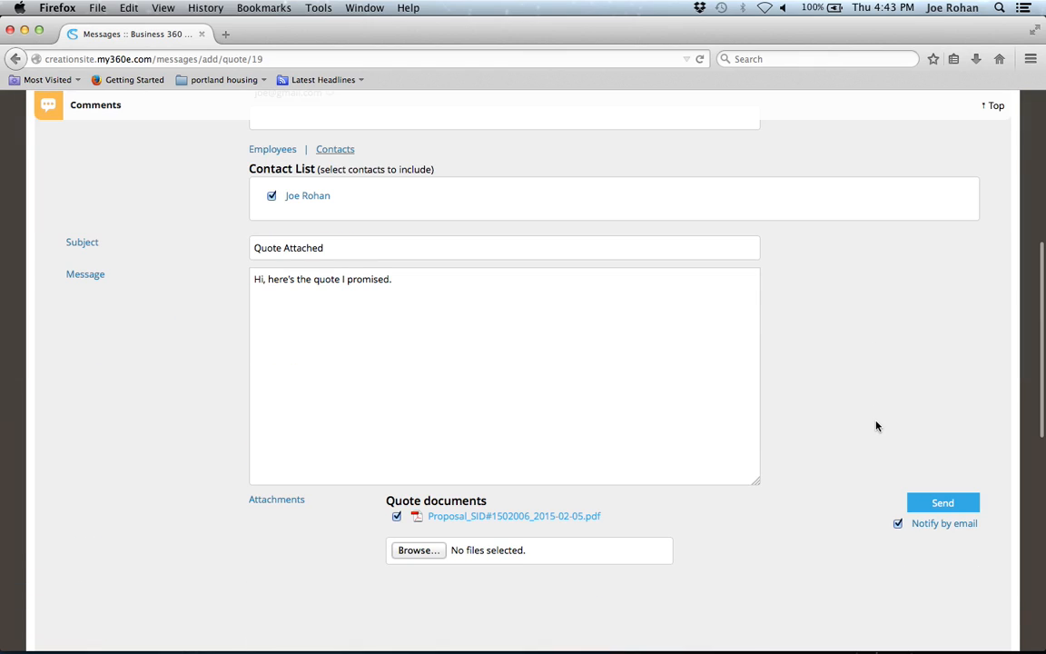
{"action": "mouse_move", "coordinate": [937, 519]}
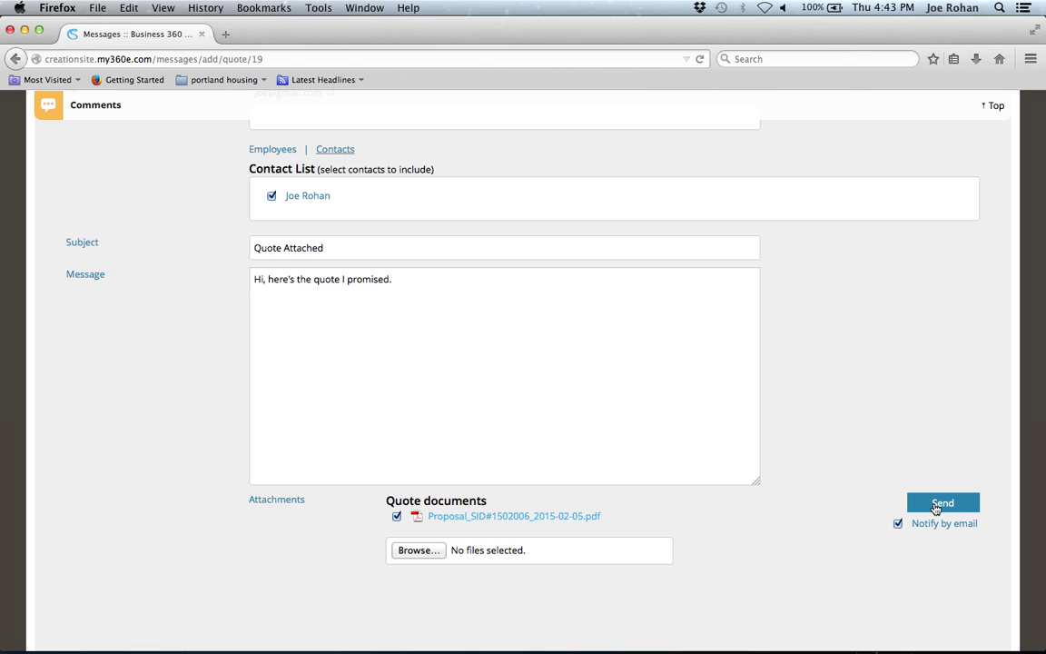
{"action": "left_click", "coordinate": [943, 502]}
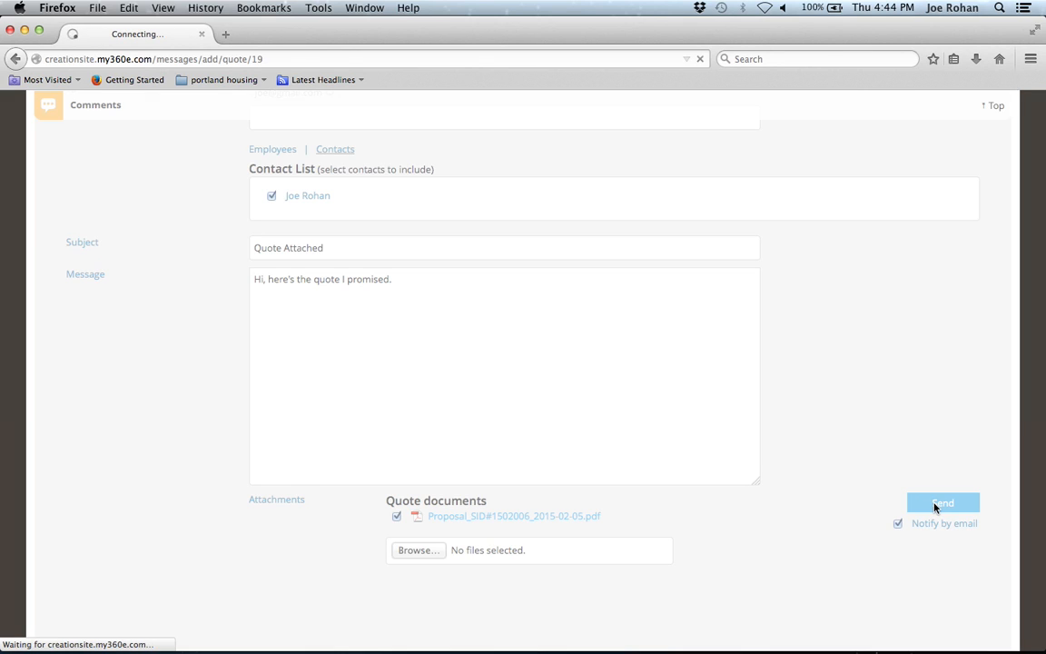
{"action": "left_click", "coordinate": [943, 503]}
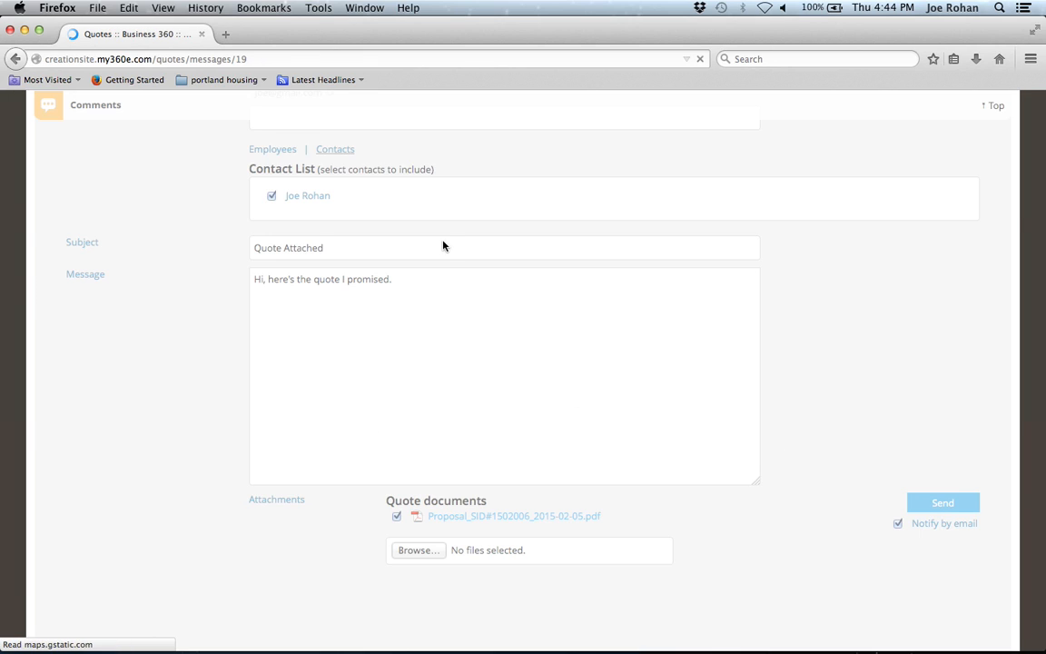
{"action": "left_click", "coordinate": [942, 502]}
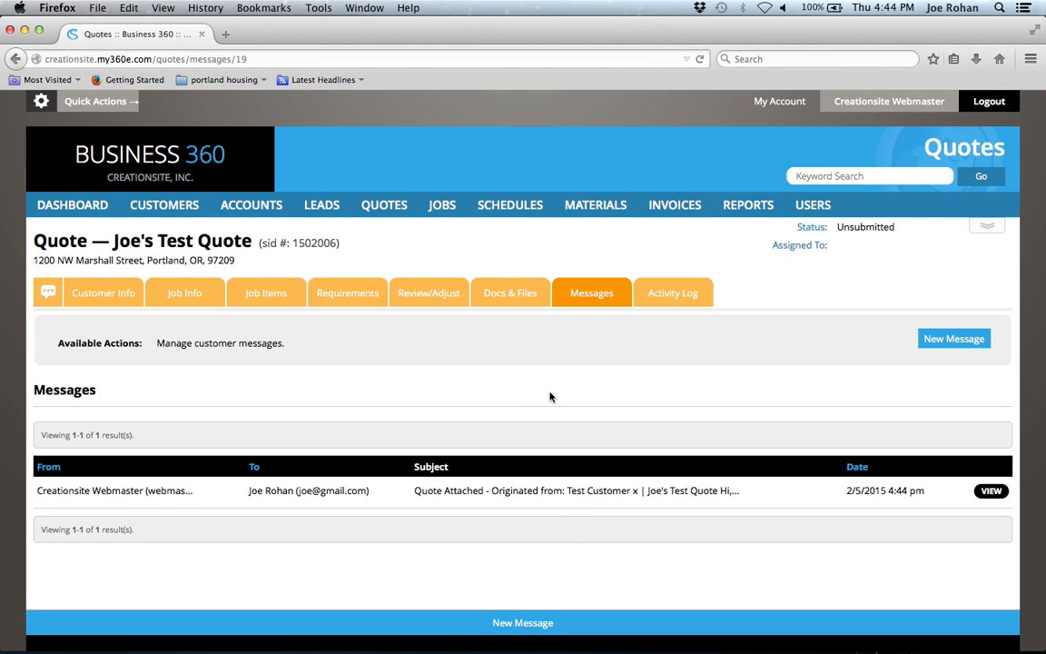
{"action": "scroll", "scroll_direction": "down", "scroll_amount": 3}
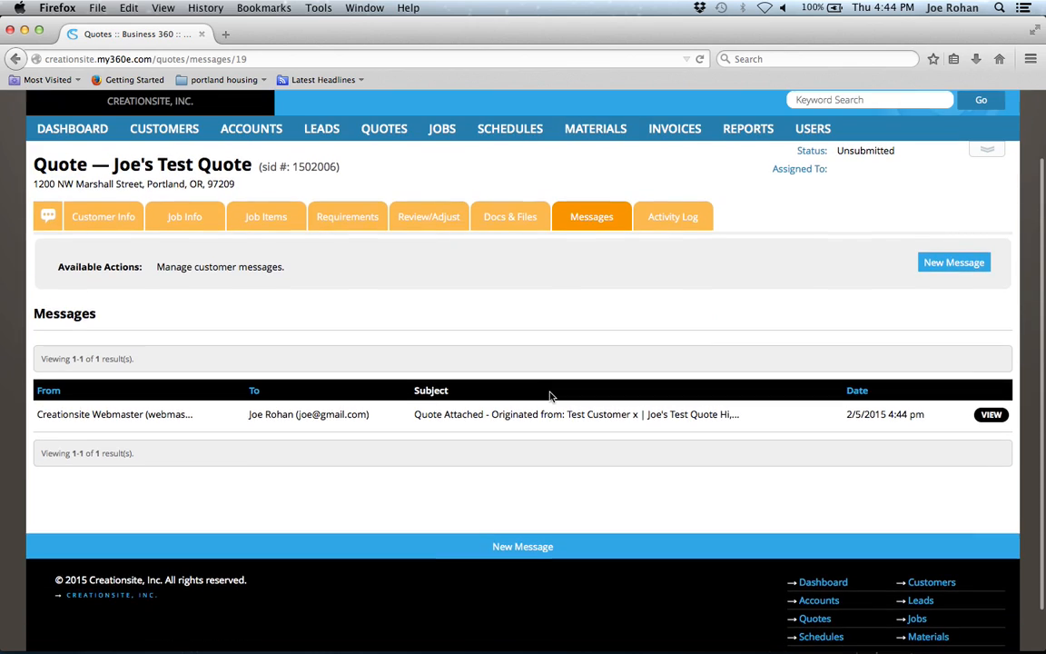
{"action": "scroll", "scroll_direction": "up", "scroll_amount": 3}
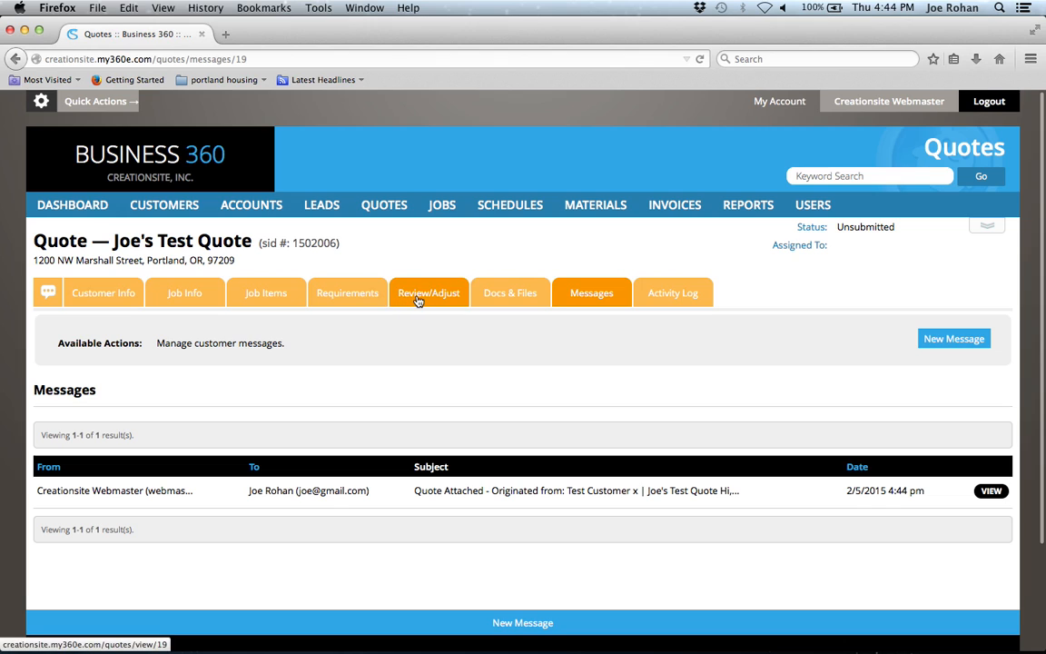
Step: Check the two job items and $1,275.00 total on Review/Adjust, then request Print Quote
{"action": "left_click", "coordinate": [429, 292]}
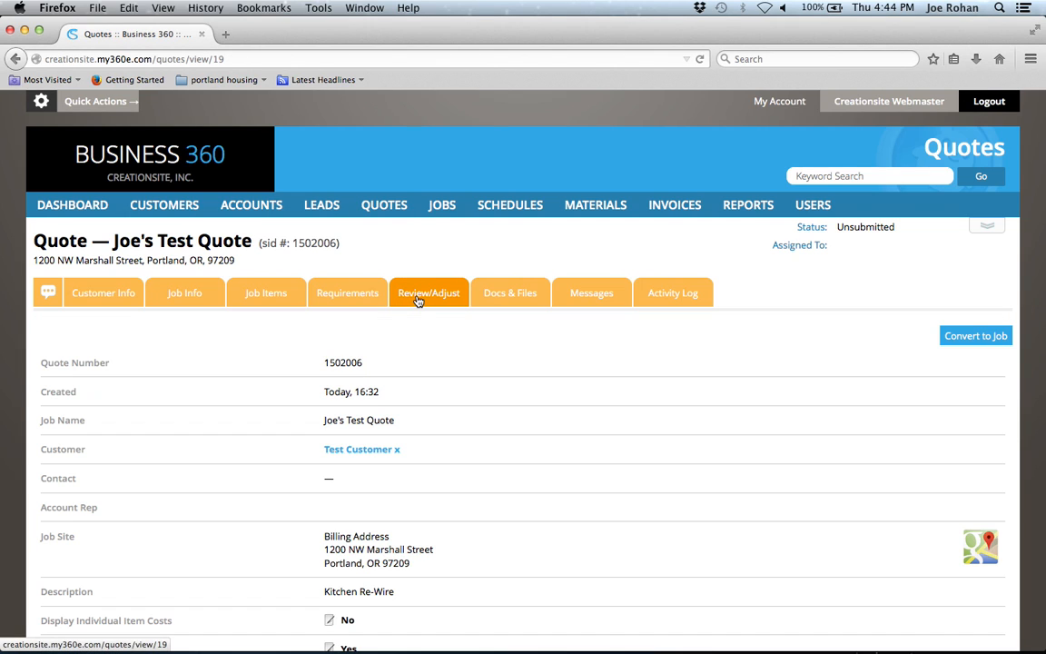
{"action": "scroll", "scroll_direction": "down", "scroll_amount": 3}
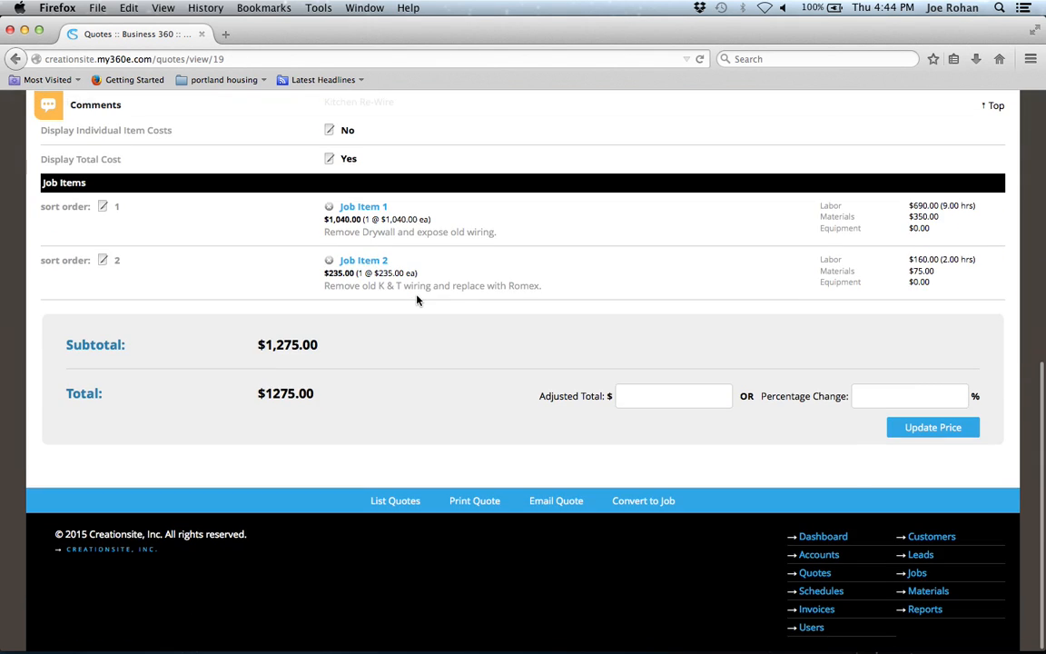
{"action": "mouse_move", "coordinate": [289, 380]}
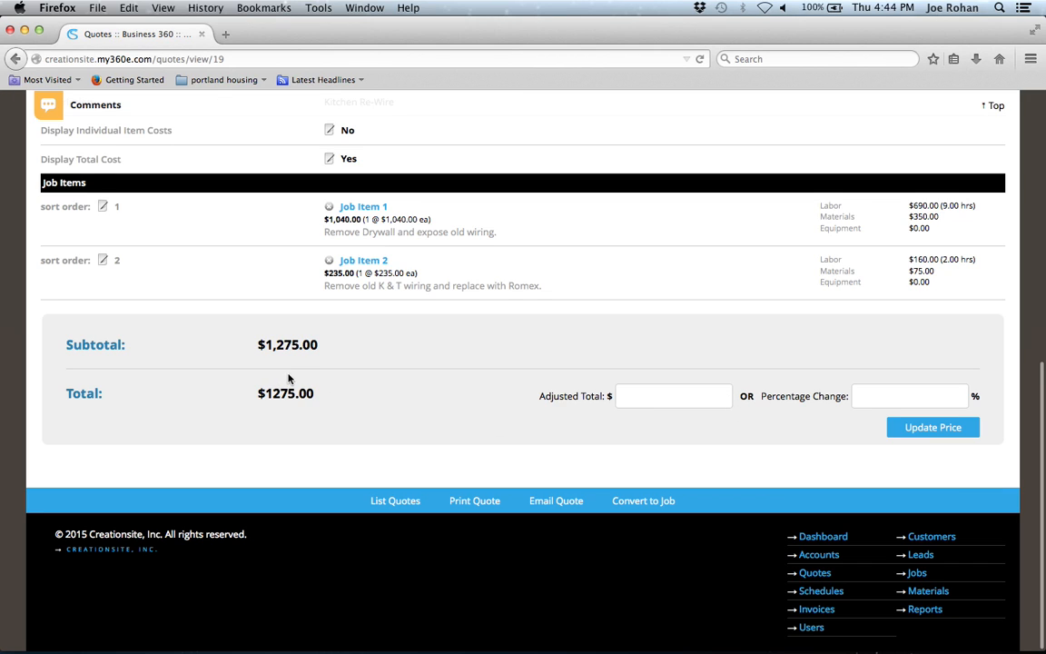
{"action": "scroll", "scroll_direction": "up", "scroll_amount": 3}
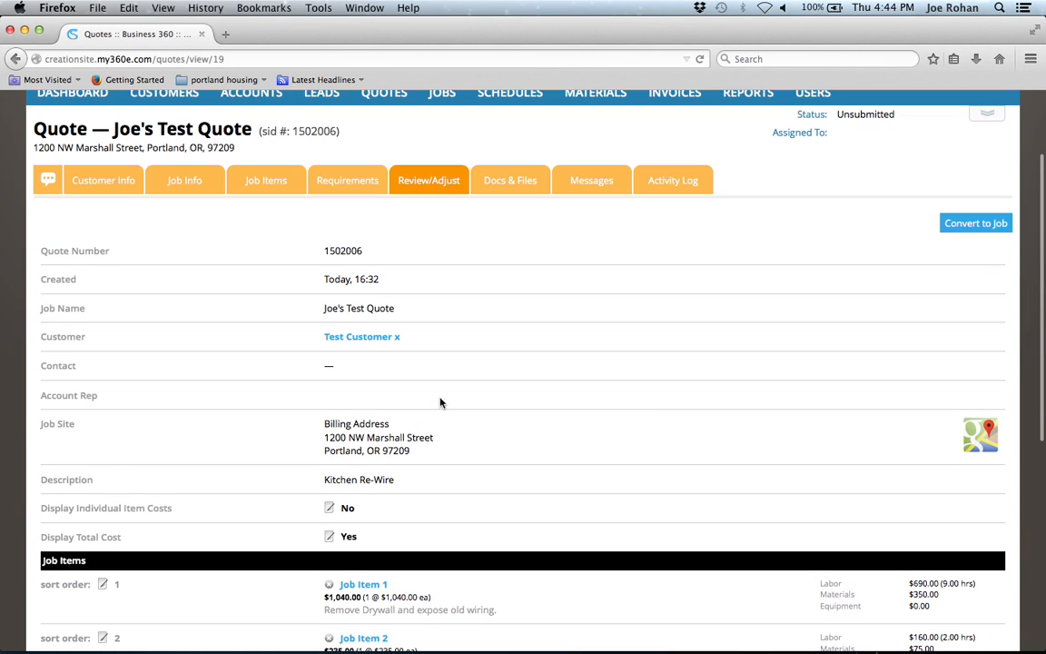
{"action": "scroll", "scroll_direction": "up", "scroll_amount": 3}
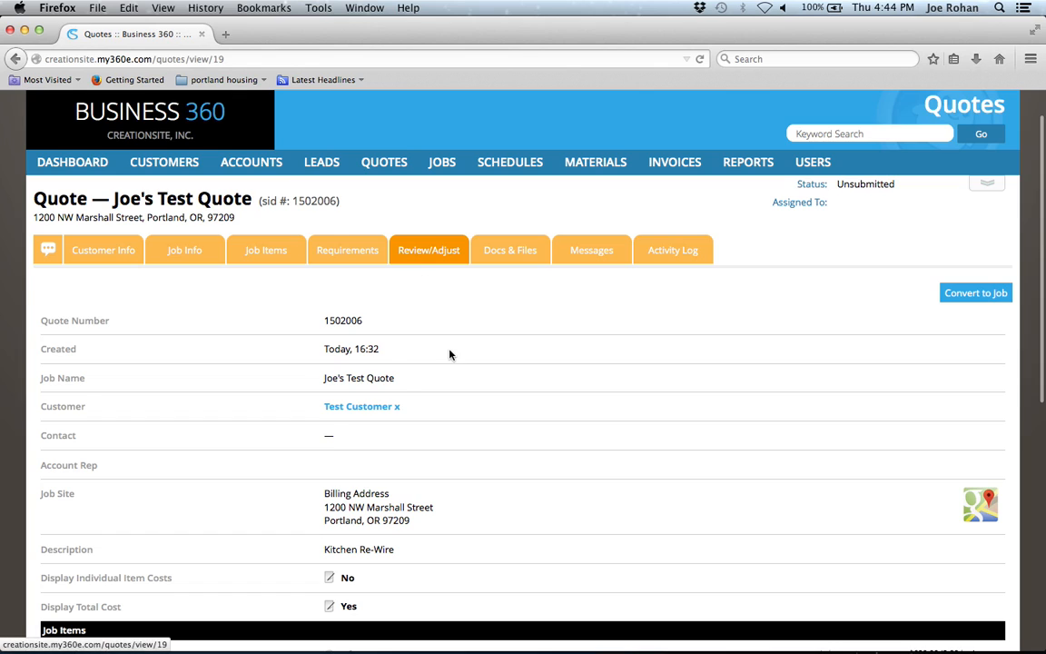
{"action": "scroll", "scroll_direction": "down", "scroll_amount": 3}
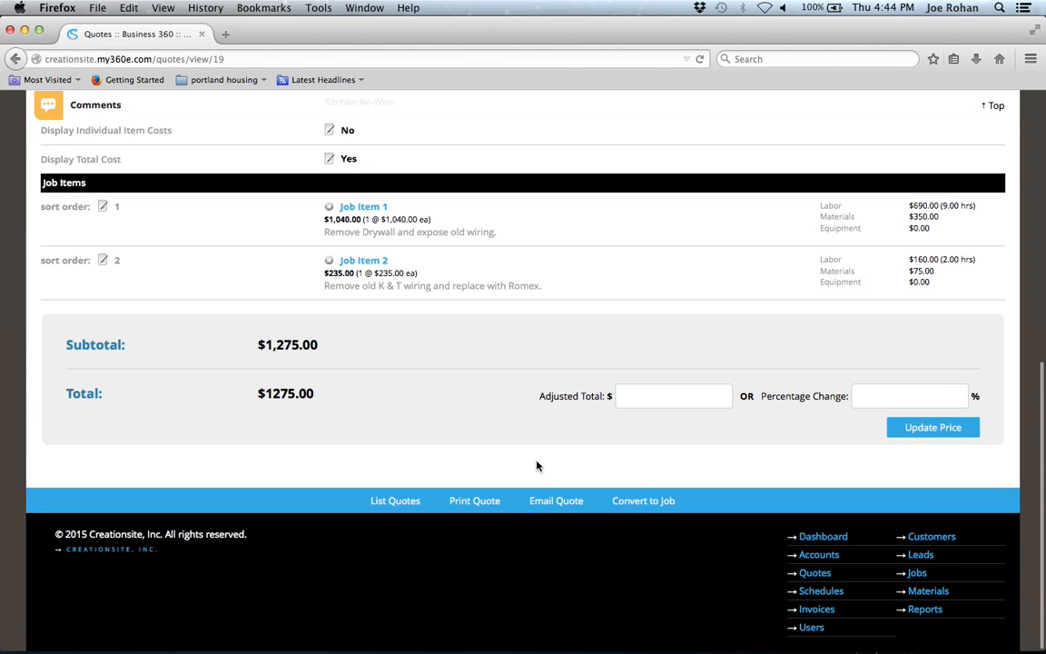
{"action": "left_click", "coordinate": [474, 502]}
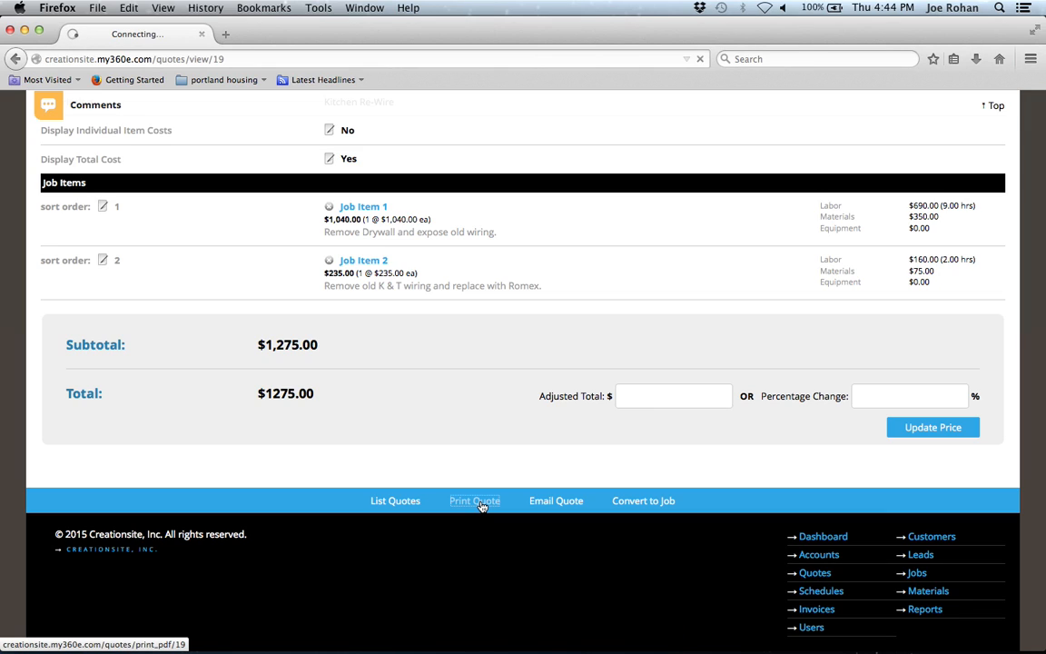
Step: Choose Open with Adobe Acrobat Pro (default) for Proposal_SID#1502006 and confirm
{"action": "left_click", "coordinate": [474, 501]}
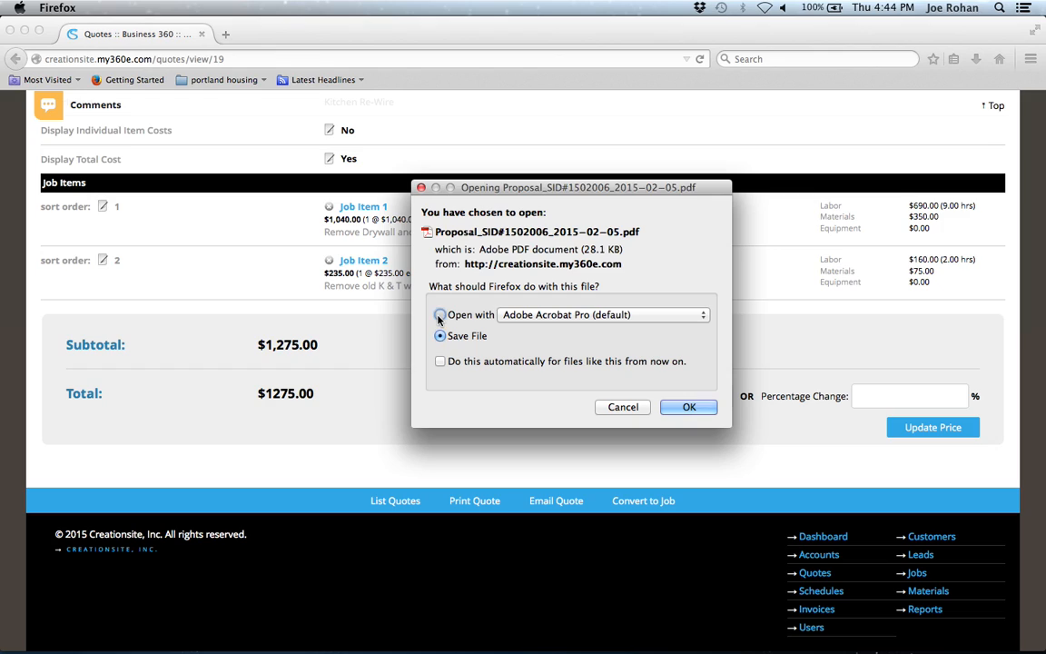
{"action": "left_click", "coordinate": [440, 314]}
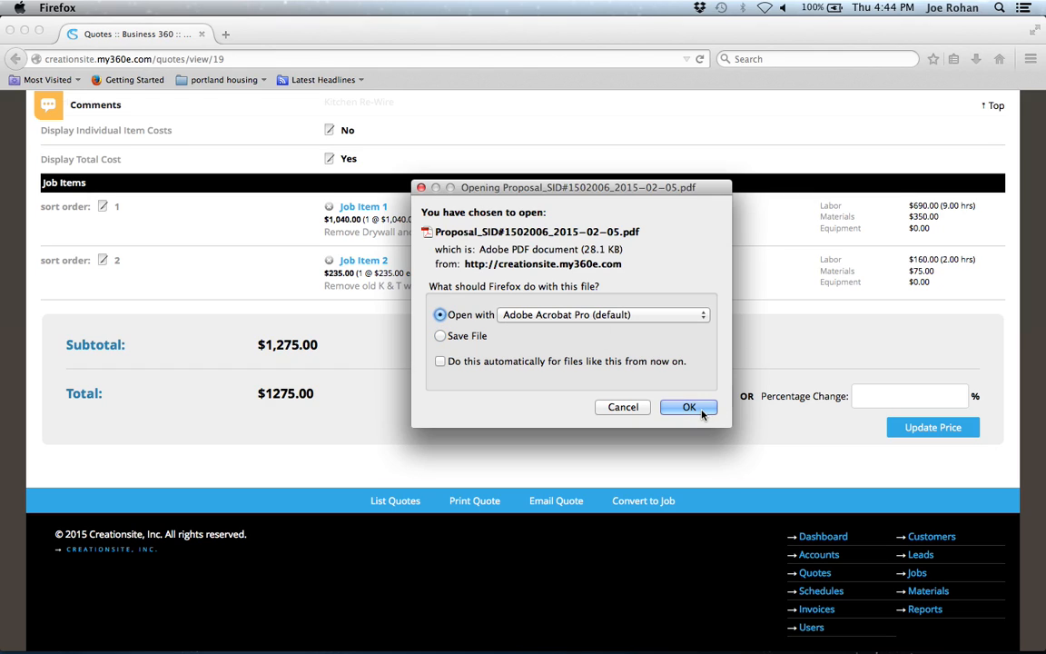
{"action": "left_click", "coordinate": [688, 407]}
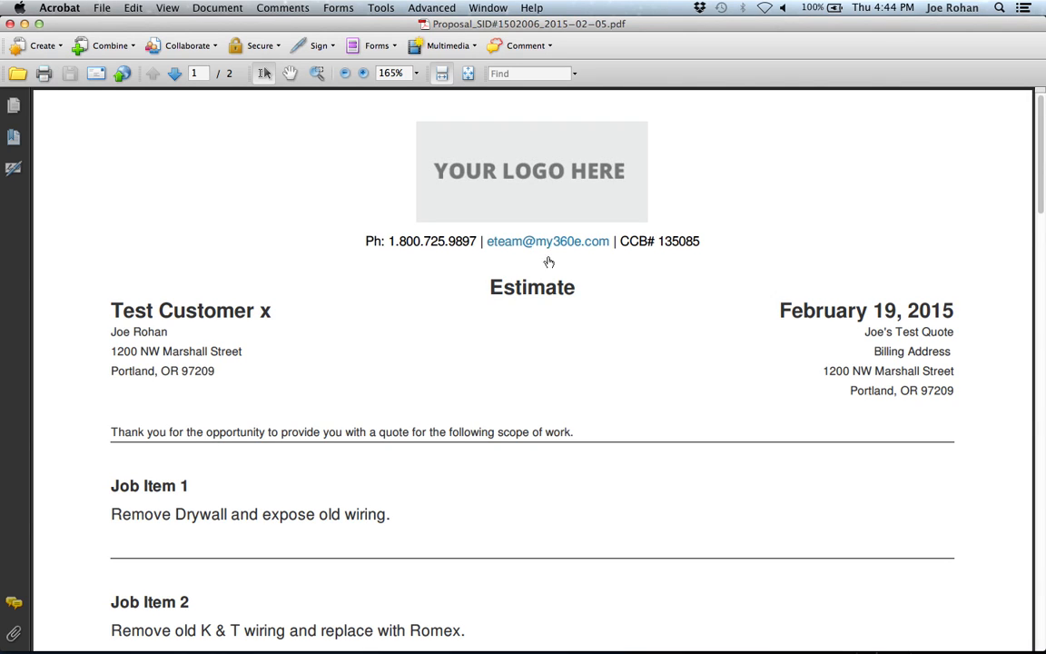
{"action": "mouse_move", "coordinate": [682, 385]}
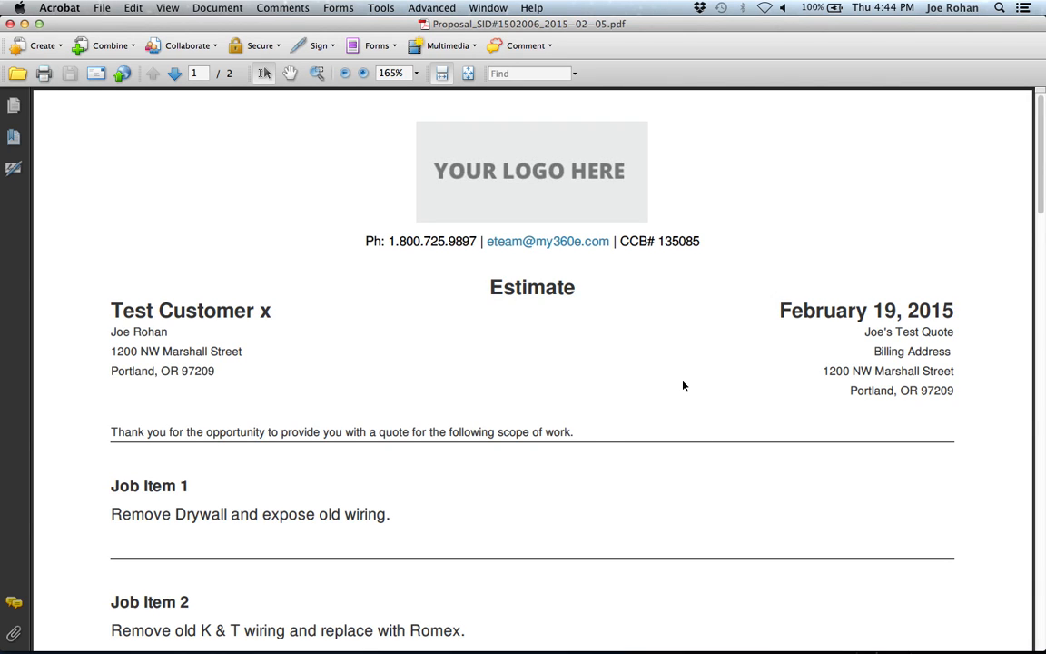
Step: Scroll the estimate from the job items and $1,275.00 total to the page-2 signature block
{"action": "scroll", "scroll_direction": "down", "scroll_amount": 3}
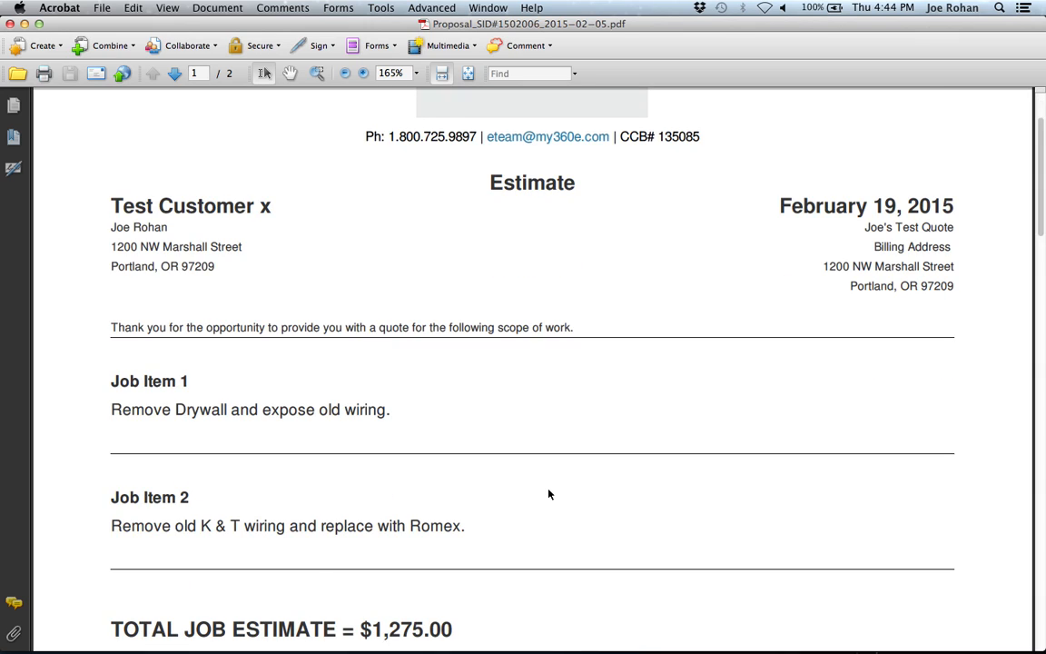
{"action": "scroll", "scroll_direction": "up", "scroll_amount": 3}
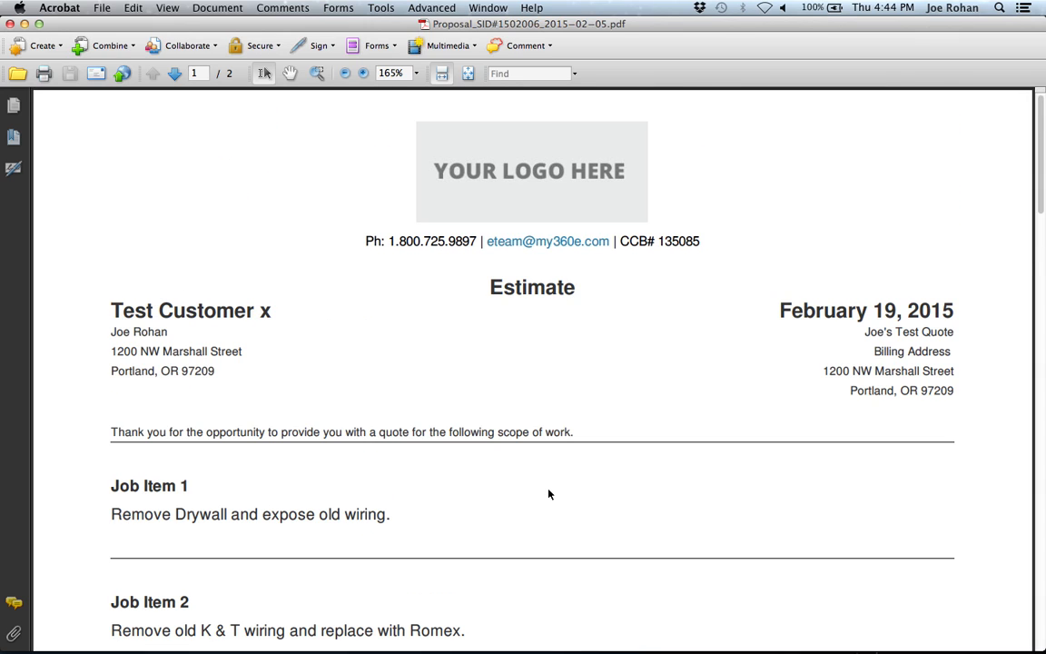
{"action": "scroll", "scroll_direction": "down", "scroll_amount": 3}
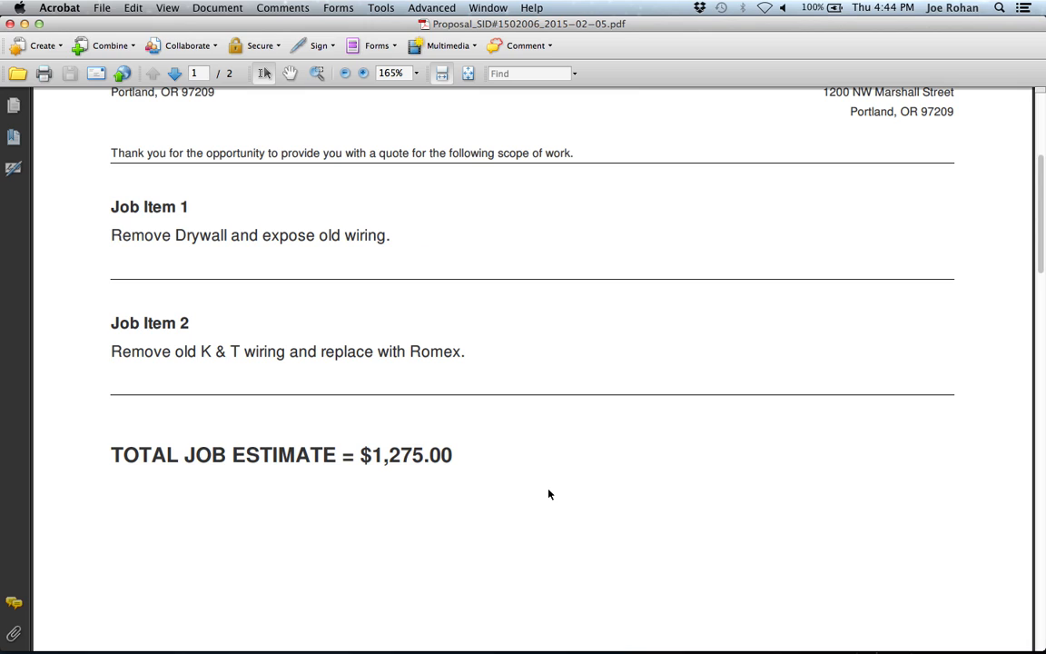
{"action": "scroll", "scroll_direction": "up", "scroll_amount": 3}
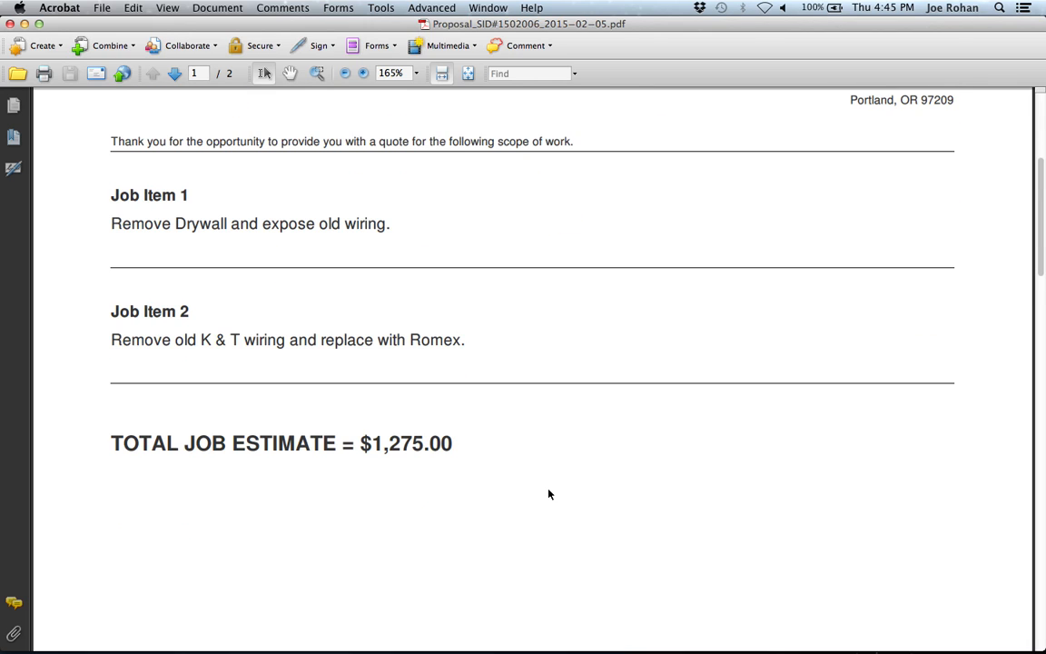
{"action": "scroll", "scroll_direction": "down", "scroll_amount": 3}
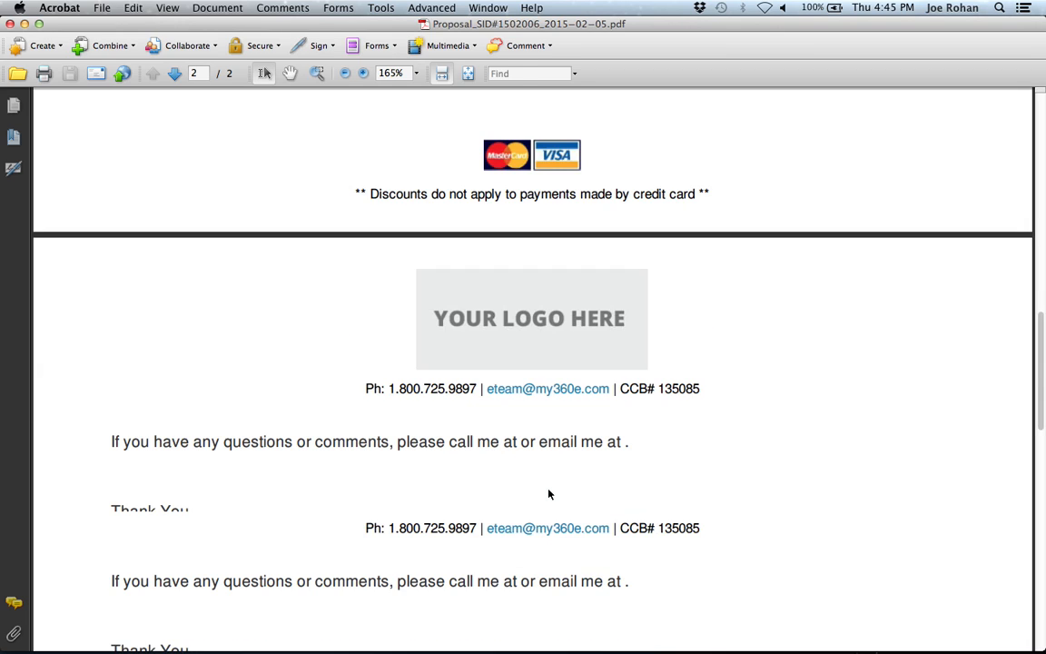
{"action": "scroll", "scroll_direction": "down", "scroll_amount": 3}
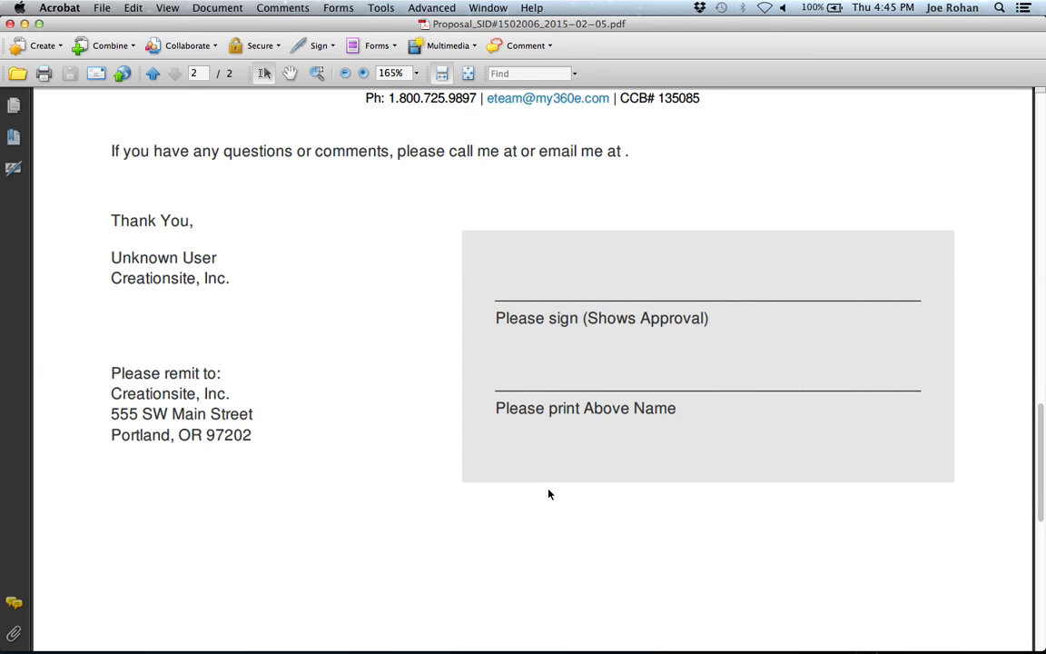
{"action": "scroll", "scroll_direction": "up", "scroll_amount": 3}
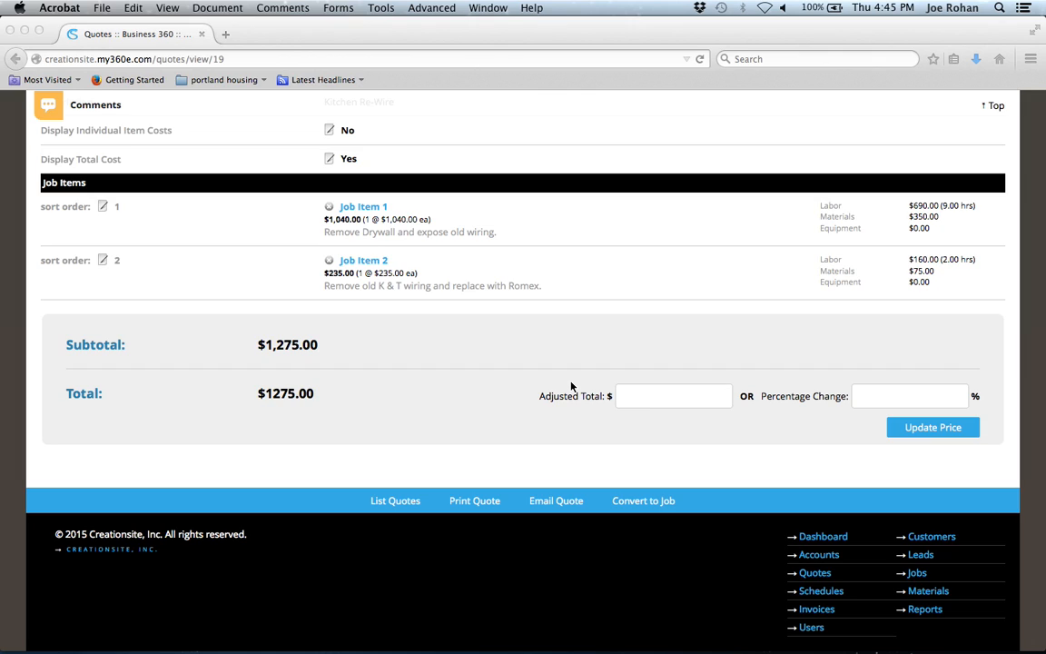
{"action": "mouse_move", "coordinate": [479, 347]}
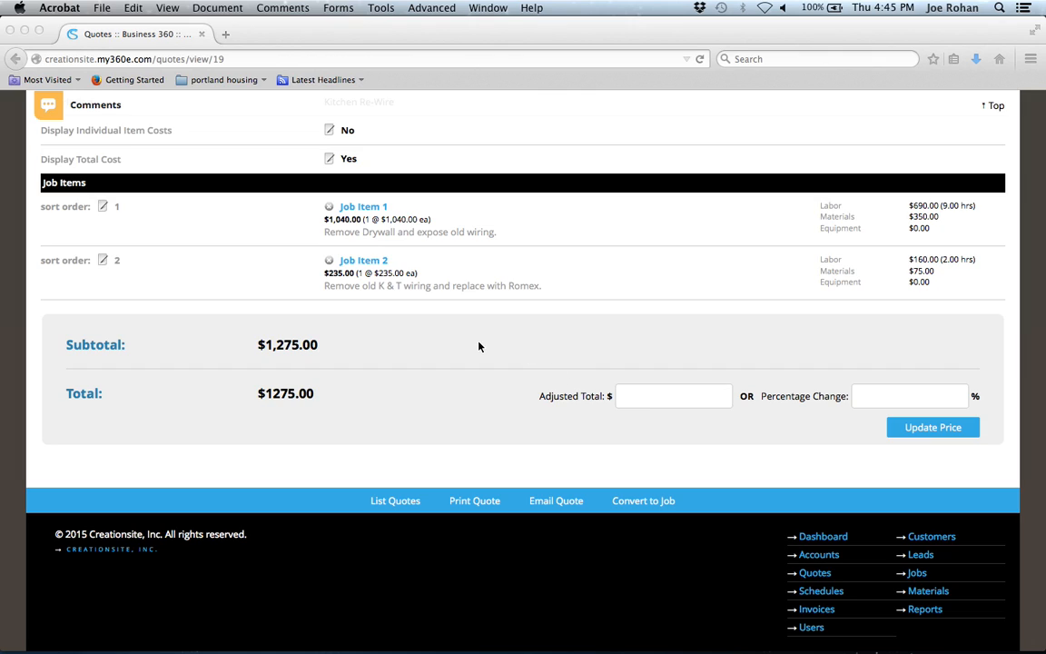
{"action": "mouse_move", "coordinate": [447, 345]}
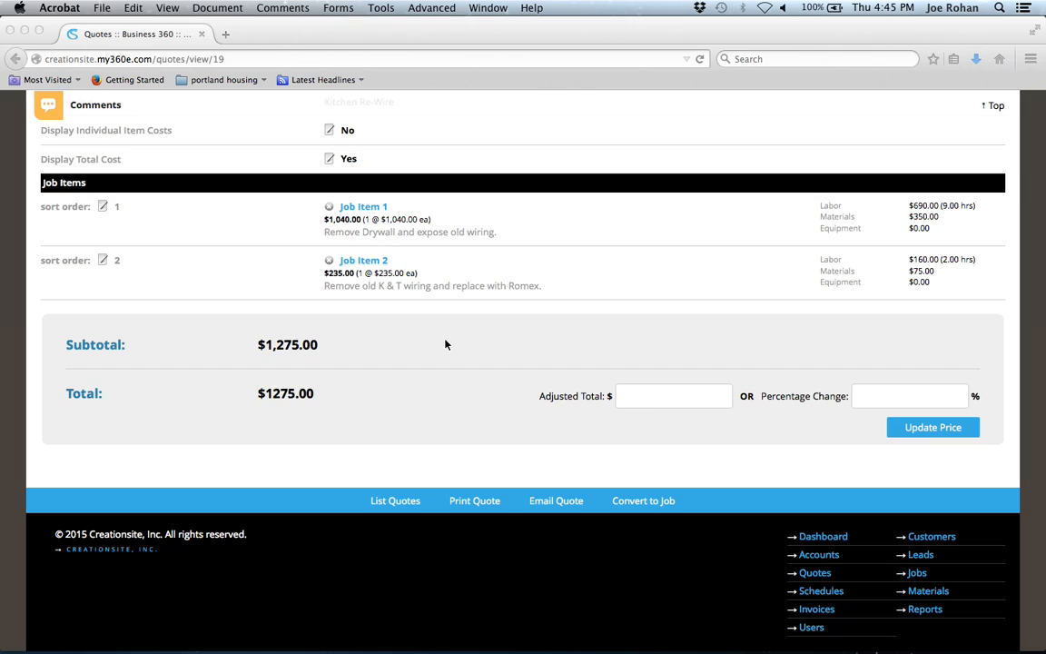